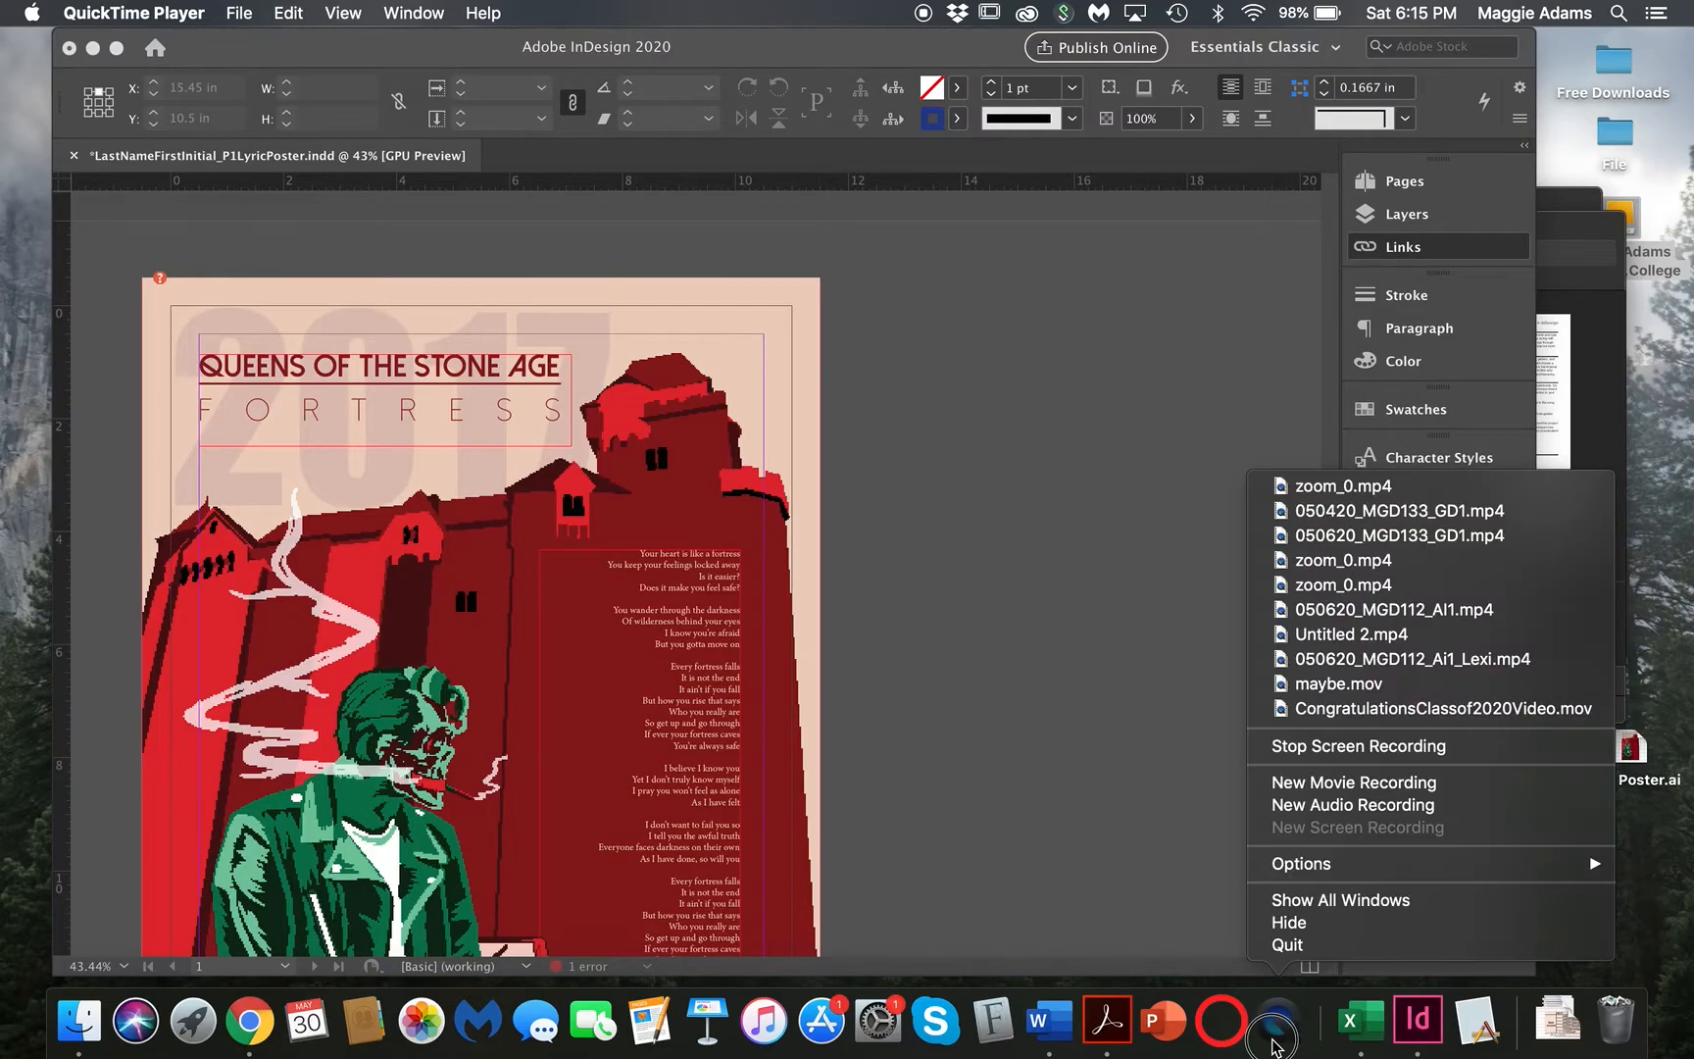
Step: Open the Links panel from the dock to see Band Poster.ai flagged as missing
left_click(1089, 777)
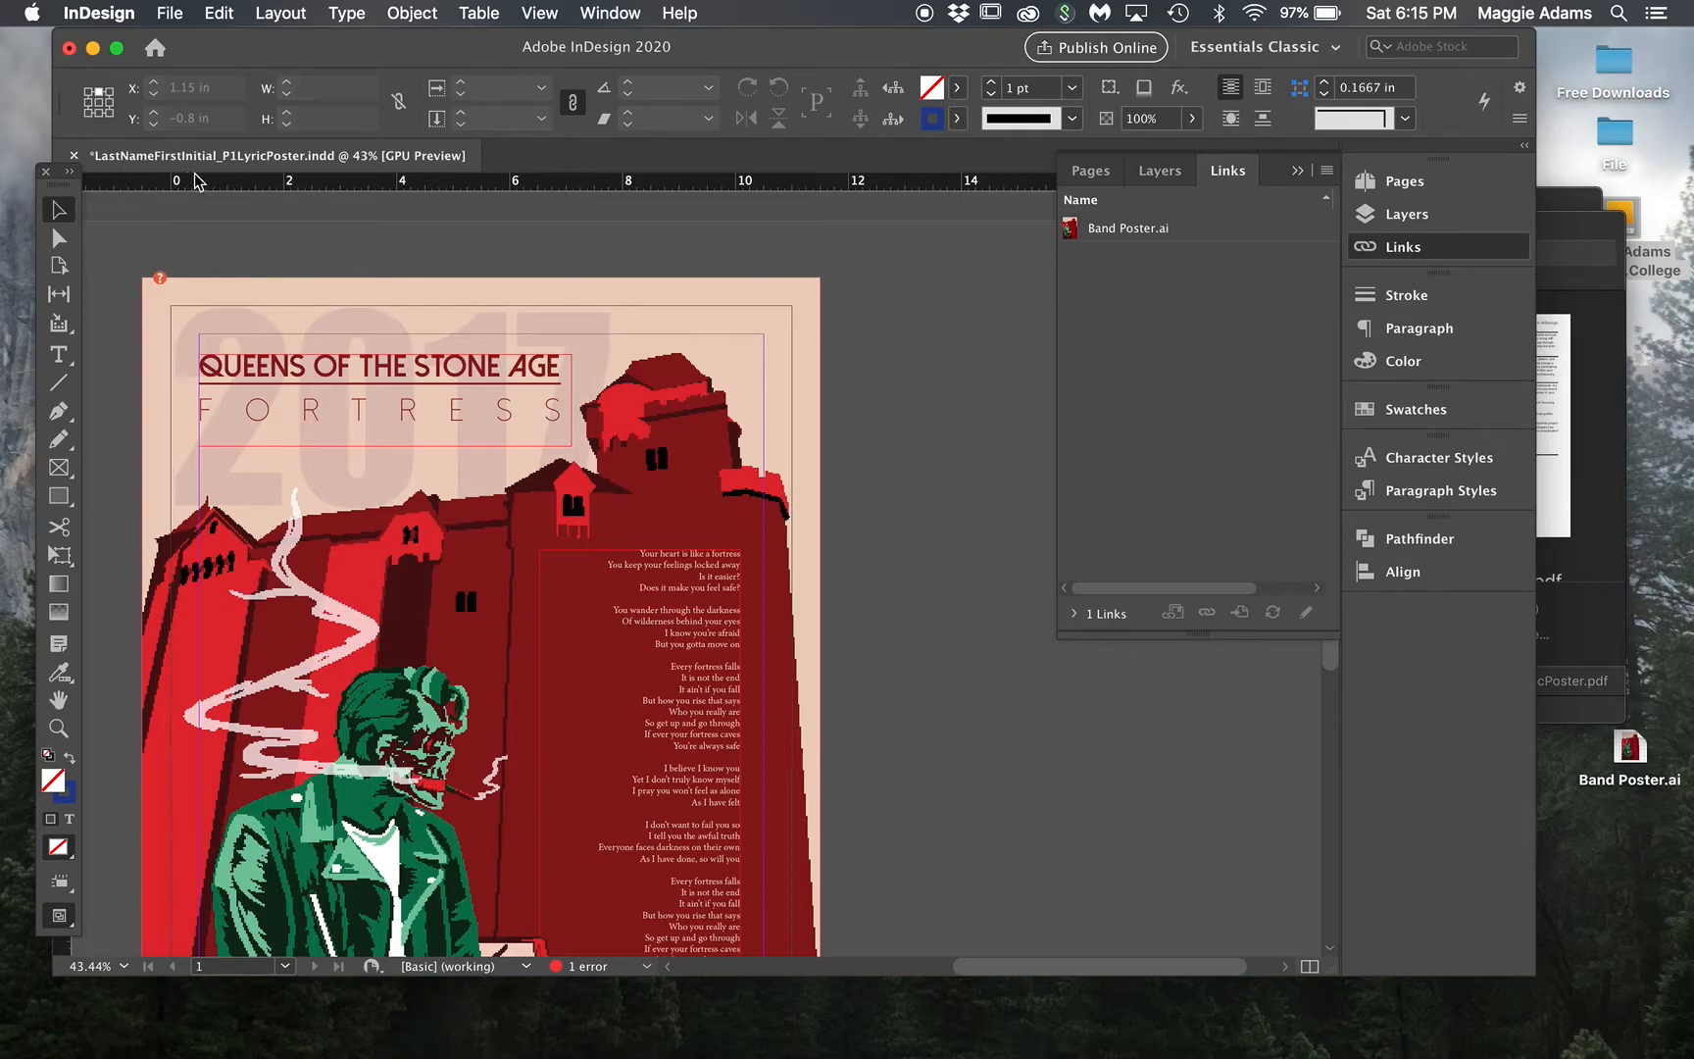
mouse_move(162, 172)
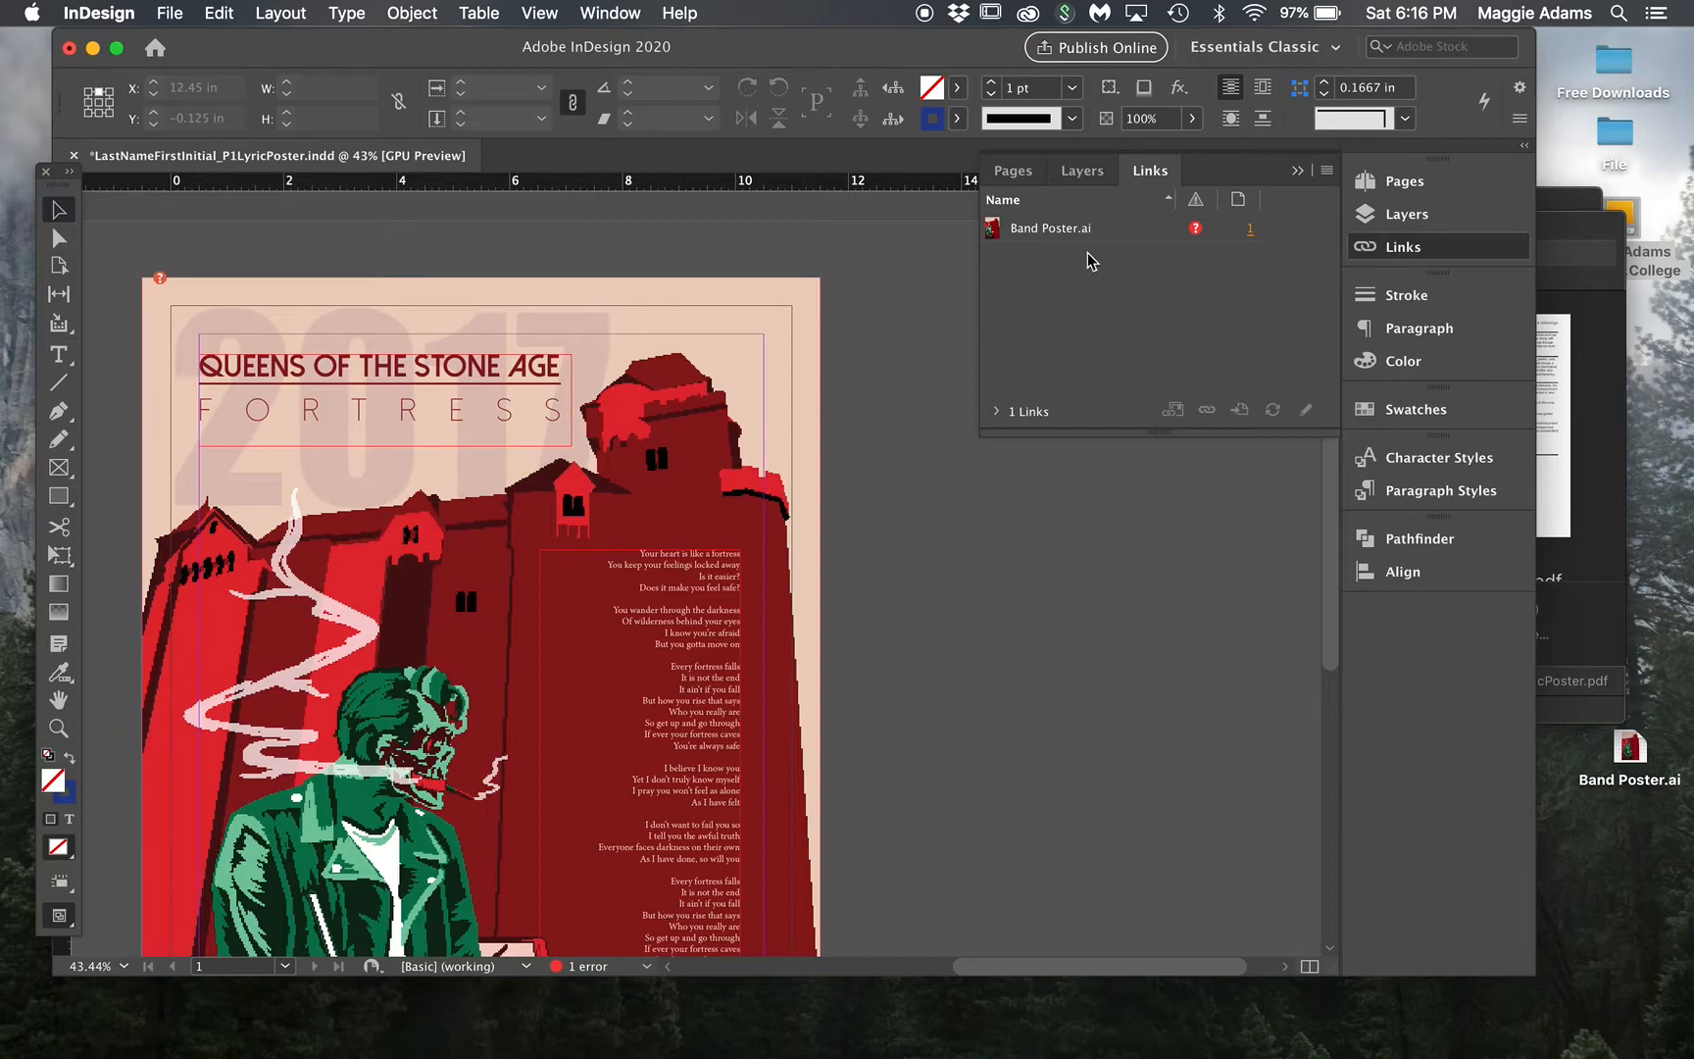
Step: Relink the missing Band Poster.ai to its copy on the Desktop
left_click(1050, 227)
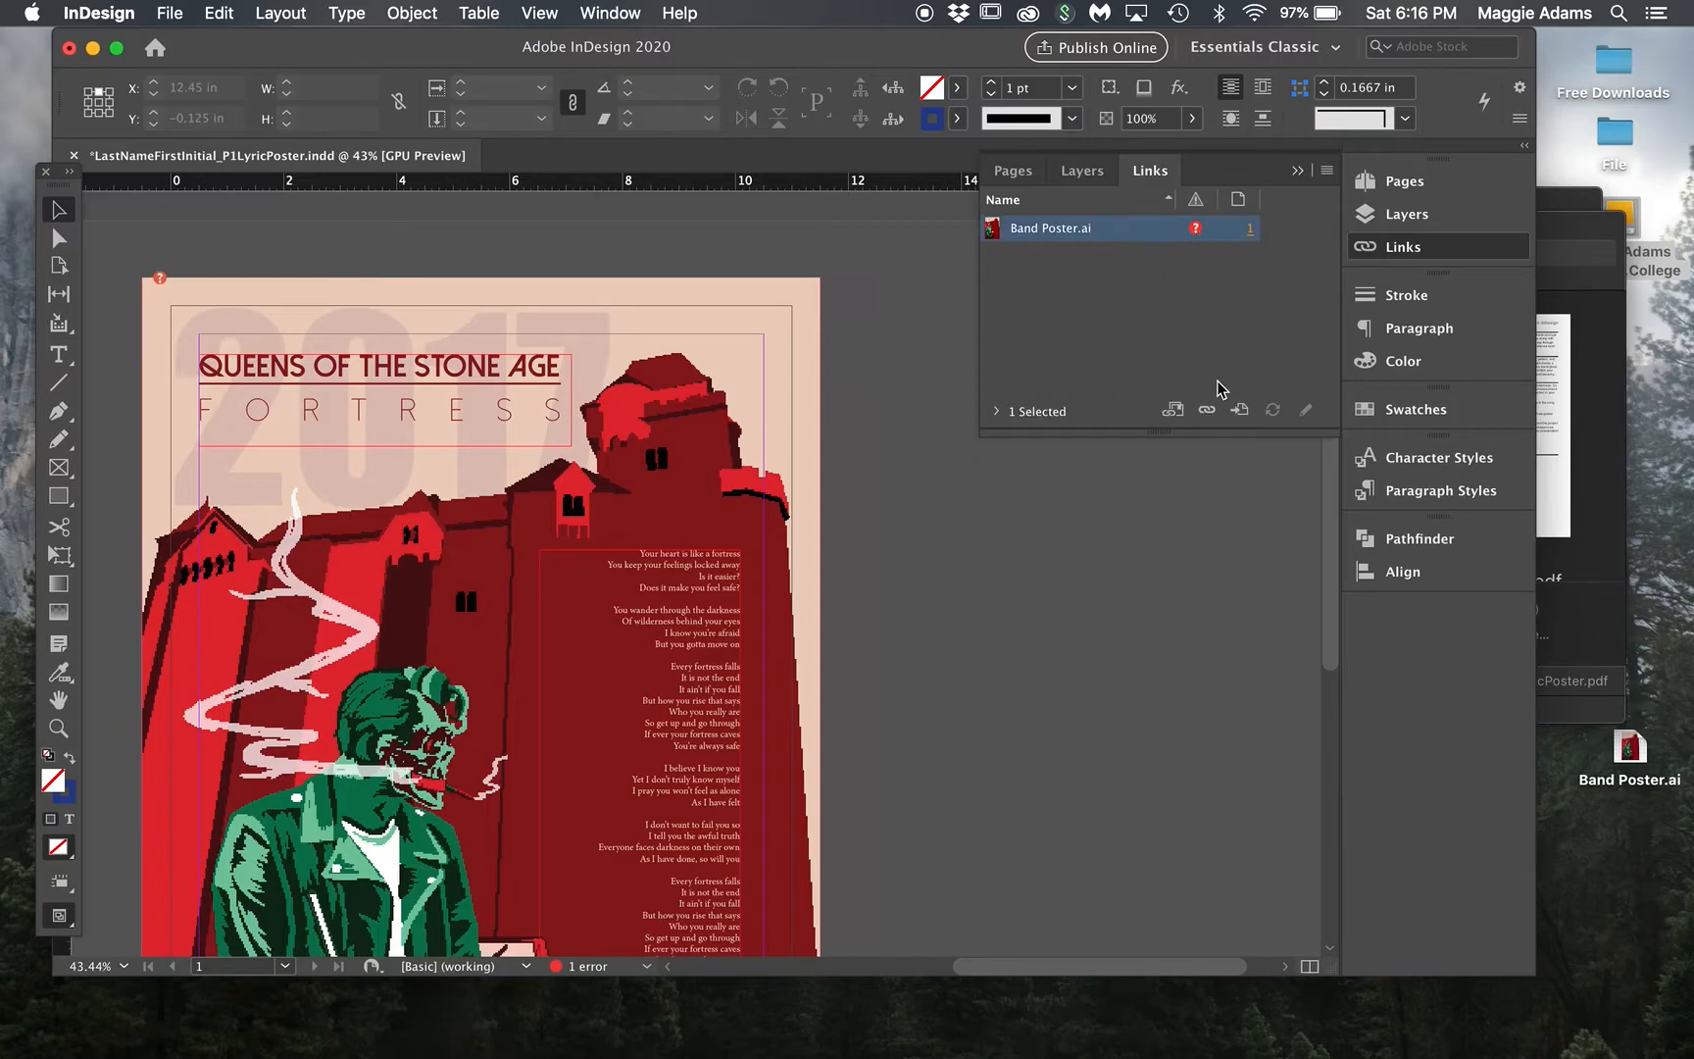
left_click(1206, 410)
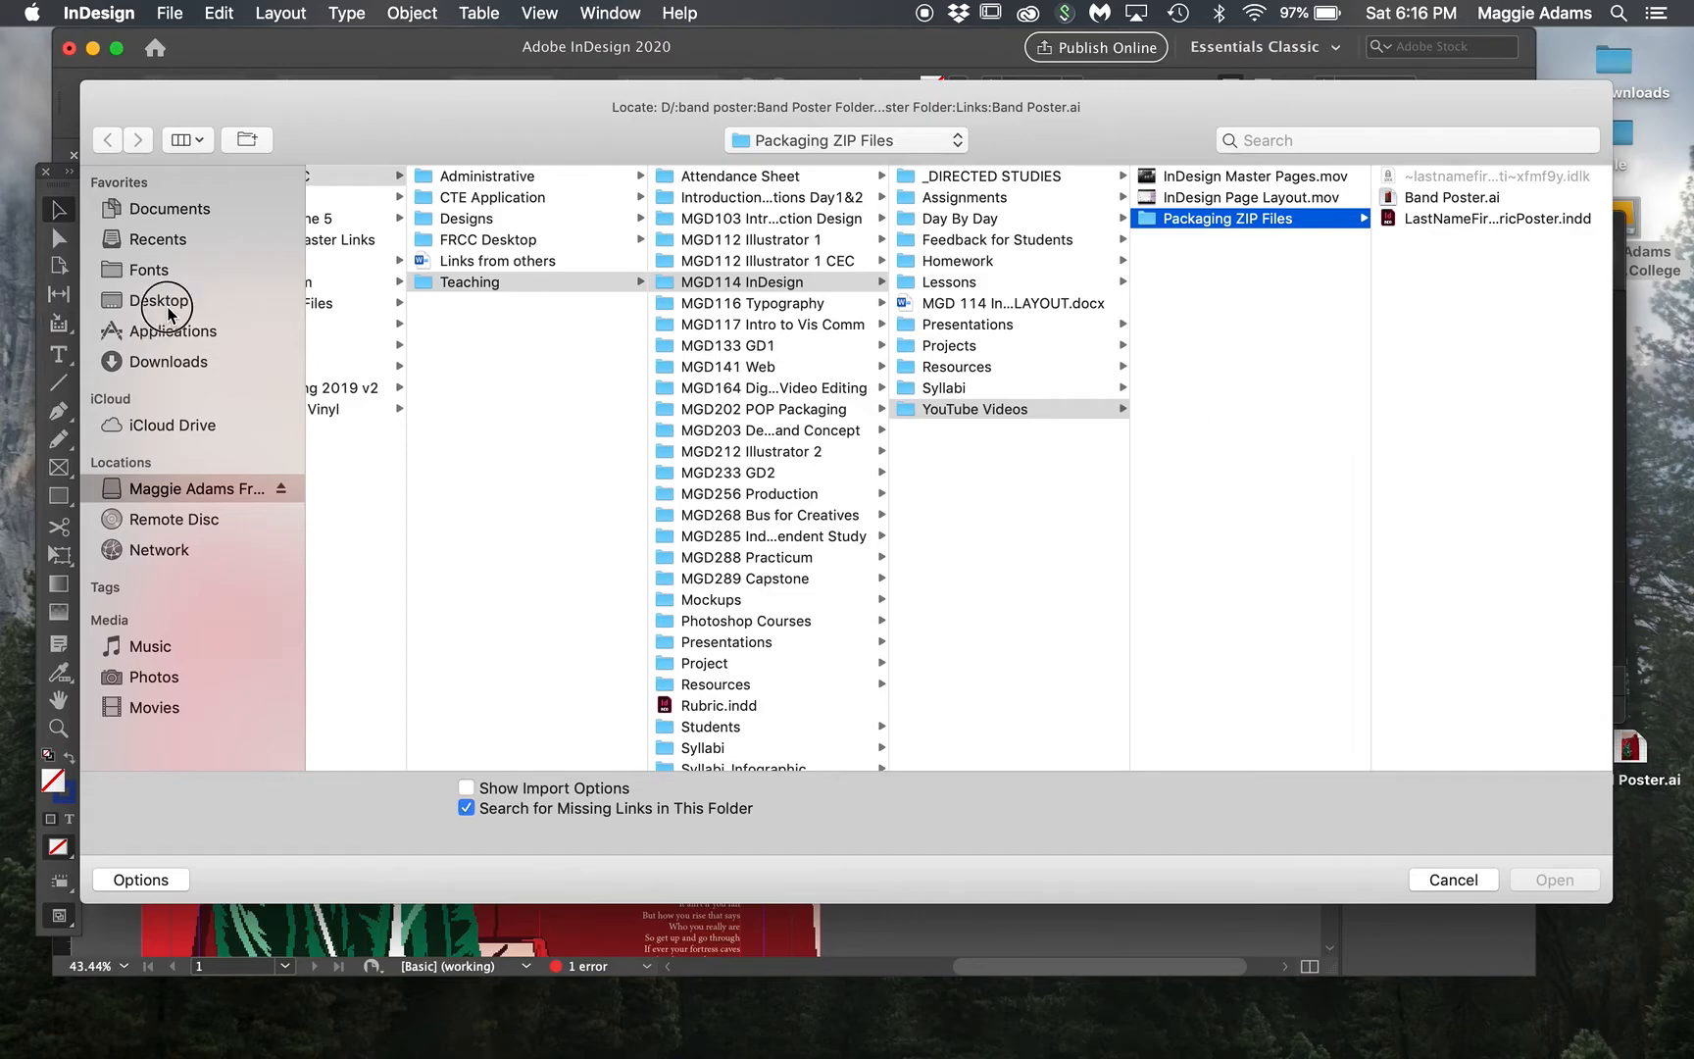
left_click(159, 300)
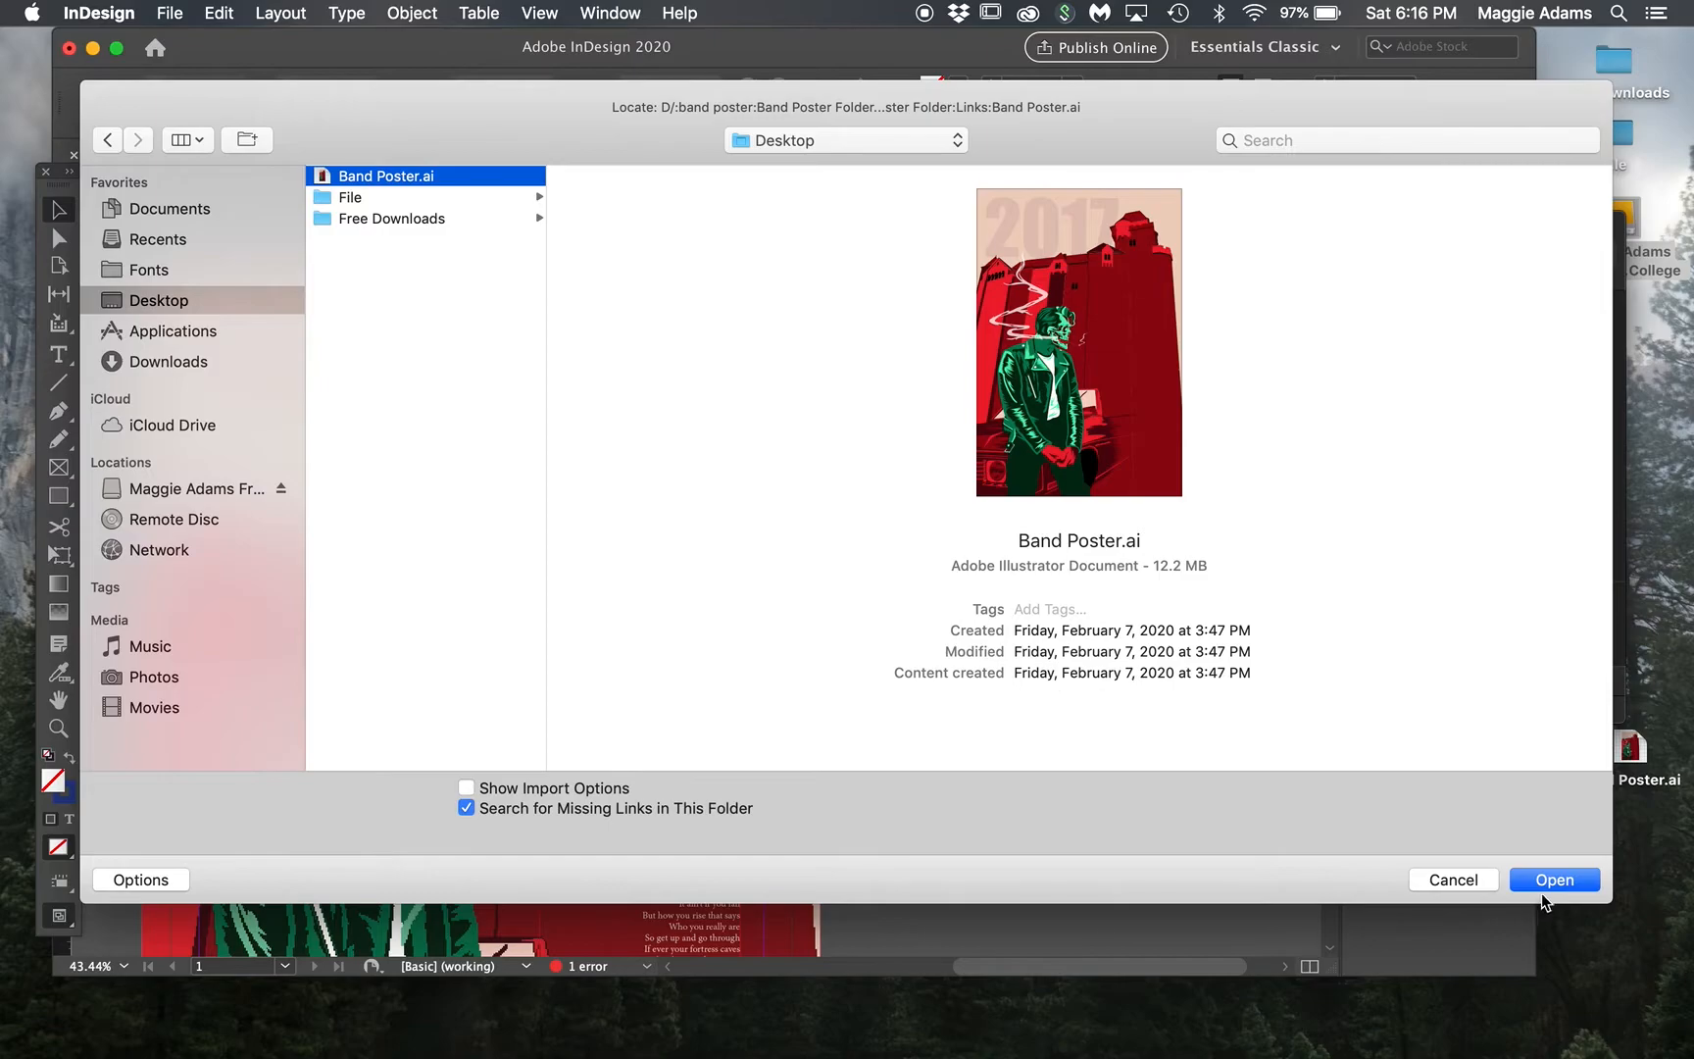
left_click(1554, 879)
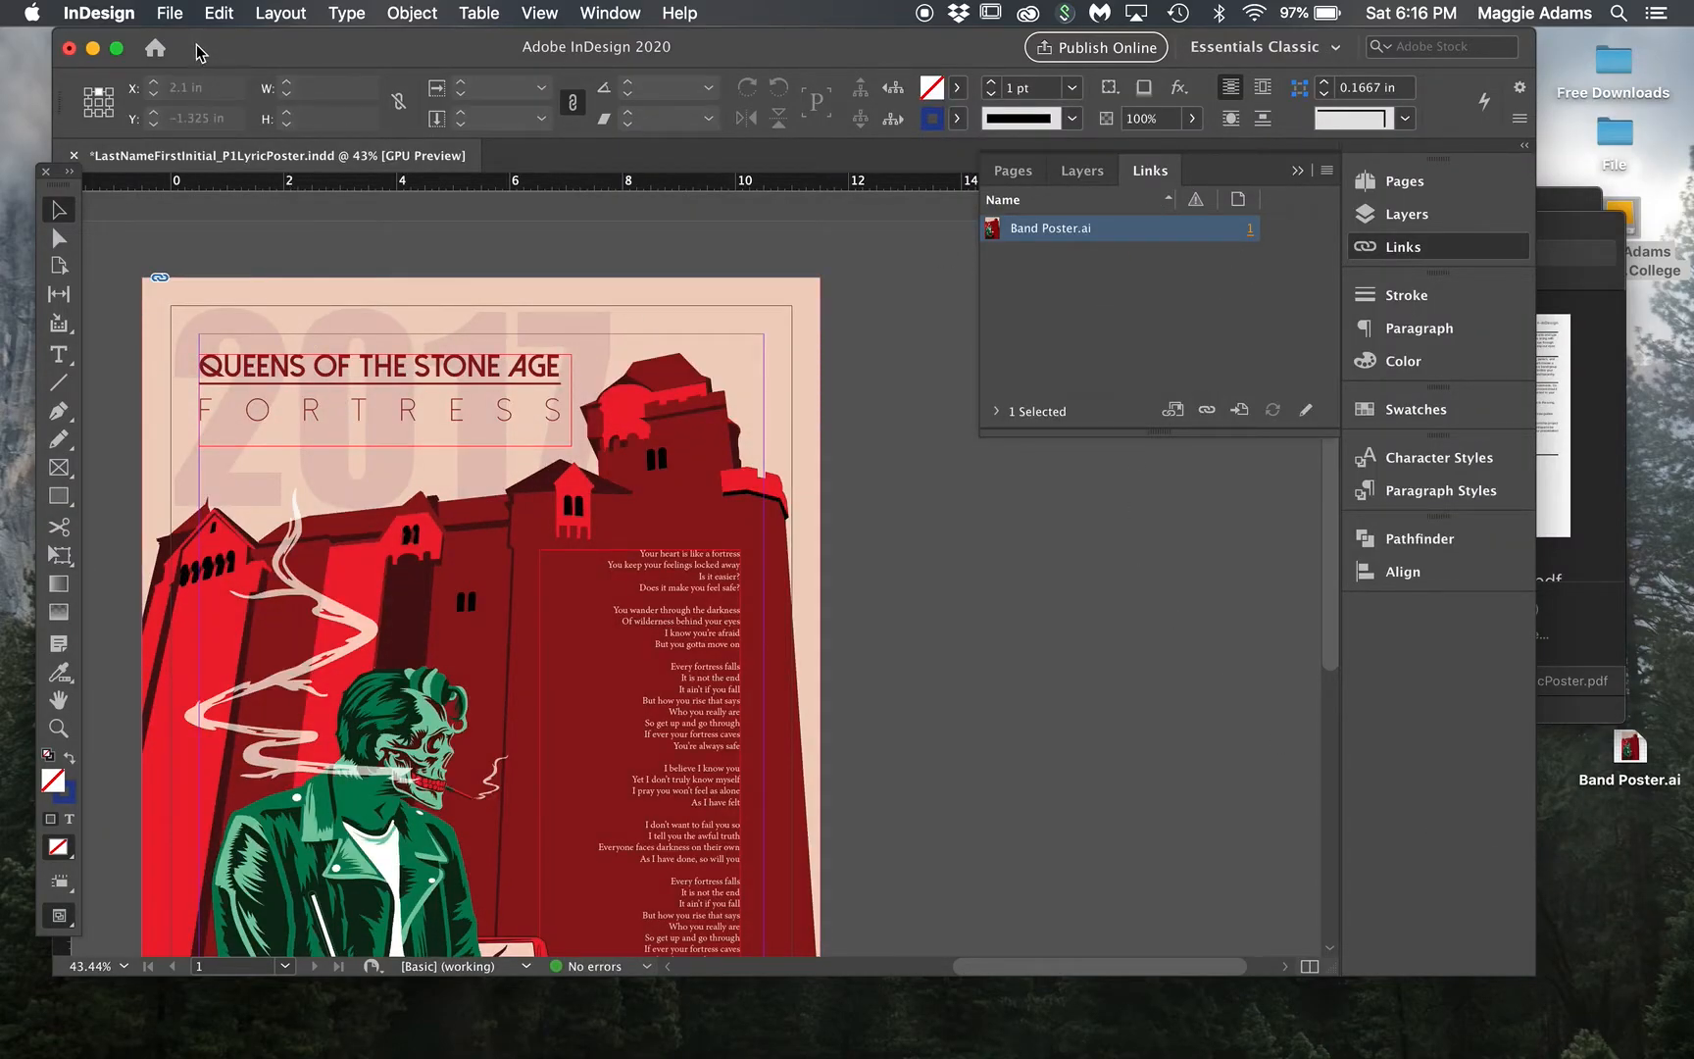
mouse_move(1550, 997)
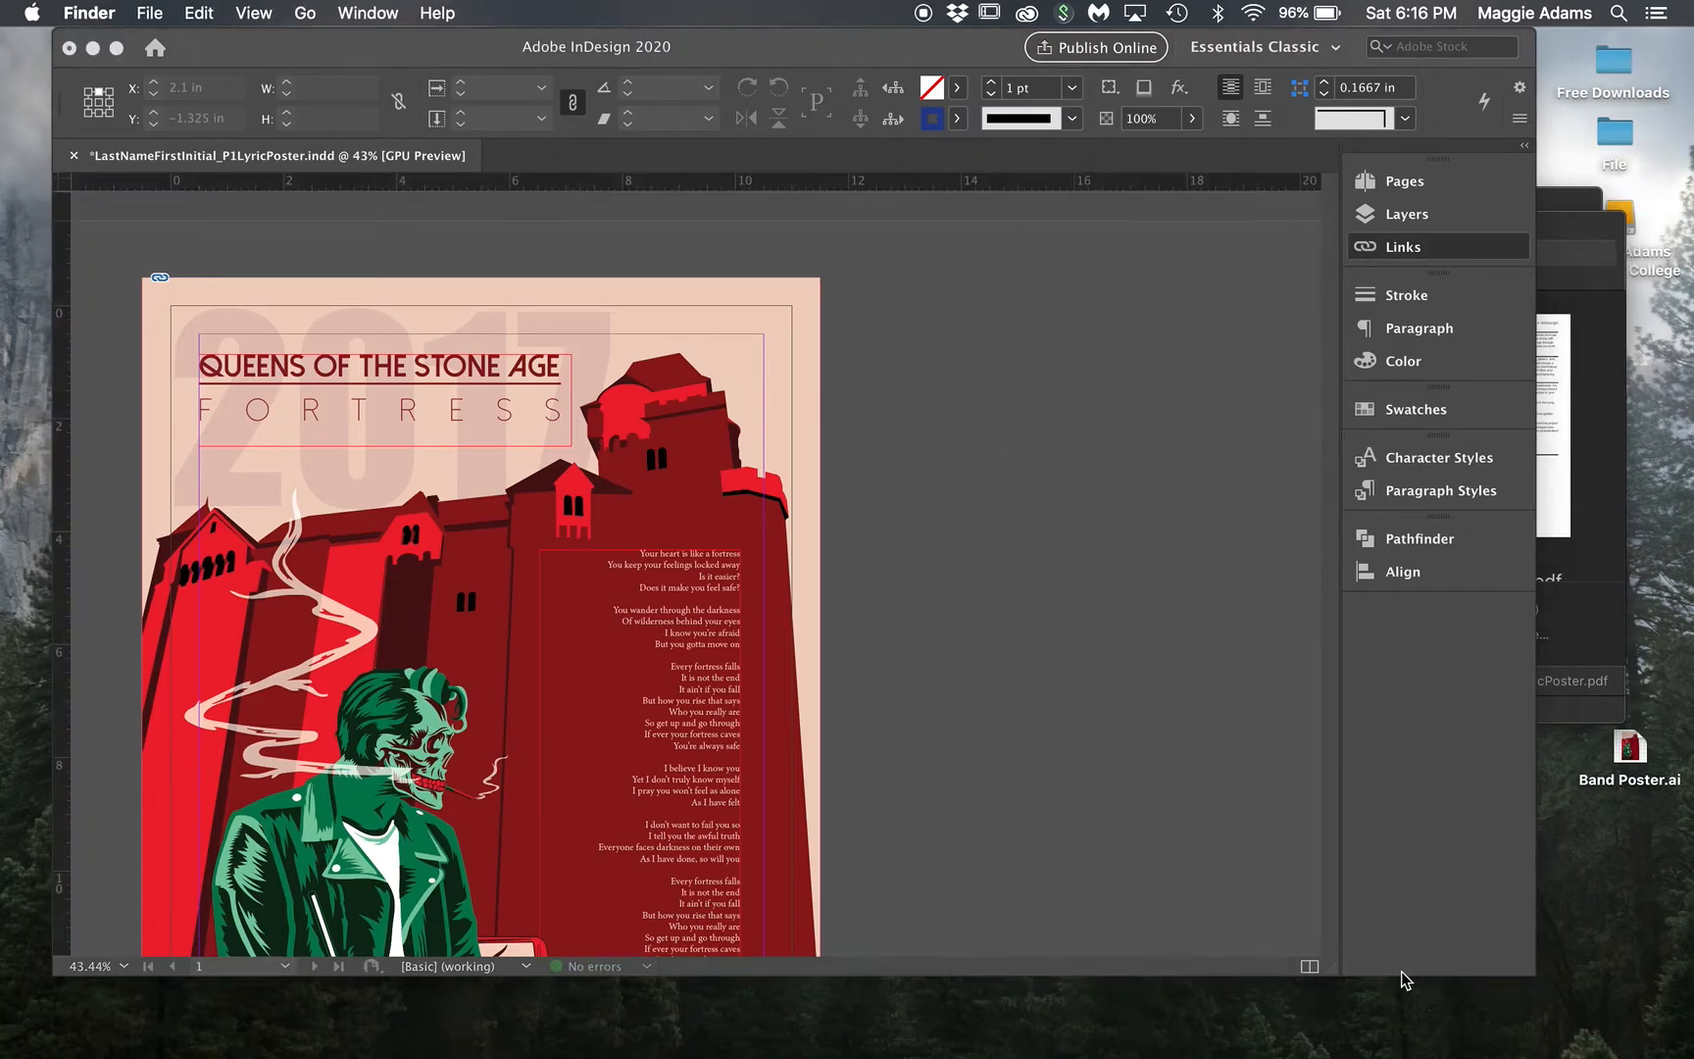
left_click(1403, 246)
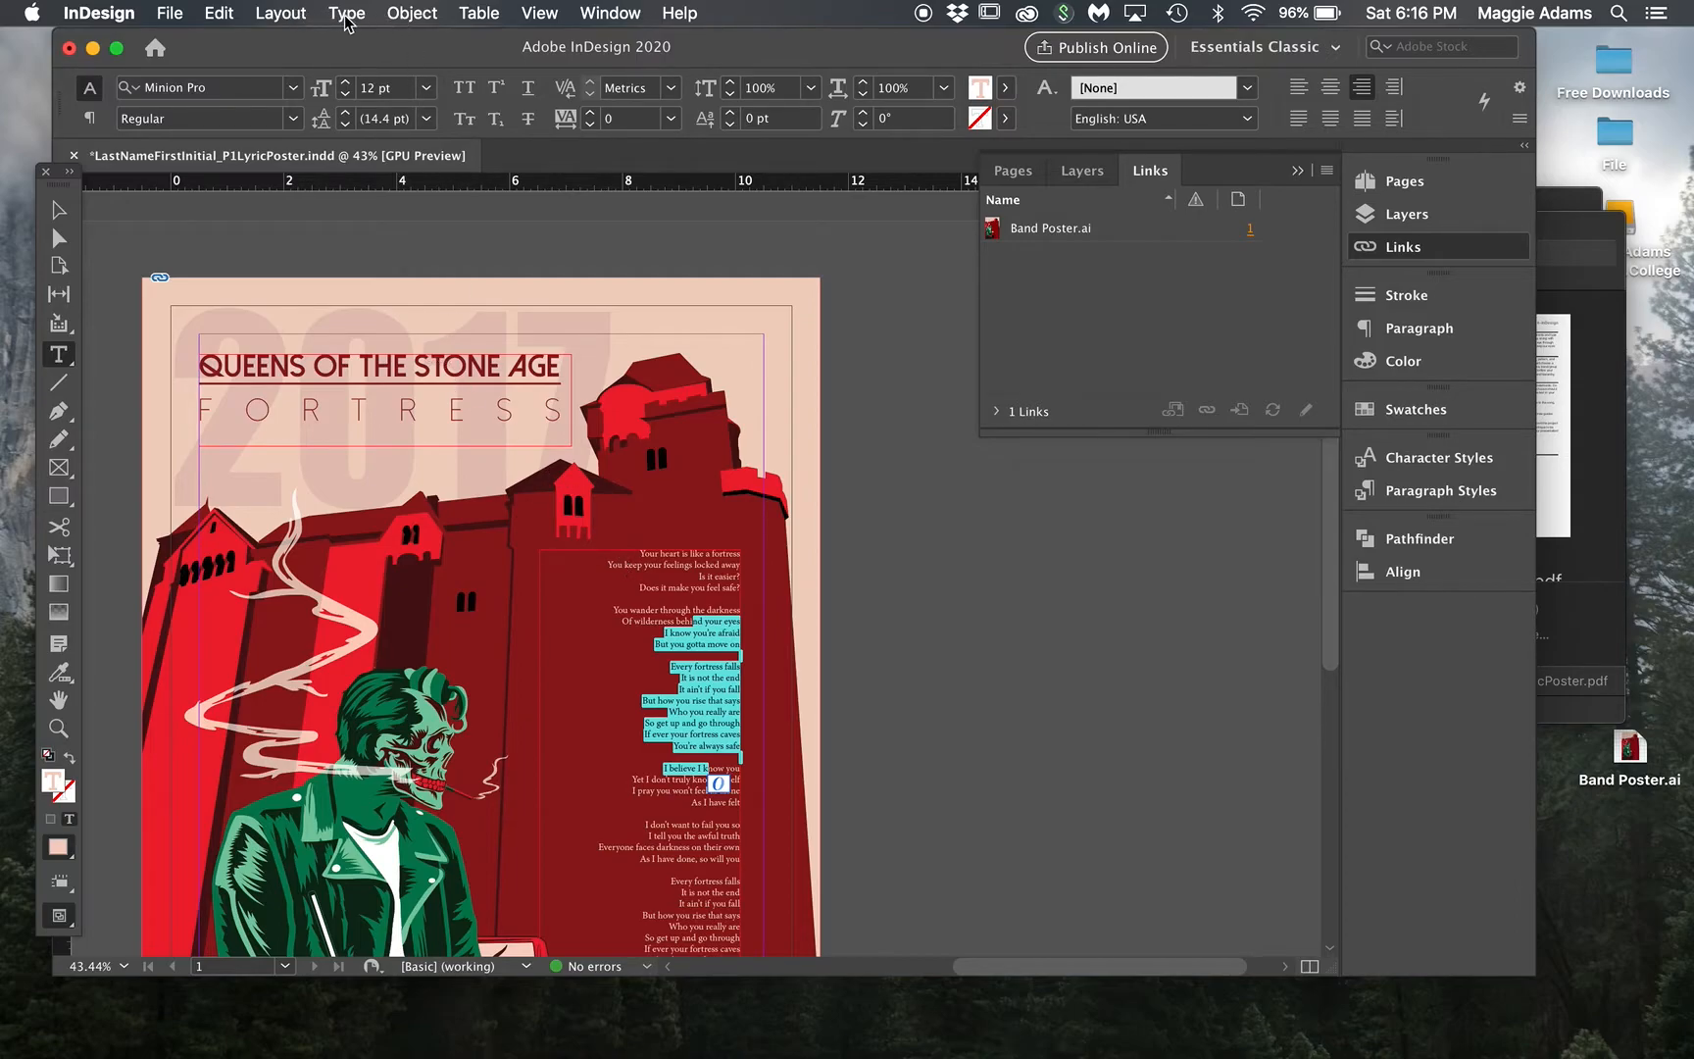
left_click(345, 13)
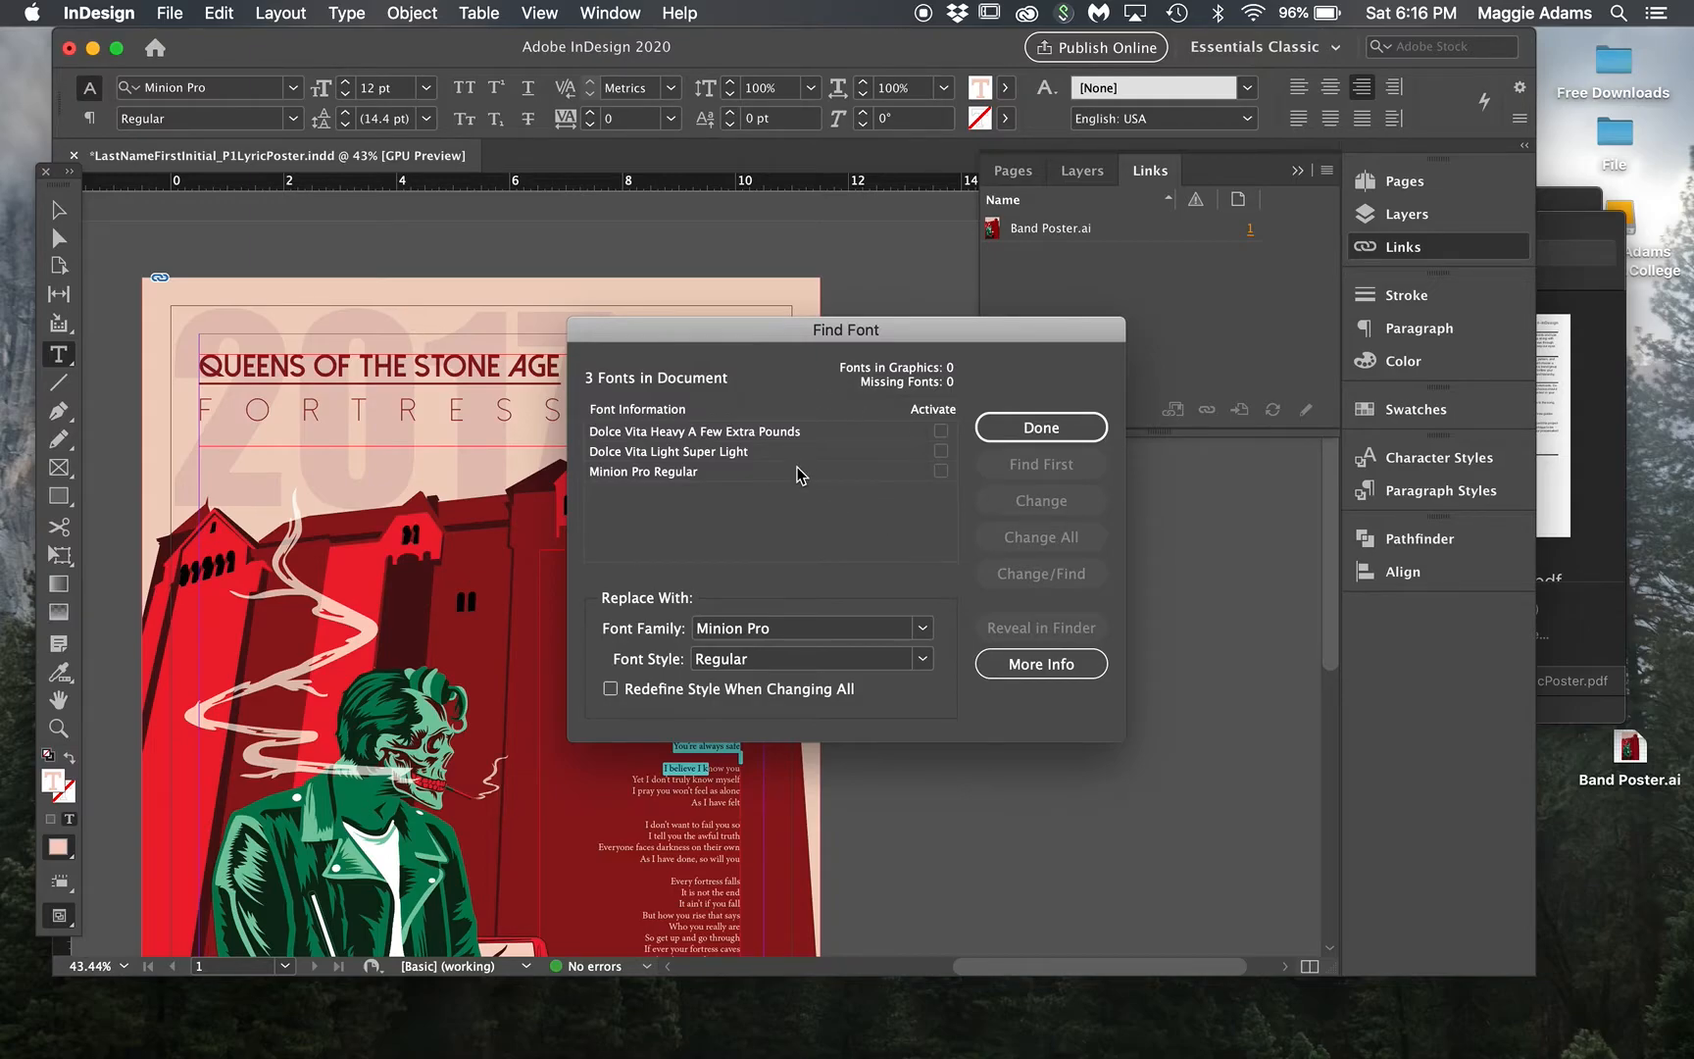
mouse_move(1005, 496)
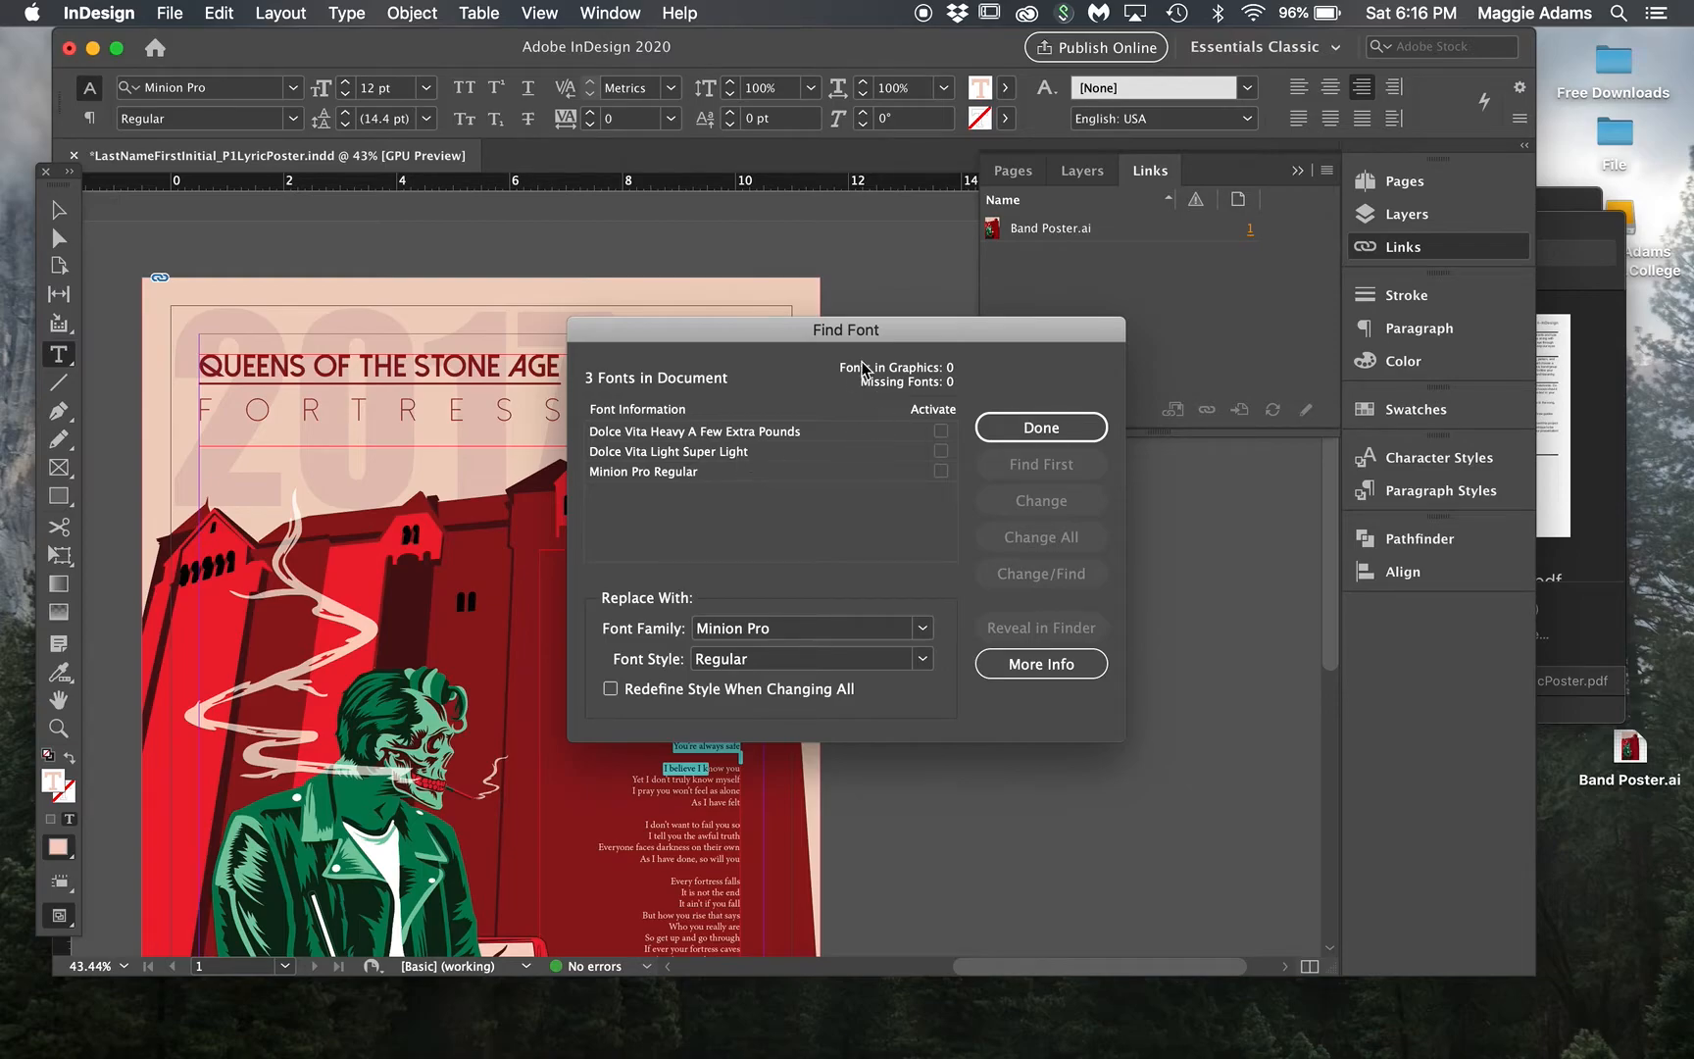
left_click(1040, 427)
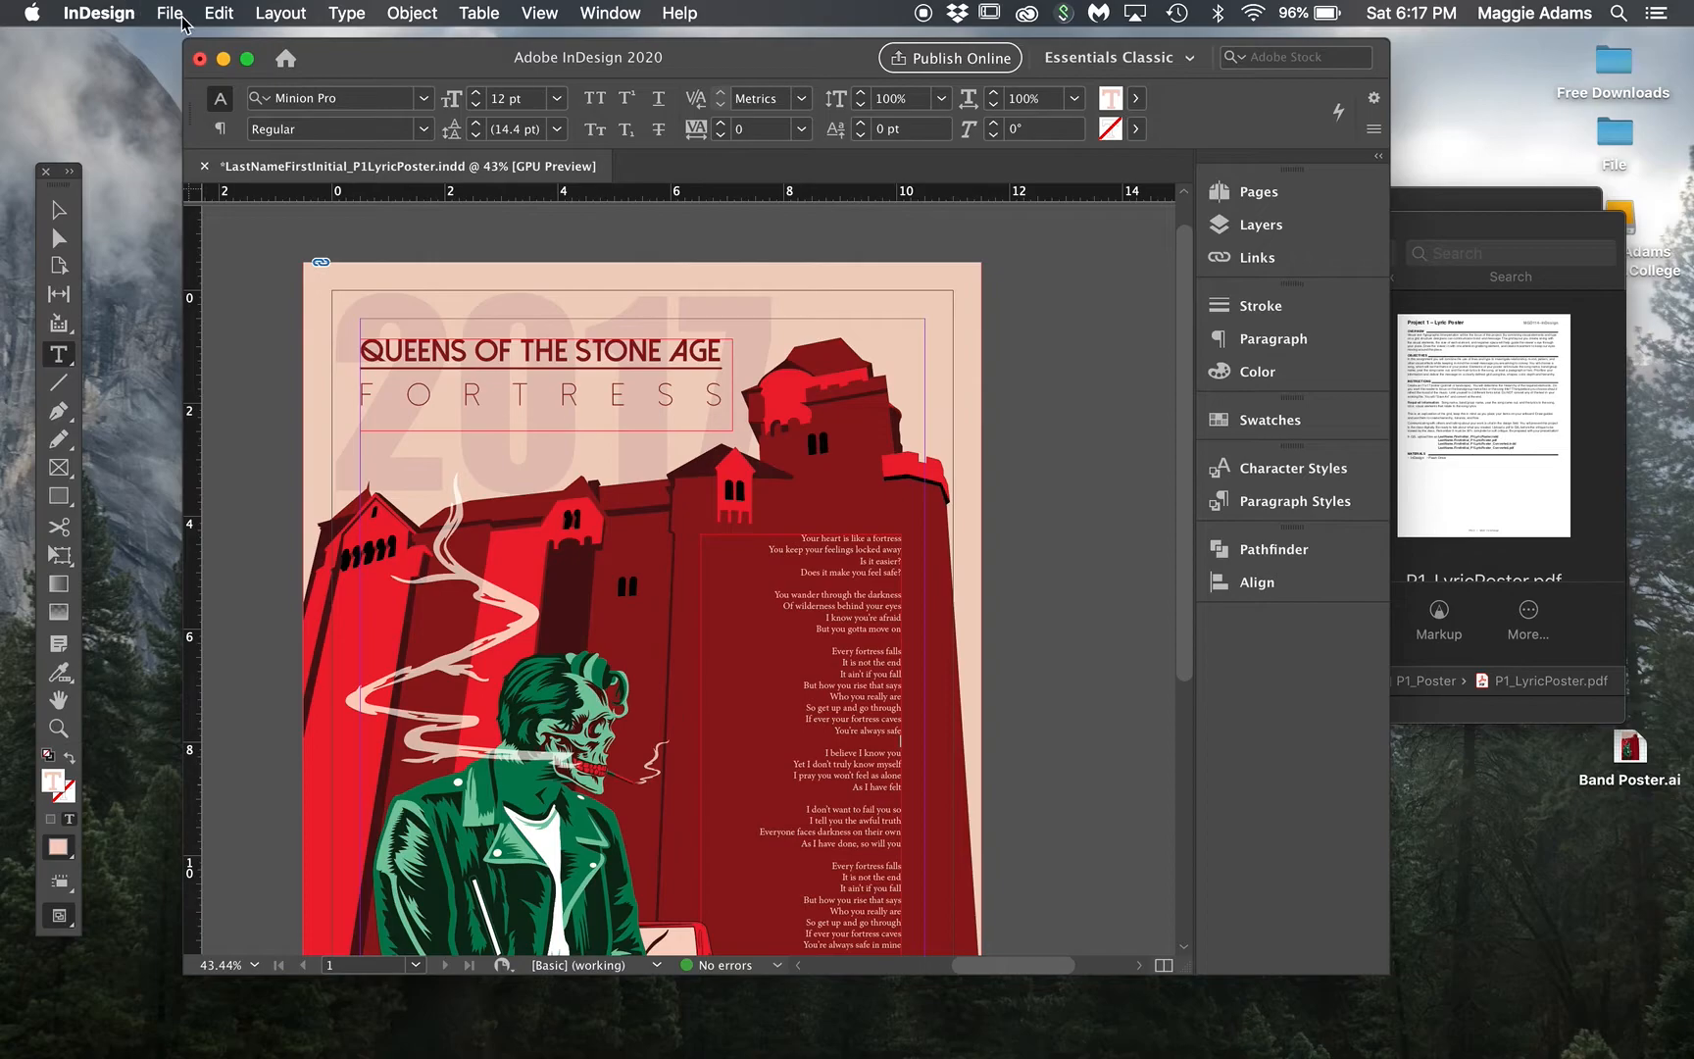
Step: Review the File > Package summary, continue to Package, and save the poster when prompted
left_click(174, 13)
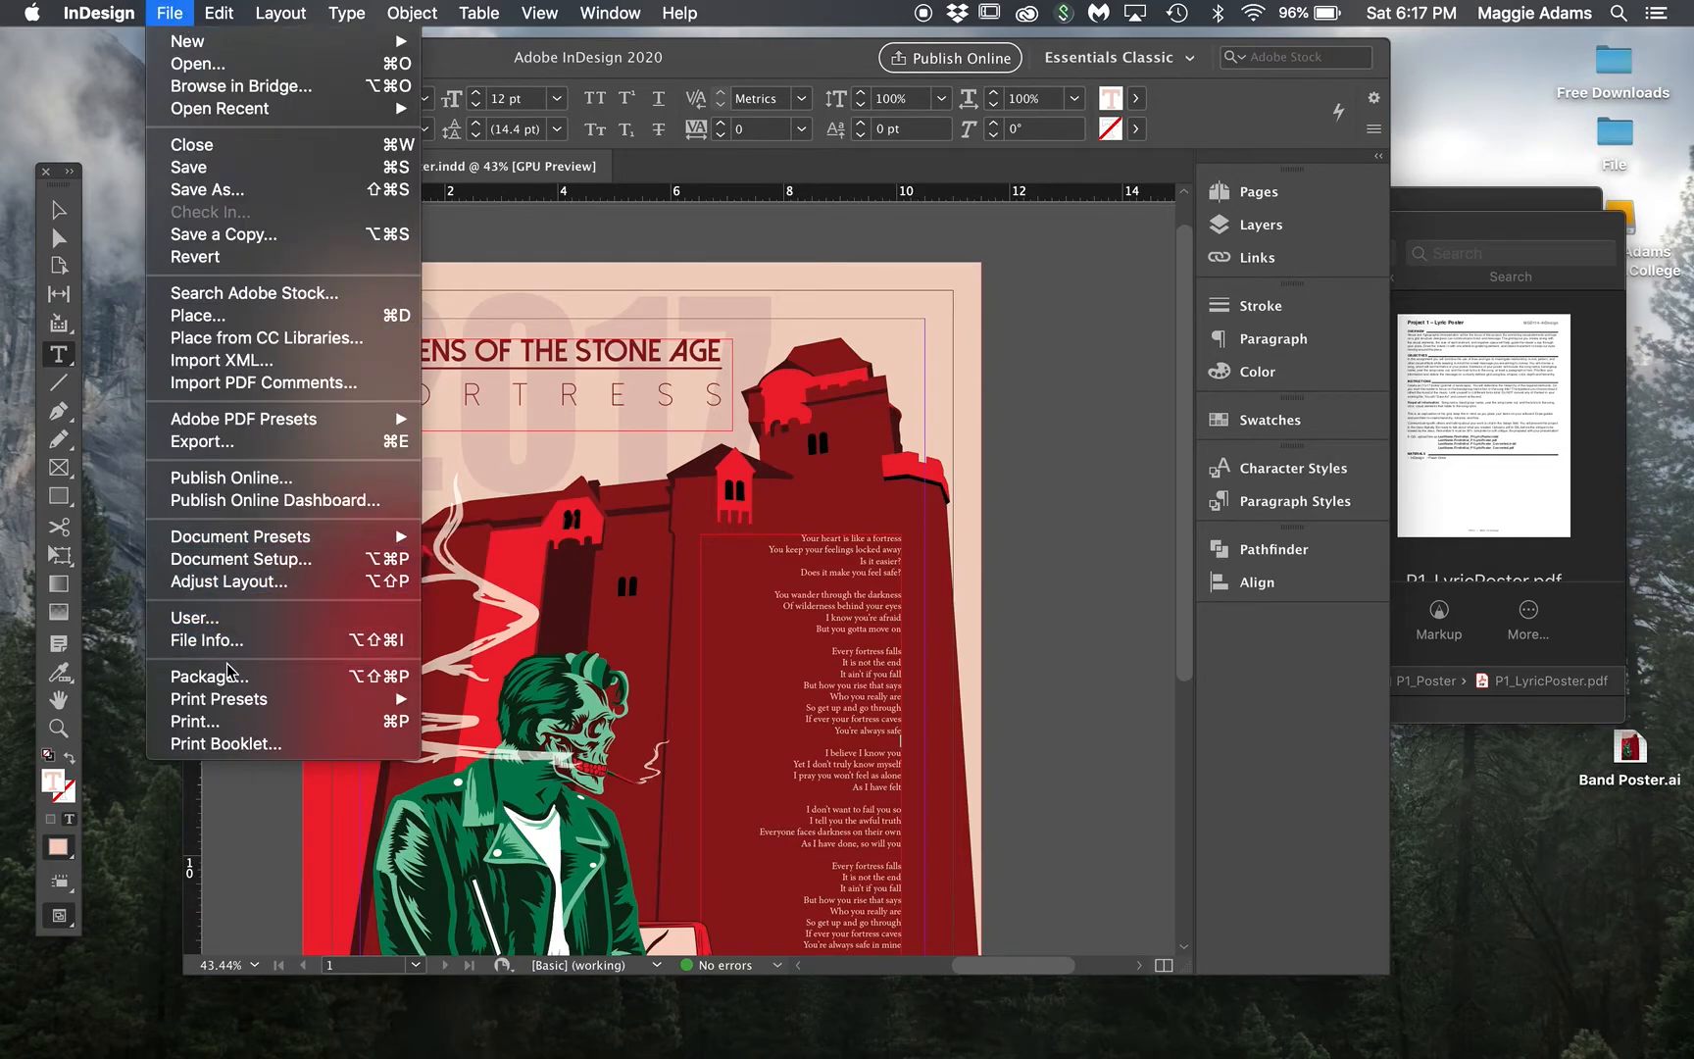
left_click(205, 676)
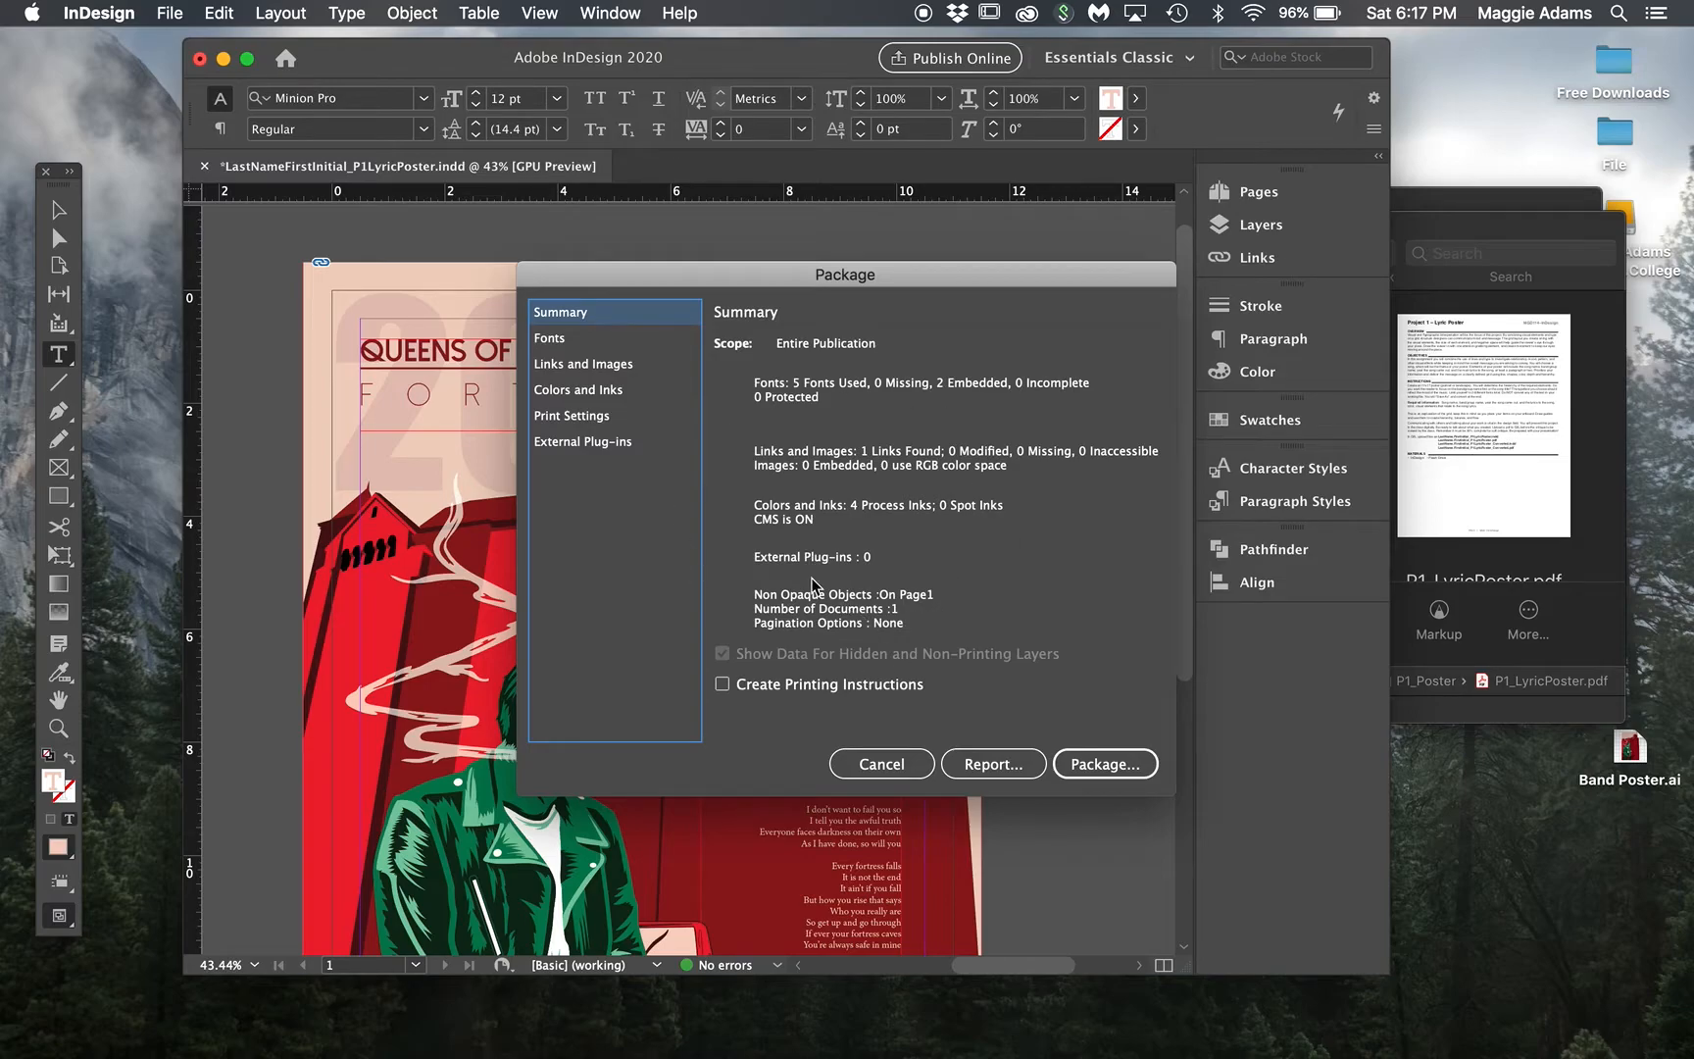
mouse_move(859, 661)
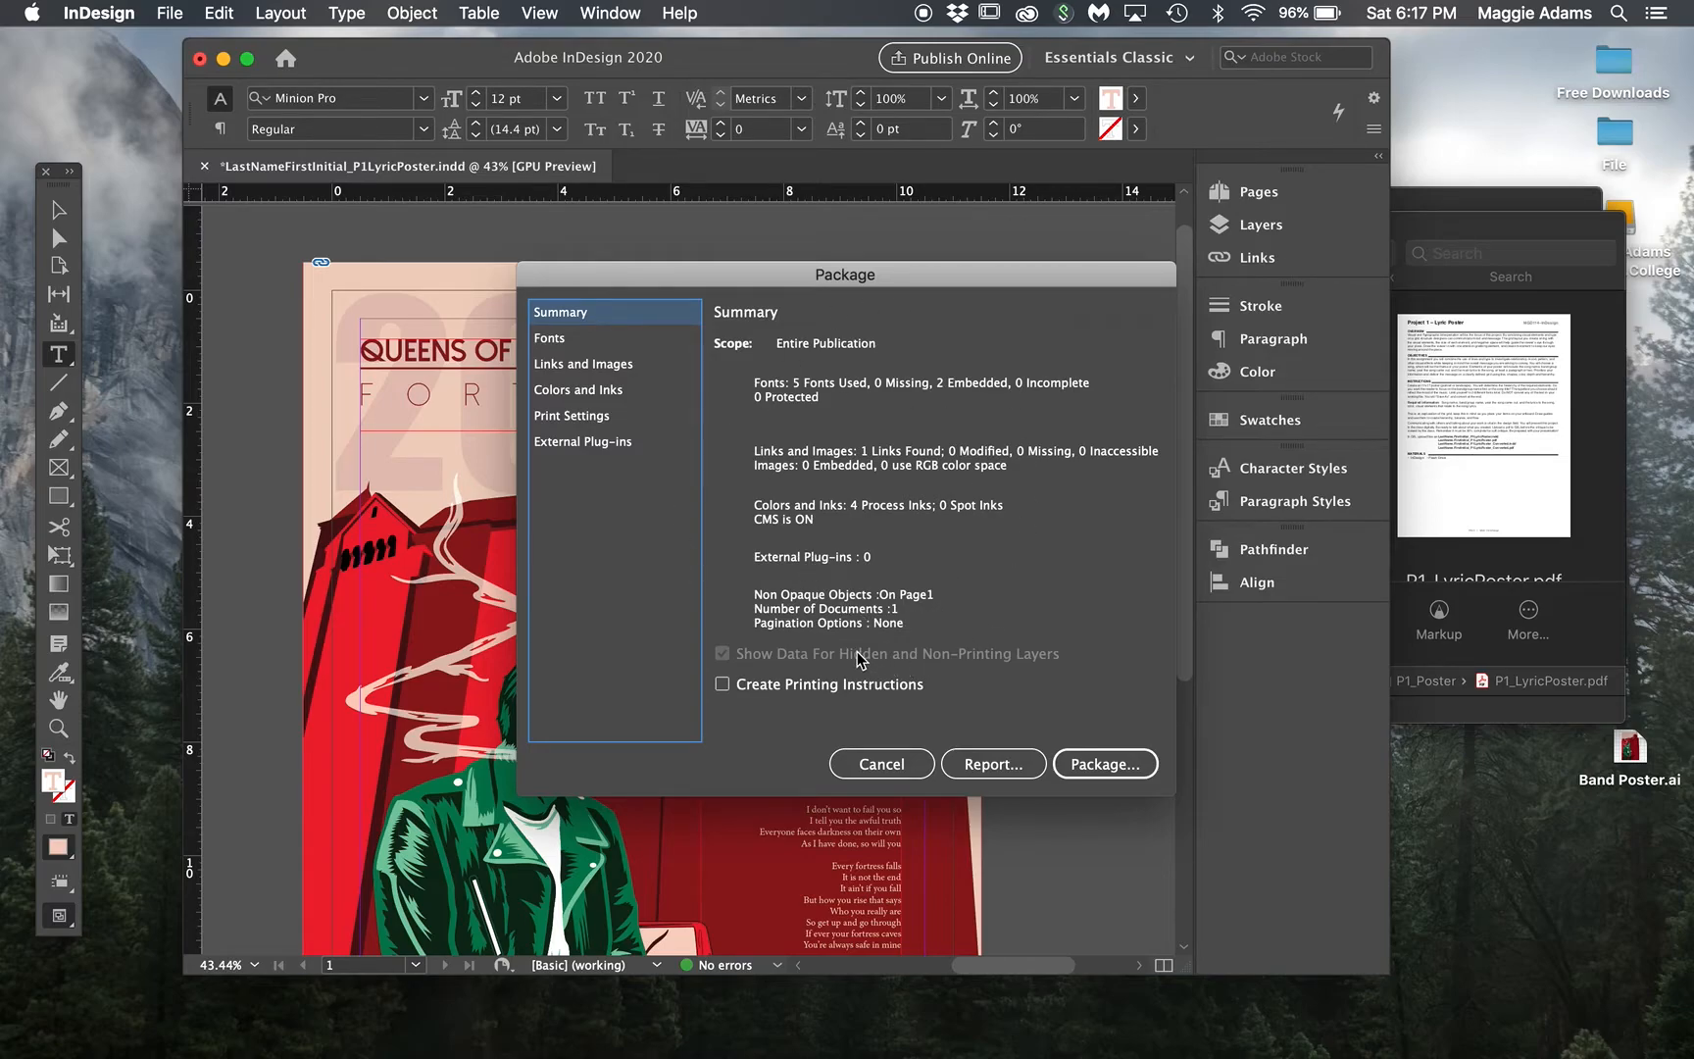
mouse_move(1260, 343)
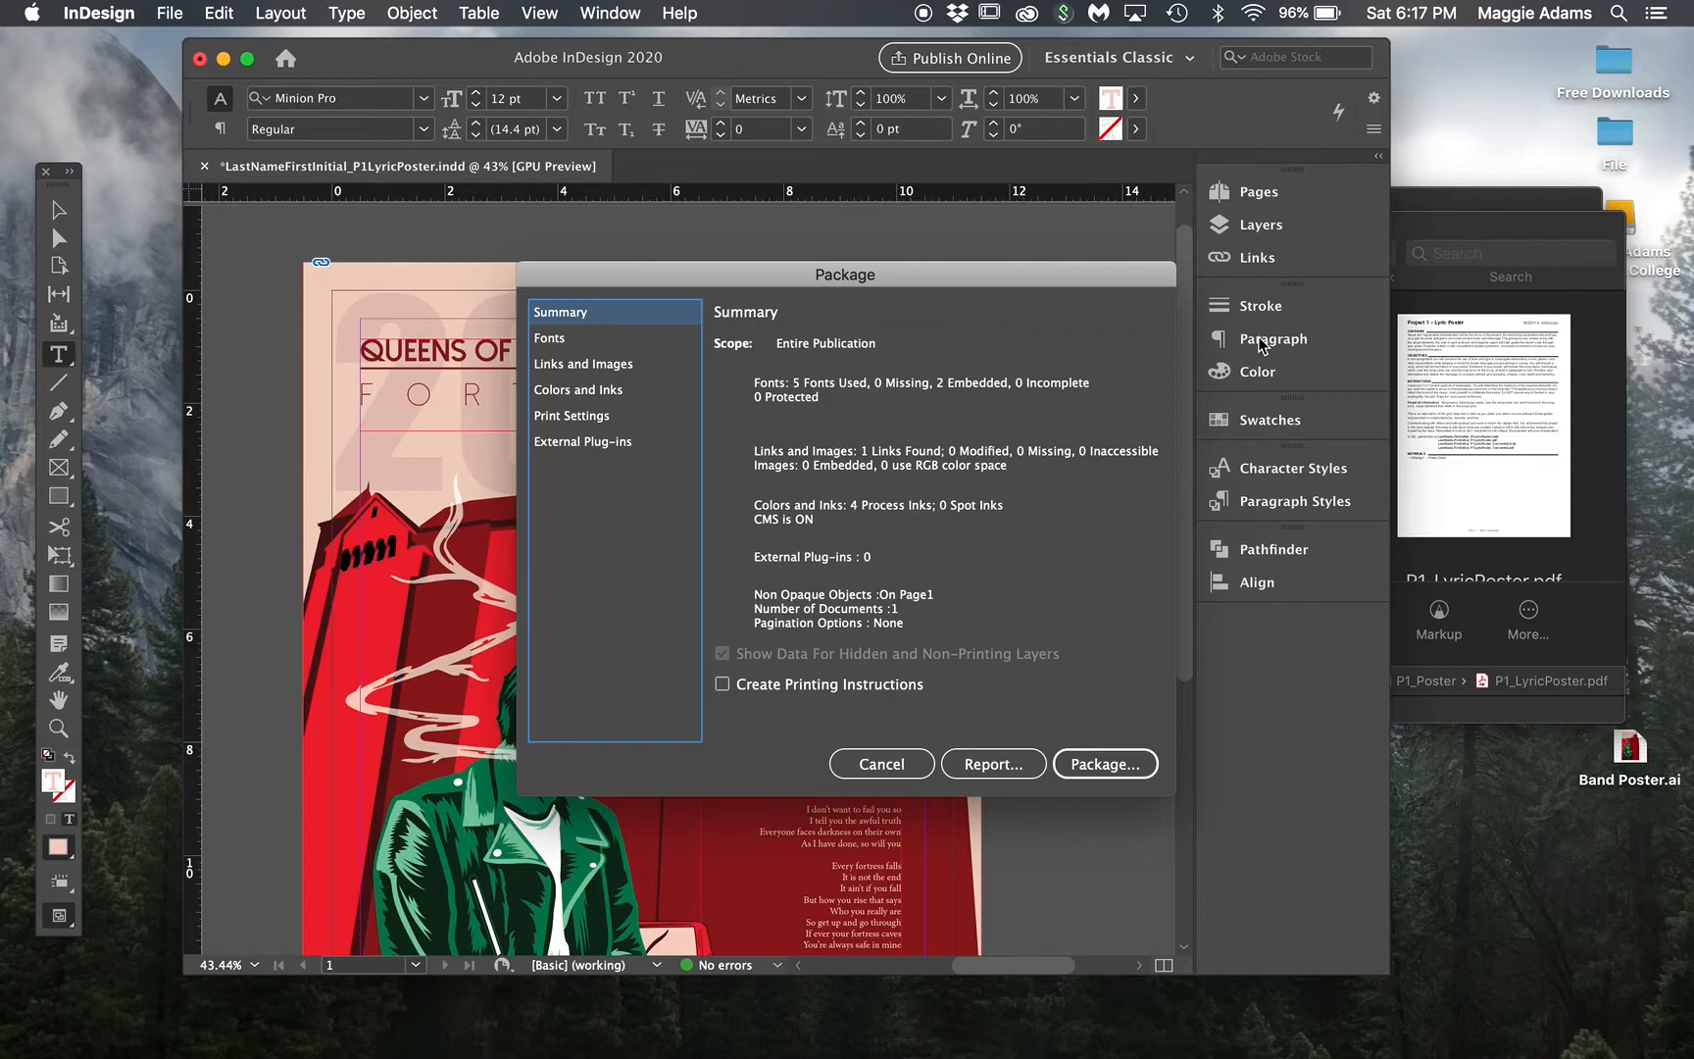
mouse_move(738, 452)
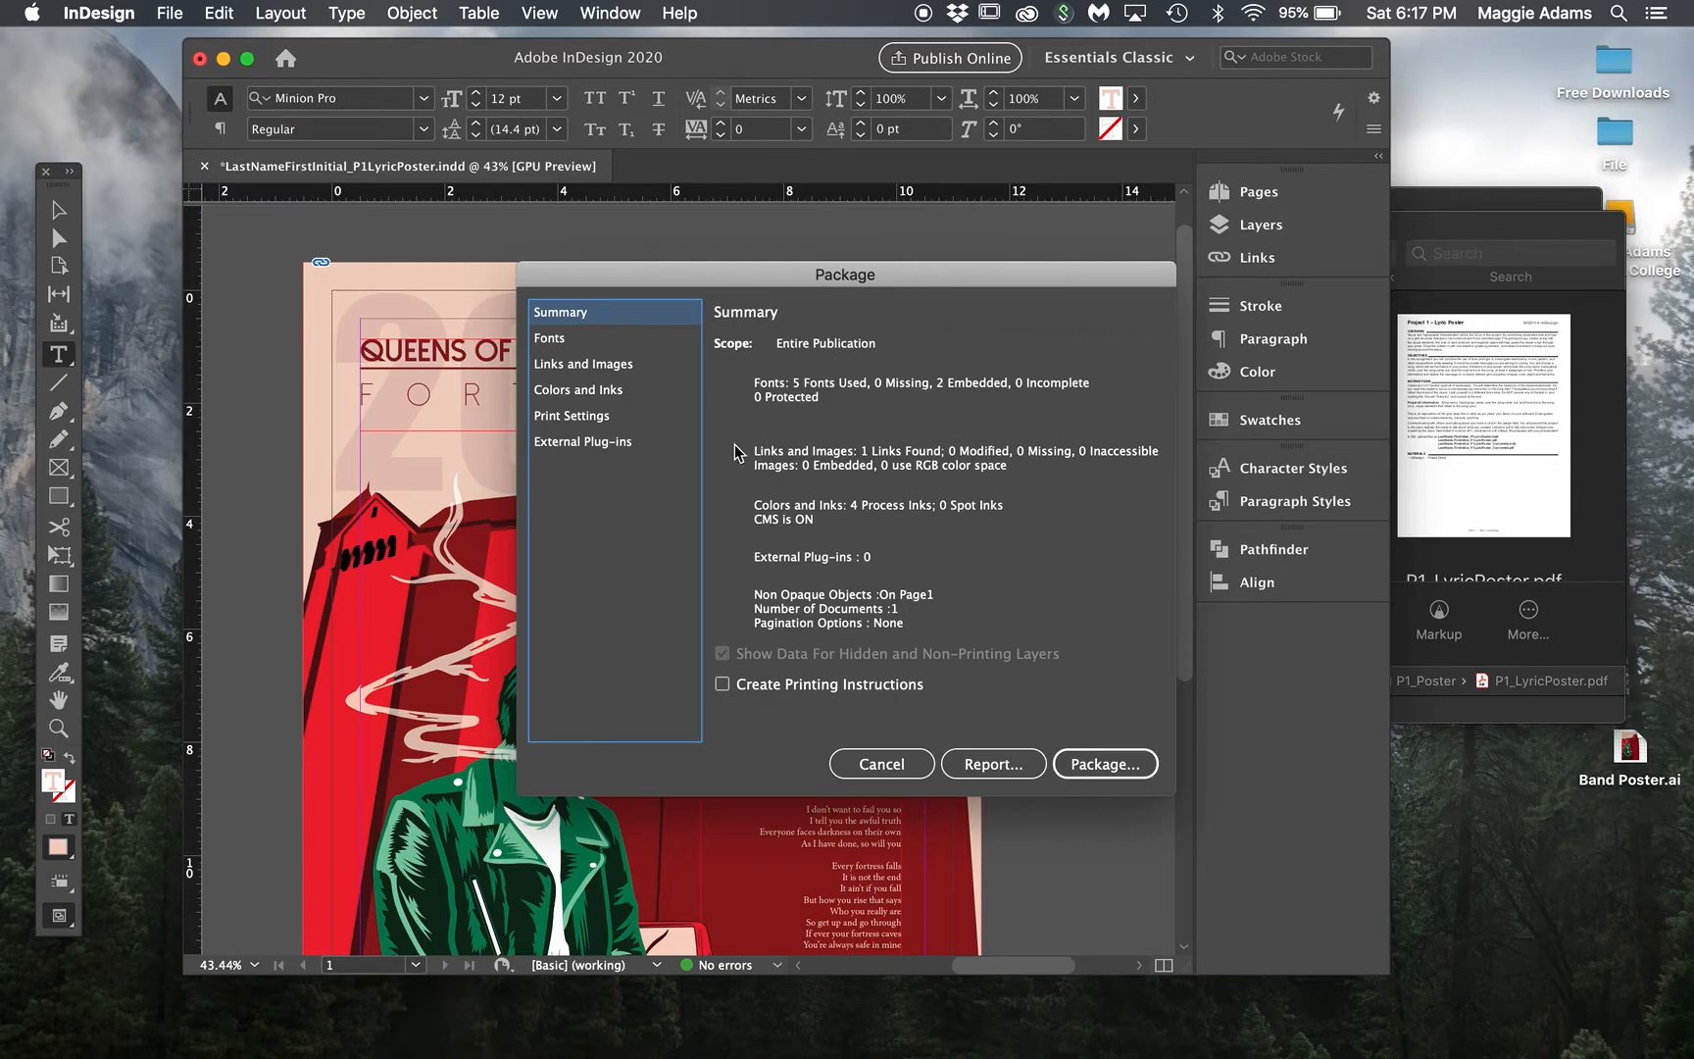
mouse_move(750, 483)
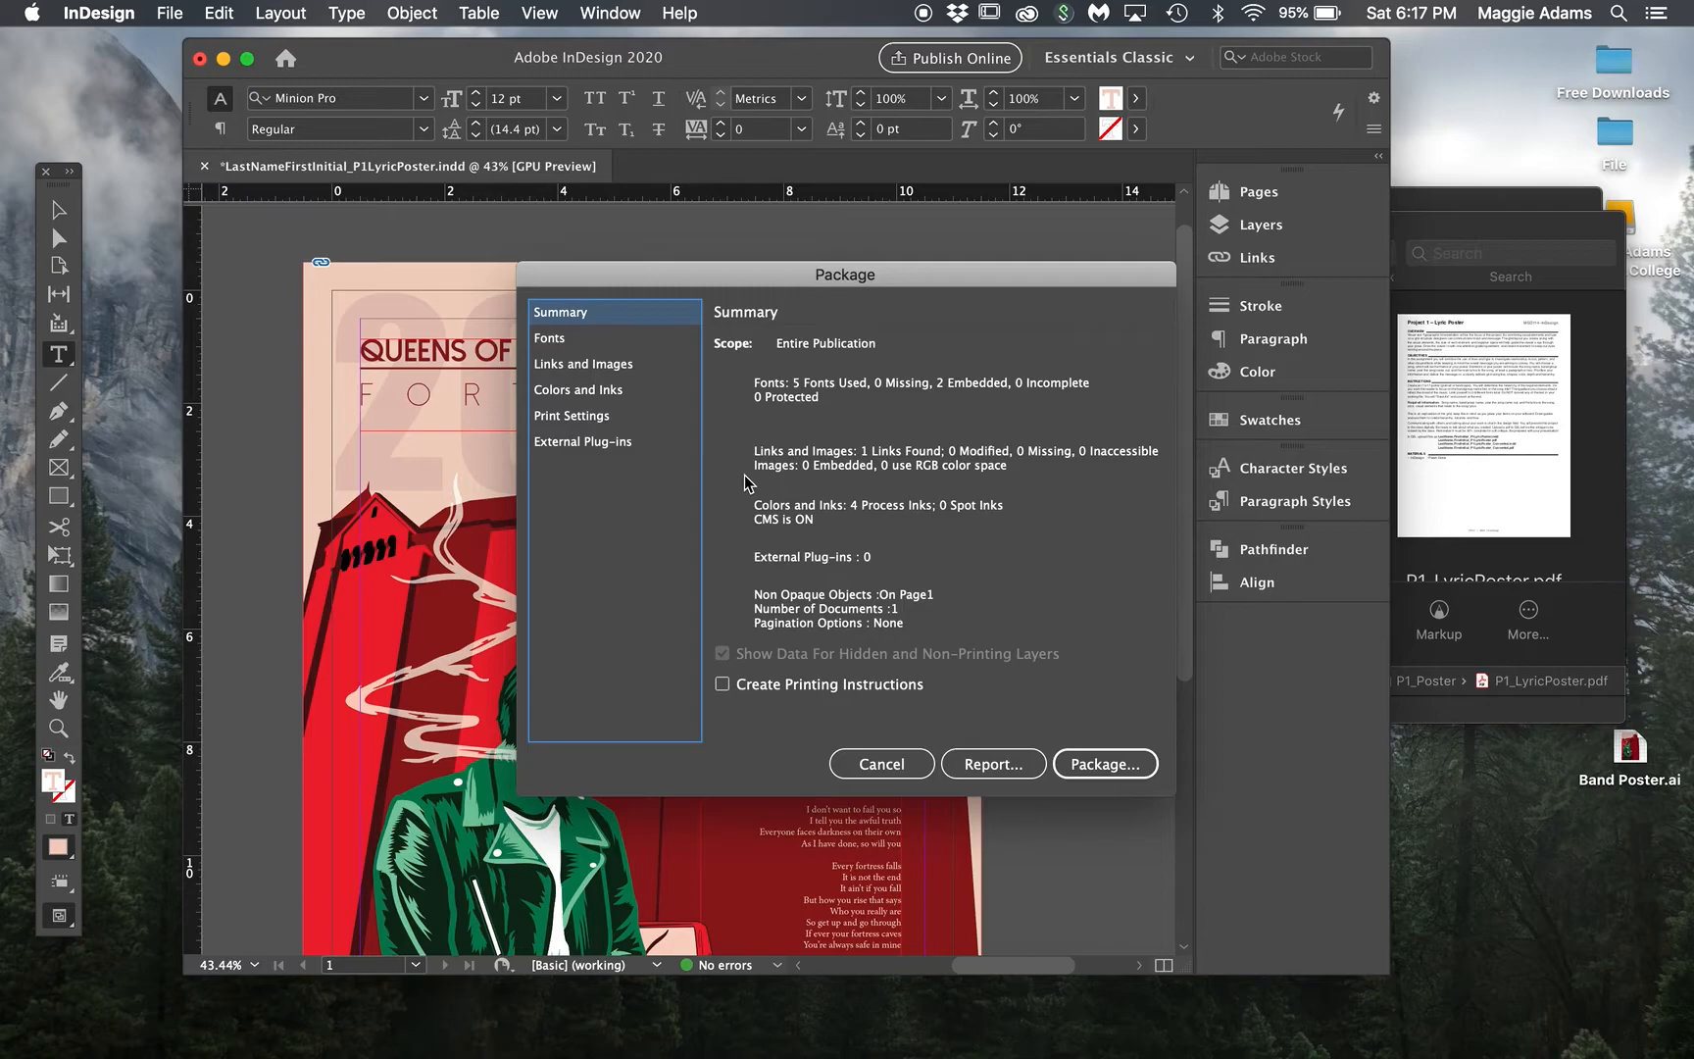
mouse_move(909, 764)
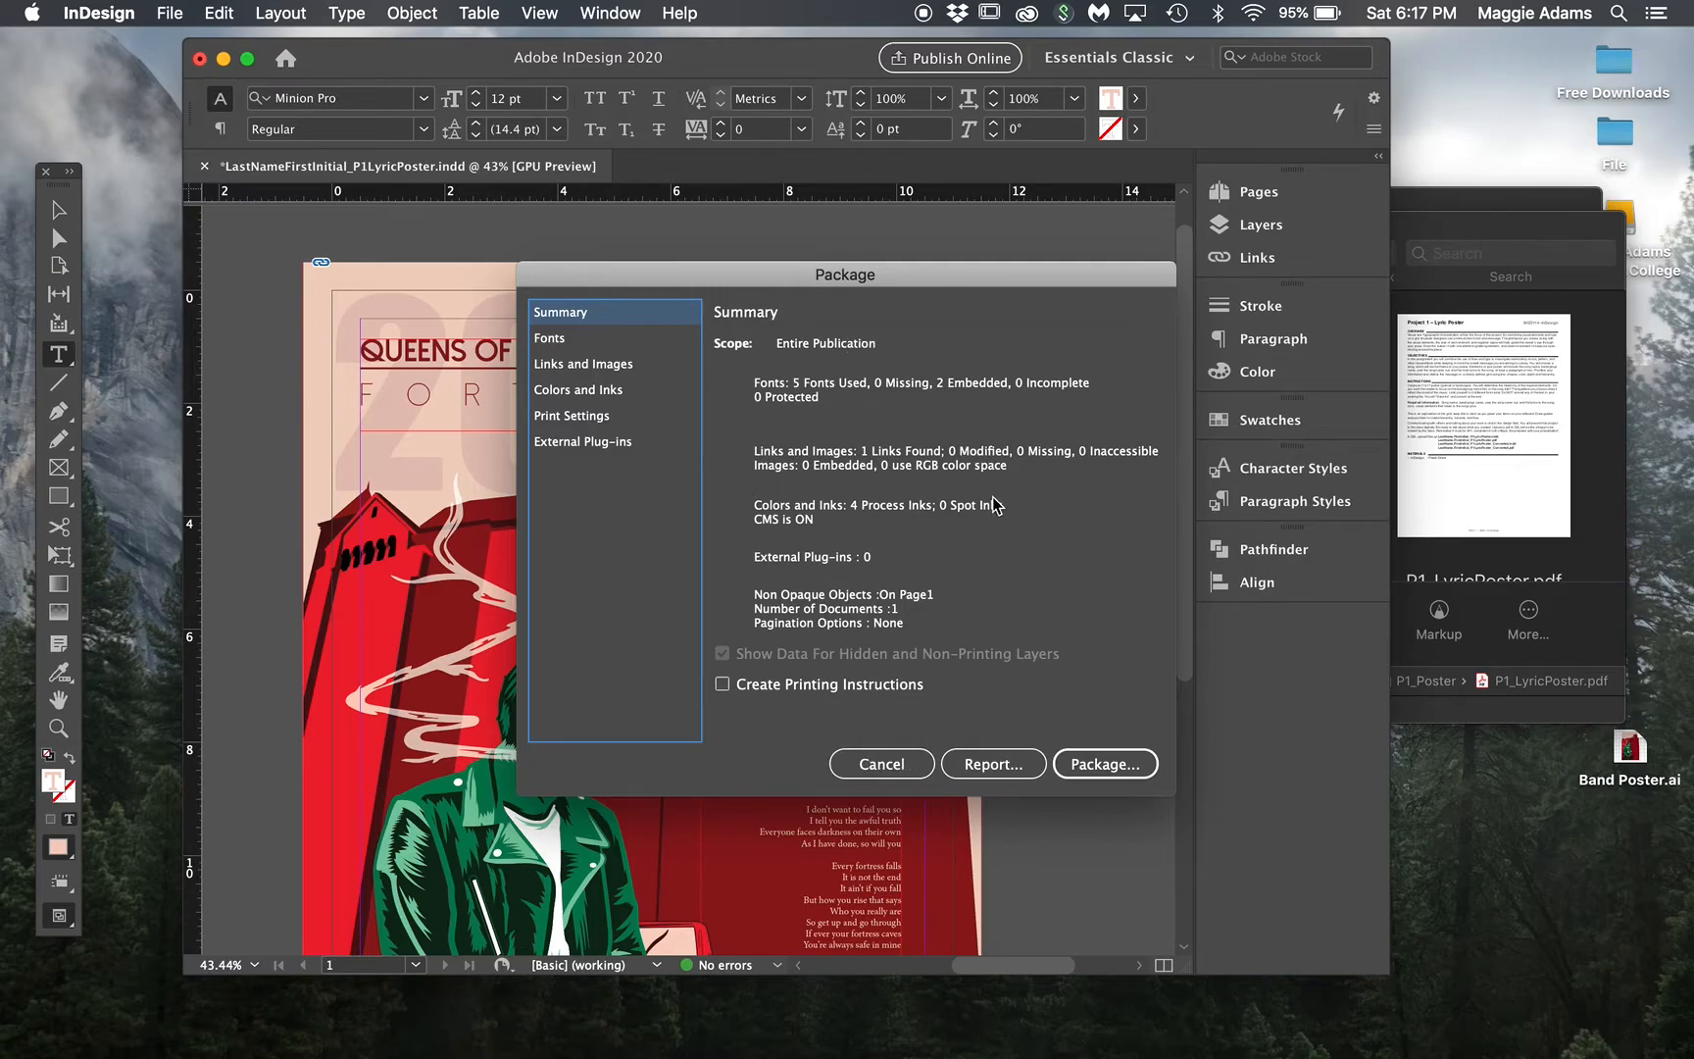
left_click(1106, 764)
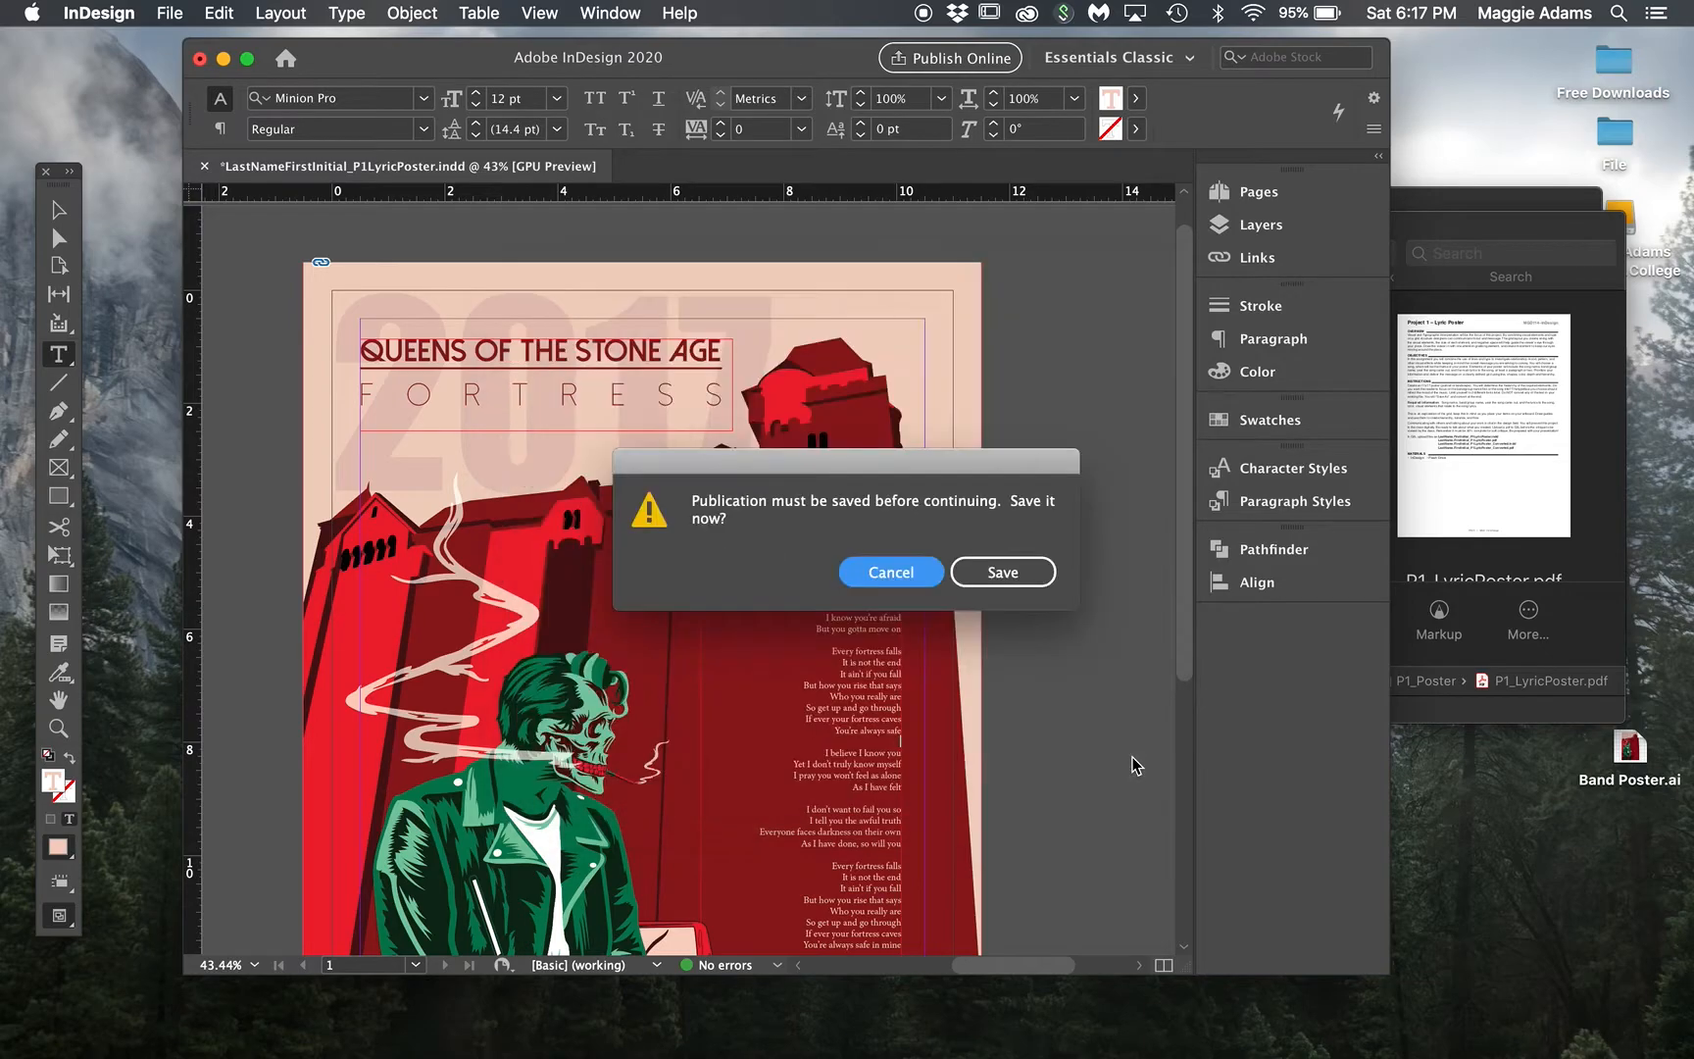
mouse_move(1012, 599)
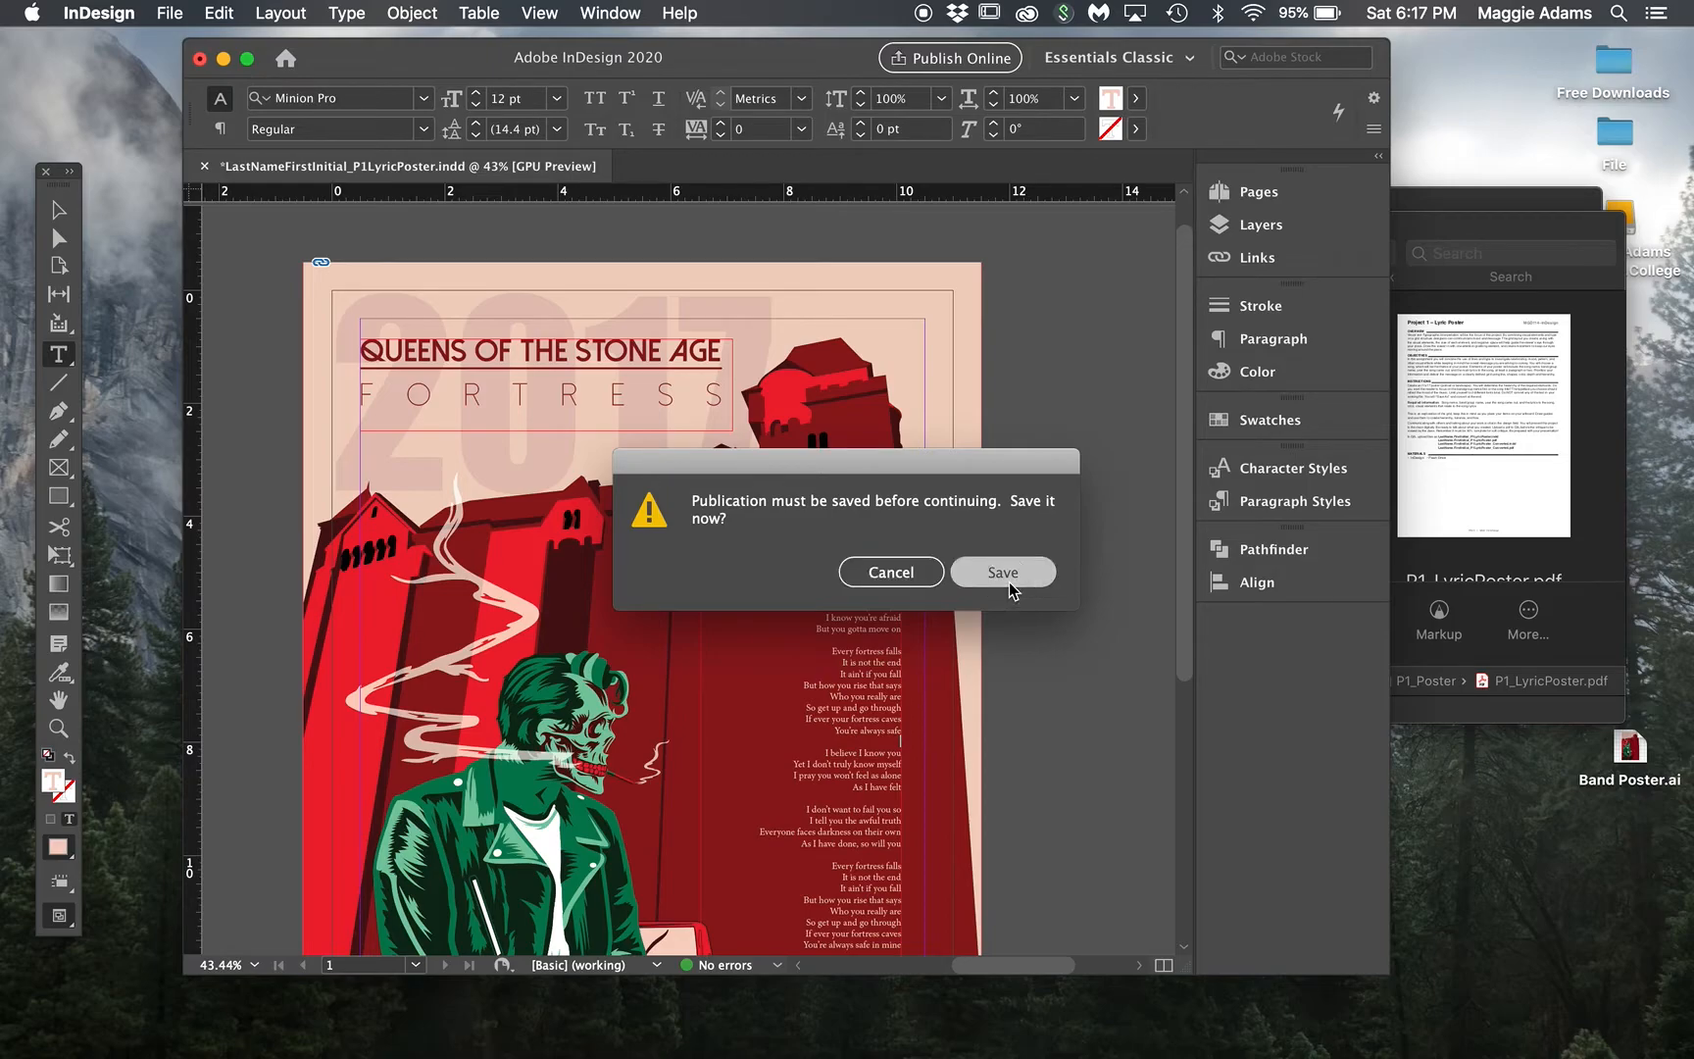
left_click(1003, 571)
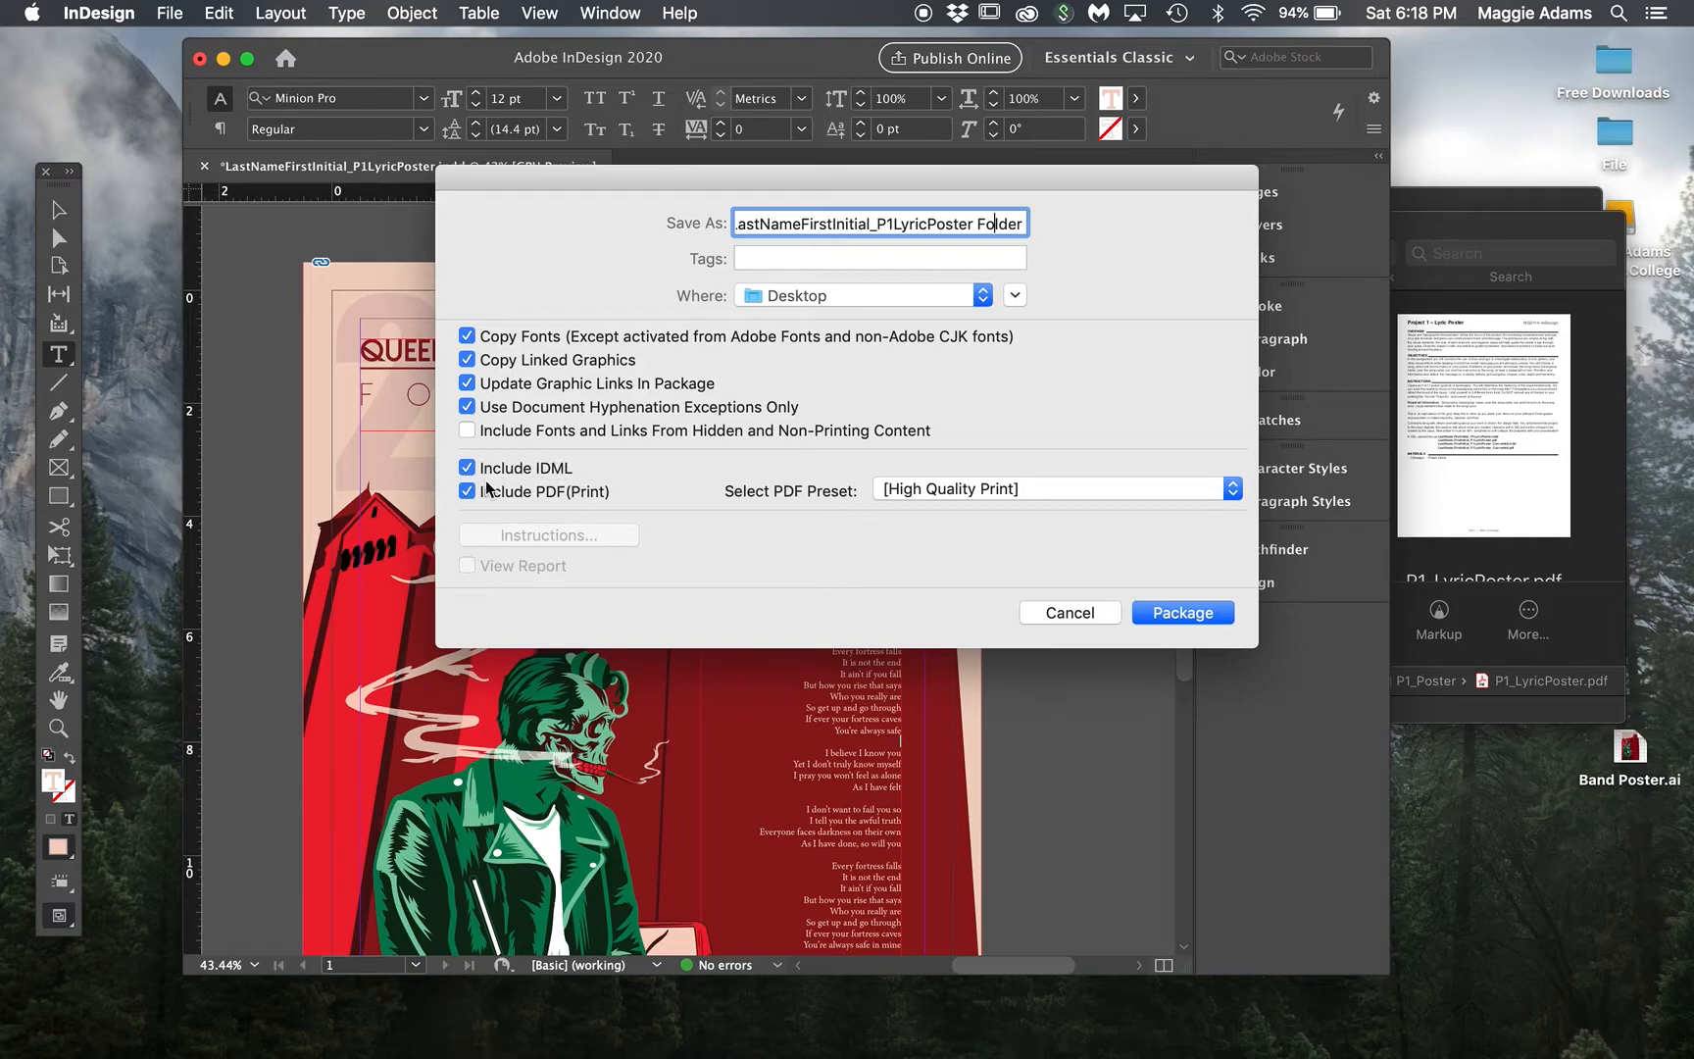
mouse_move(574, 509)
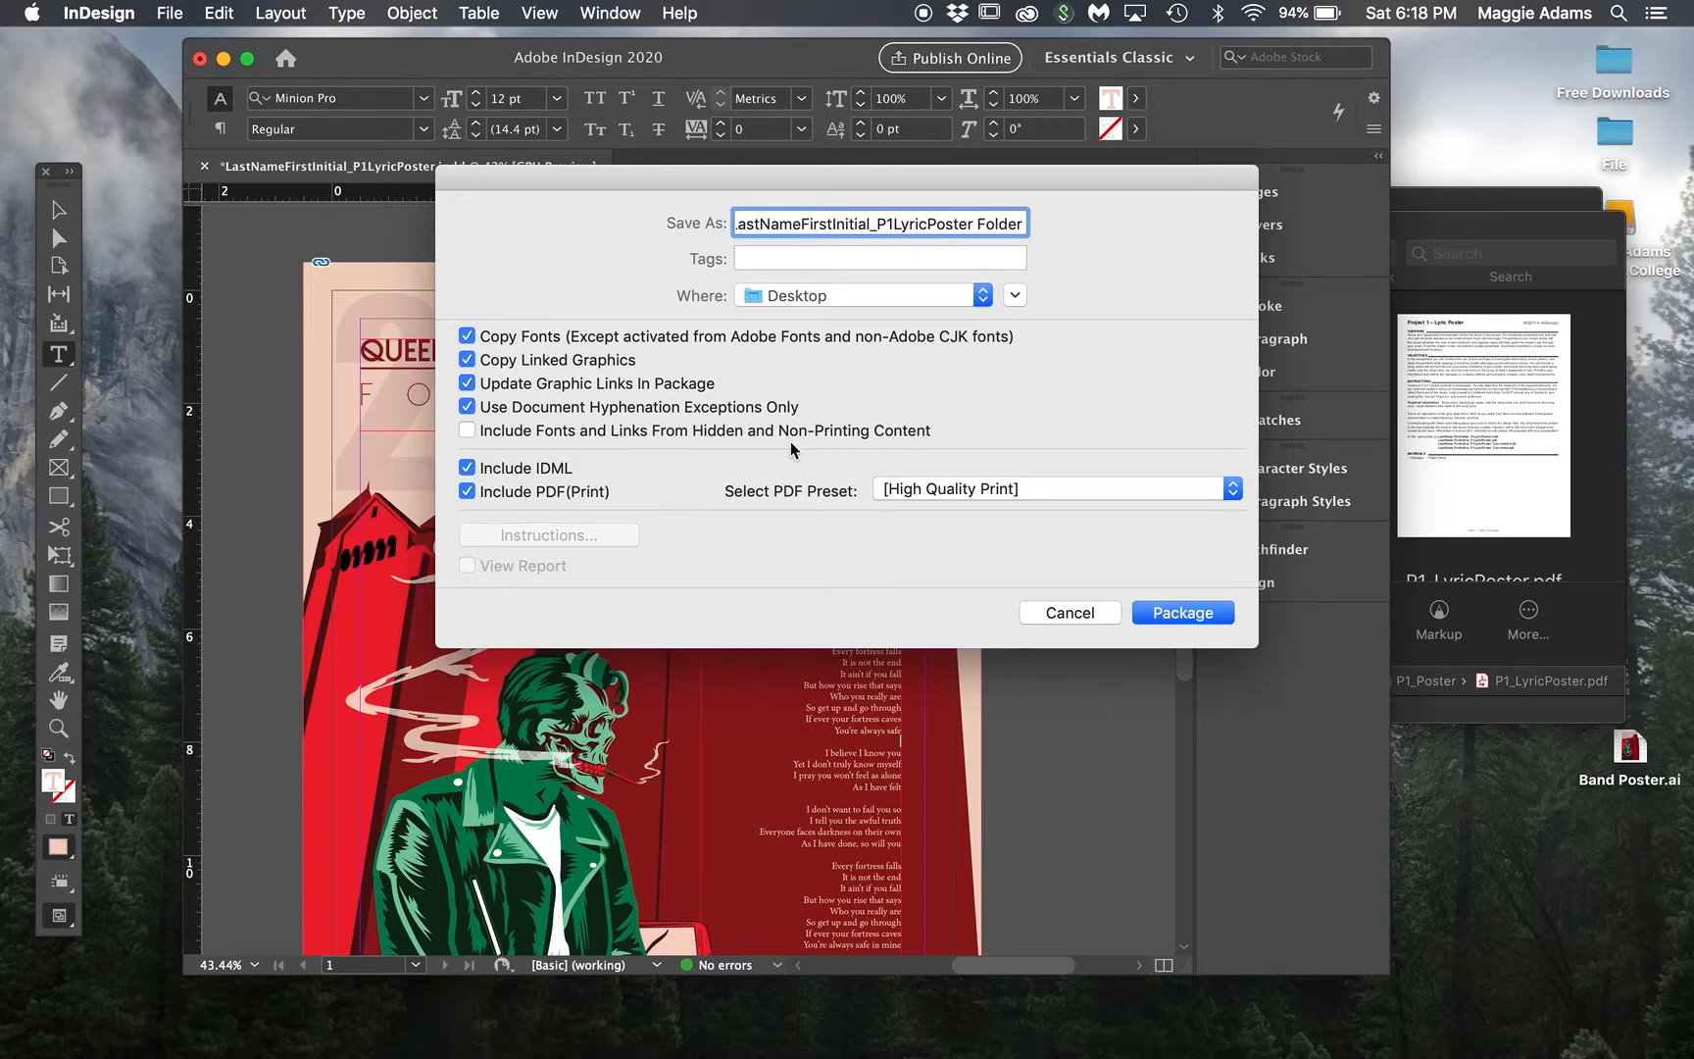
Step: Package to the Desktop with Copy Fonts, Copy Linked Graphics, IDML and High Quality Print PDF
left_click(1182, 612)
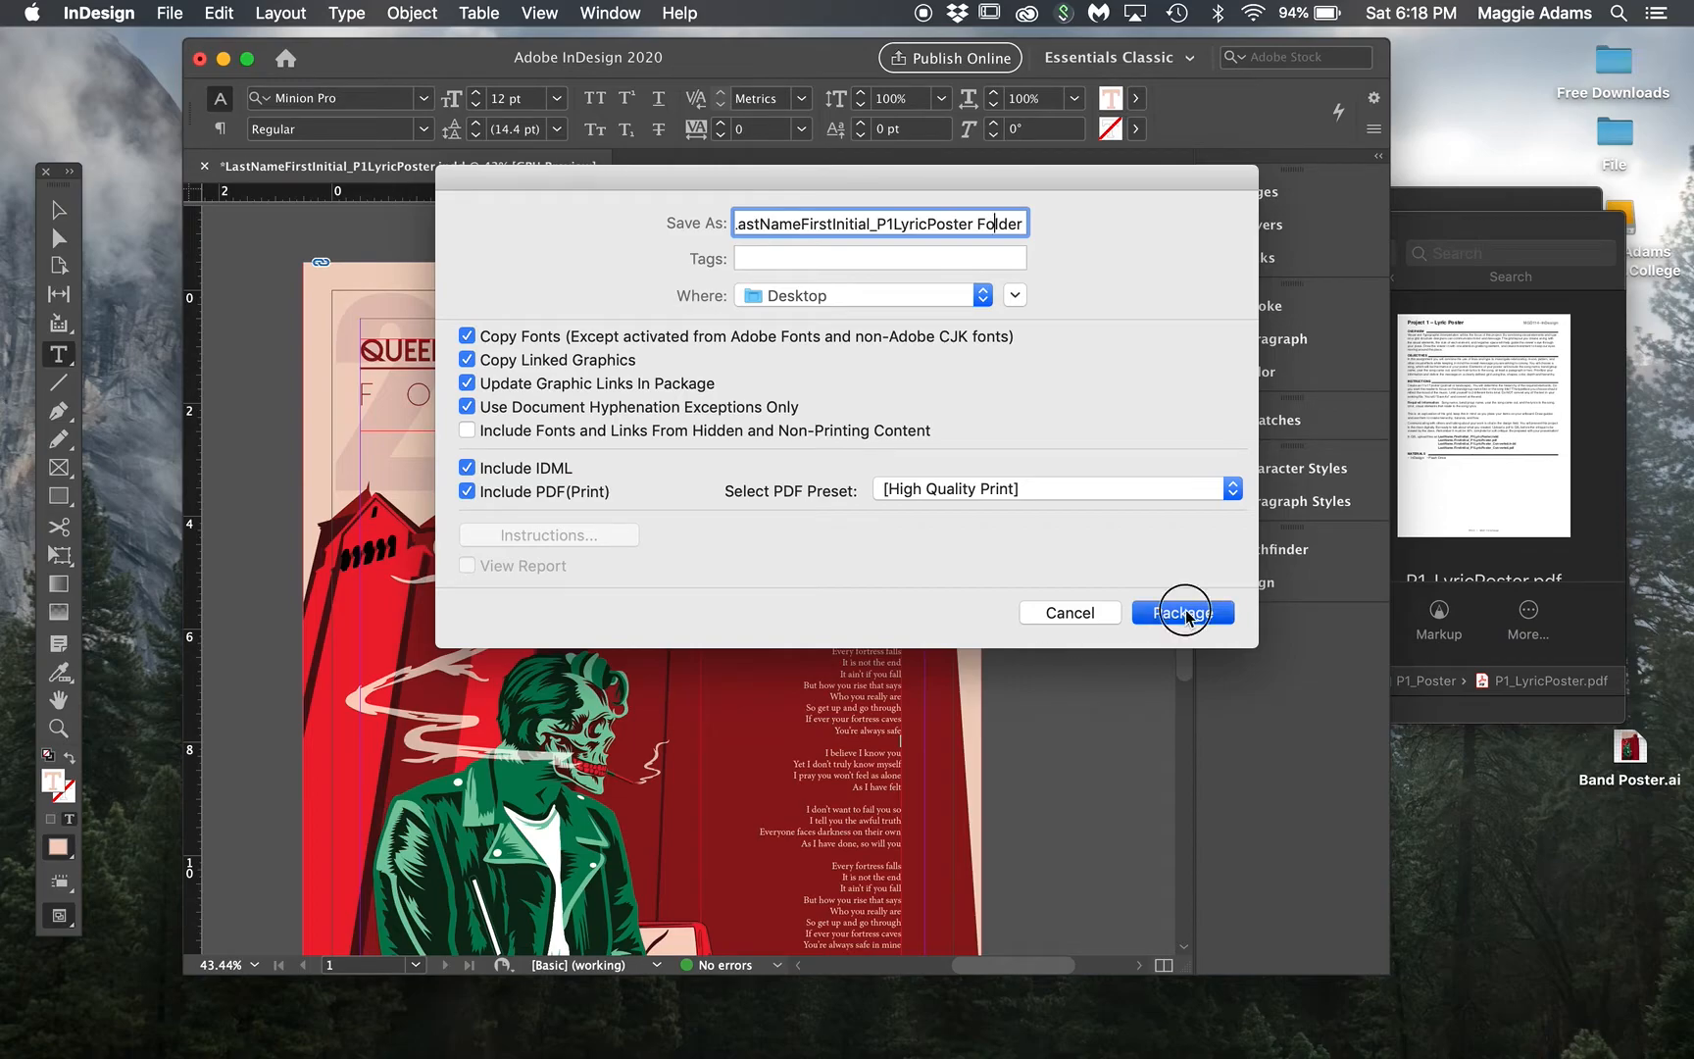
left_click(1182, 613)
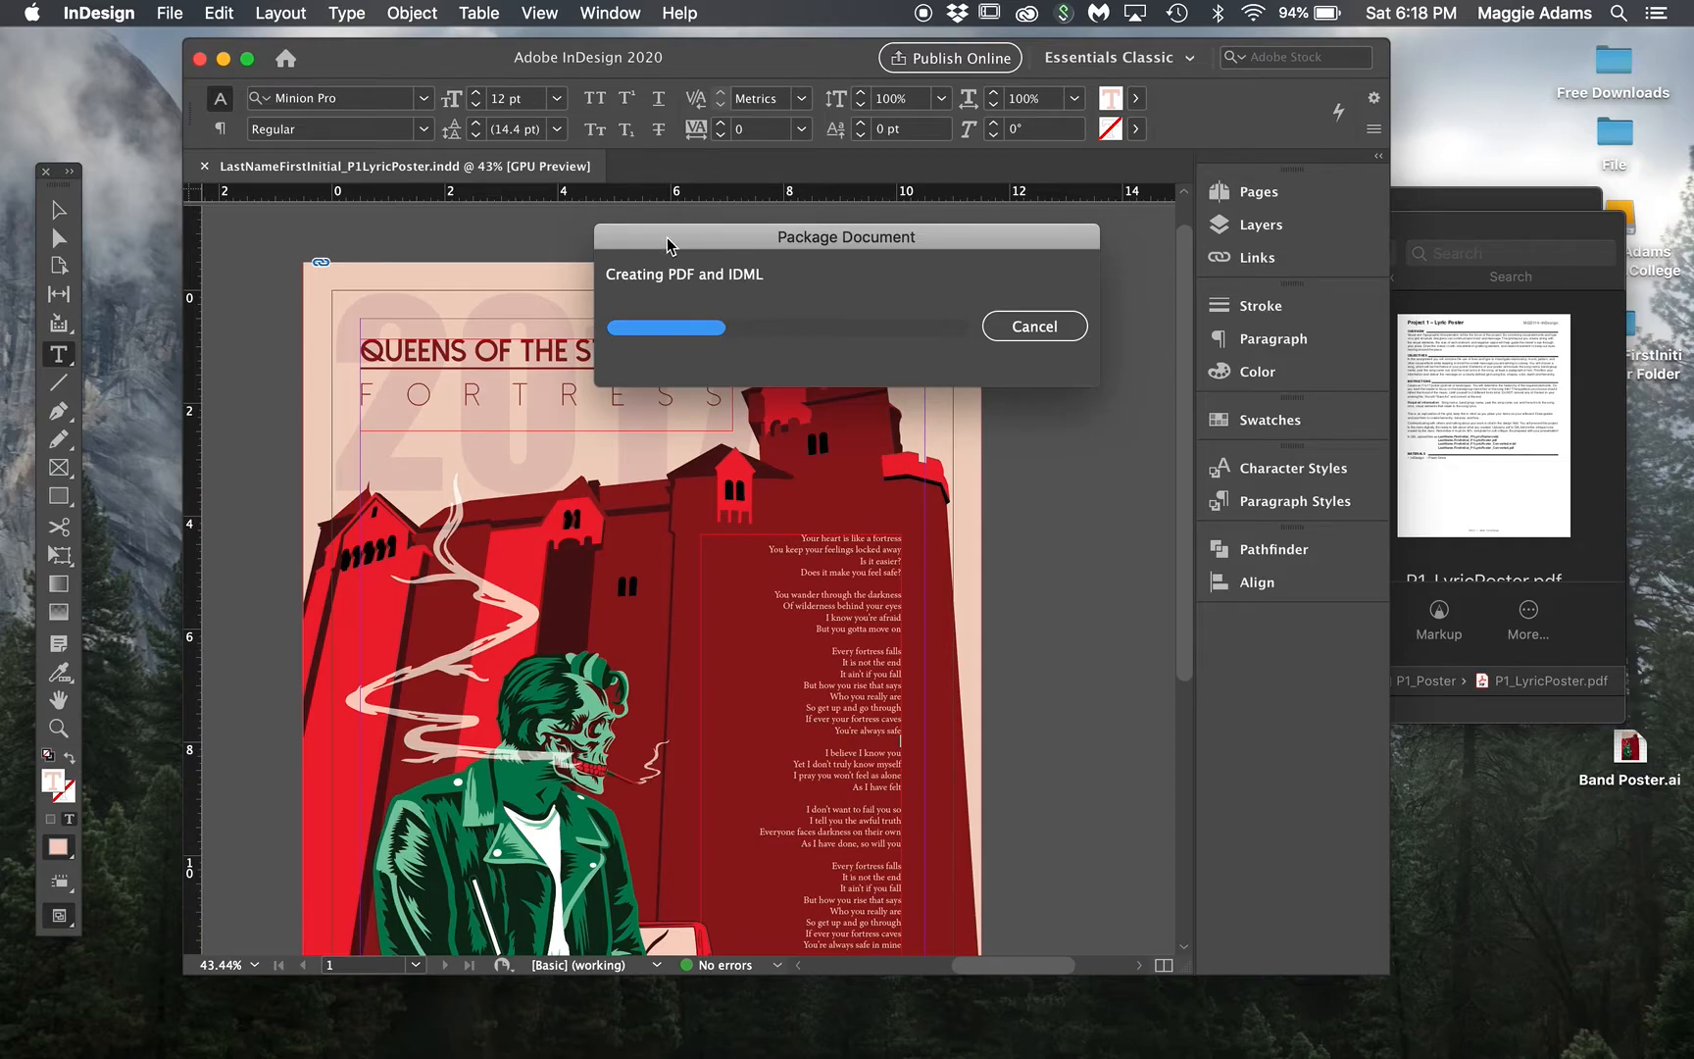
mouse_move(842, 338)
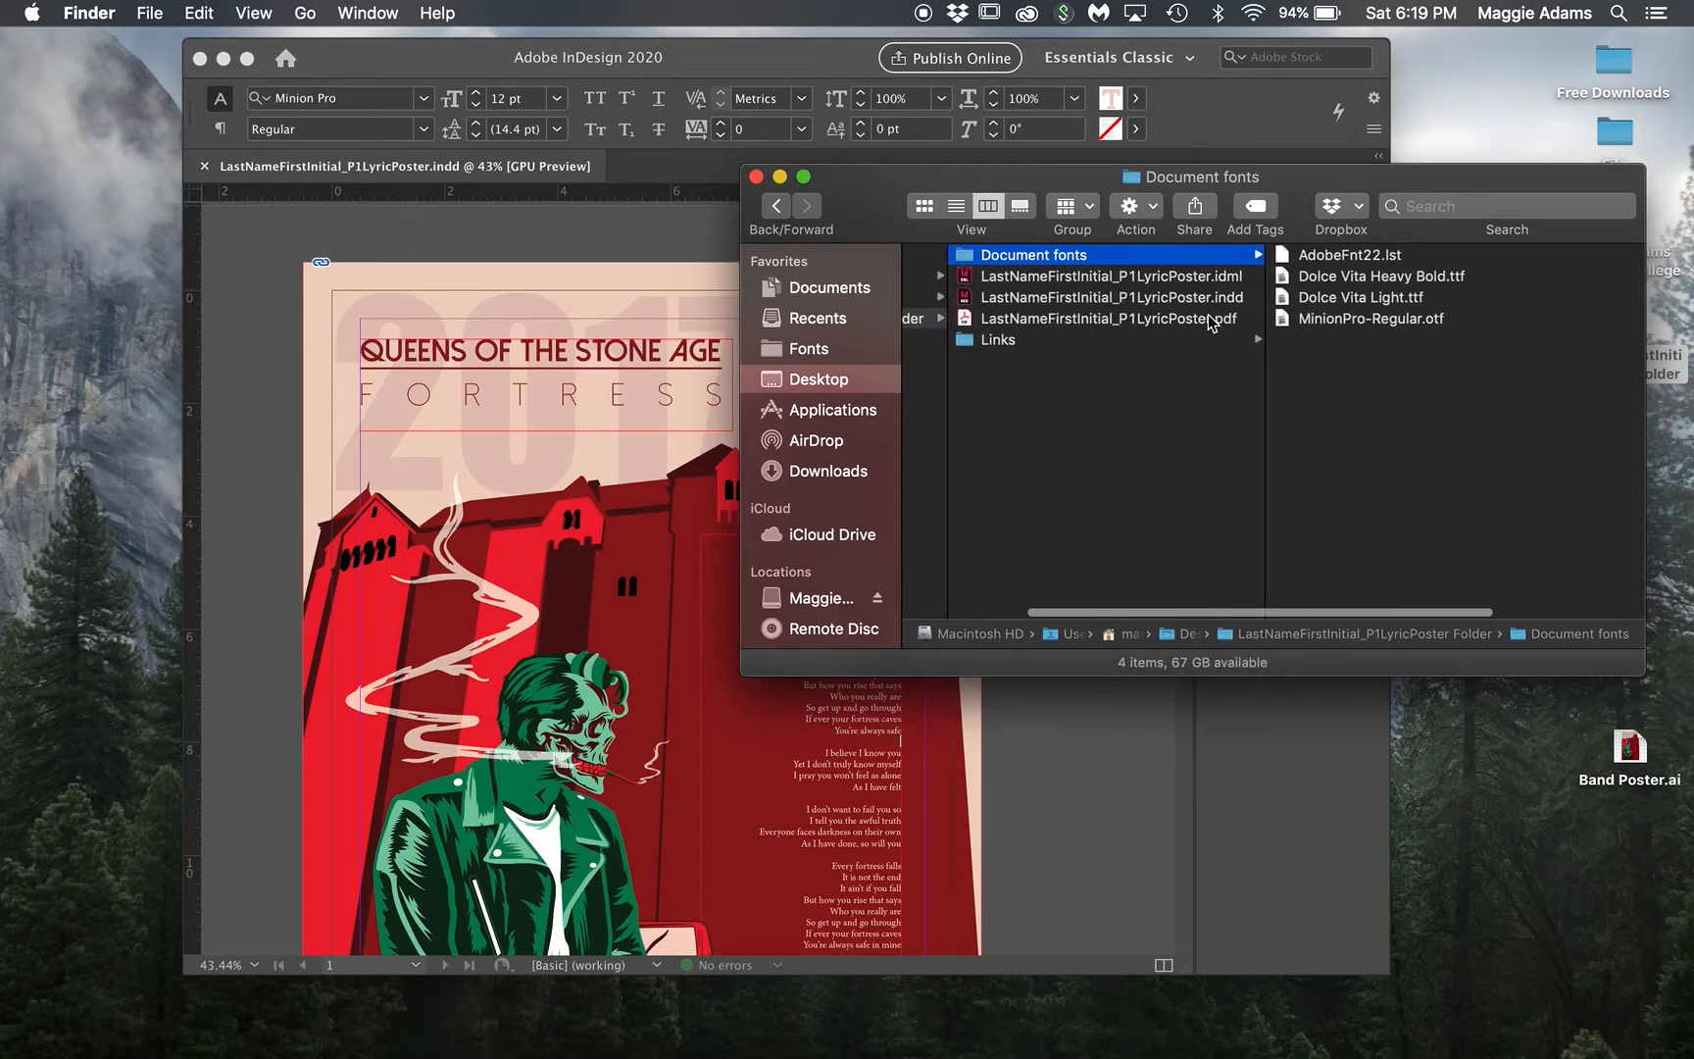
Step: Browse the packaged folder's Links, INDD, IDML and PDF files in Finder
left_click(998, 340)
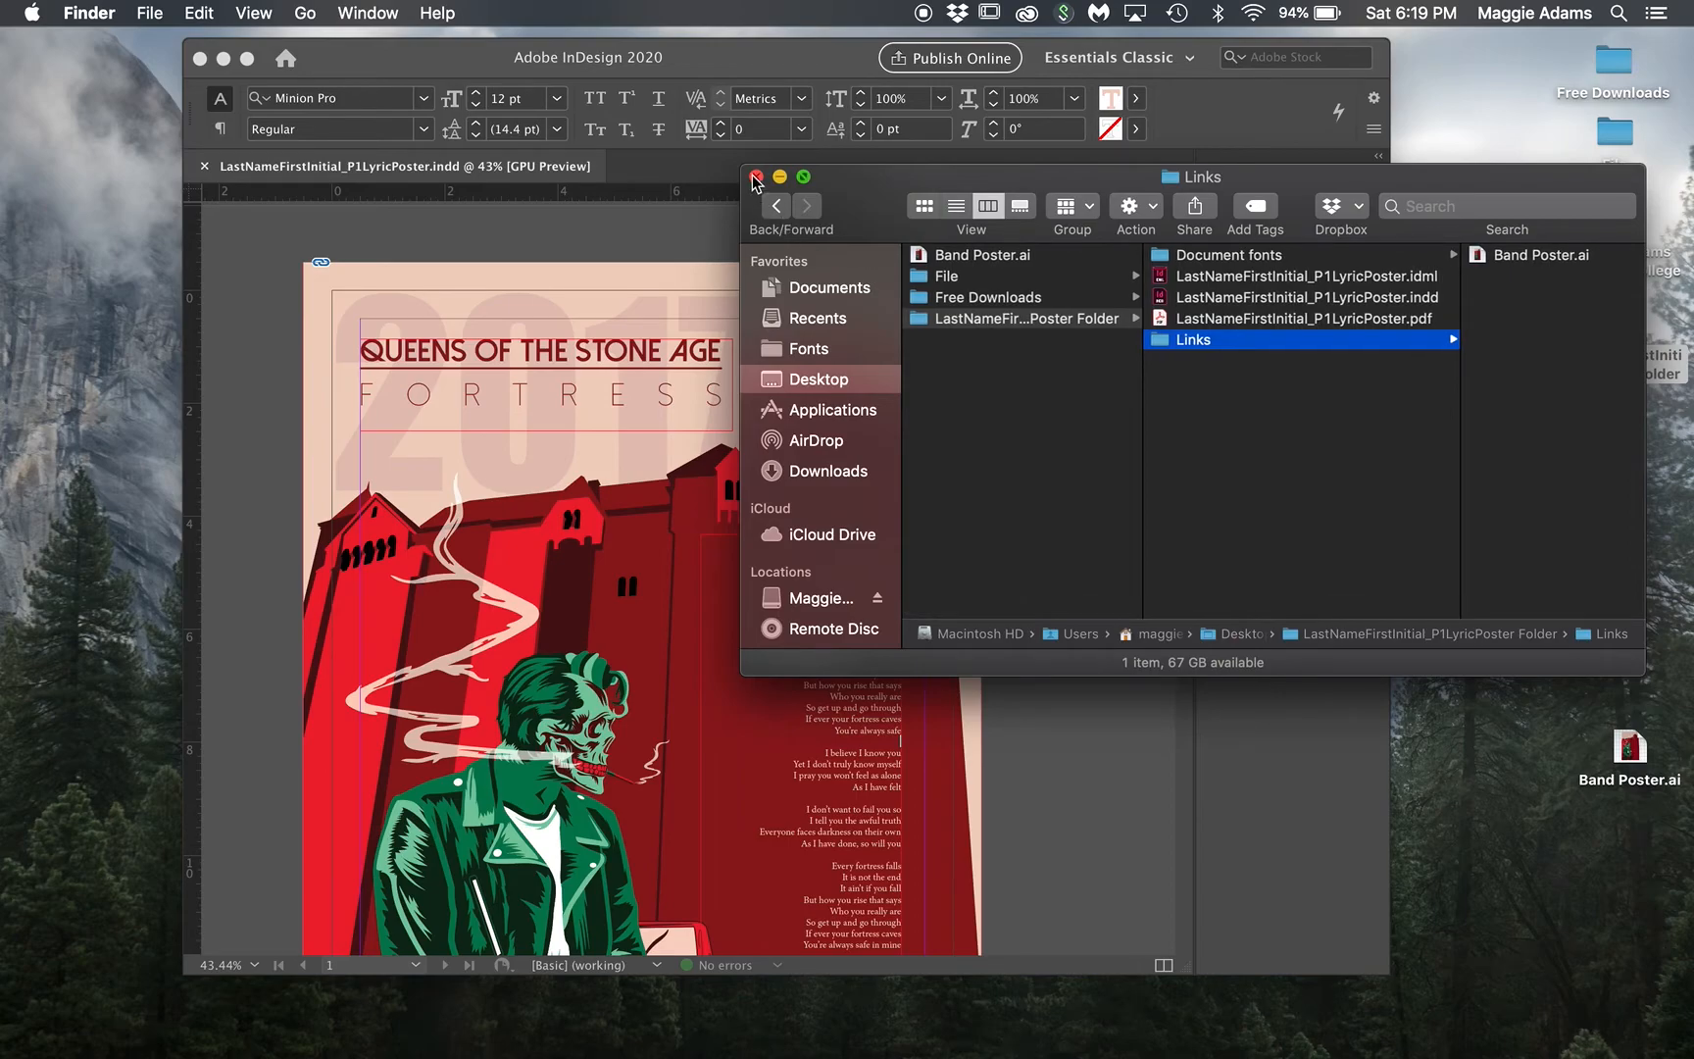
left_click(755, 177)
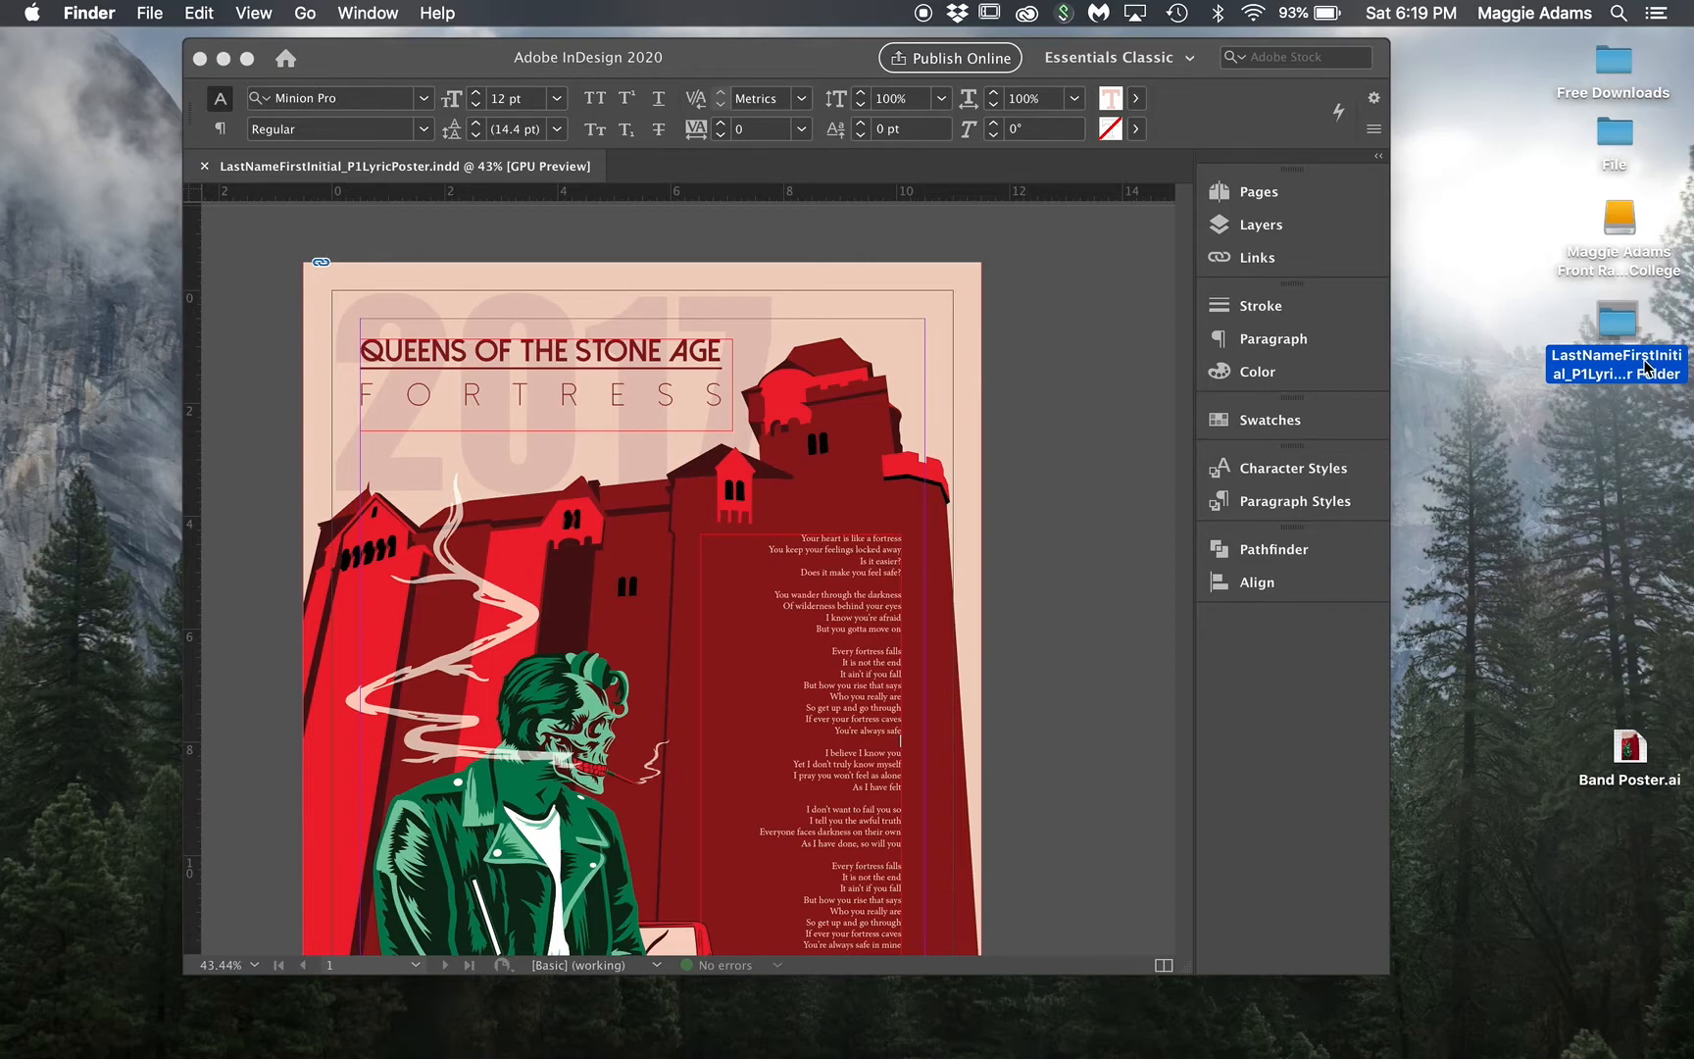
mouse_move(1620, 318)
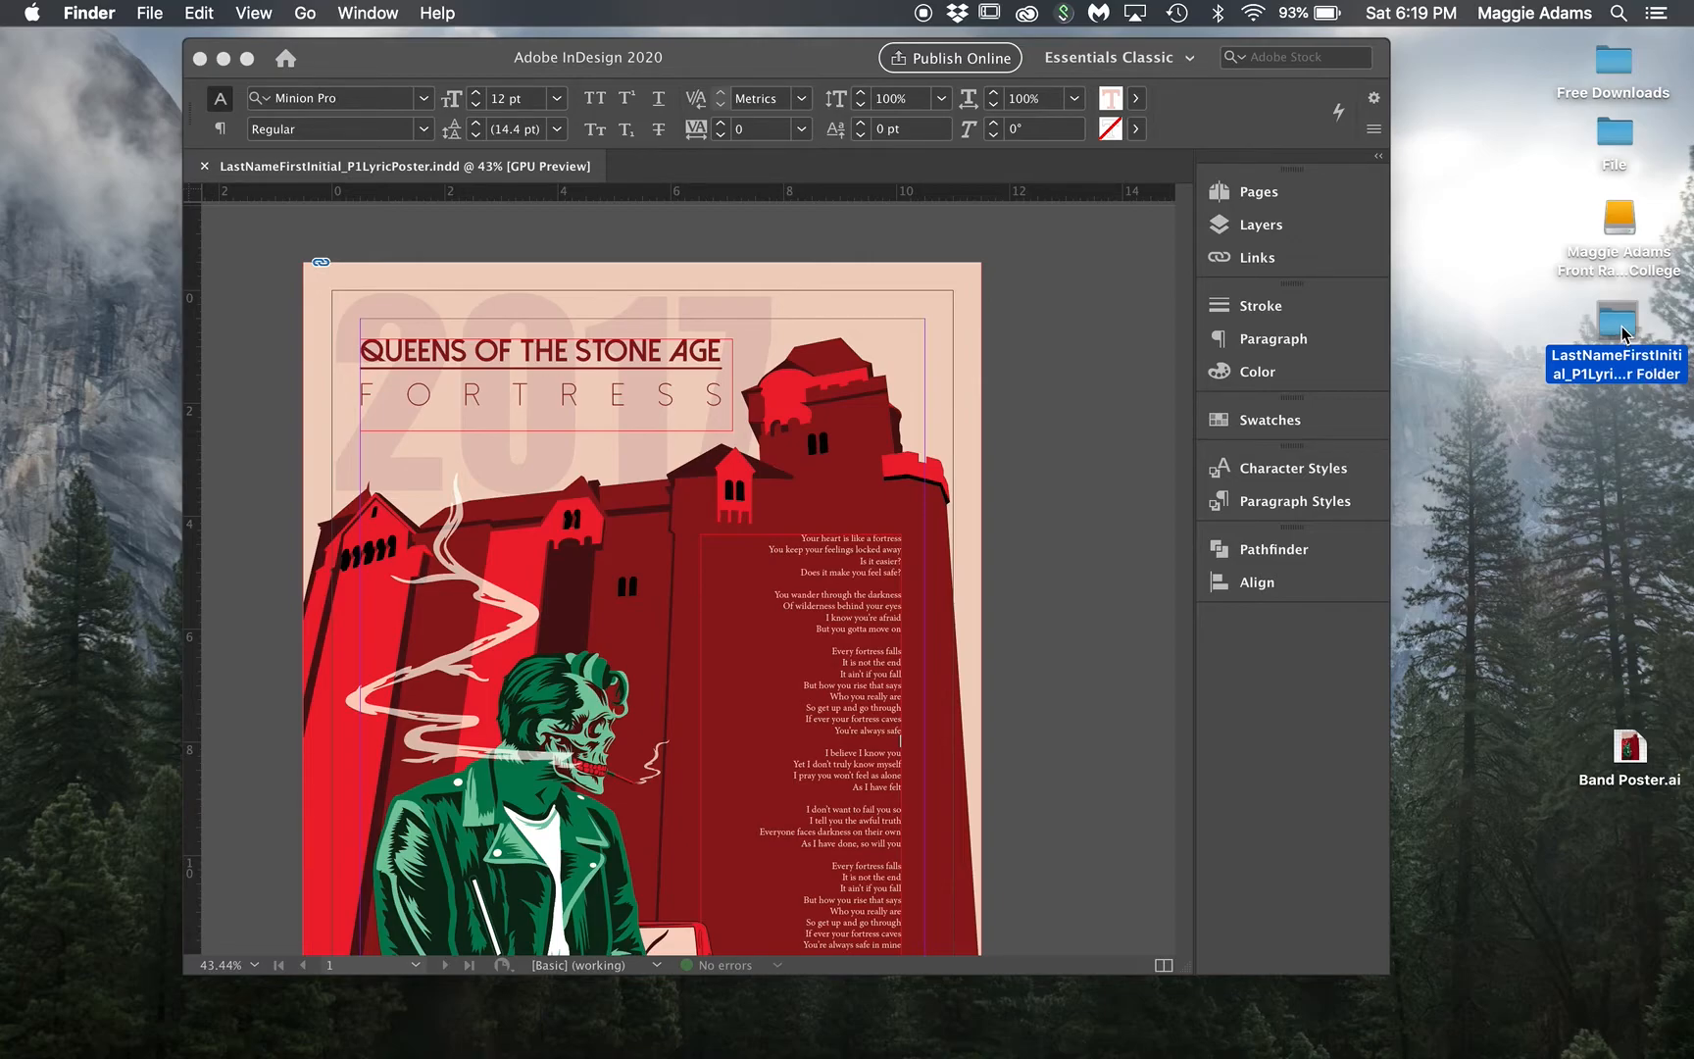
double_click(1615, 320)
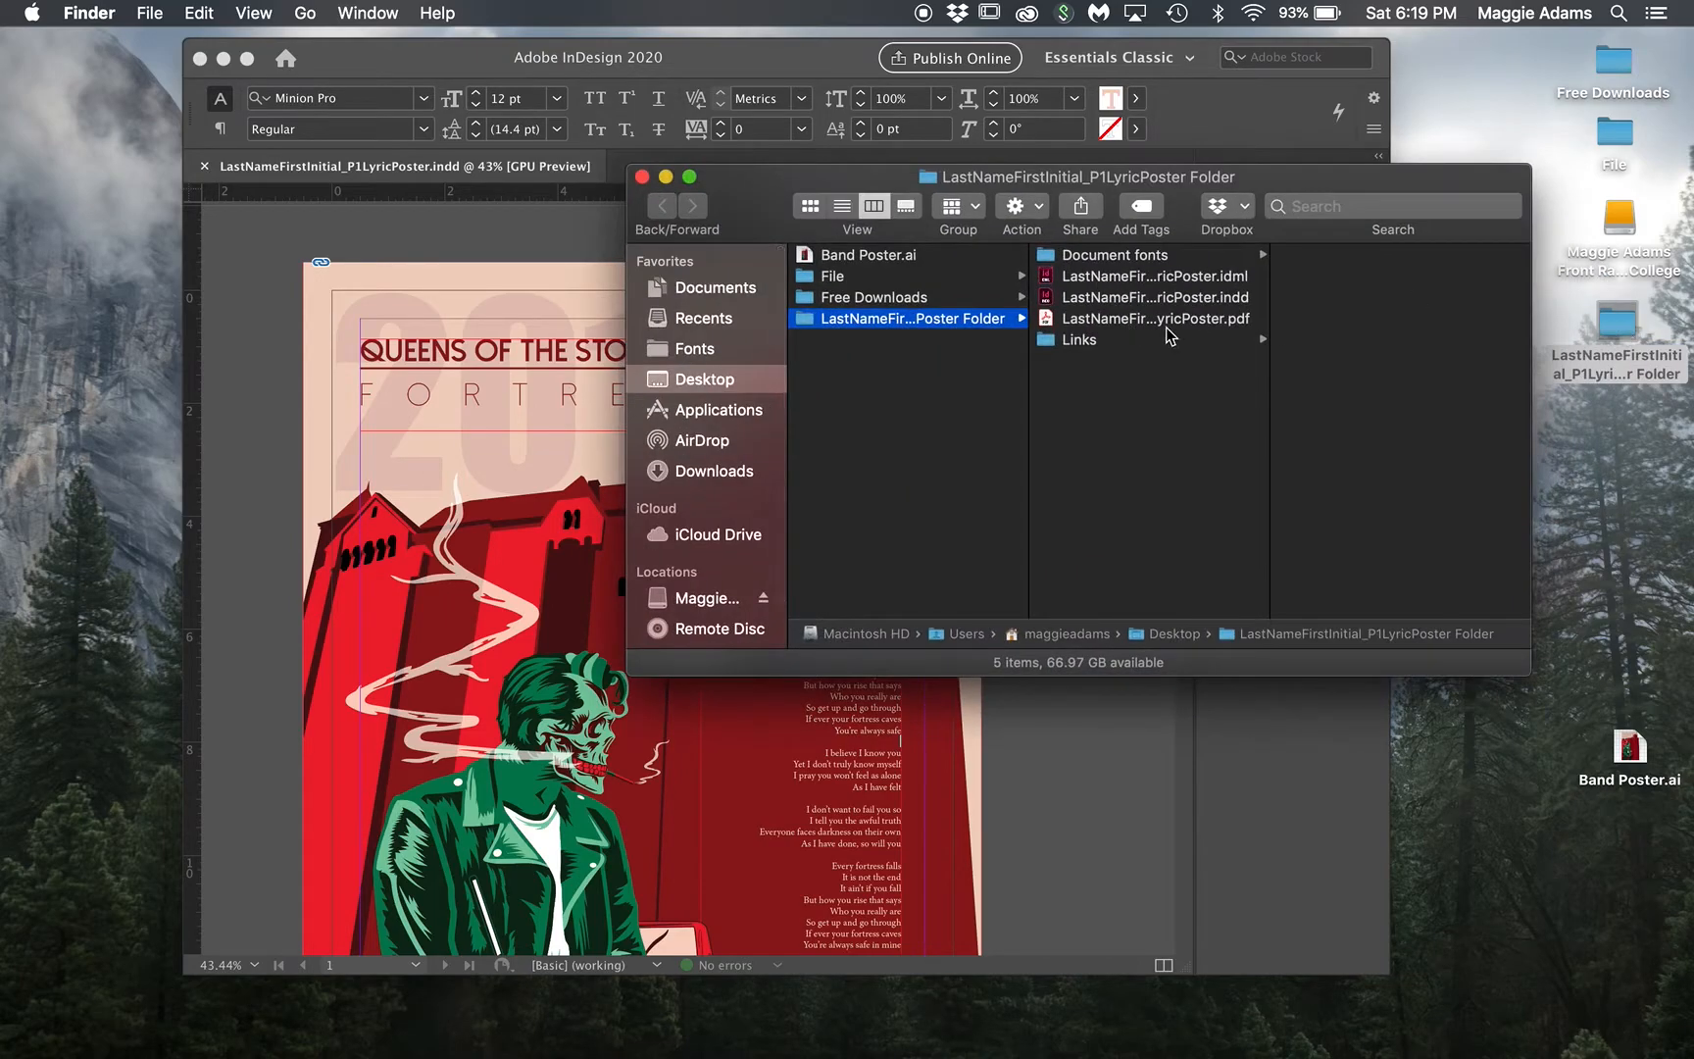
left_click(1155, 297)
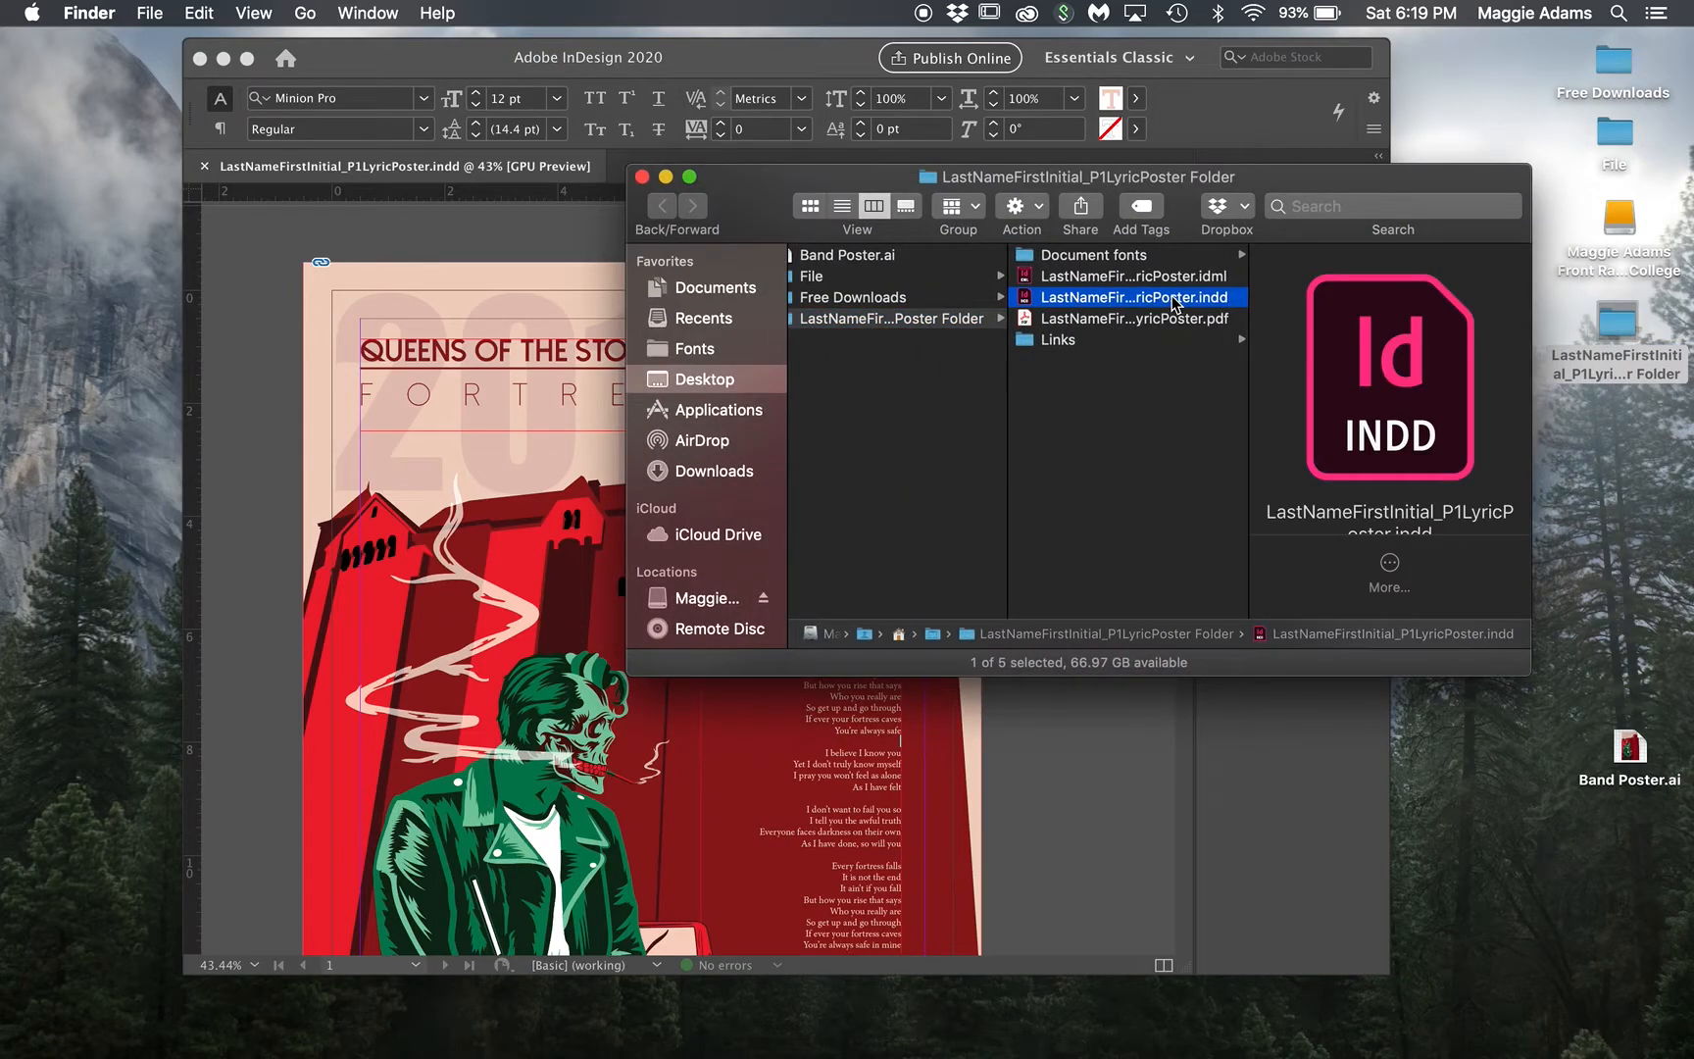
mouse_move(1268, 309)
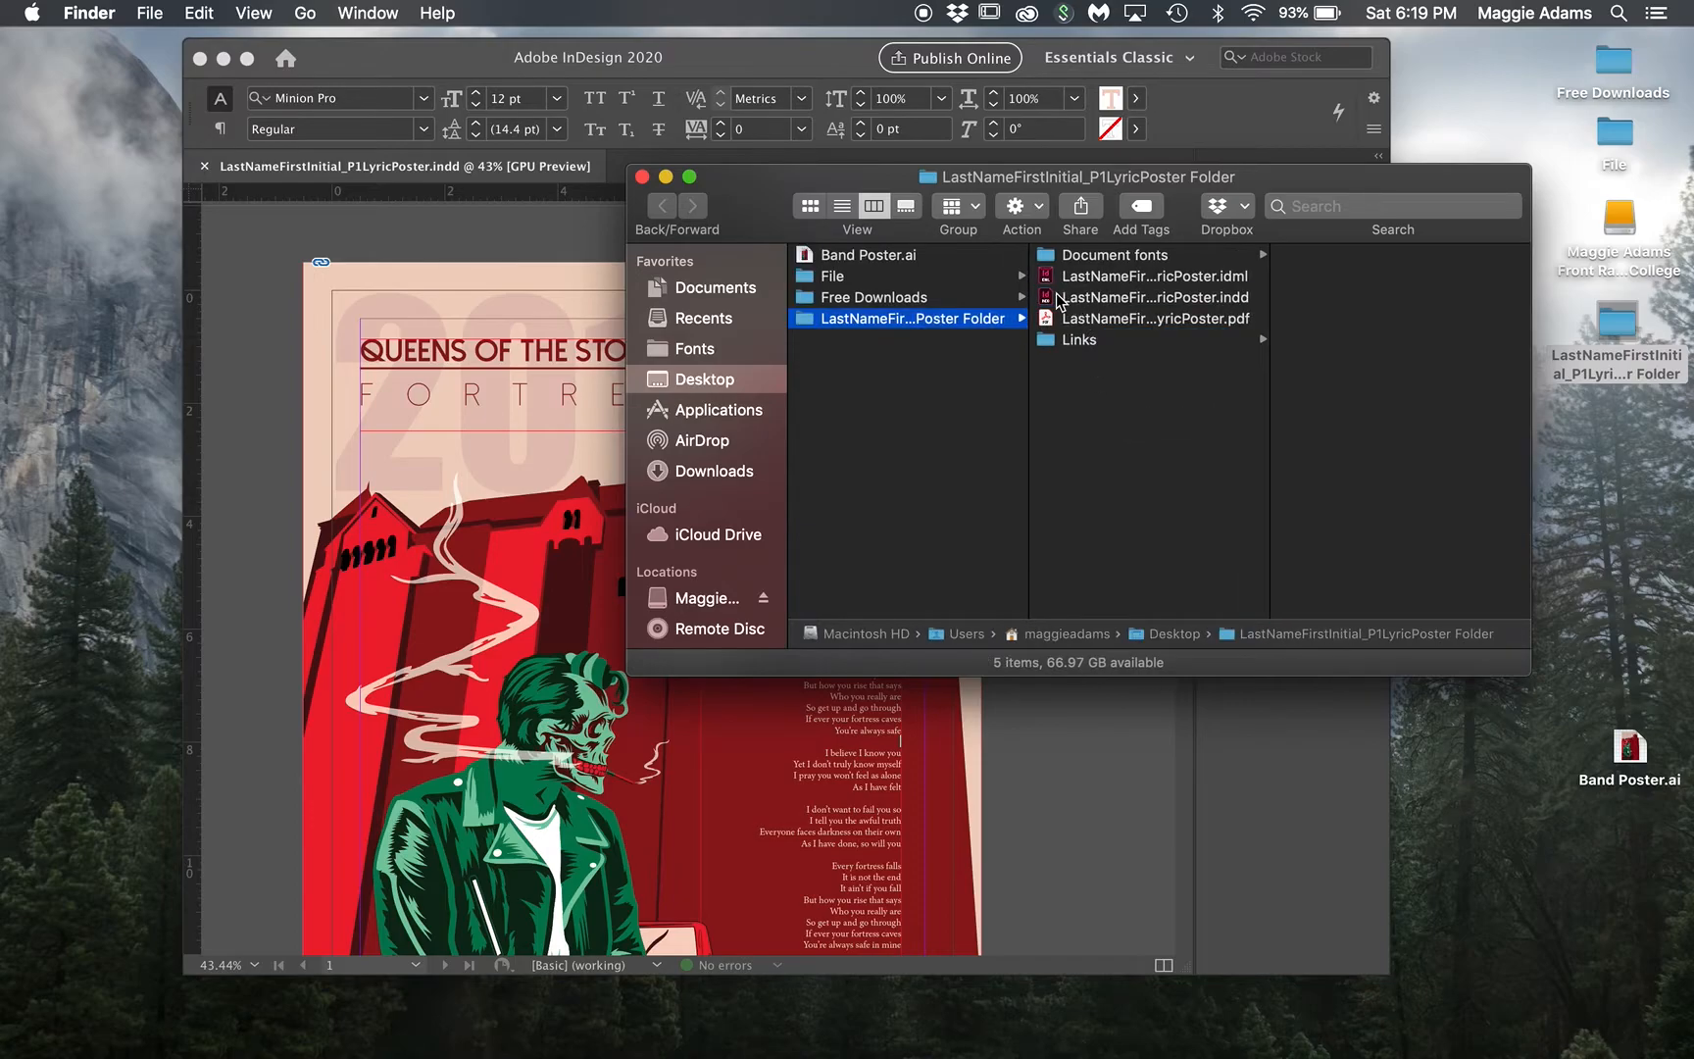
left_click(1150, 297)
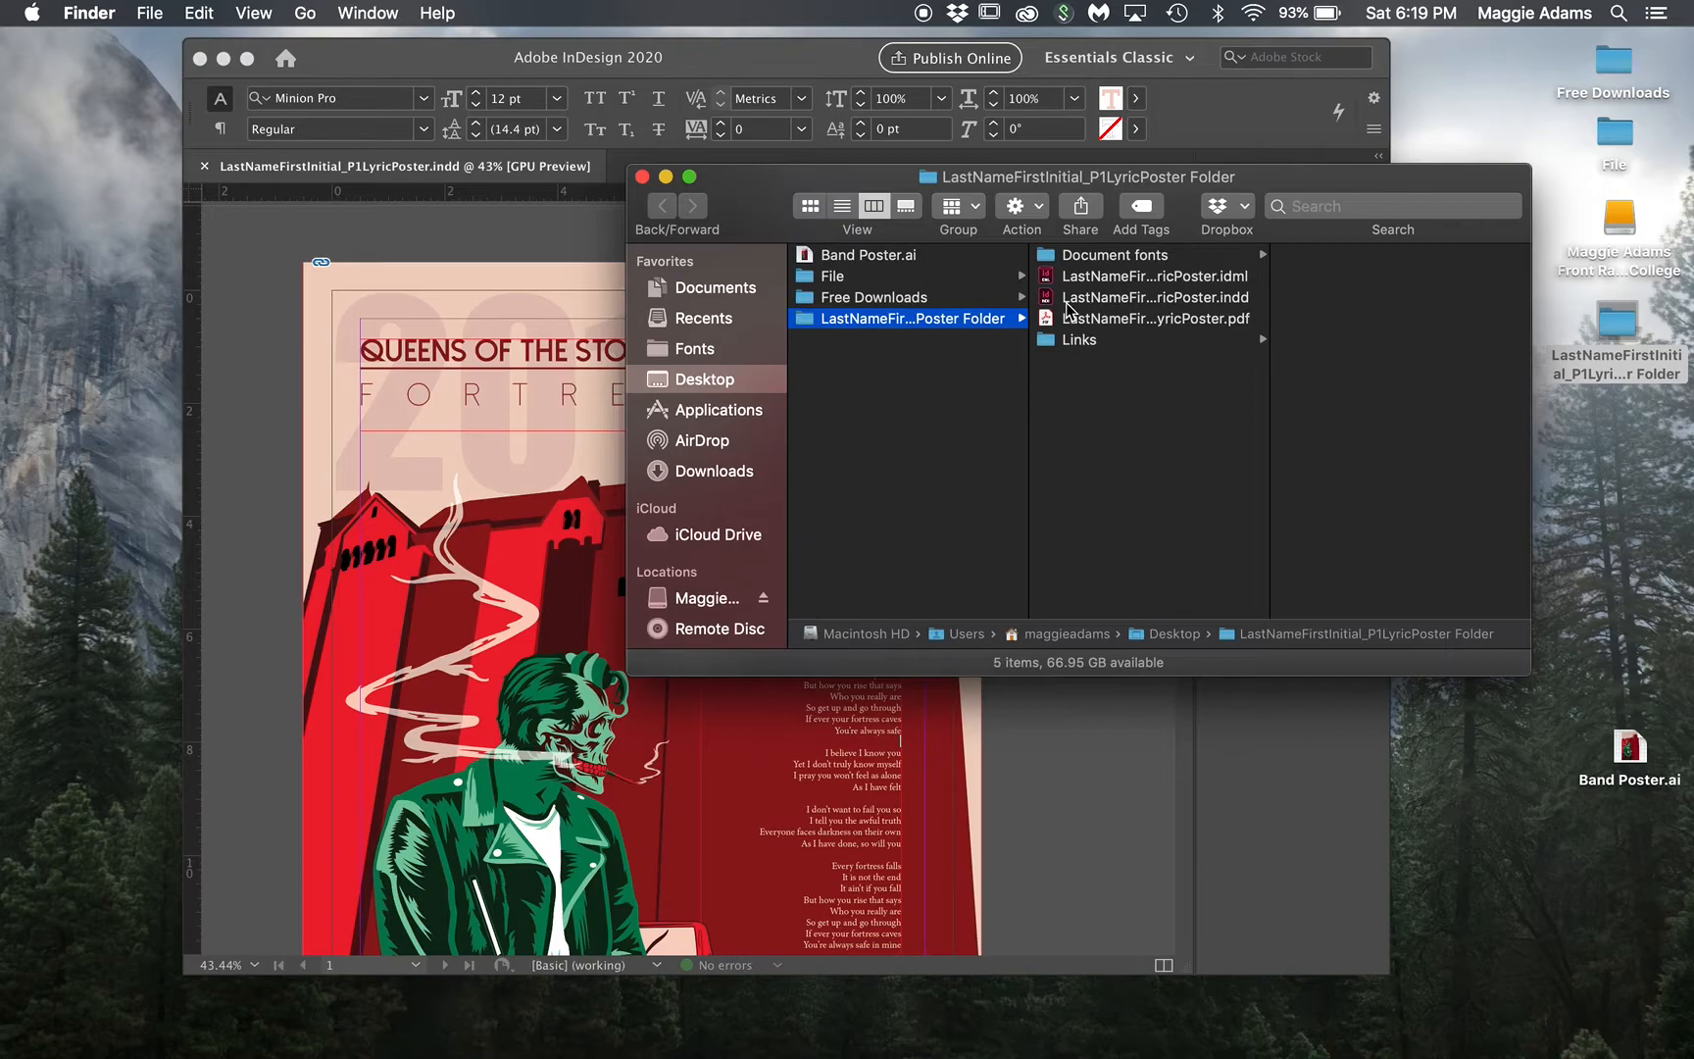
left_click(1155, 297)
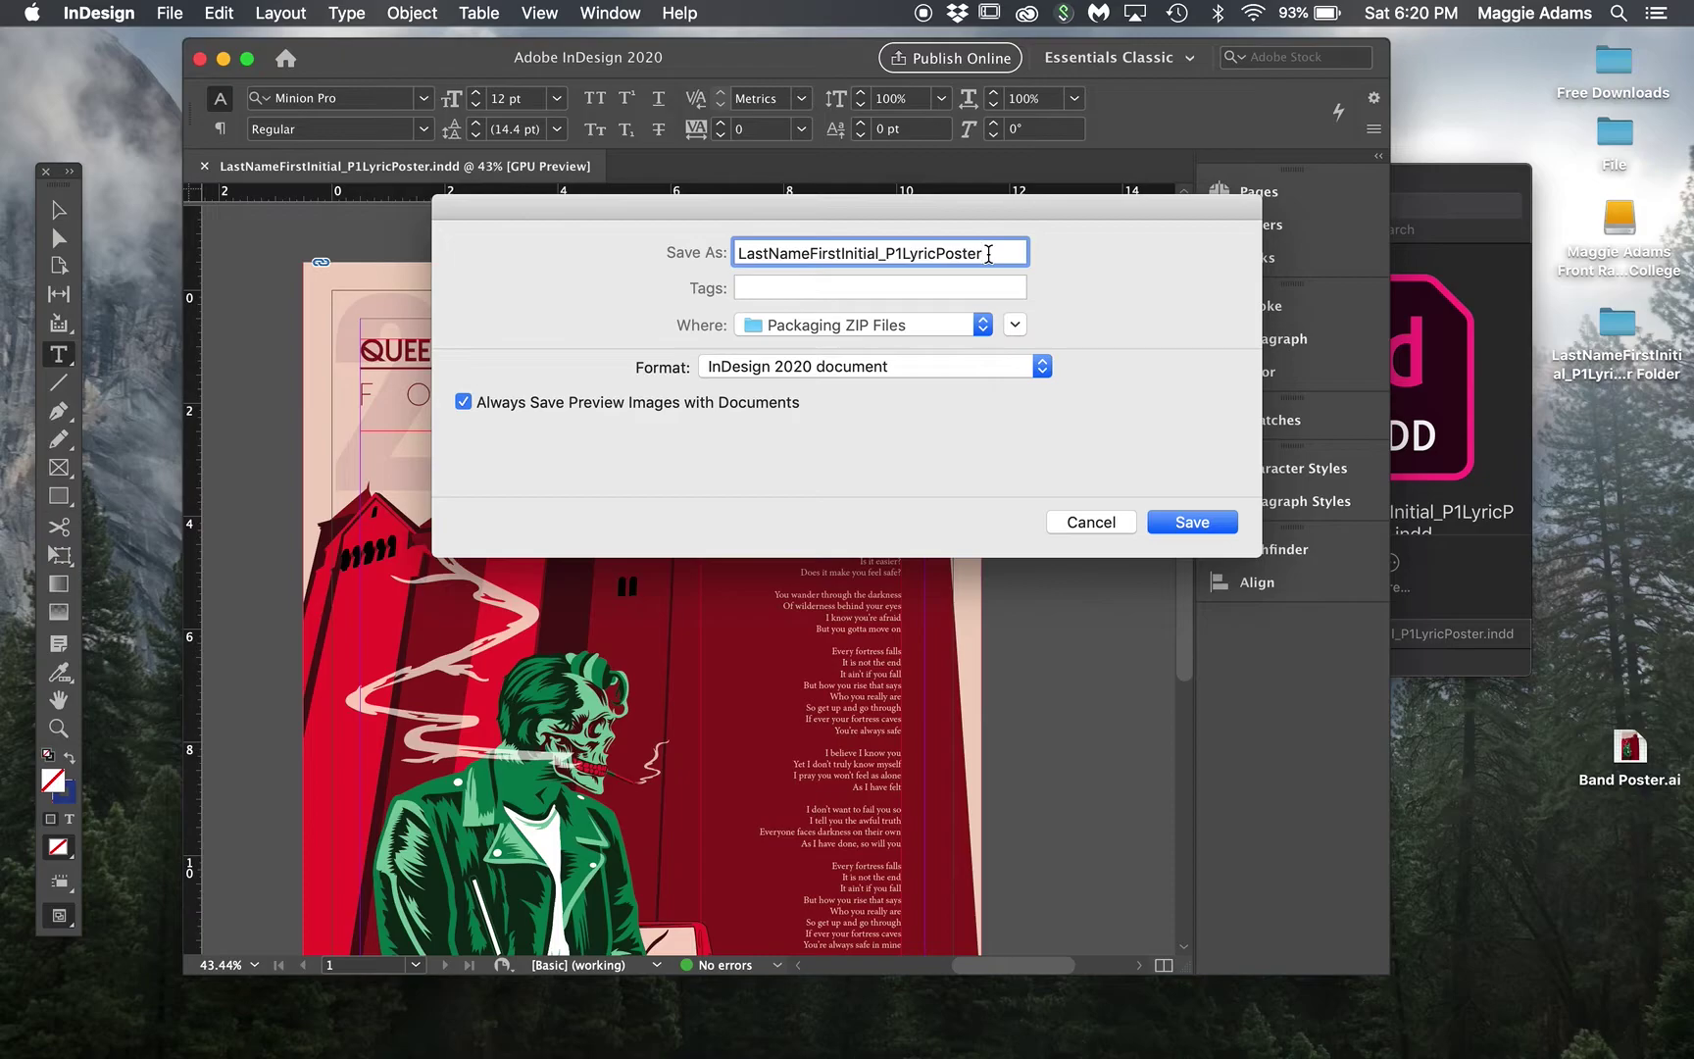
Step: Append '_Converted' to the poster's file name and save the copy to the Desktop
type("_Convert")
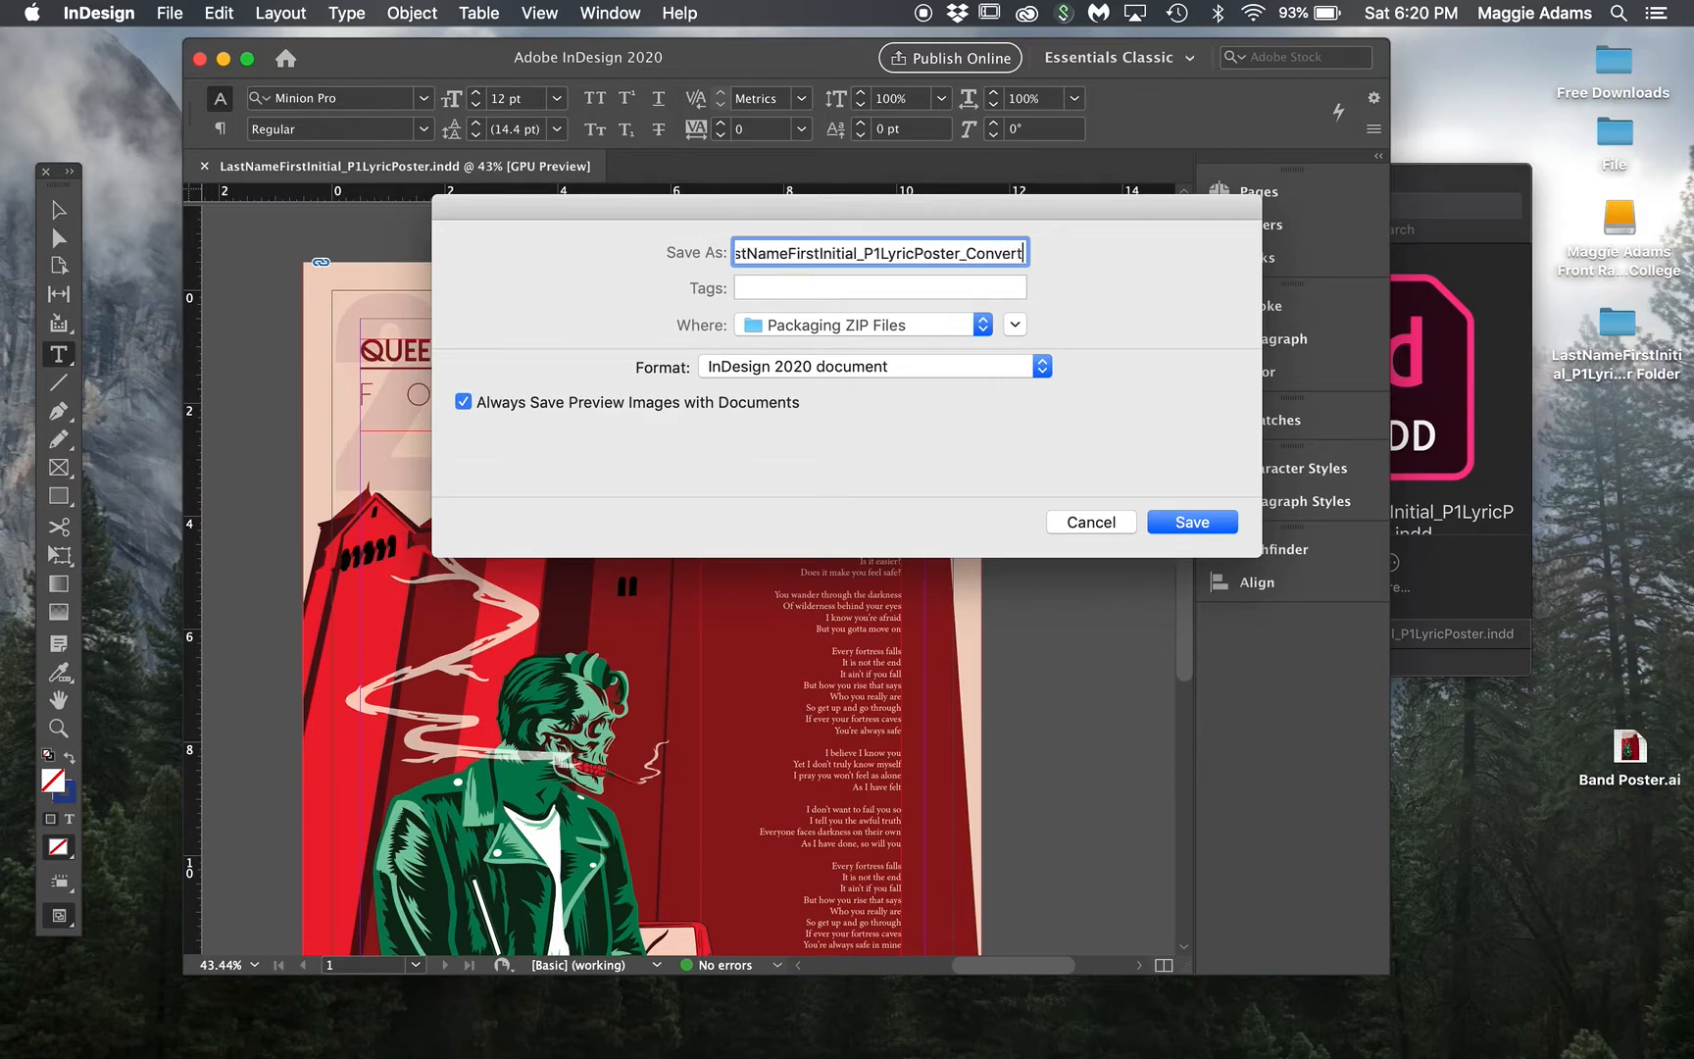
type("ed")
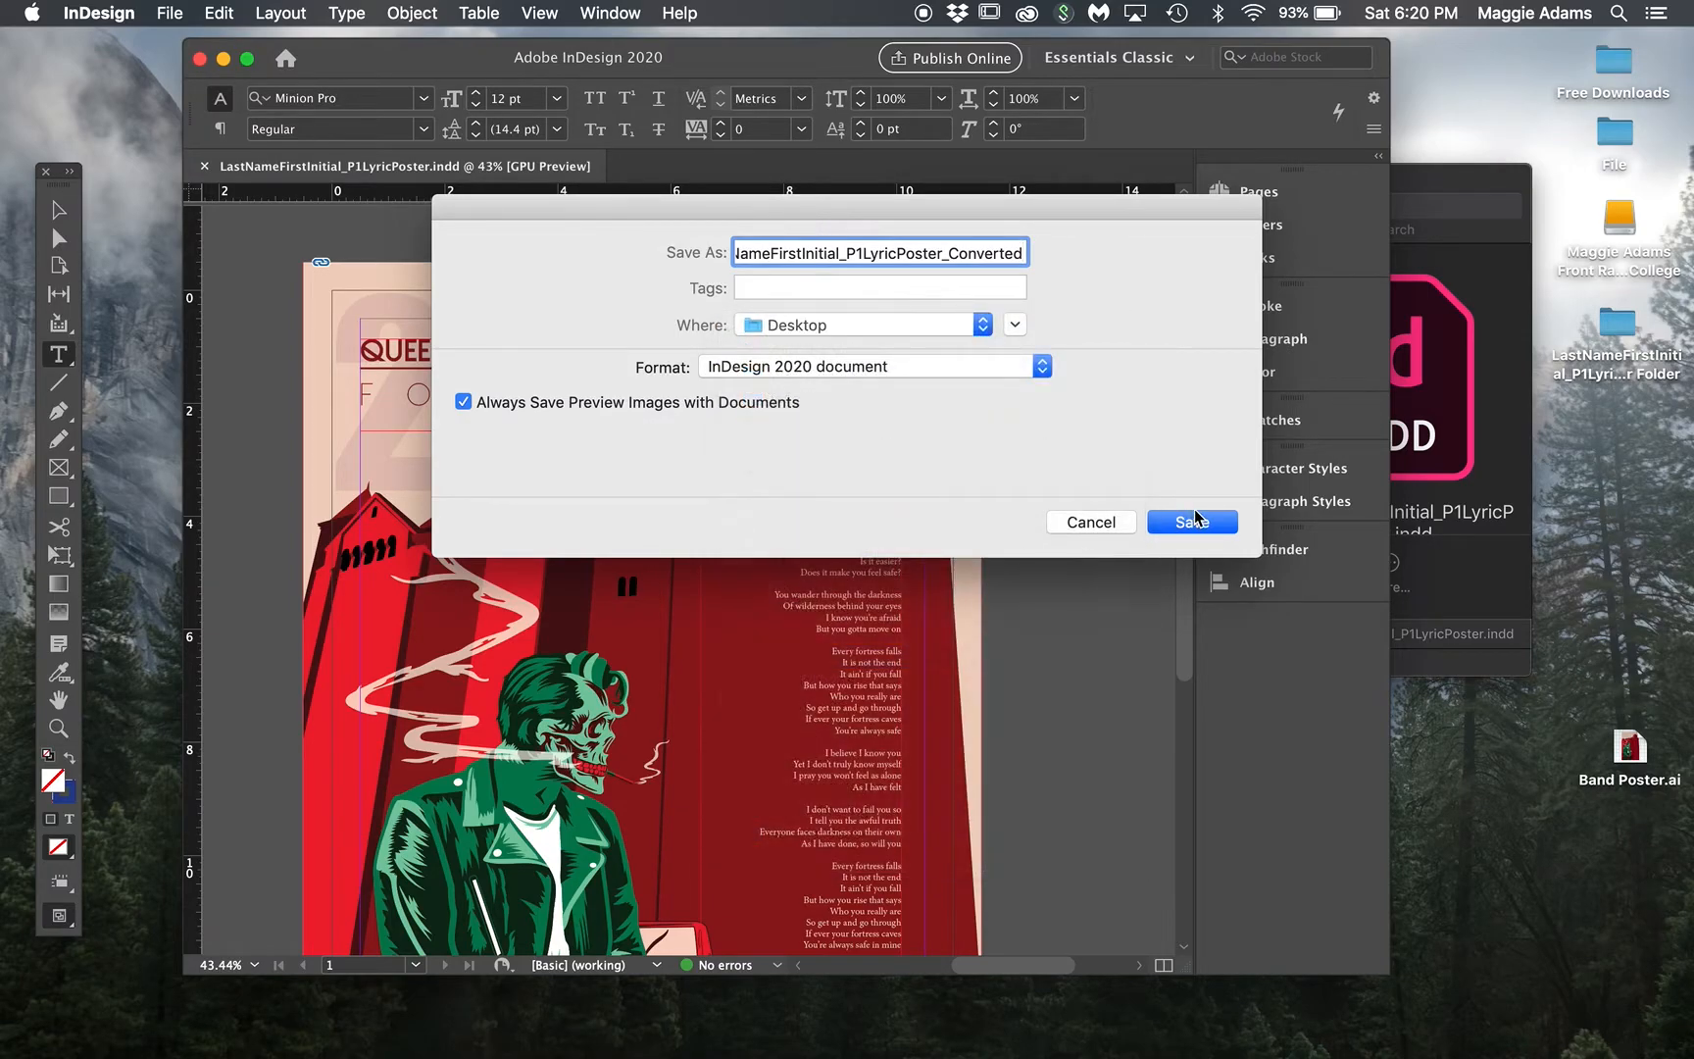
left_click(1193, 522)
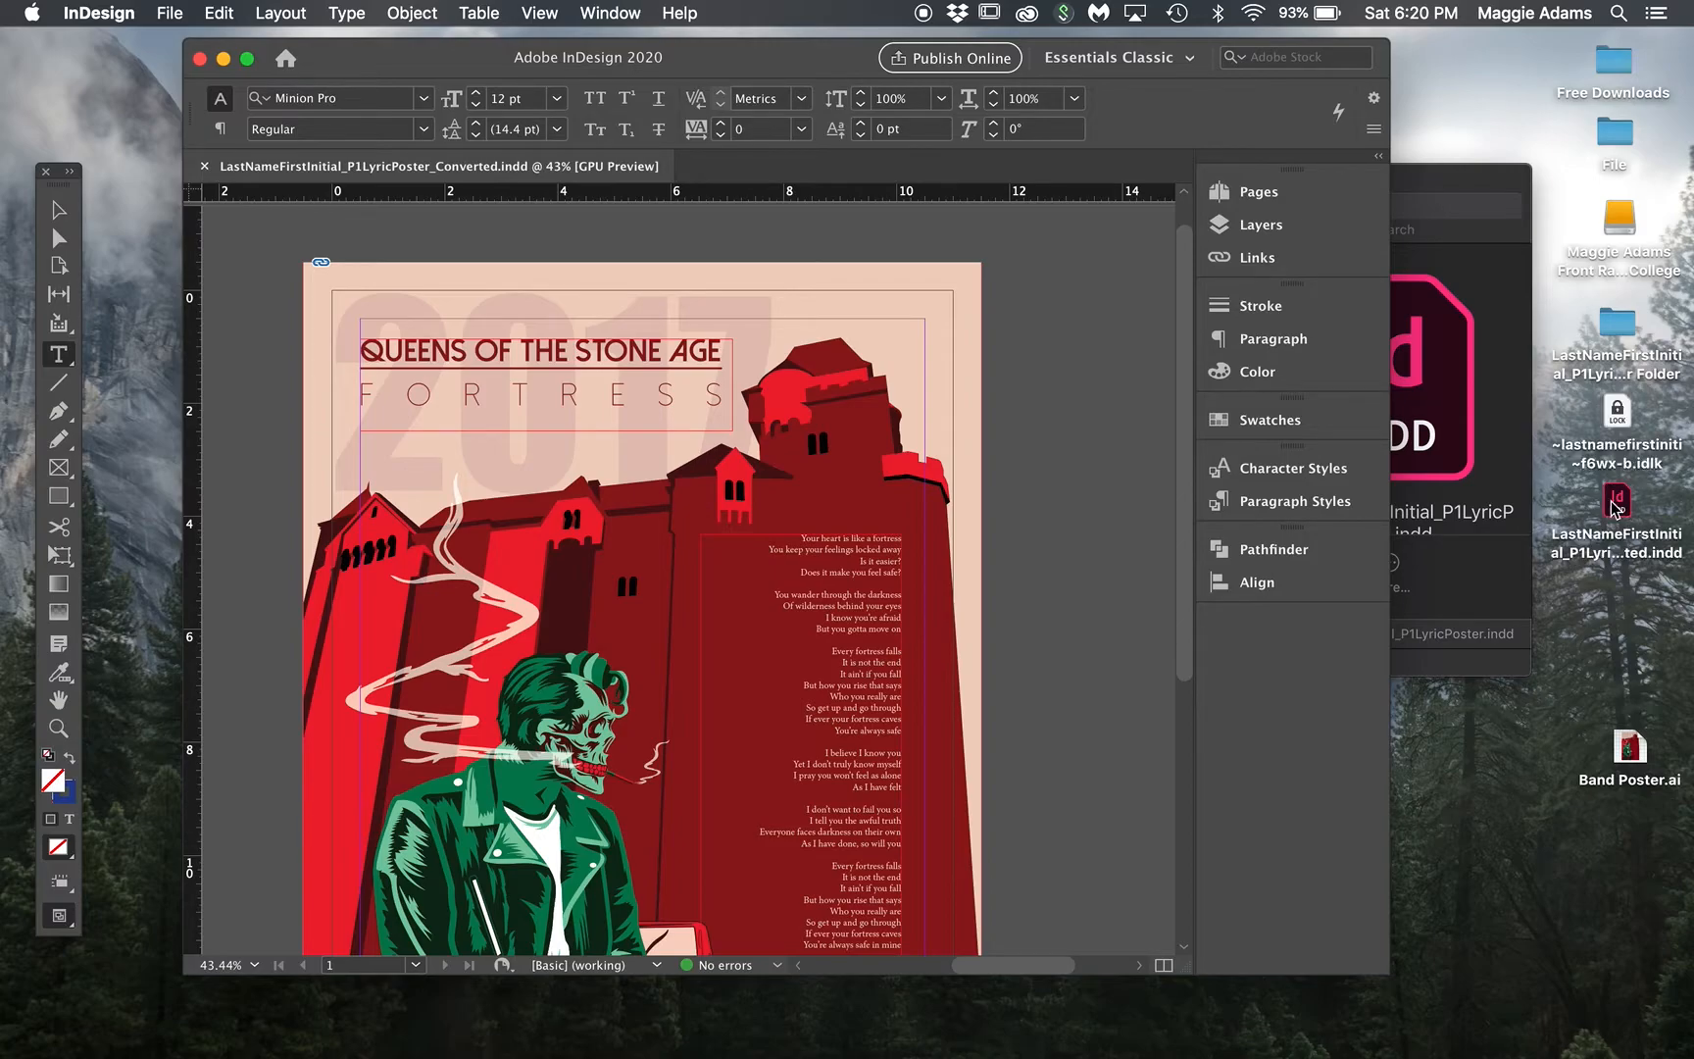
mouse_move(652, 243)
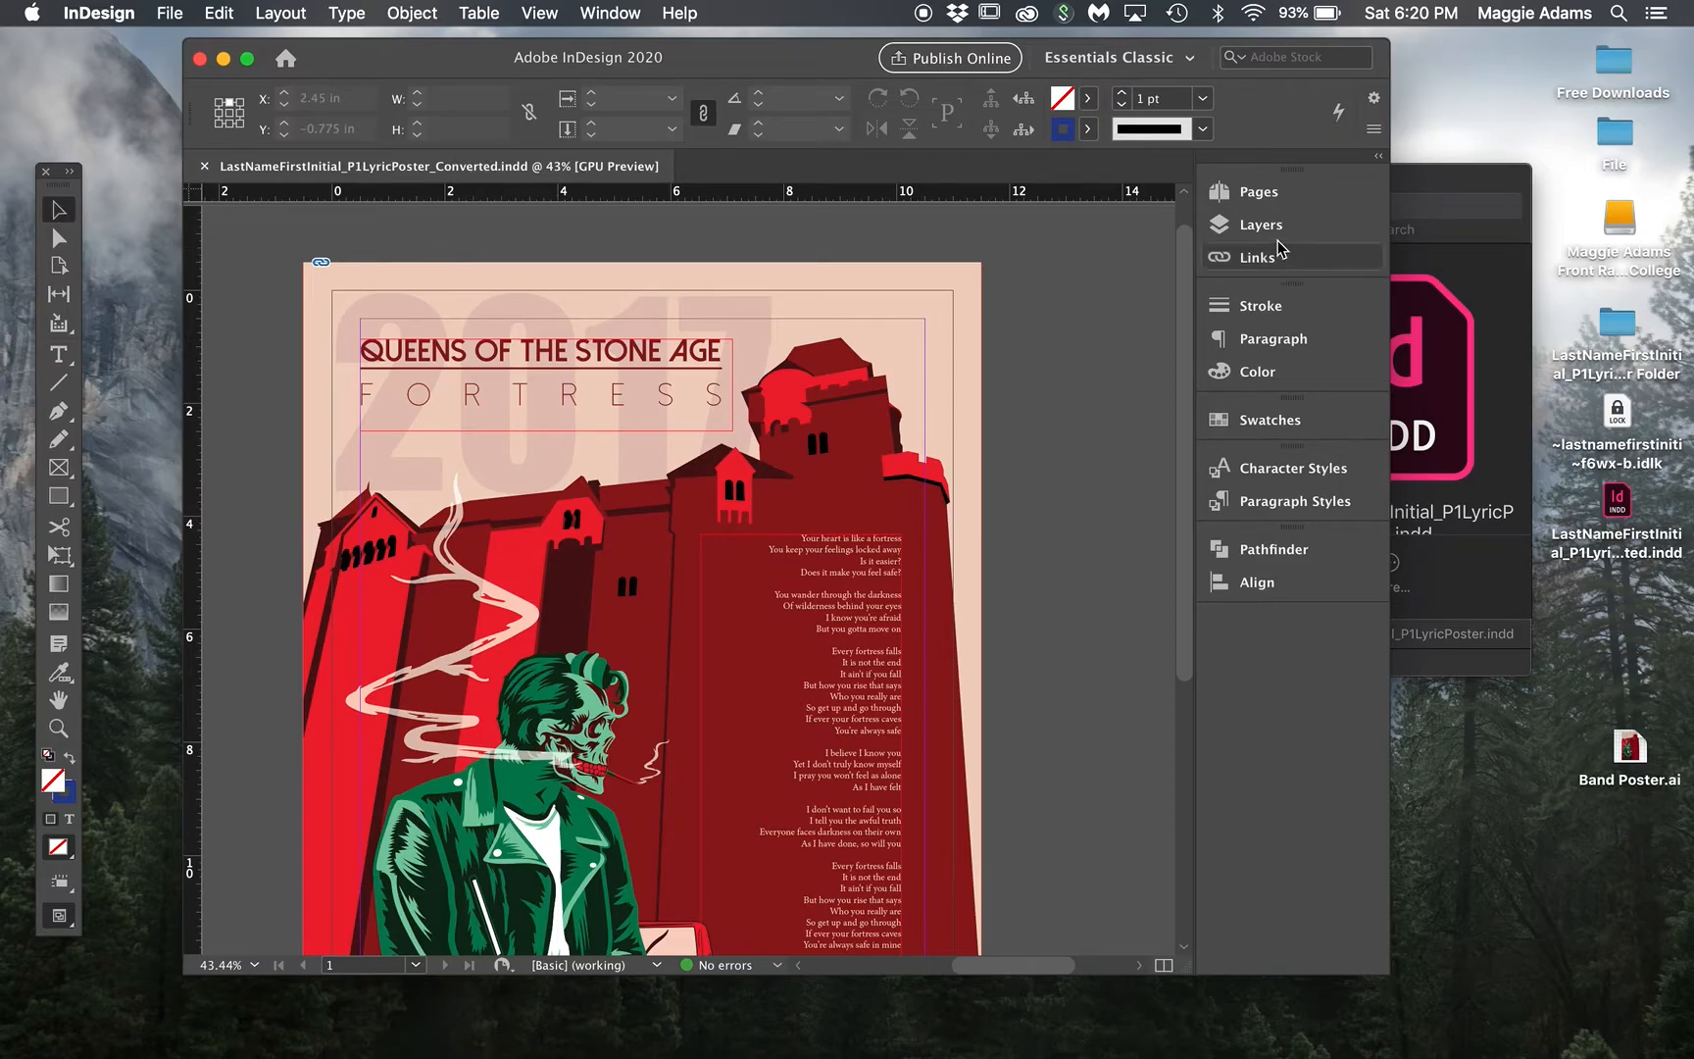
Step: Select all page objects and check the fonts listed in Type > Find Font
left_click(1261, 224)
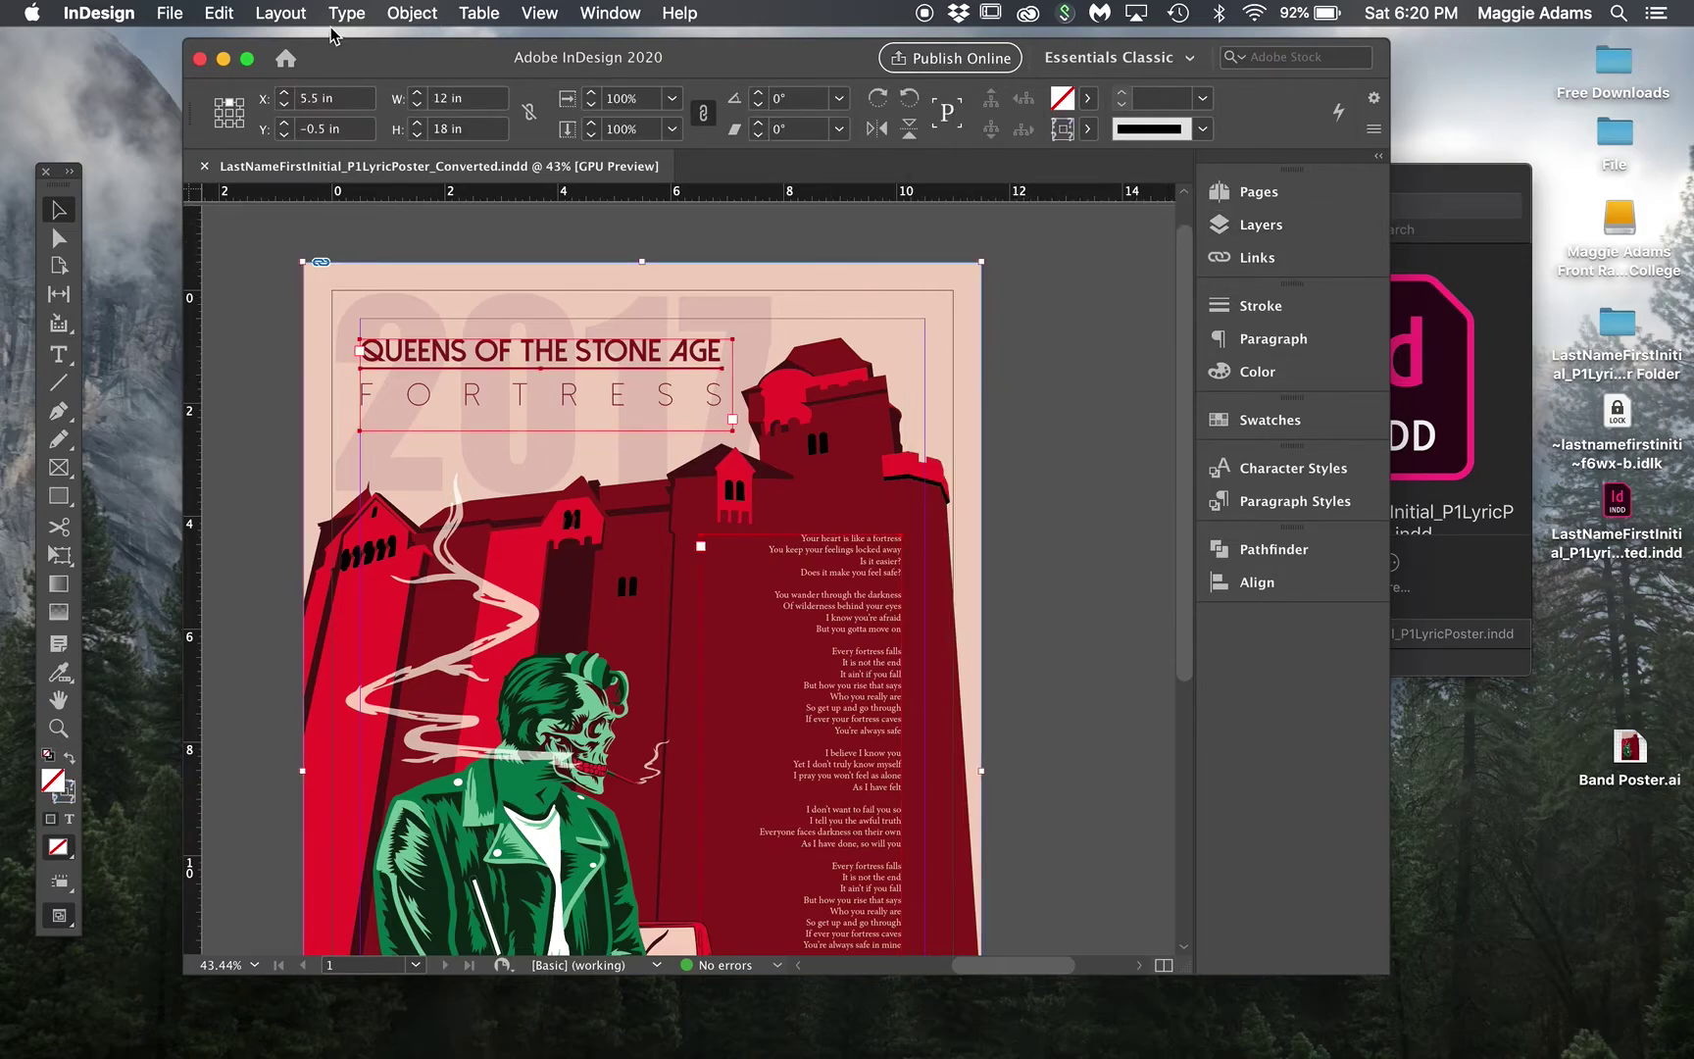
left_click(411, 13)
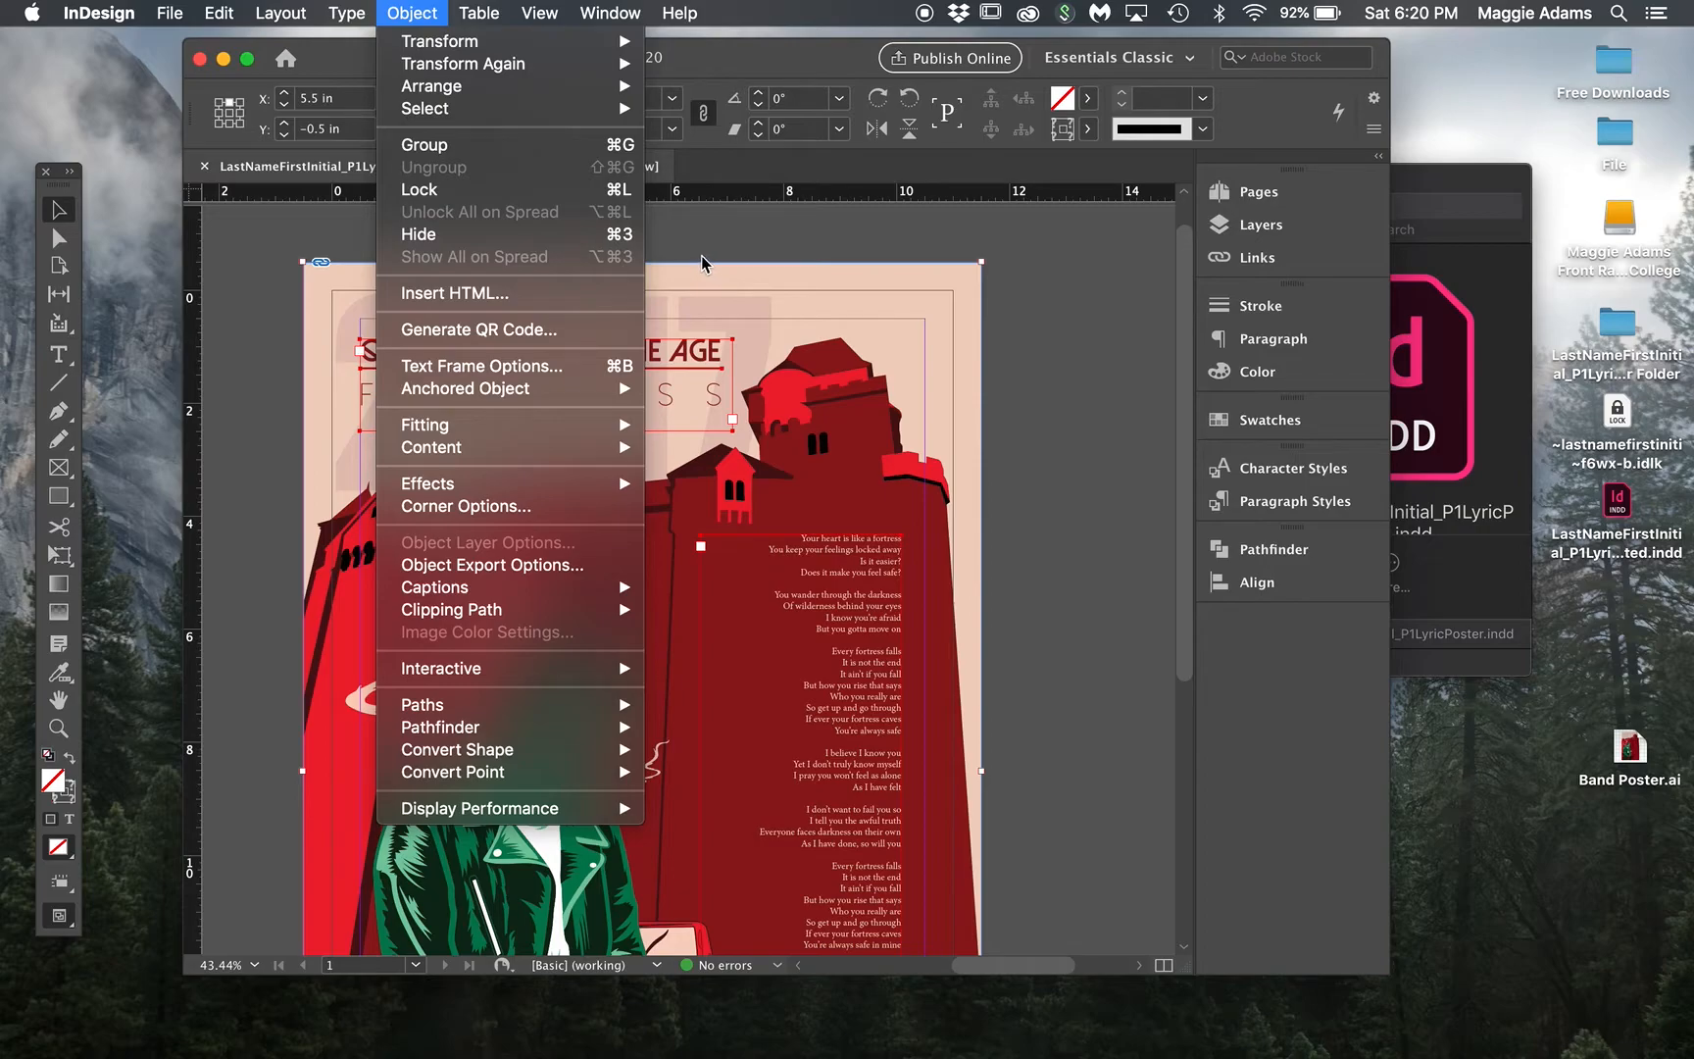
left_click(345, 13)
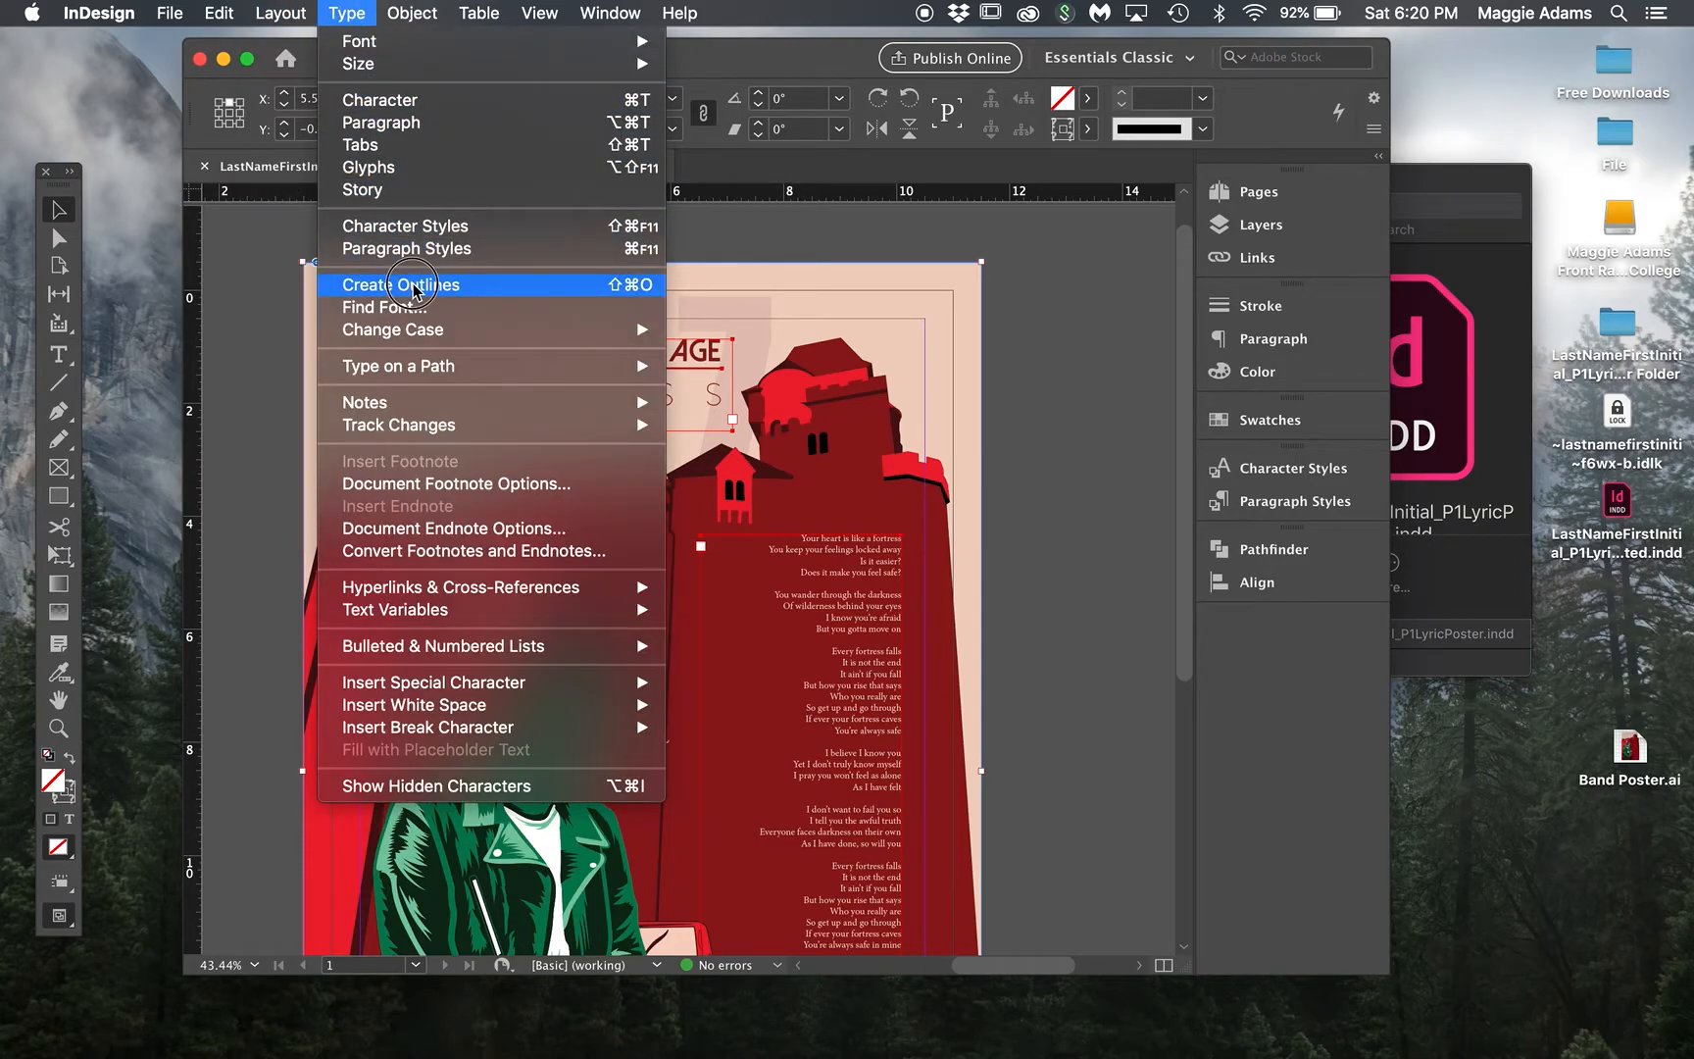
left_click(380, 306)
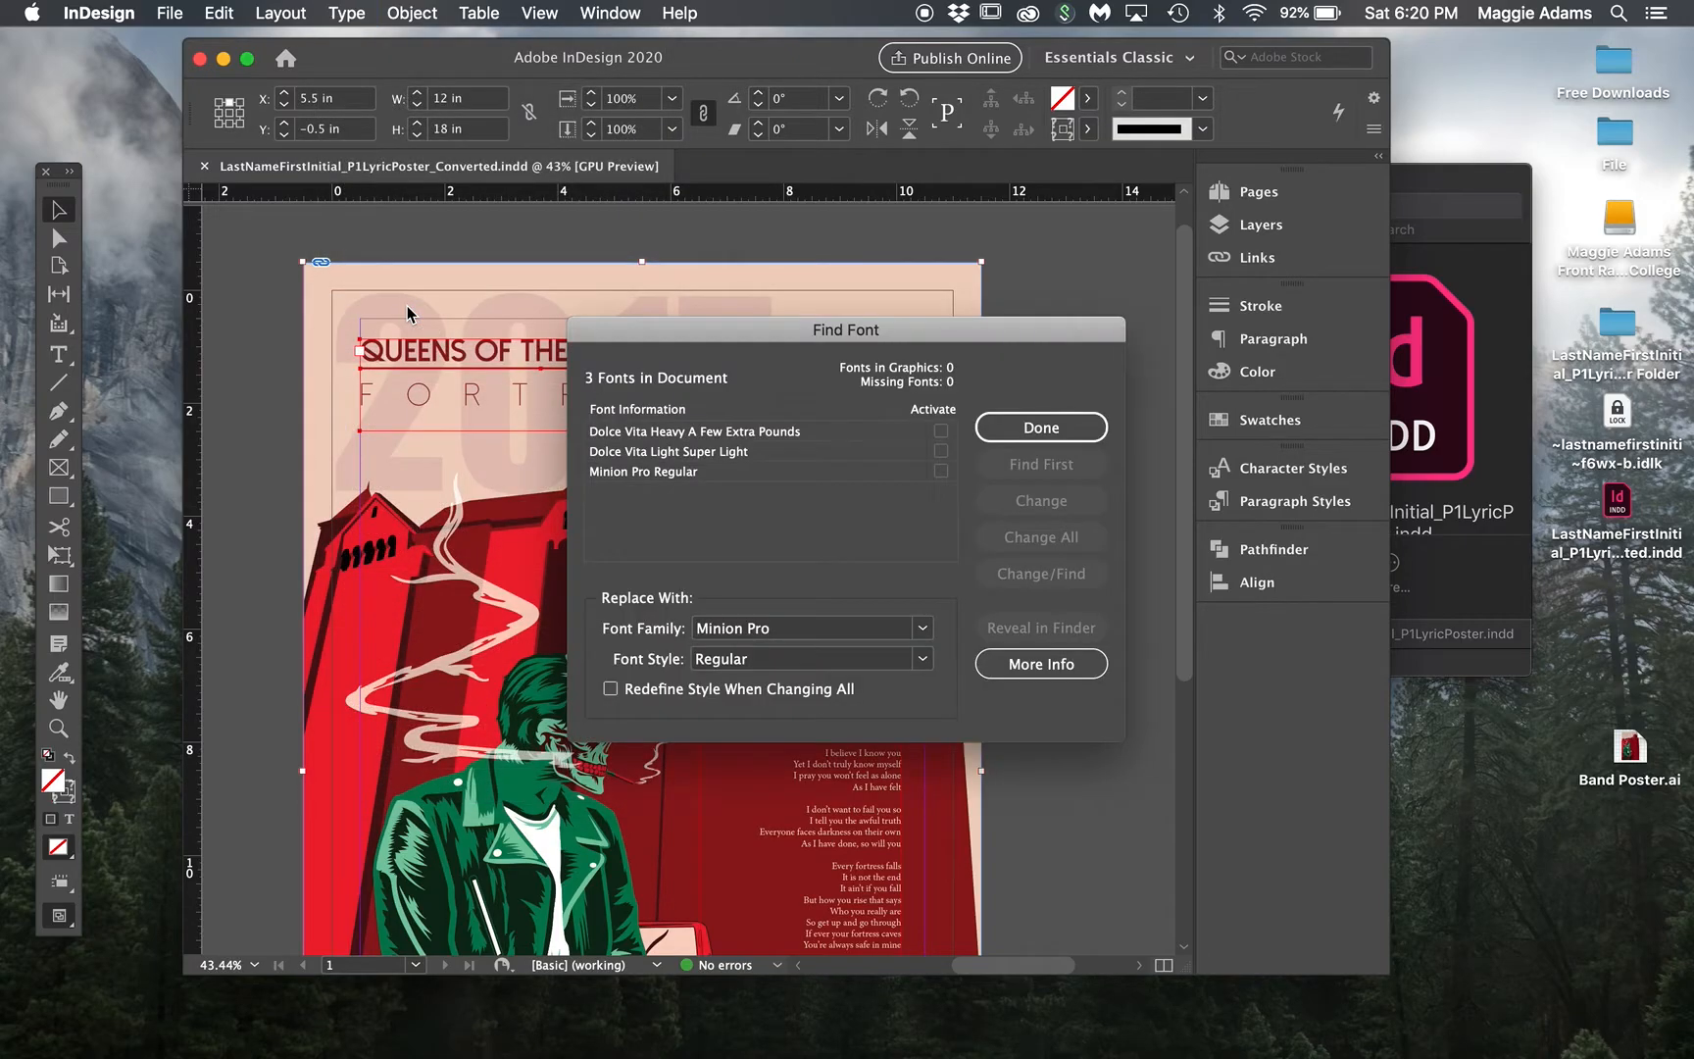
left_click(1042, 427)
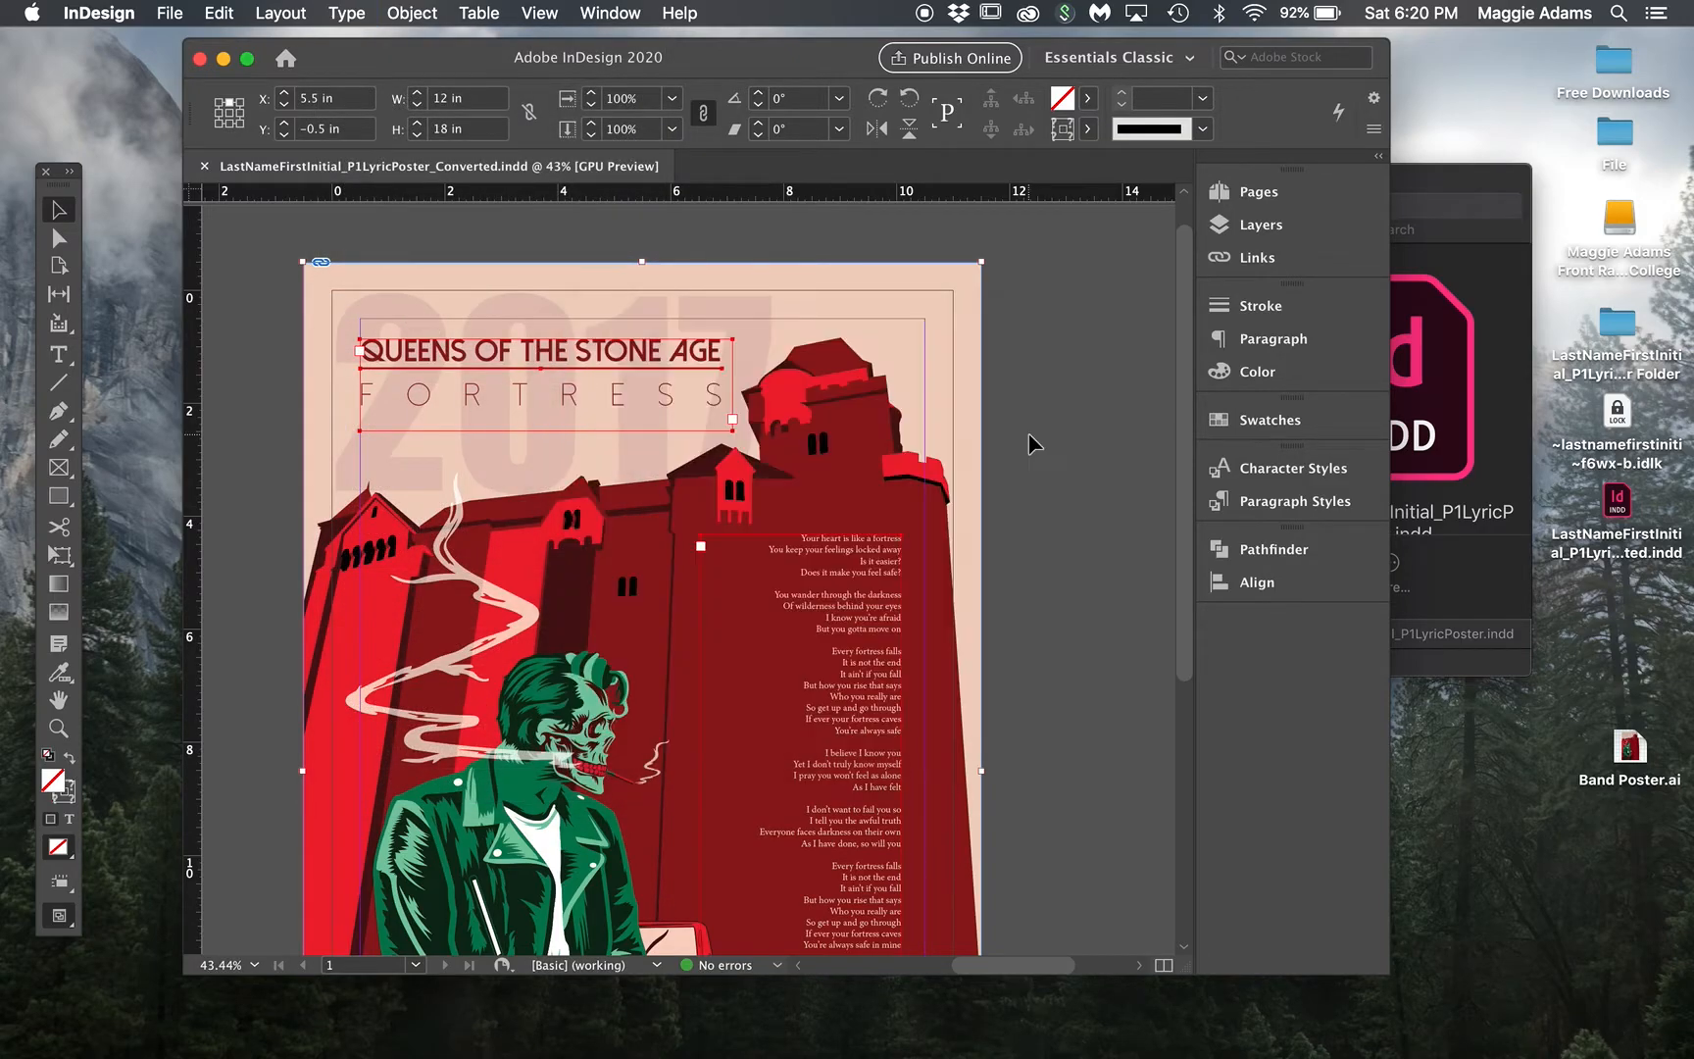
Step: Create outlines from the selected text and confirm Find Font now lists zero fonts
left_click(412, 13)
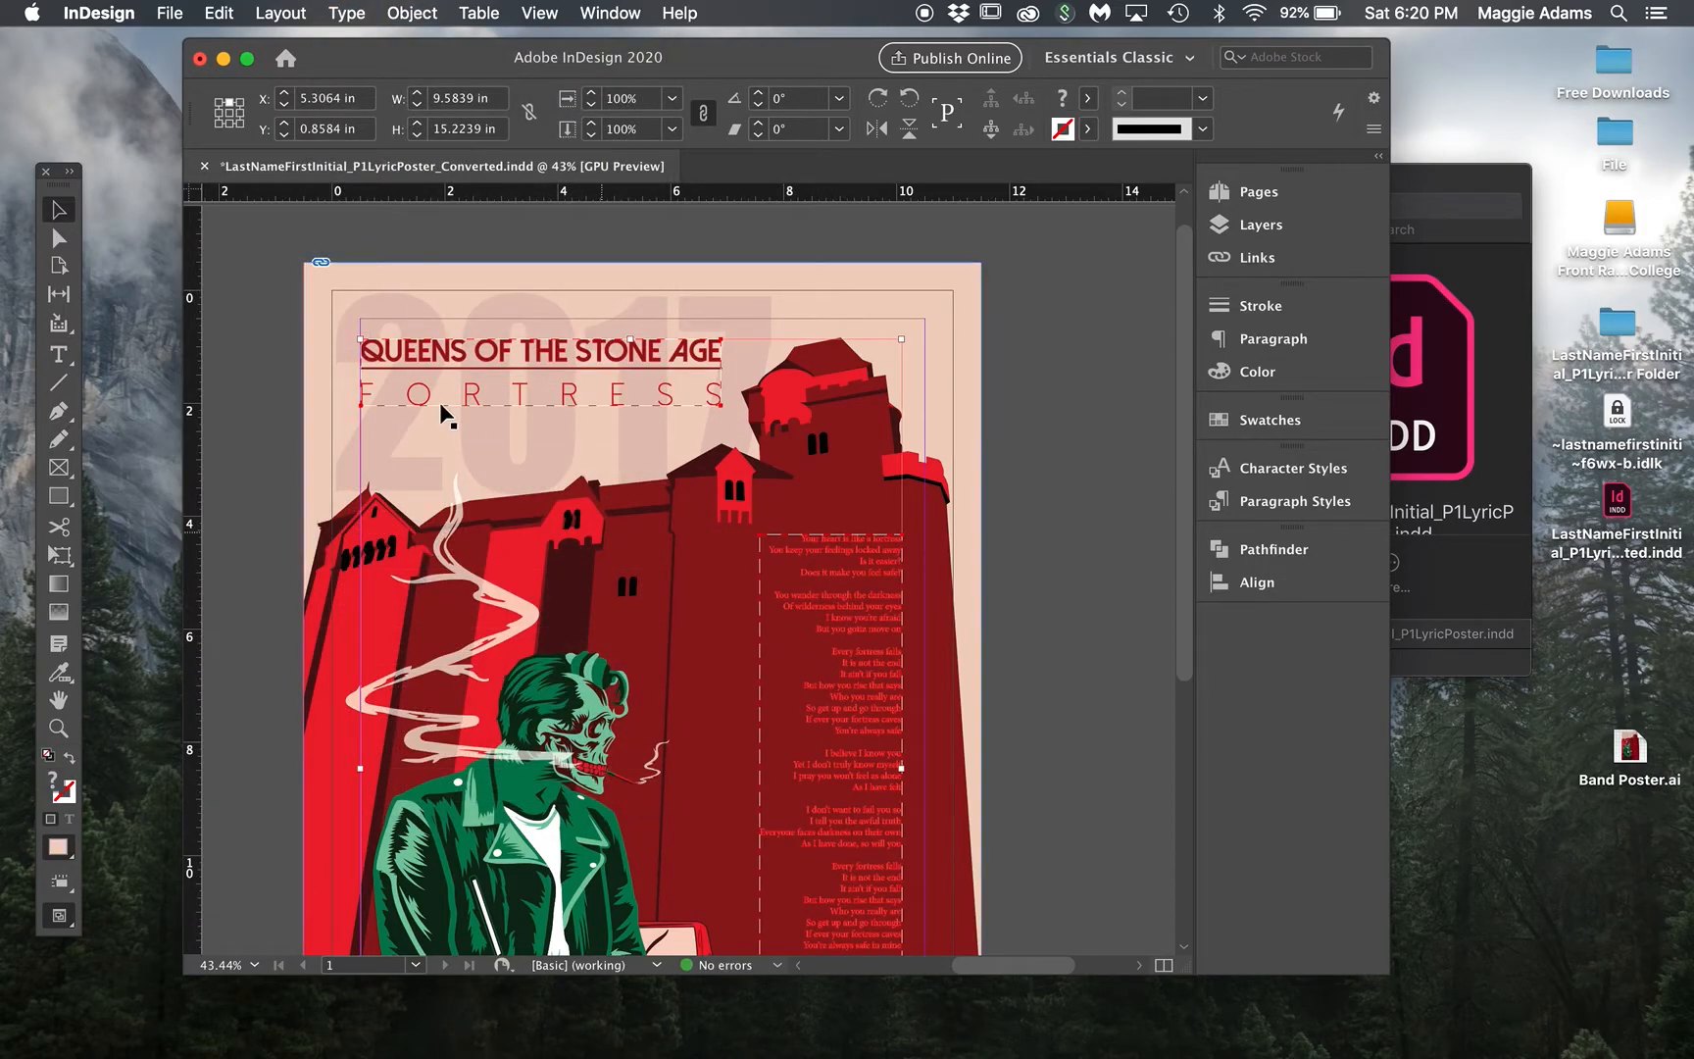
left_click(346, 12)
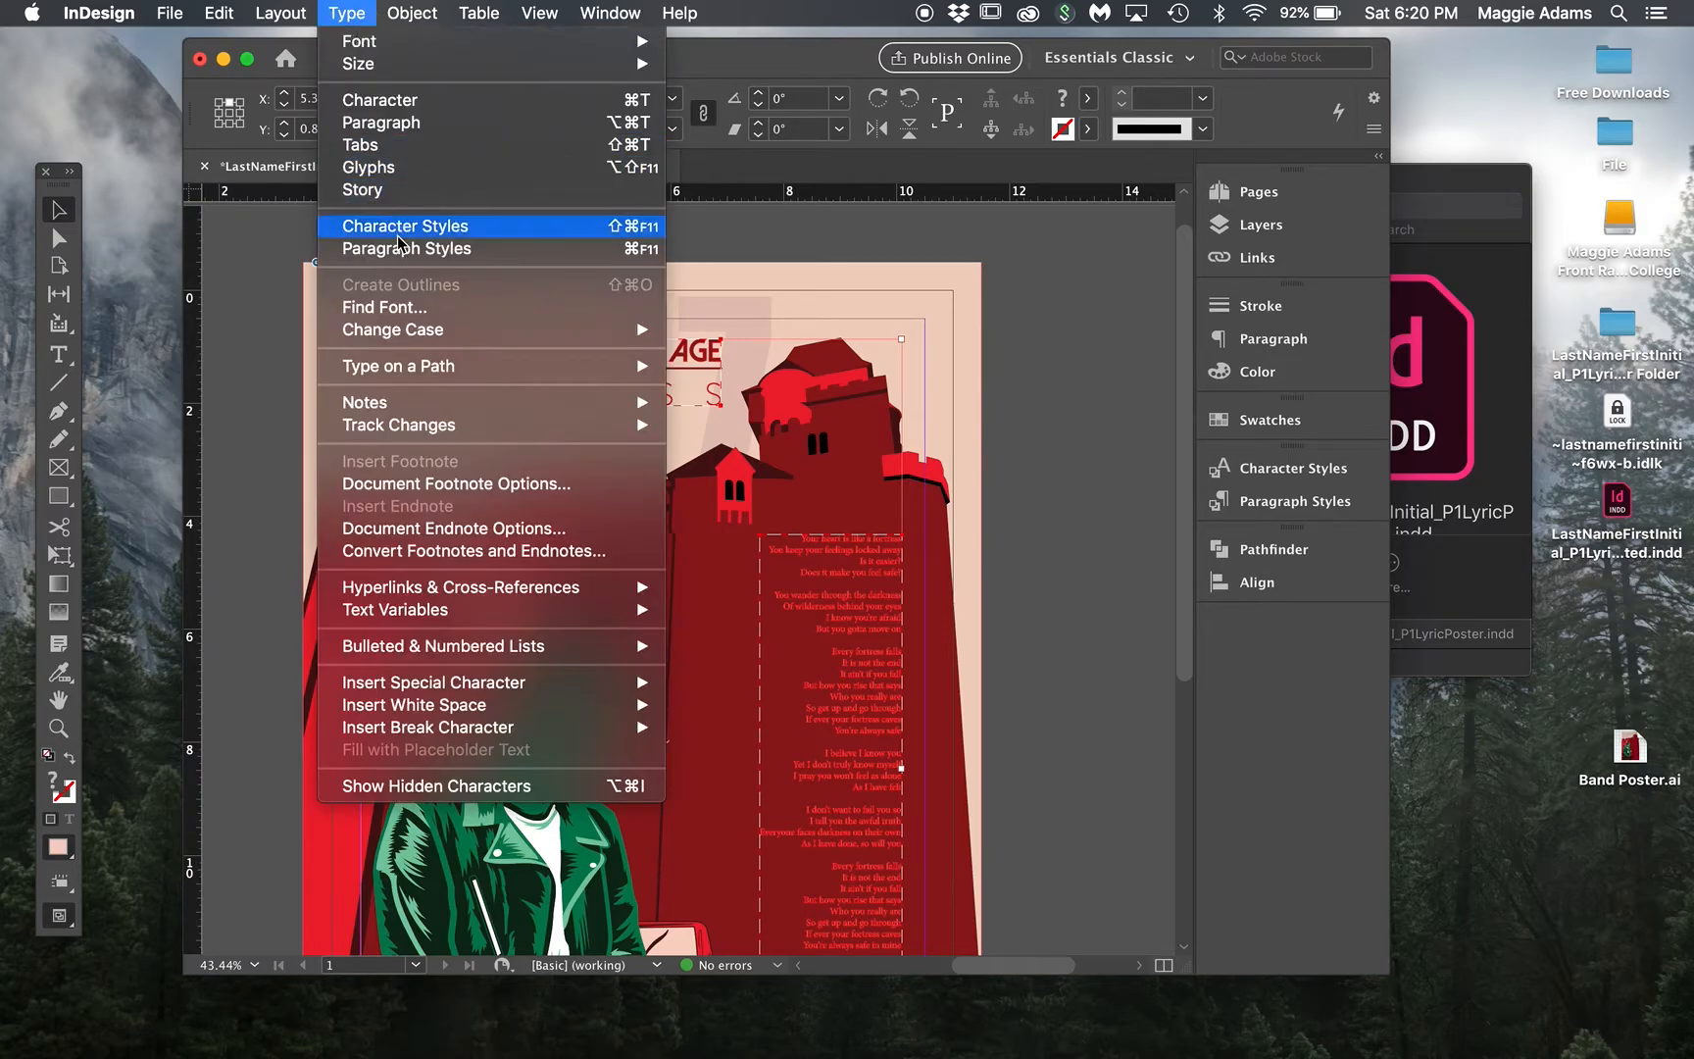
left_click(383, 307)
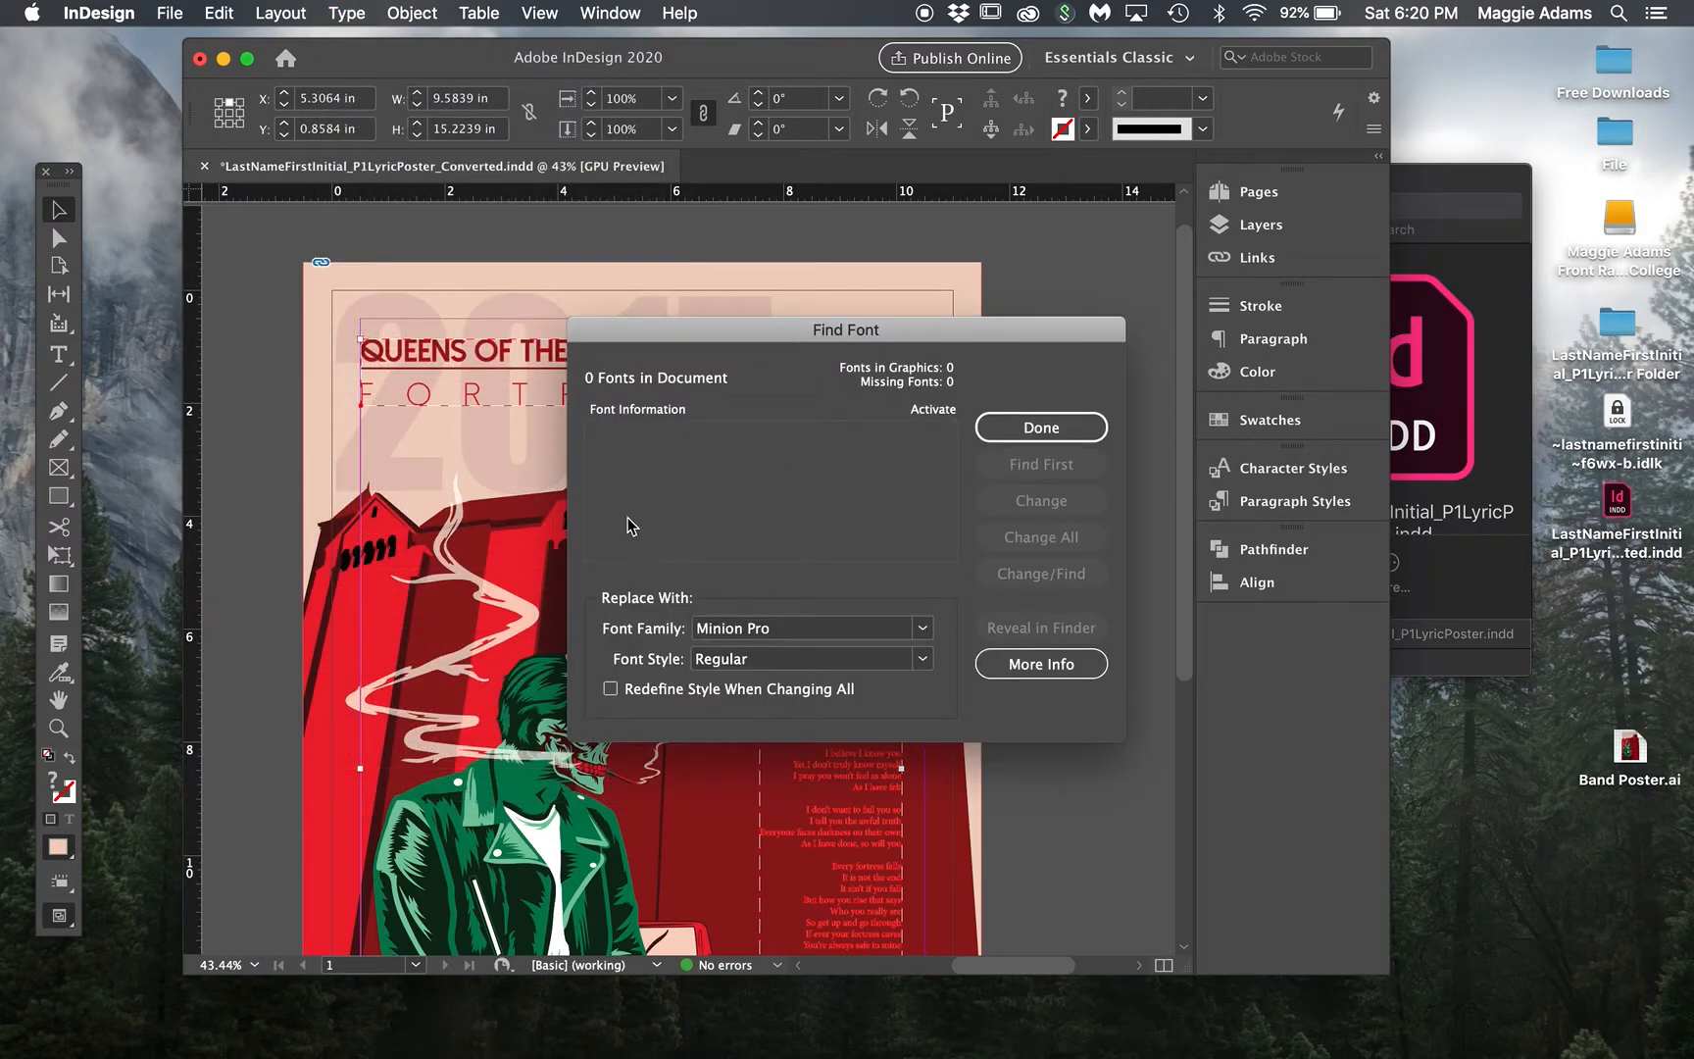
left_click(1040, 428)
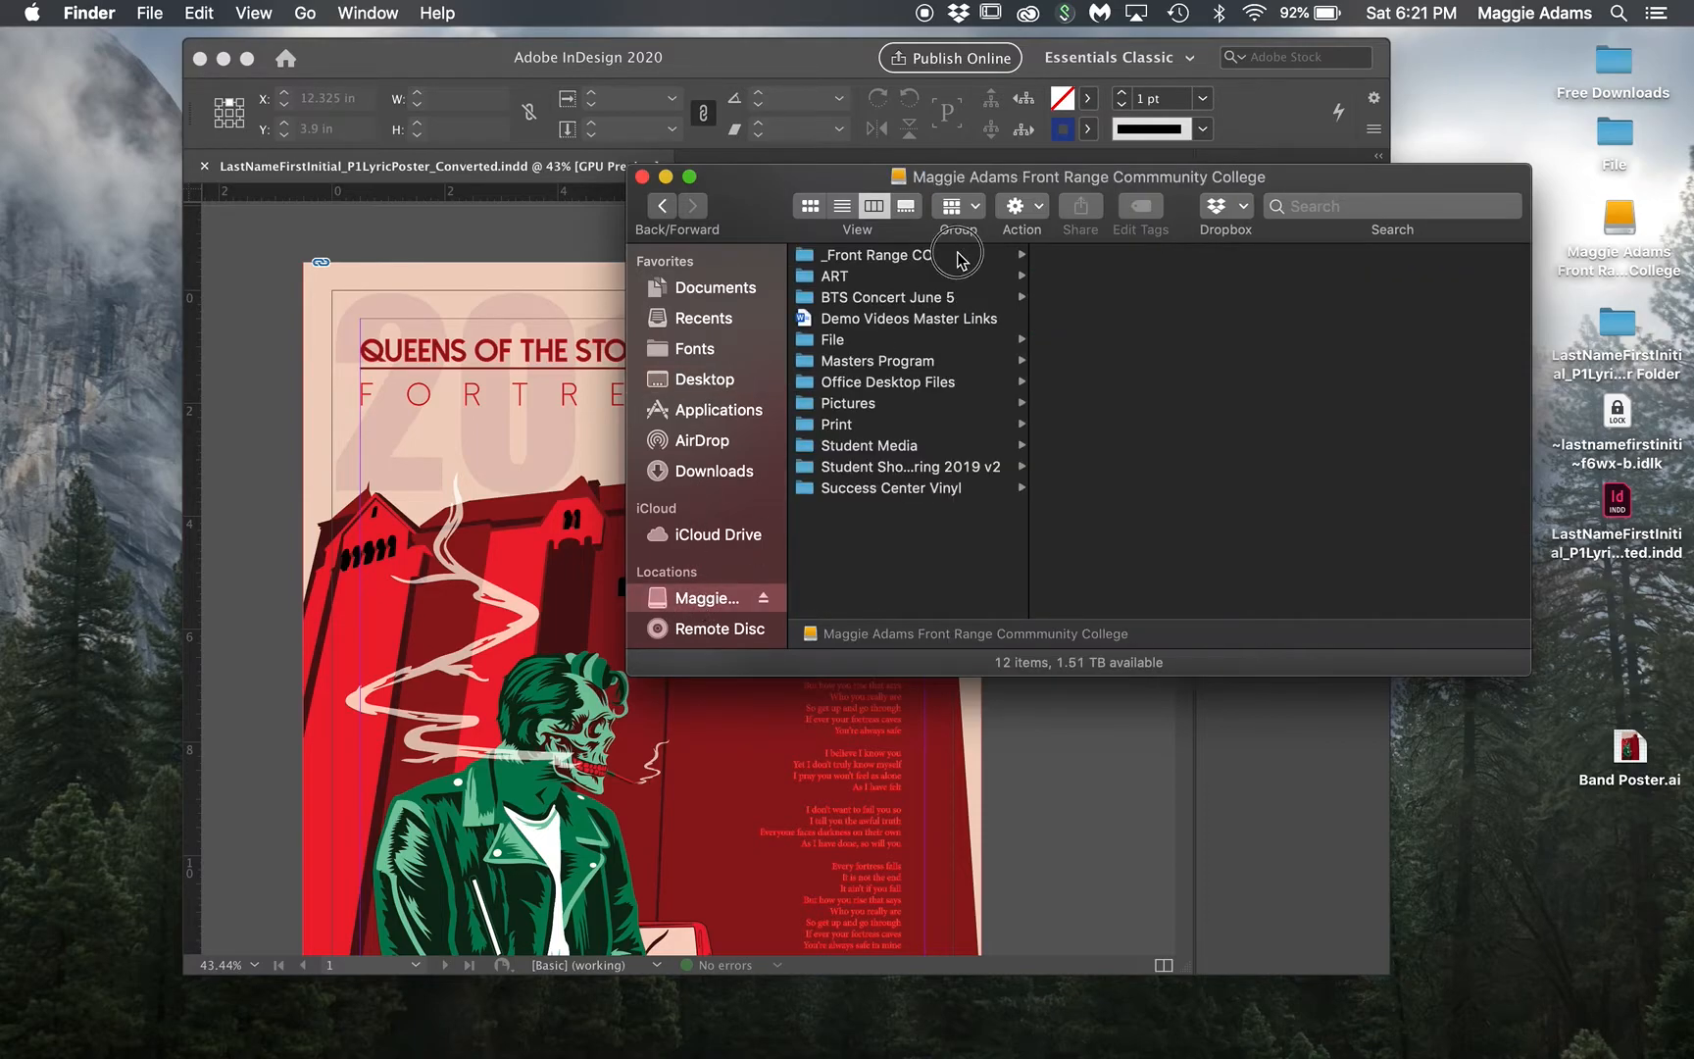
Step: Select the external college drive in the Finder sidebar to show its class folders
left_click(1365, 361)
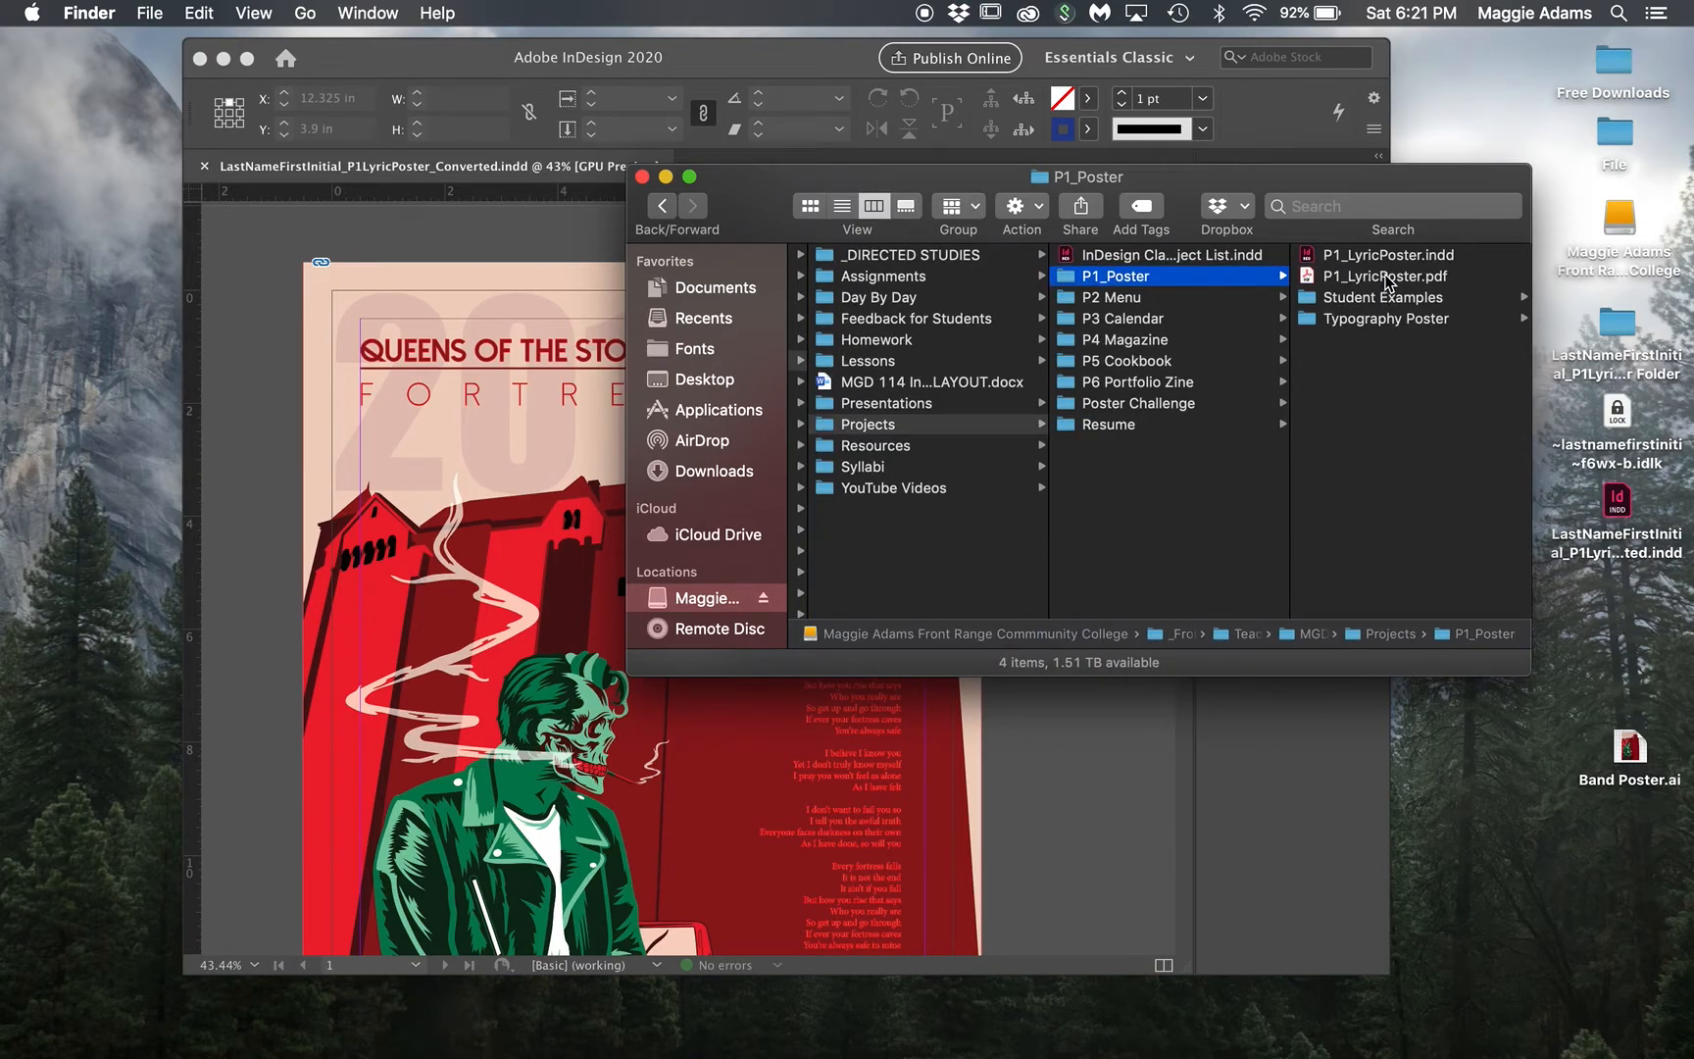
Step: Open P1_LyricPoster.pdf in Acrobat to read the required D2L upload file names
double_click(1385, 276)
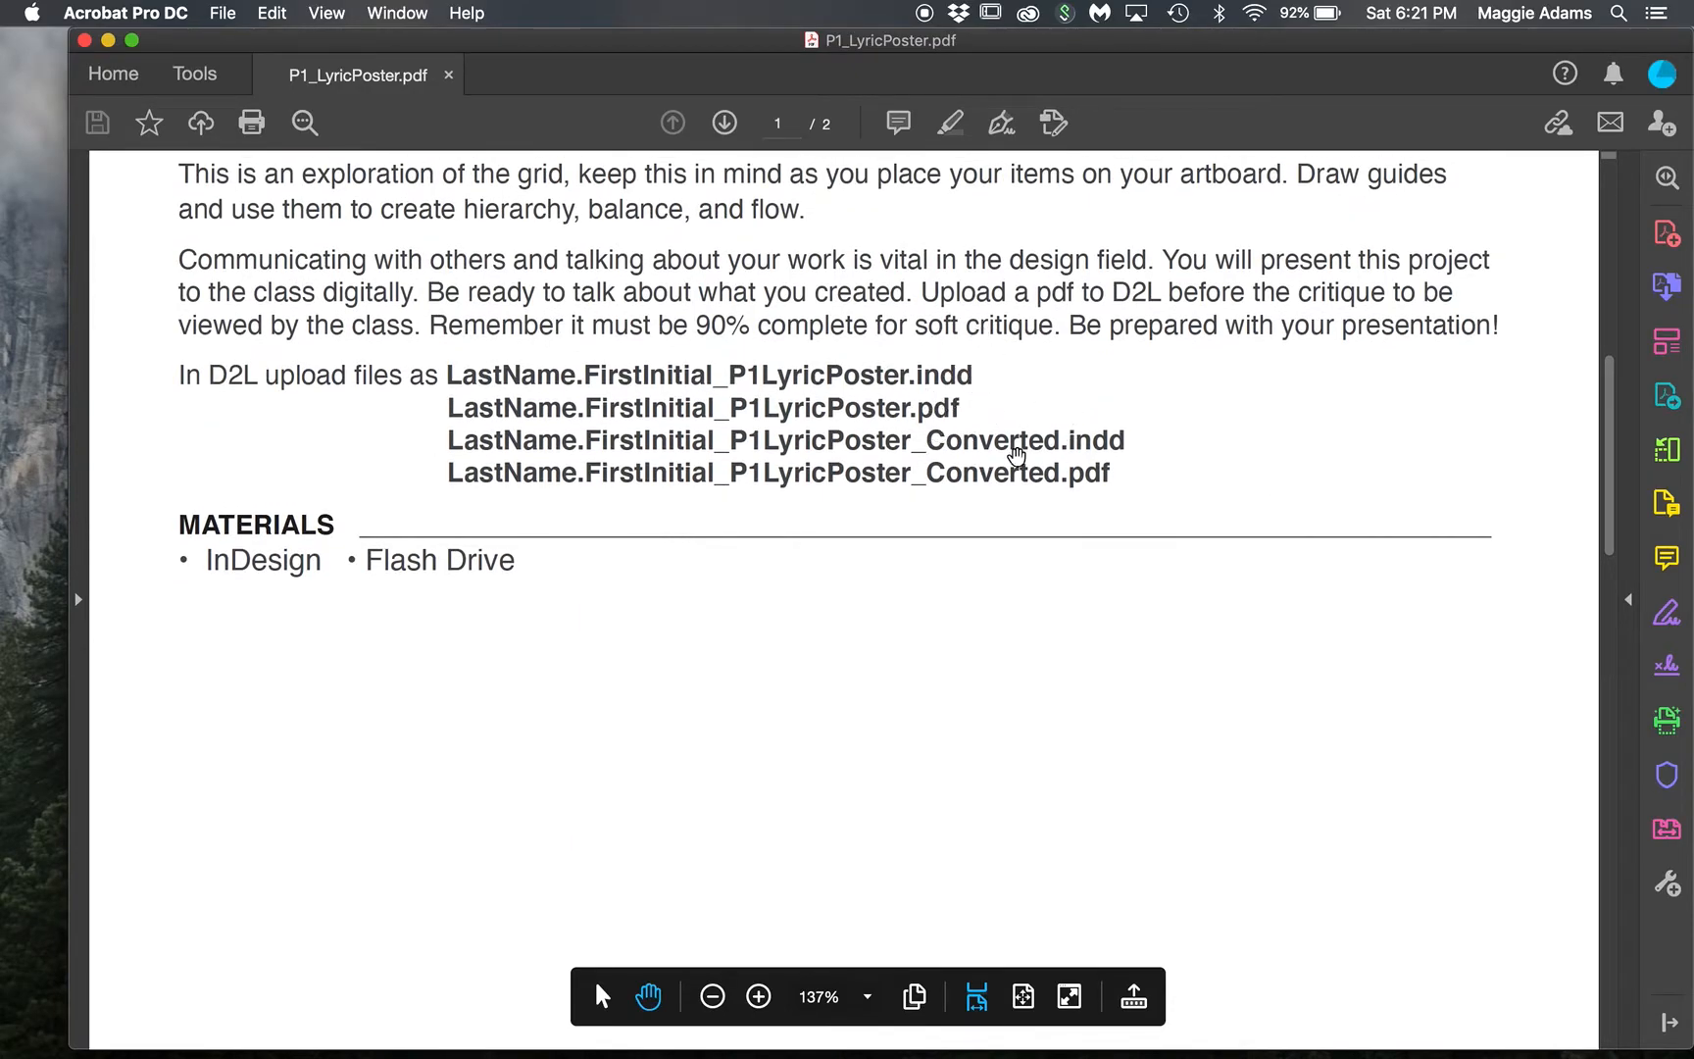
mouse_move(516, 157)
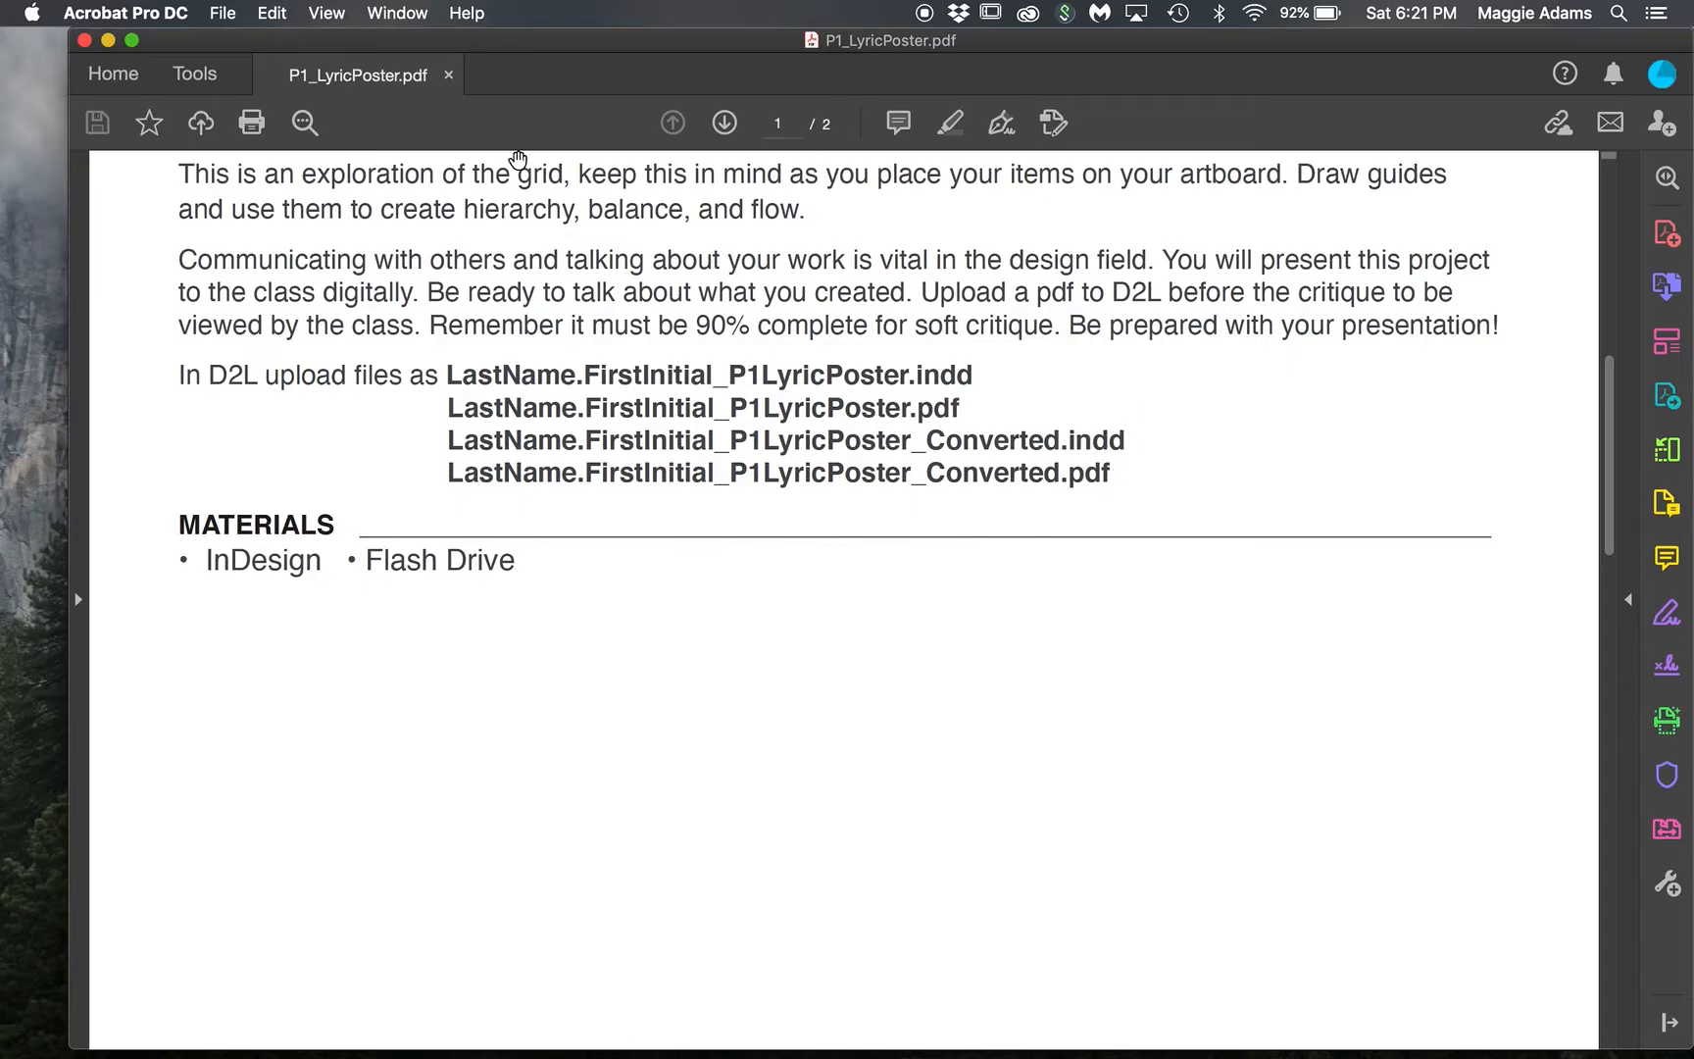
mouse_move(686, 440)
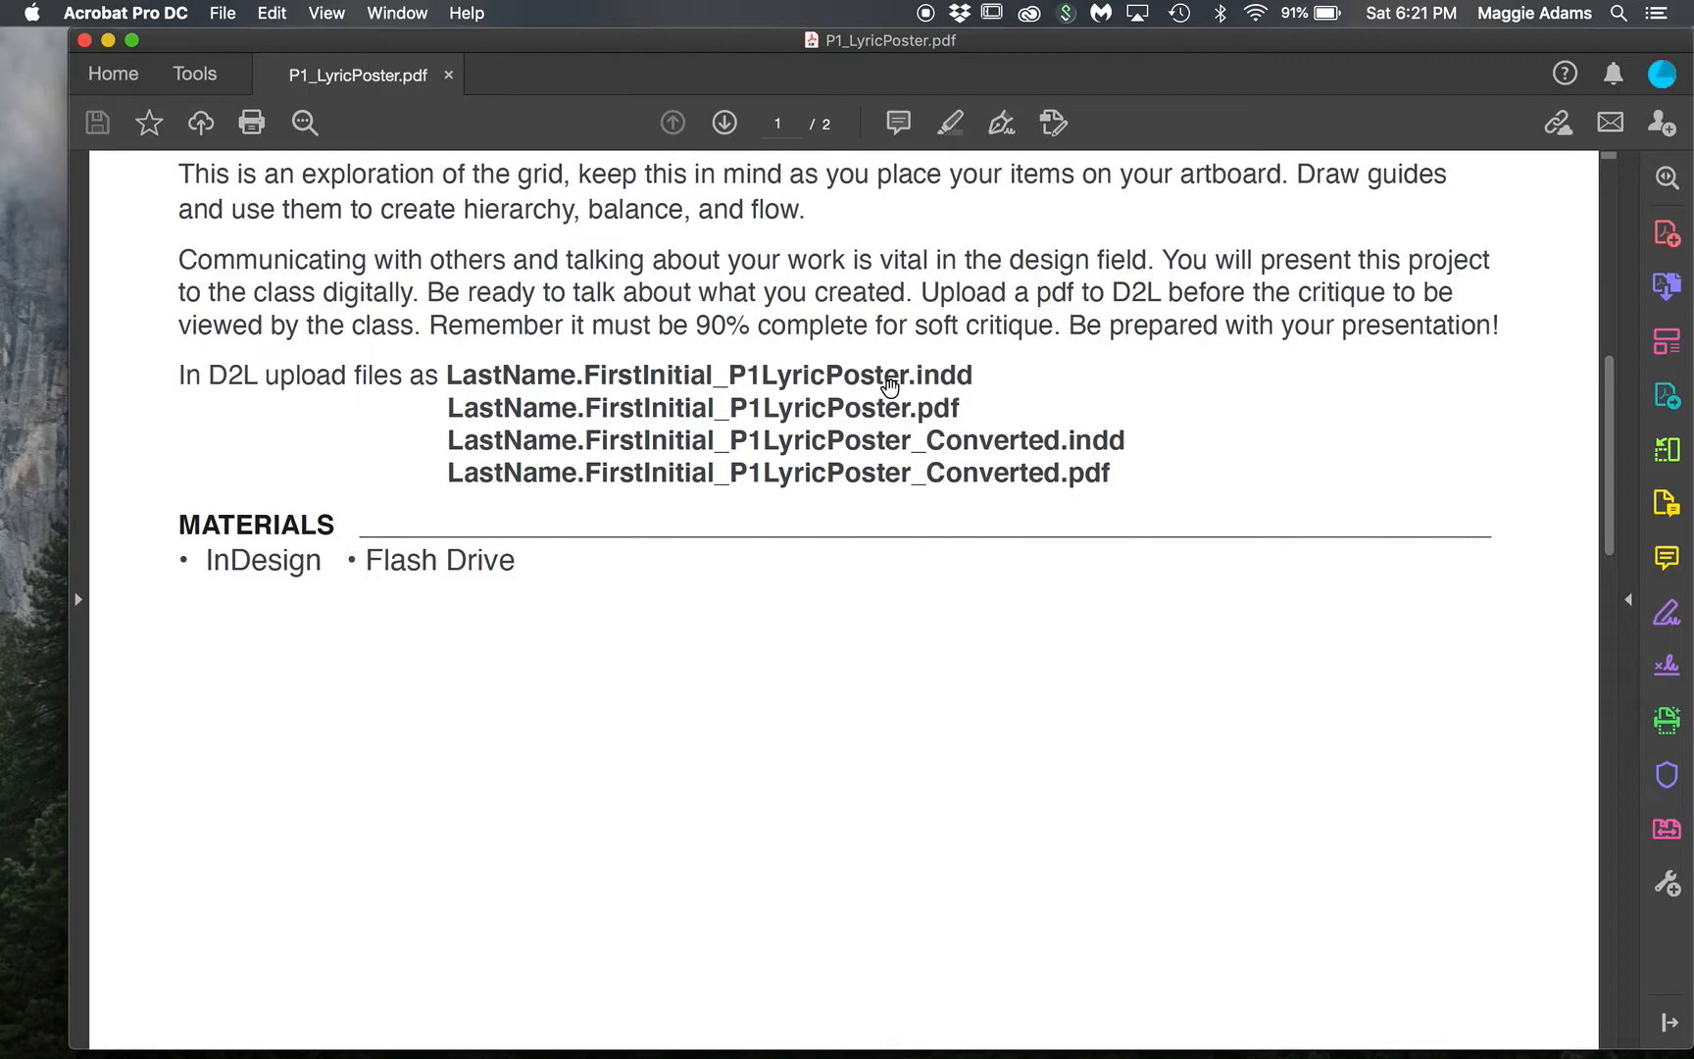
mouse_move(976, 379)
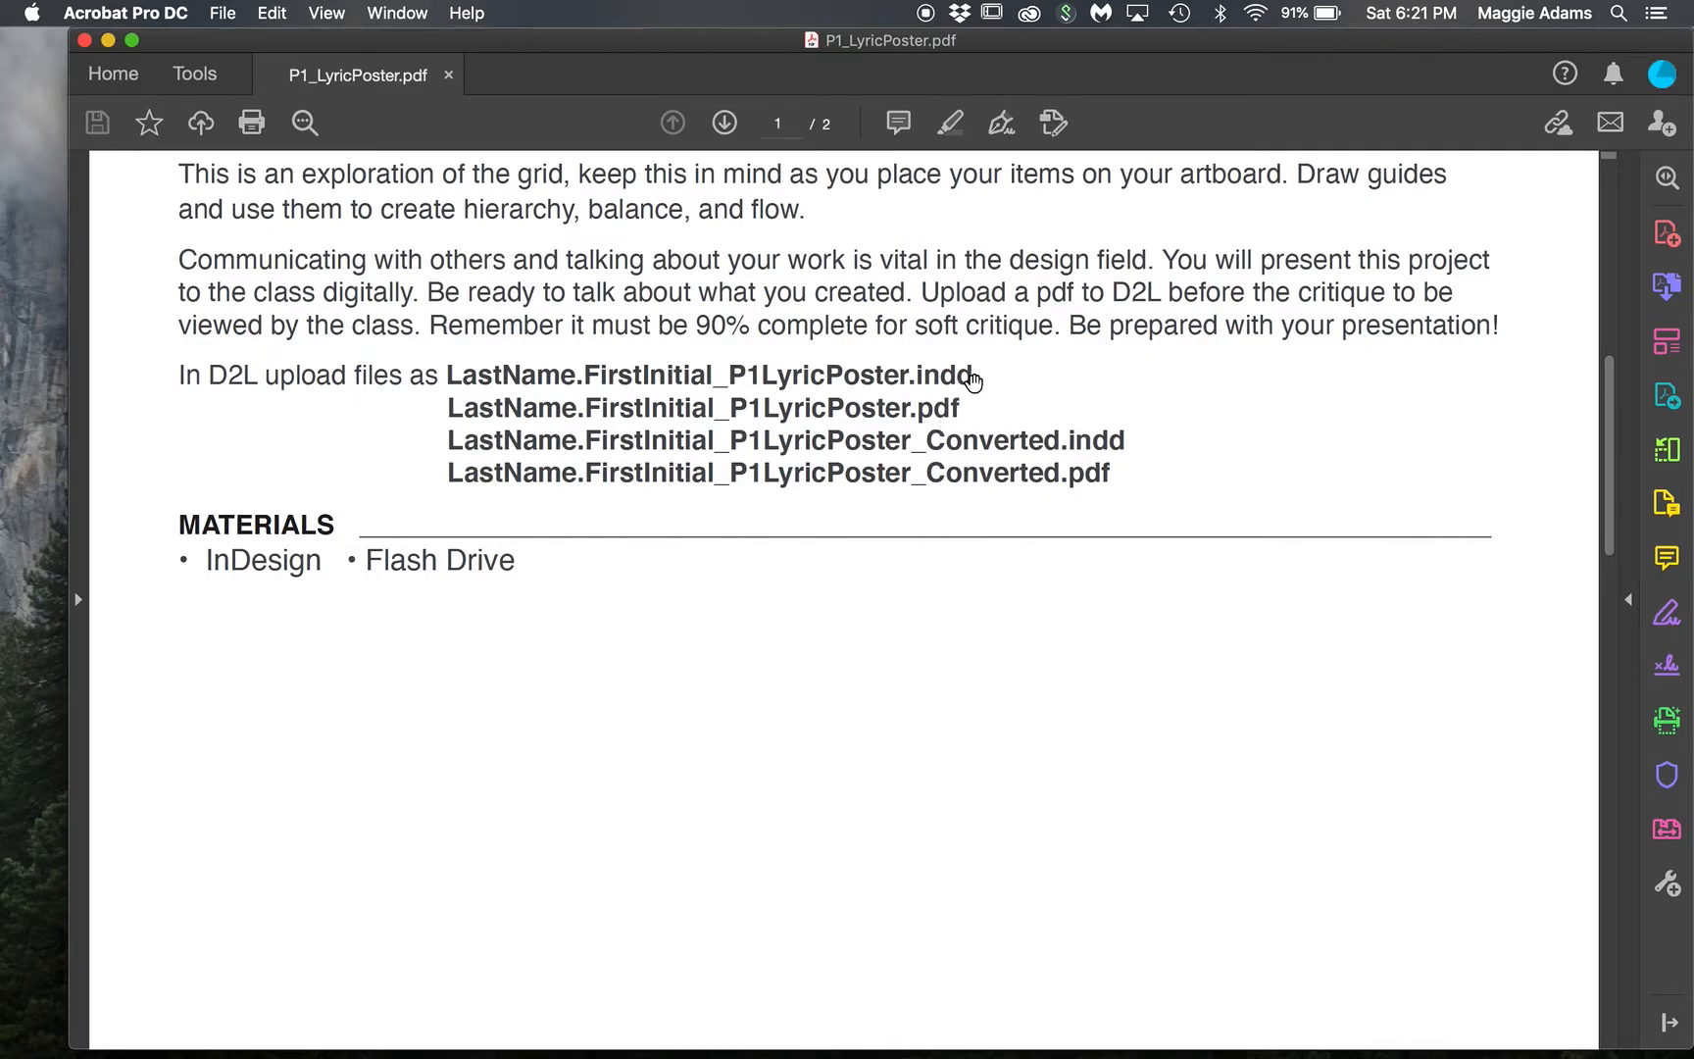
mouse_move(888, 94)
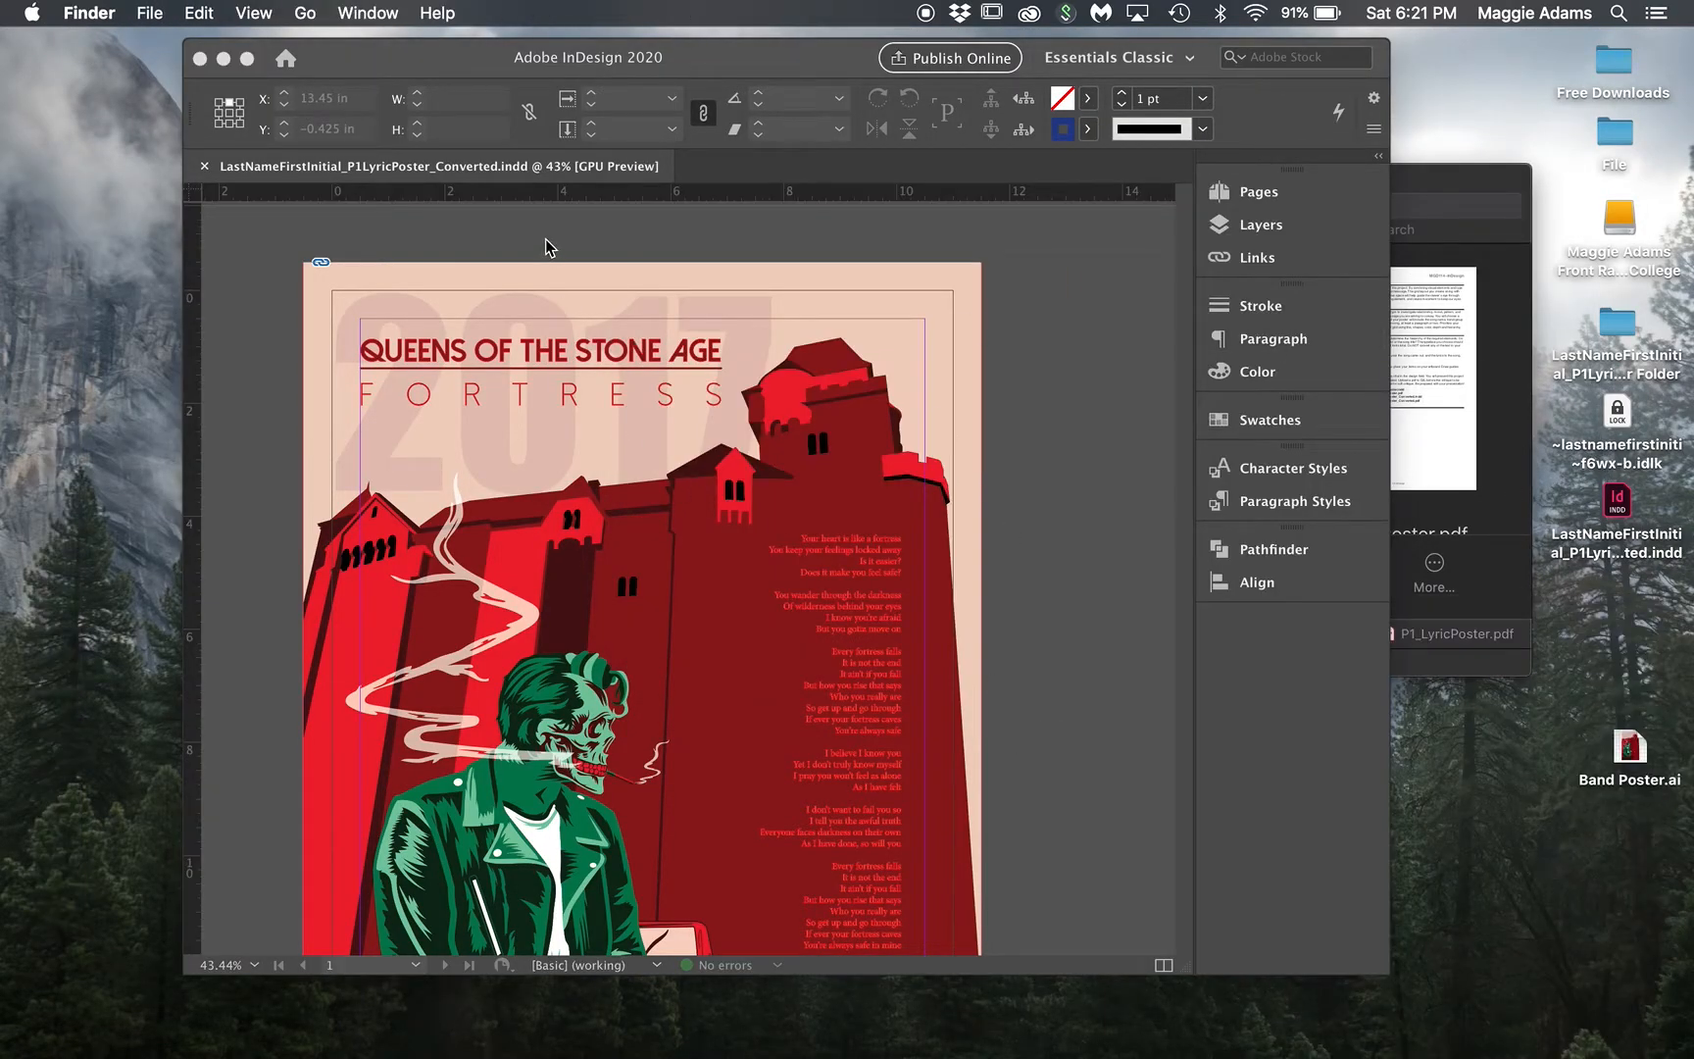
Step: Export the Converted poster to the Desktop as an Adobe PDF (Print) with High Quality Print
left_click(159, 13)
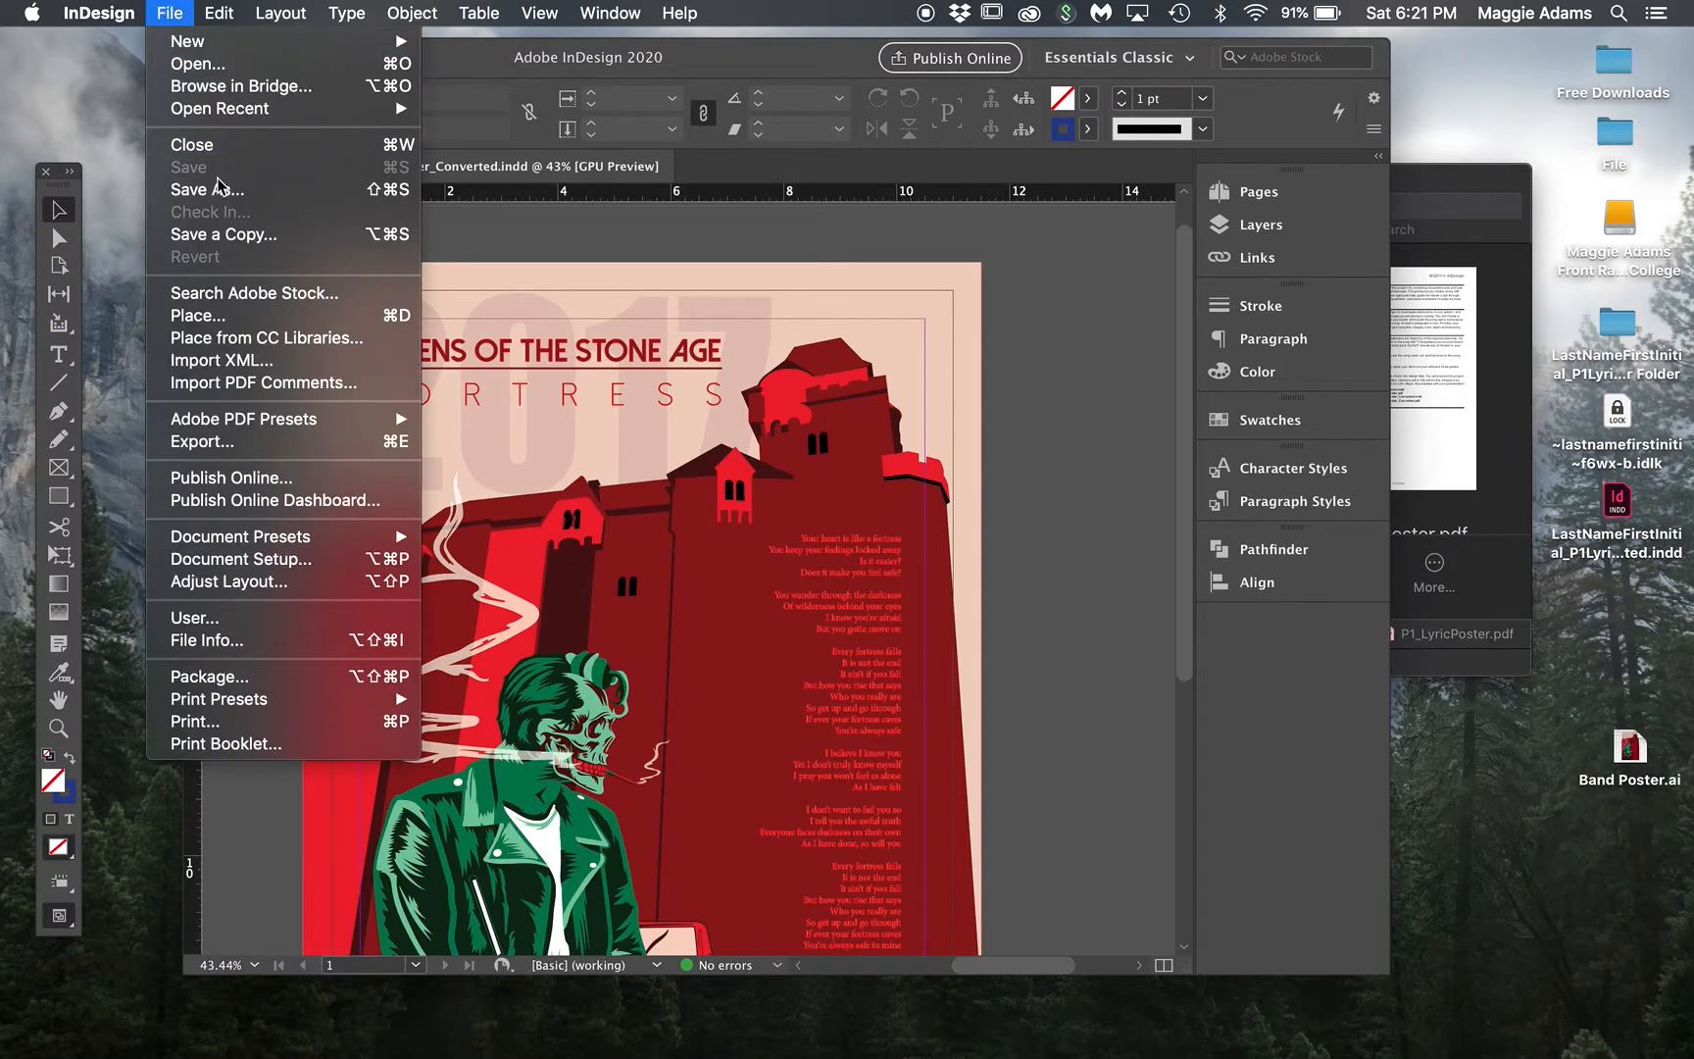
left_click(203, 189)
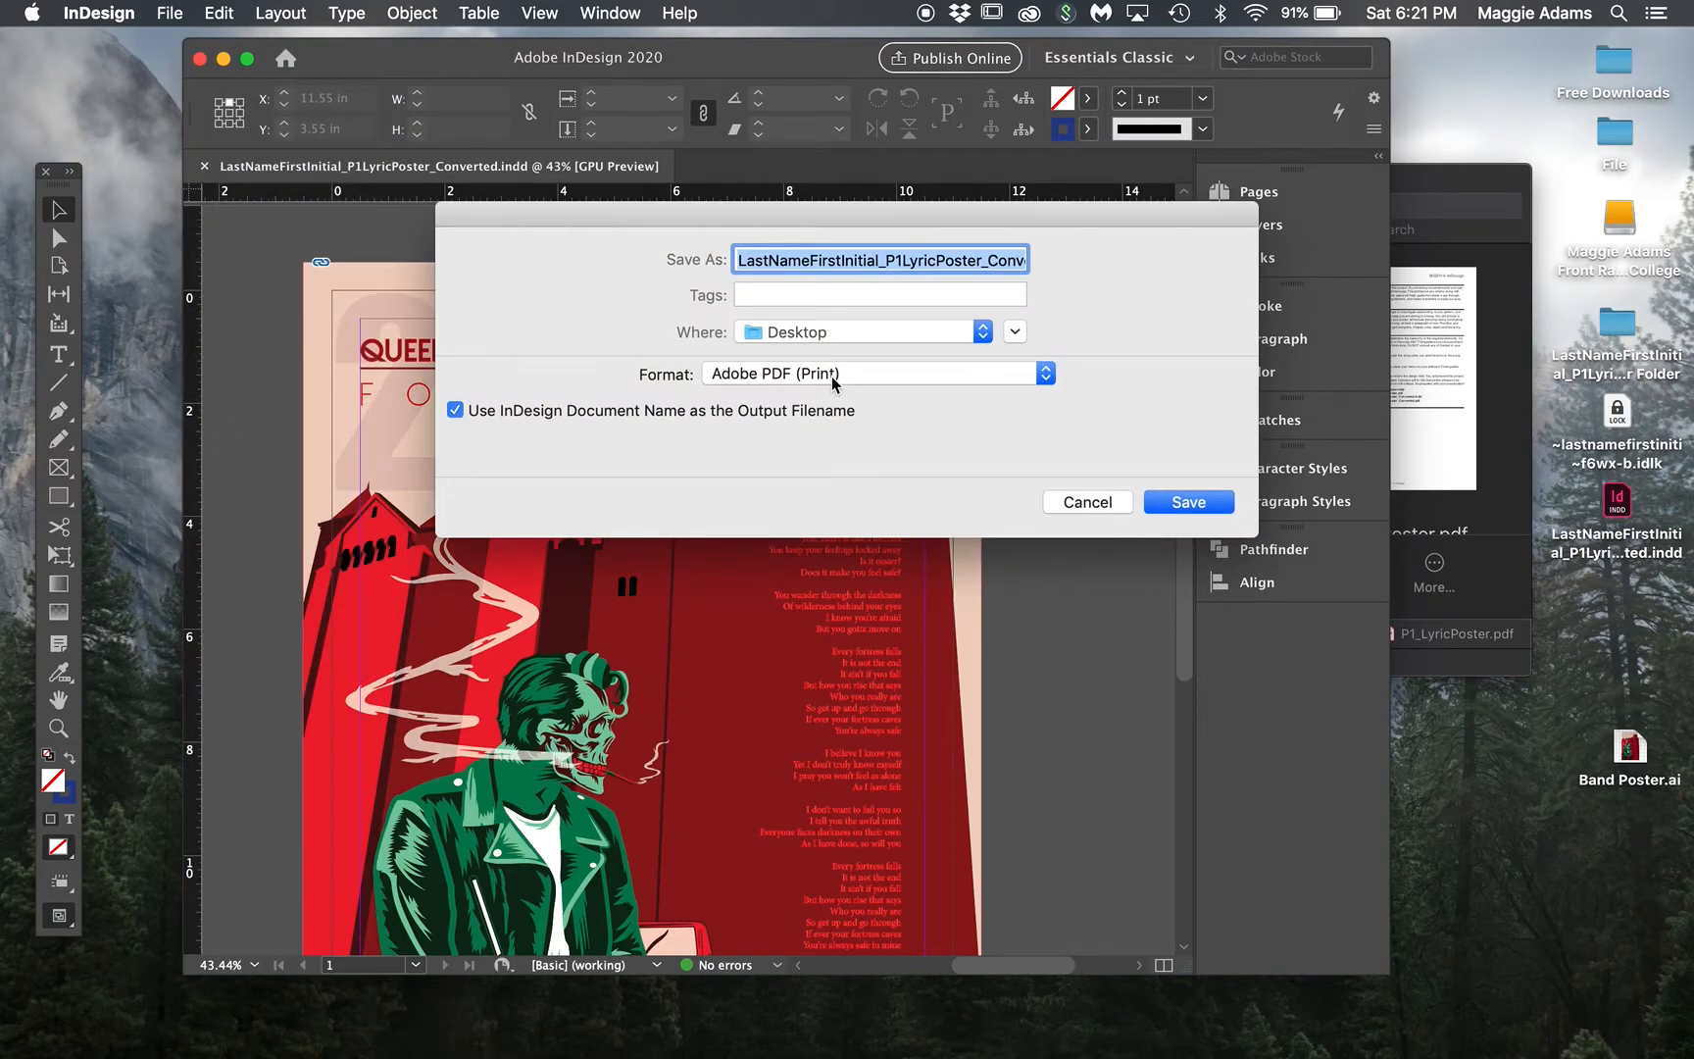
mouse_move(1011, 284)
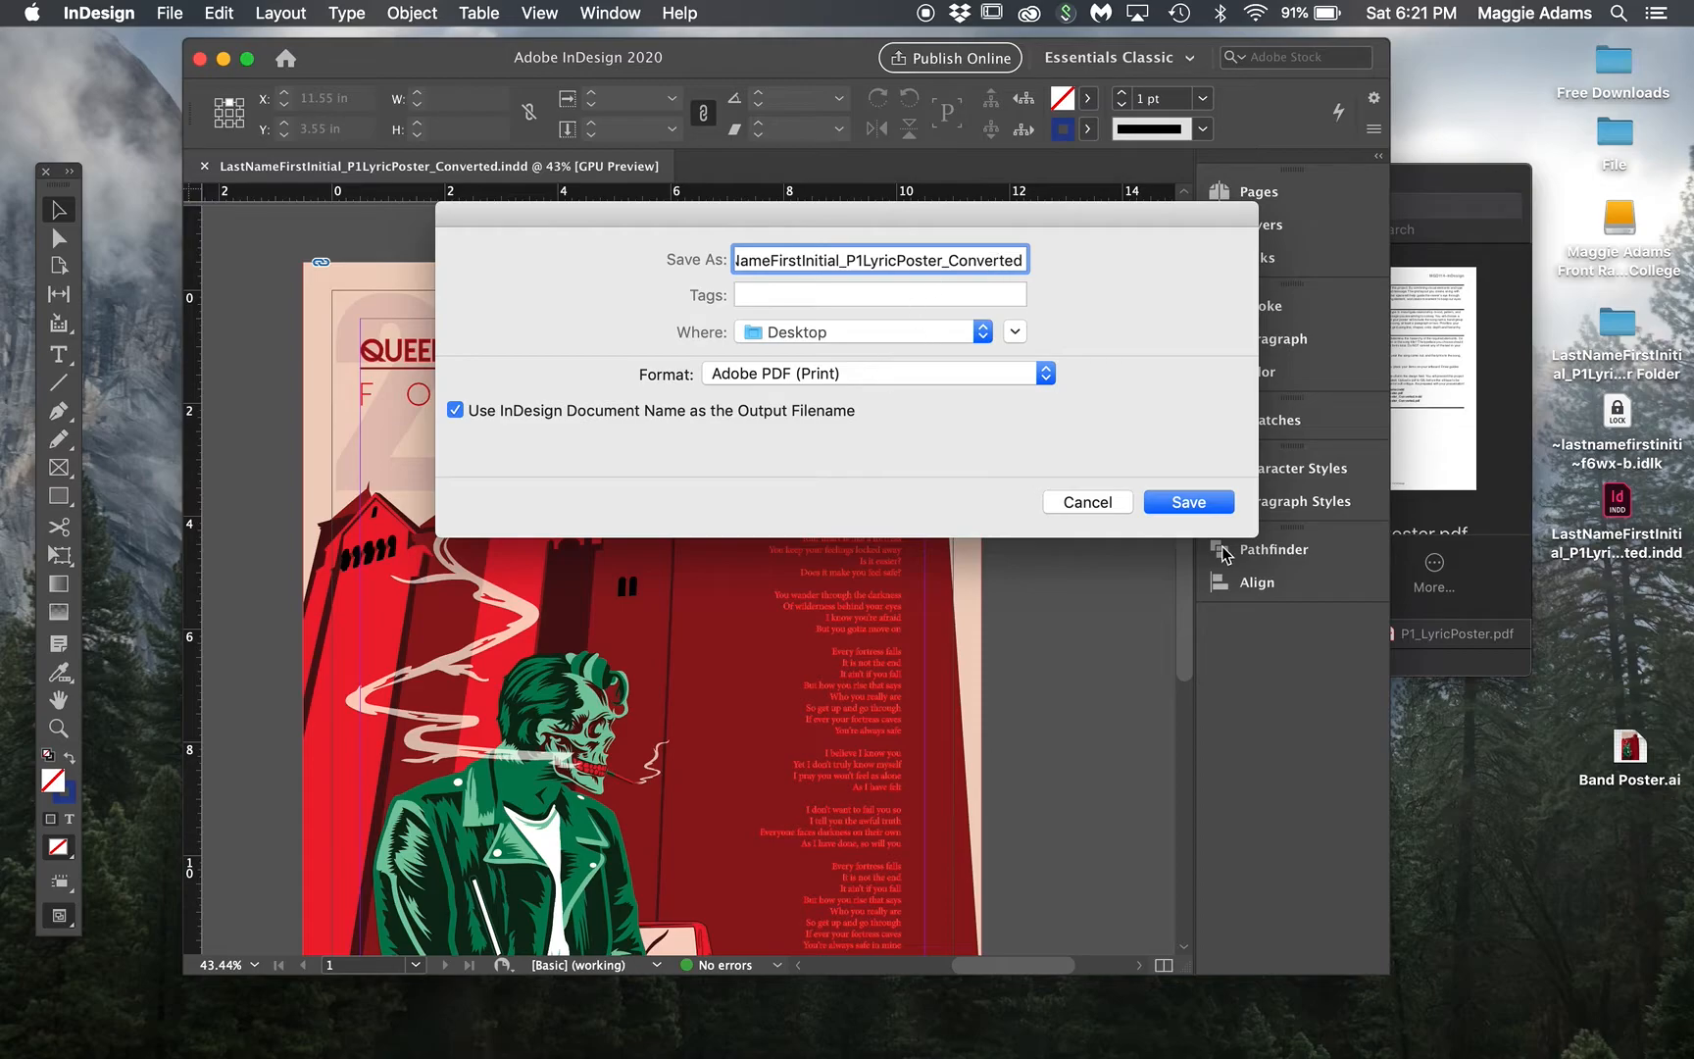
left_click(1189, 502)
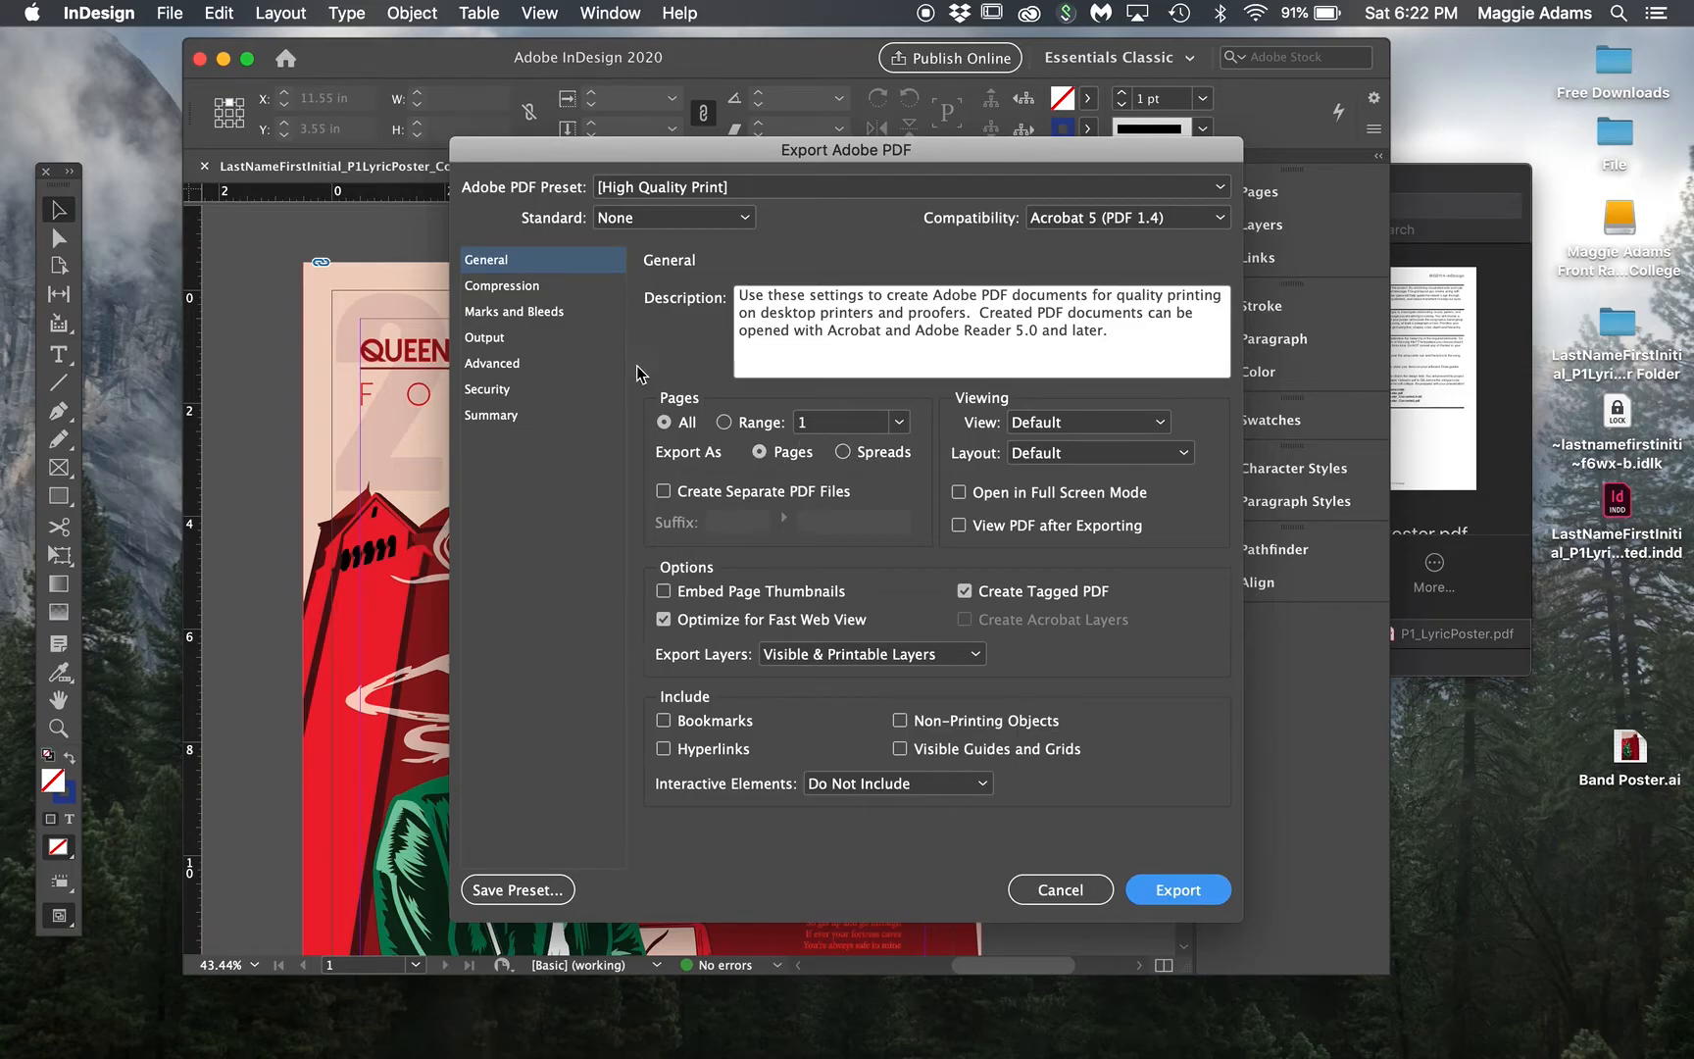
left_click(514, 311)
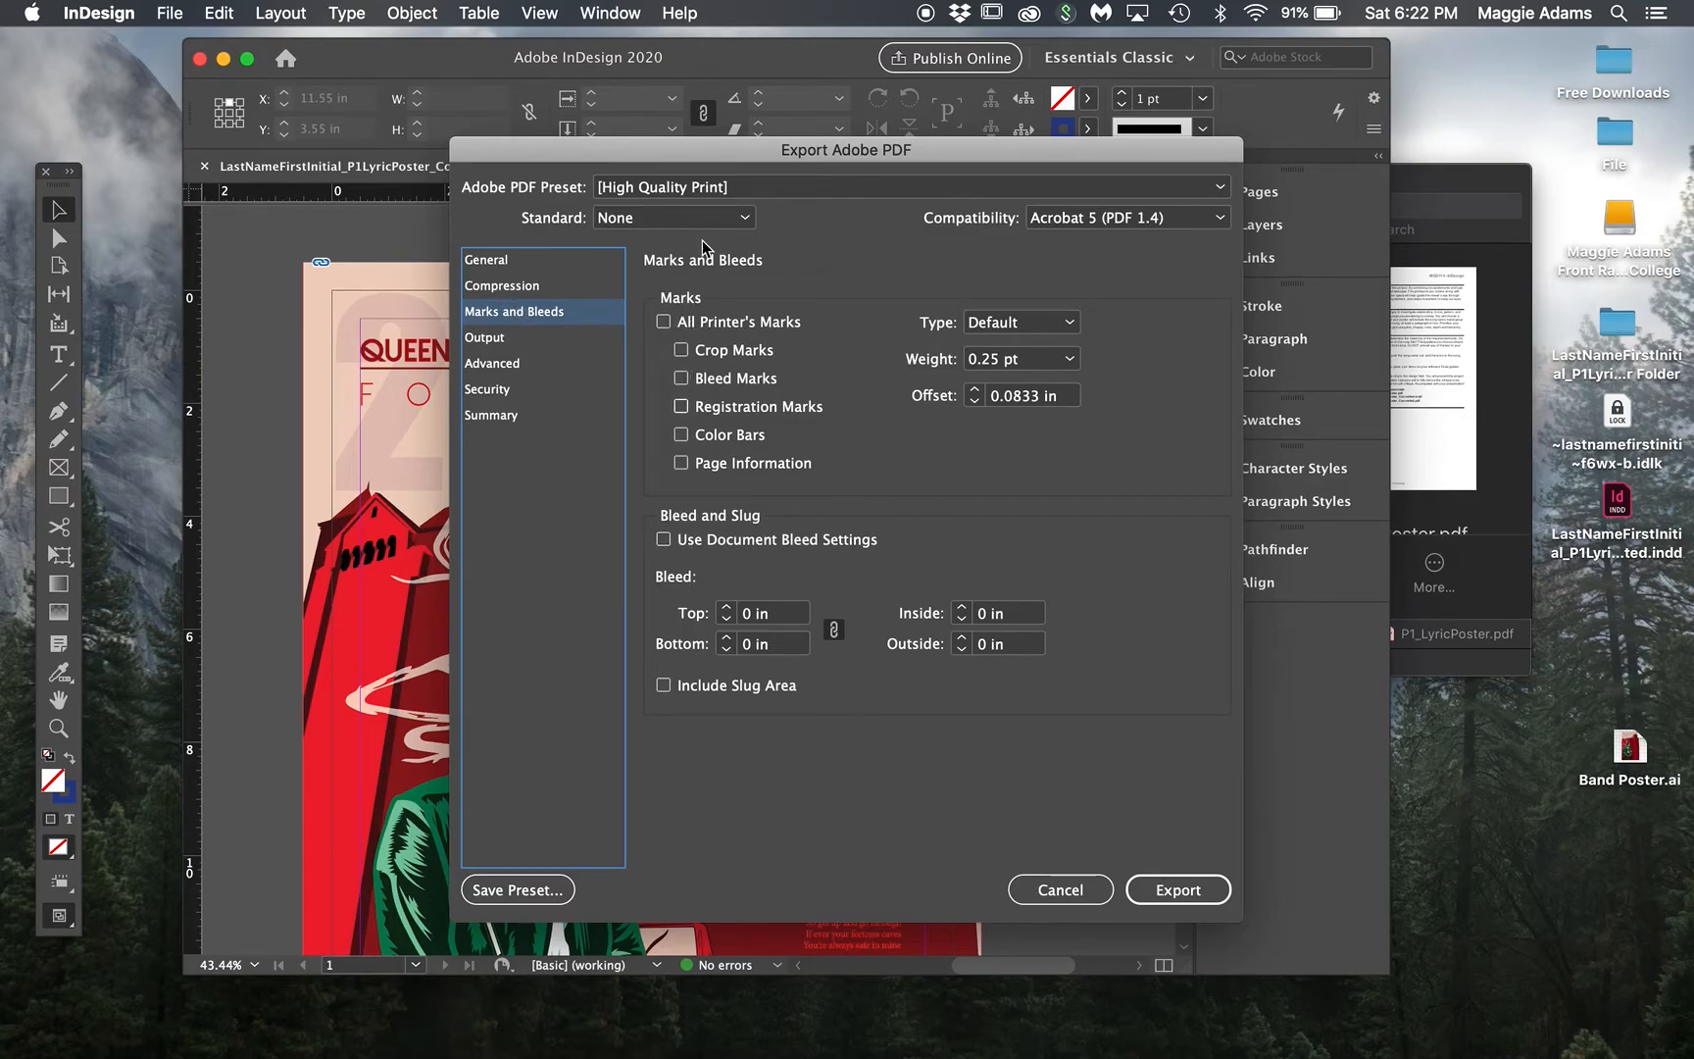
mouse_move(517, 299)
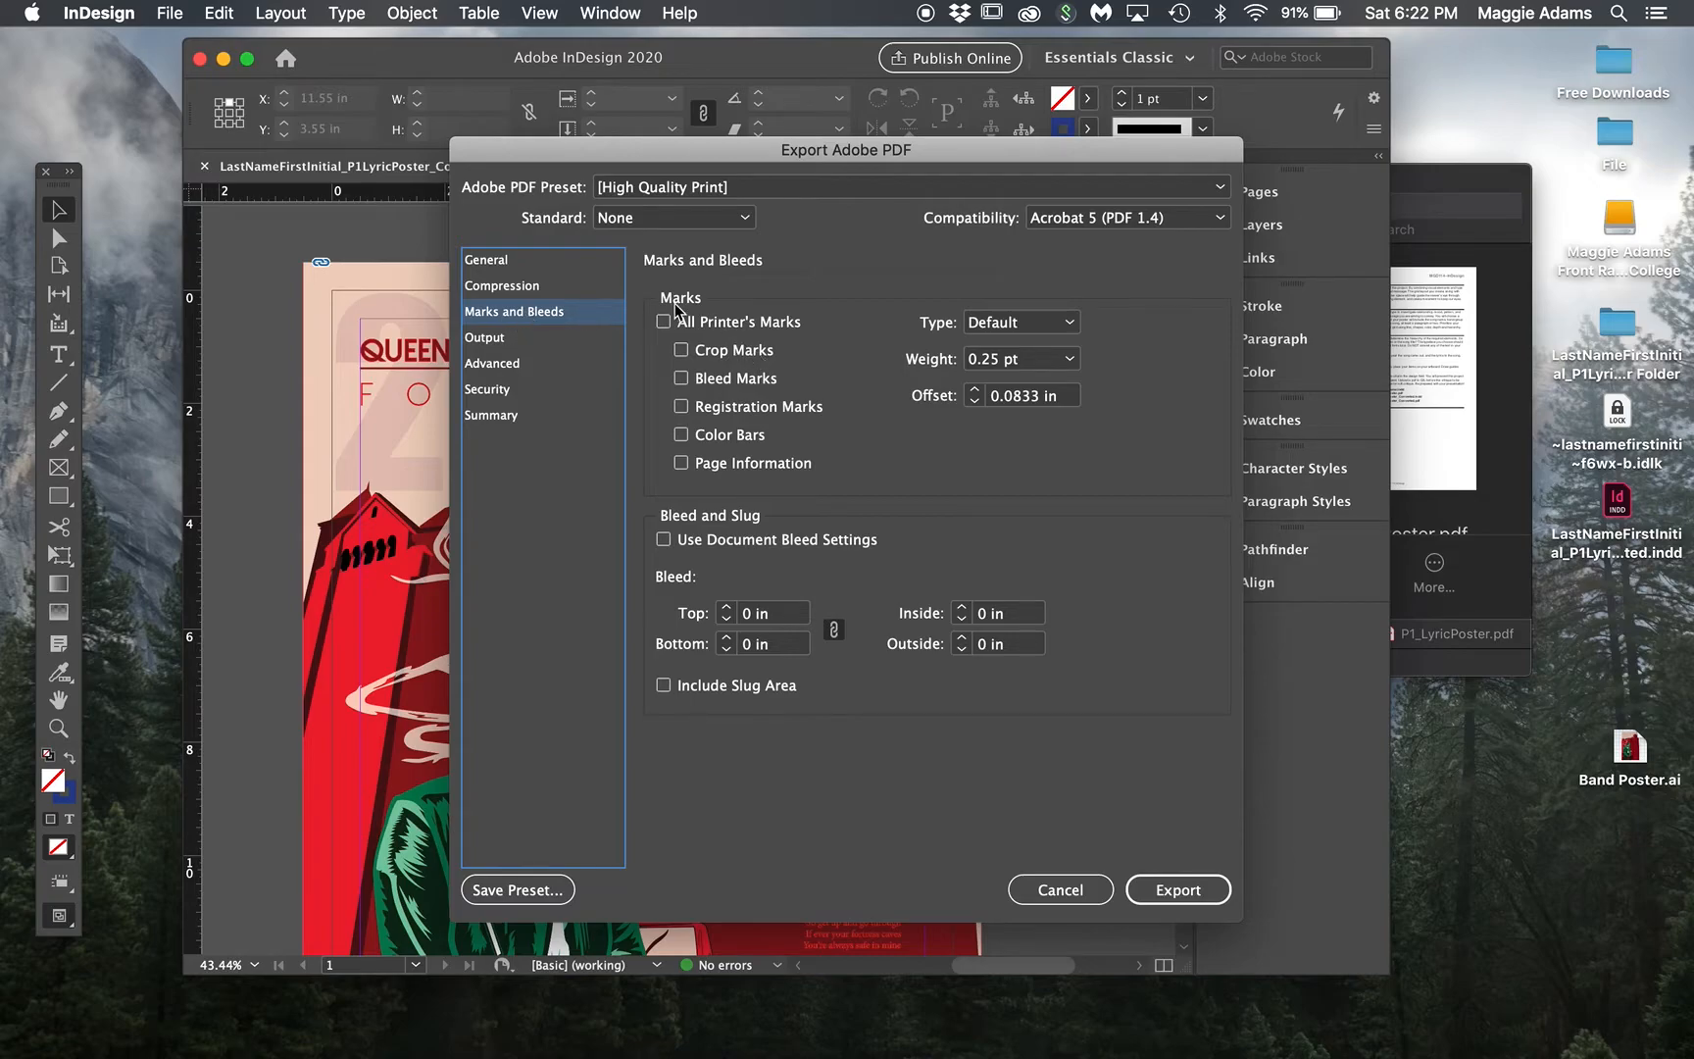
mouse_move(710, 366)
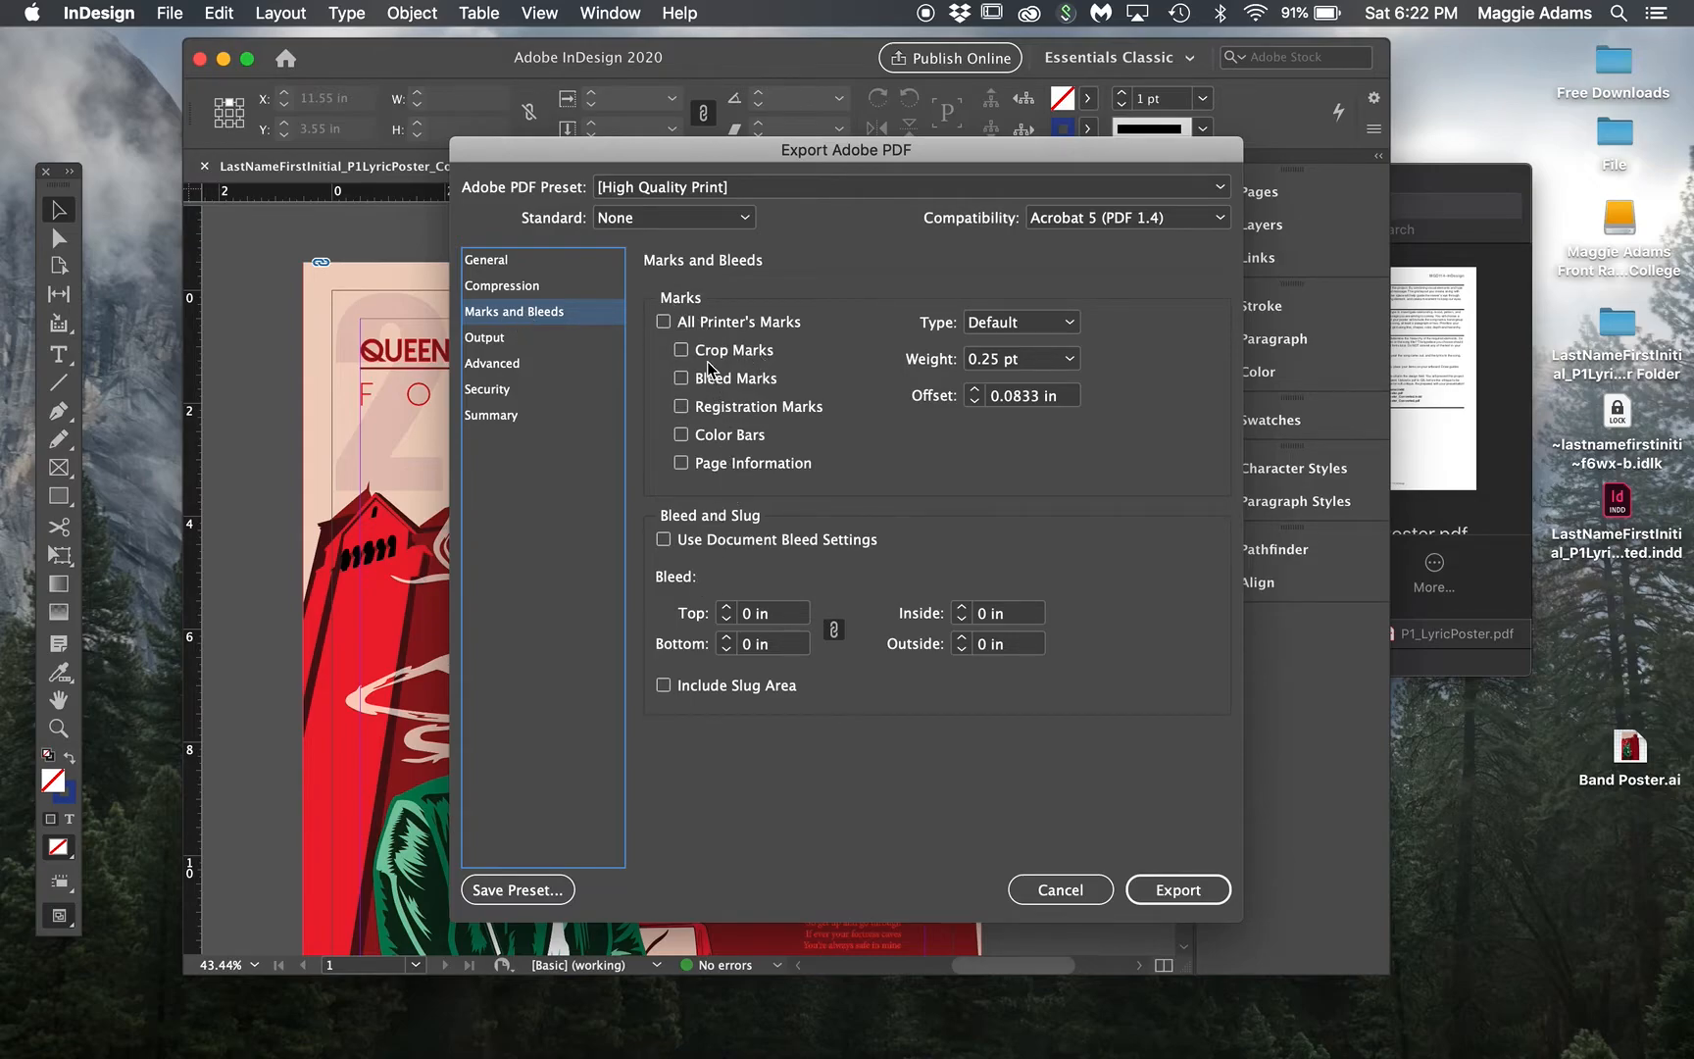
left_click(485, 259)
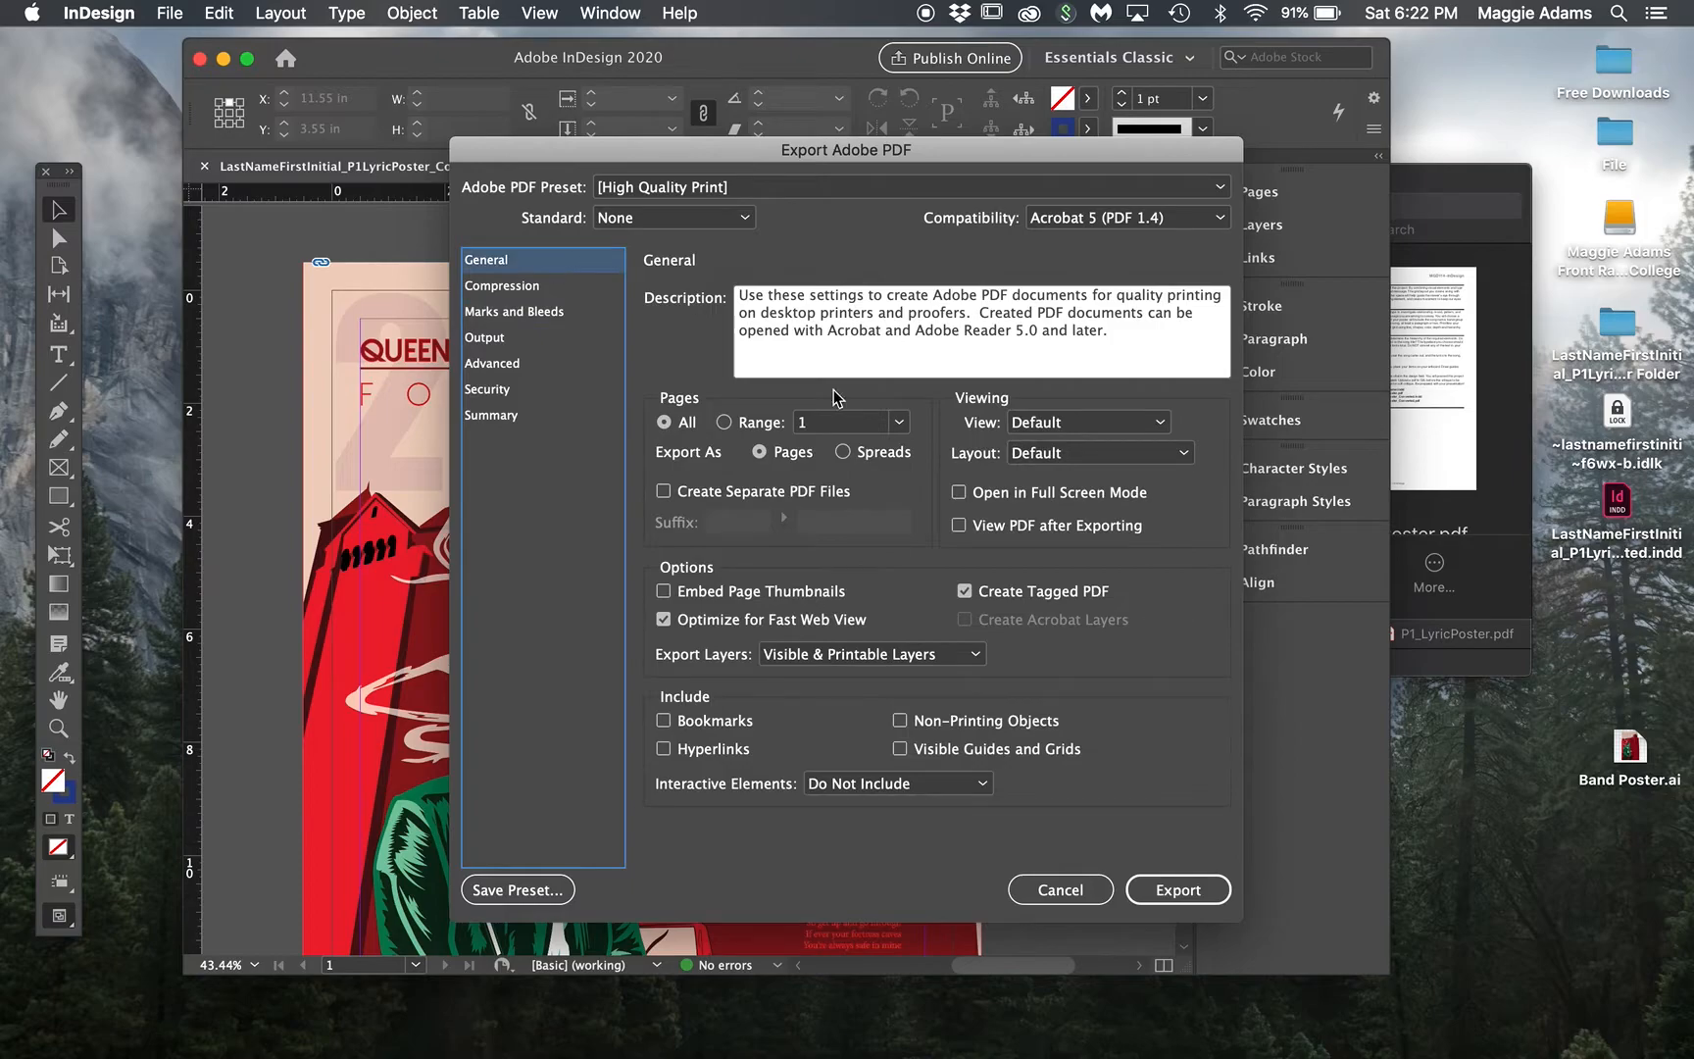
left_click(1178, 890)
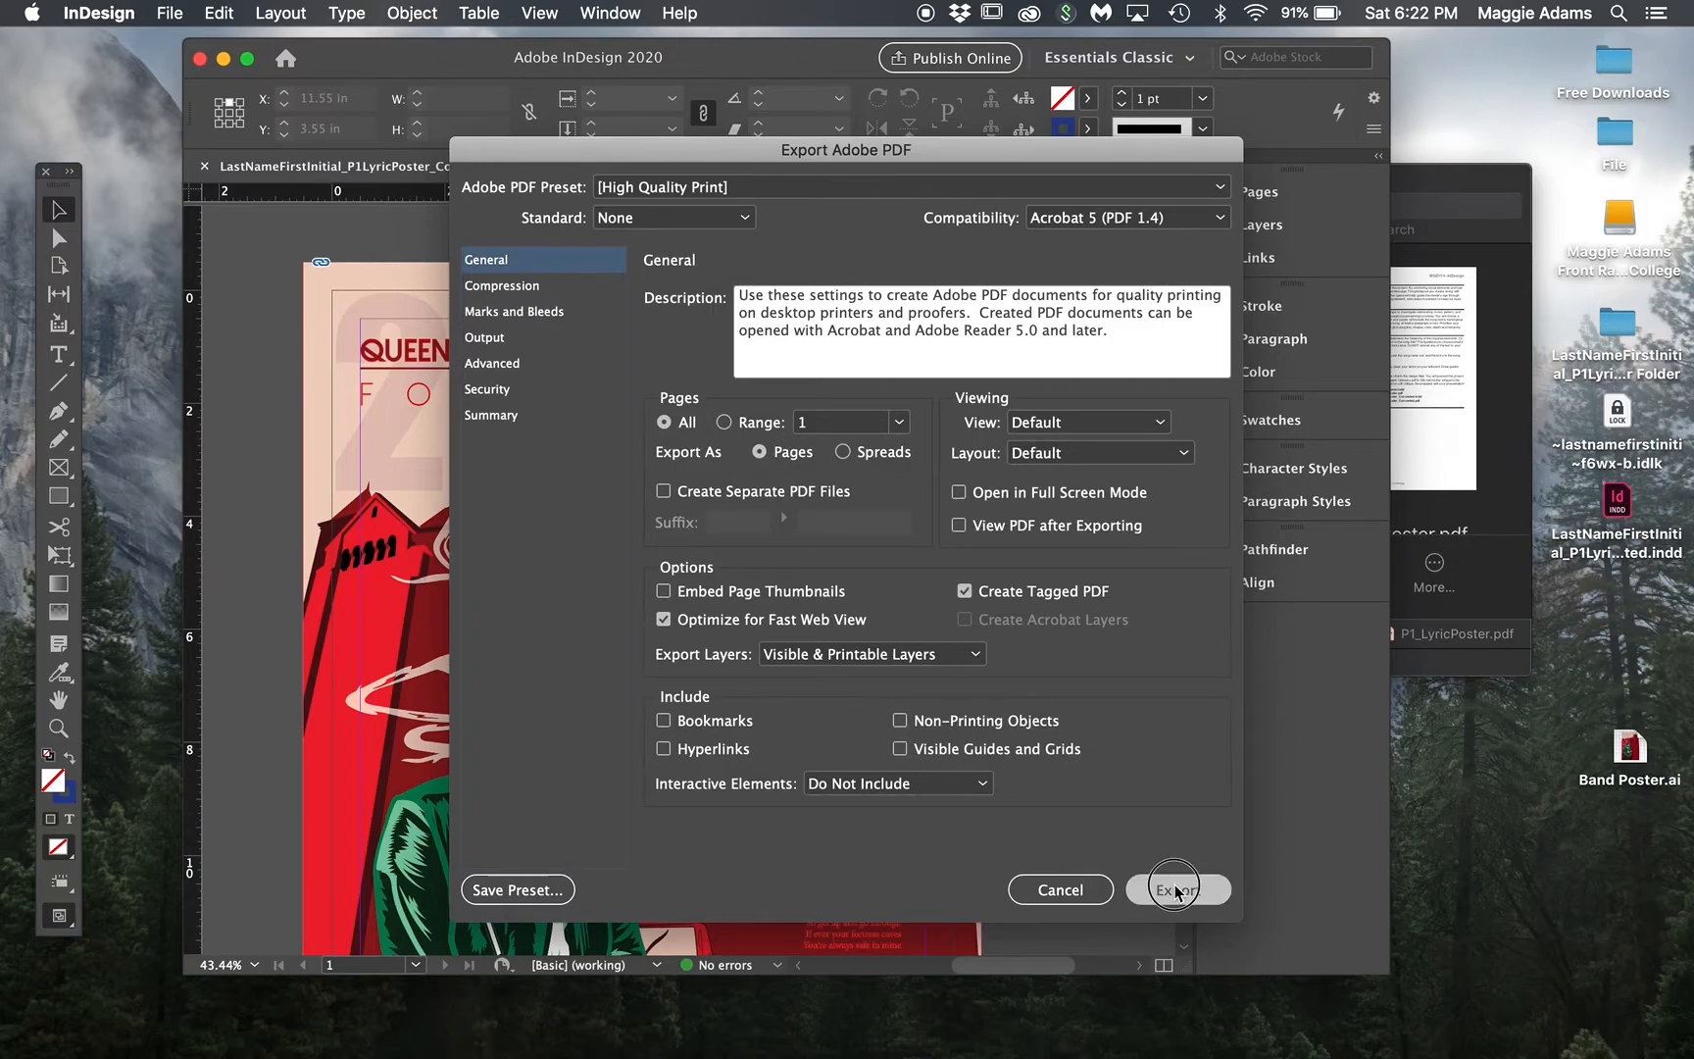
left_click(1178, 890)
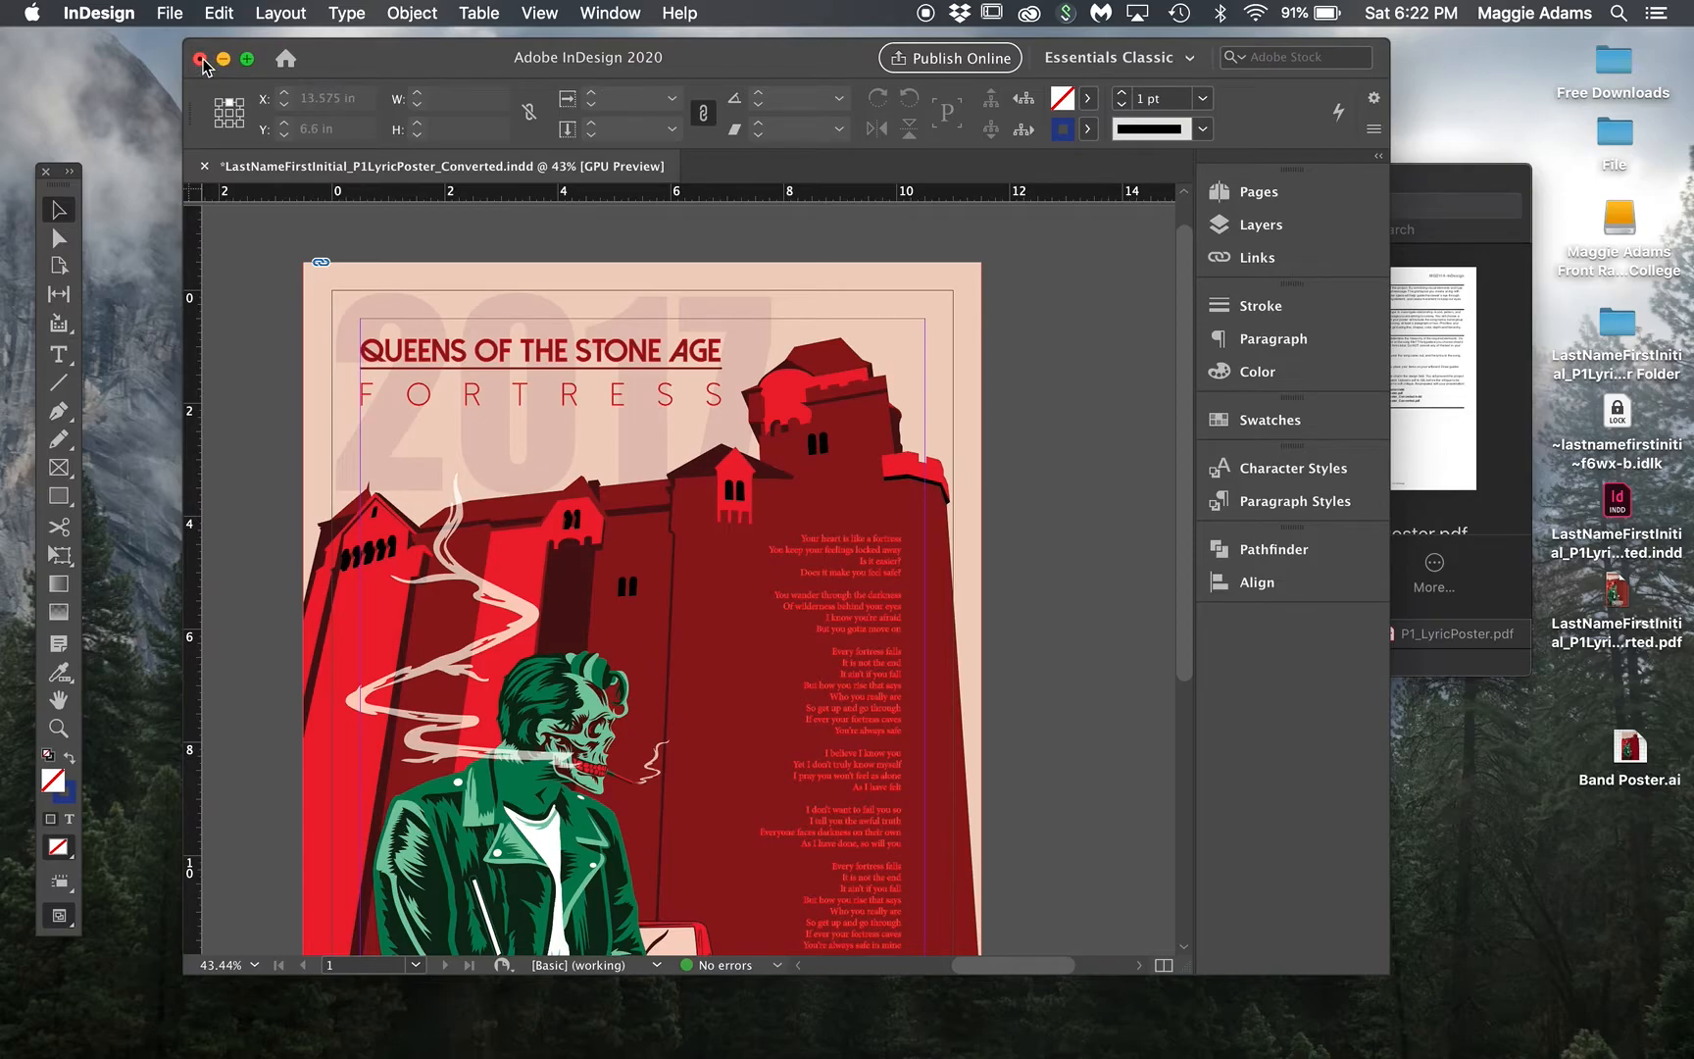
Step: Close the poster document, then open the packaged poster folder and preview its IDML file
left_click(195, 56)
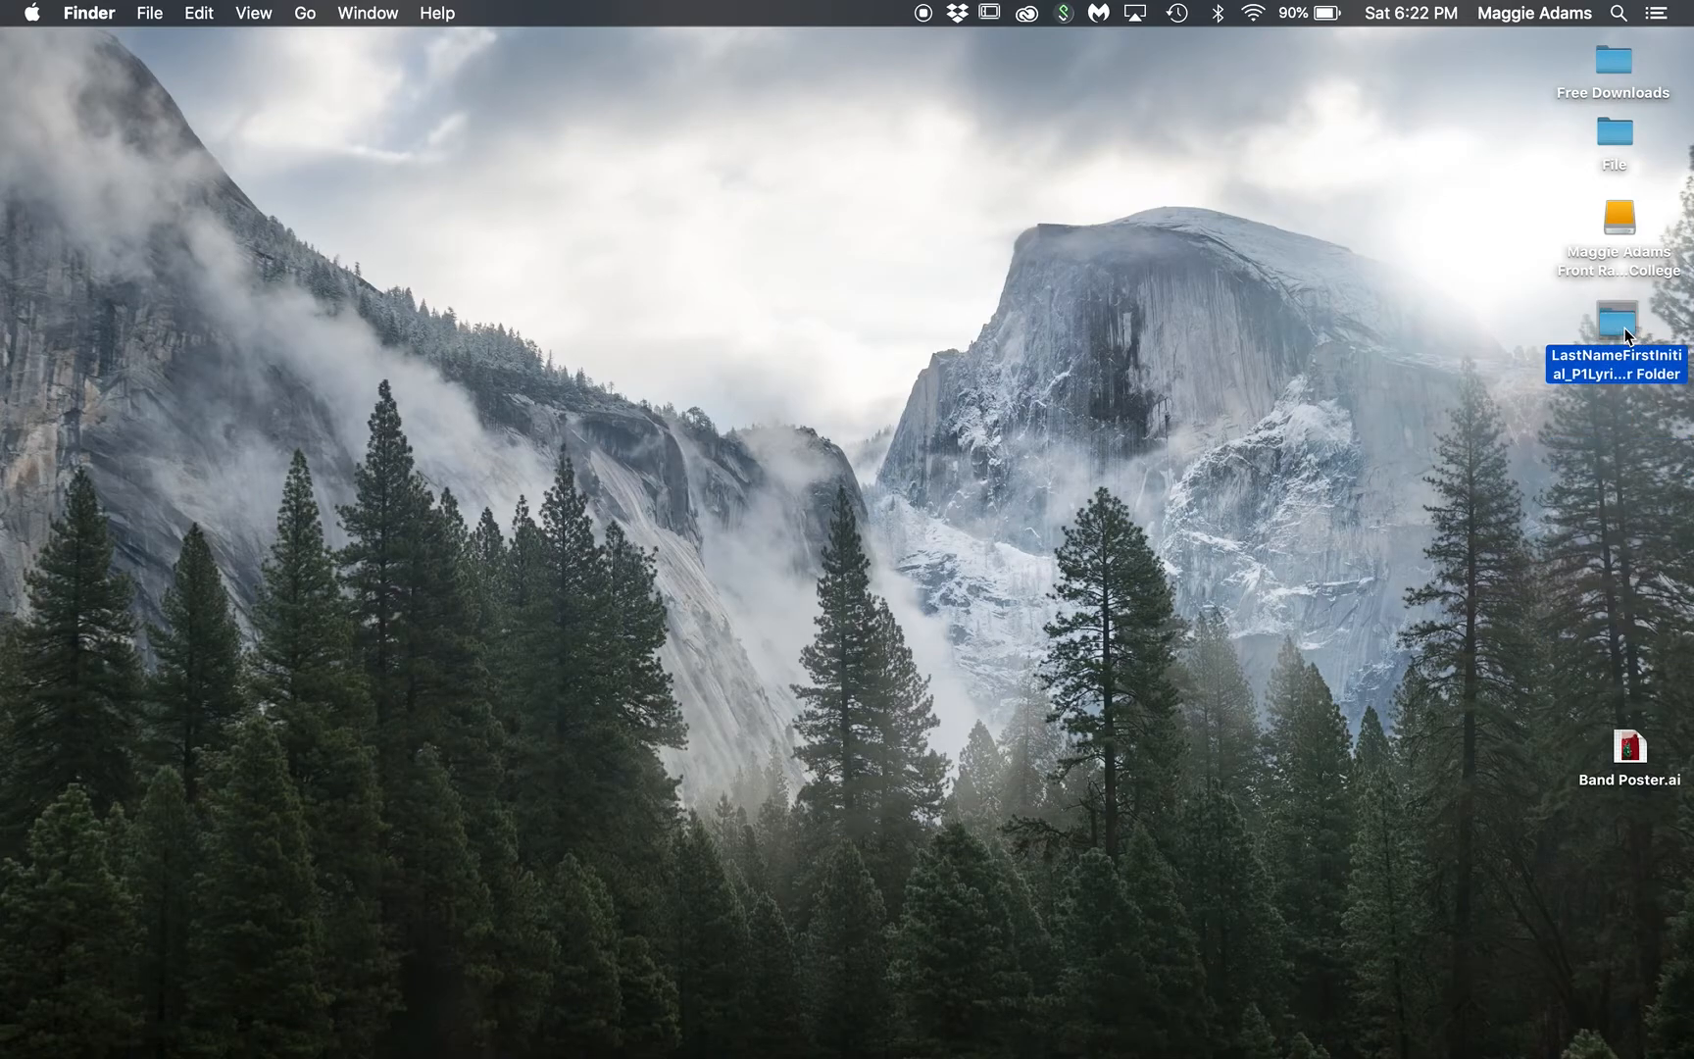
double_click(1613, 322)
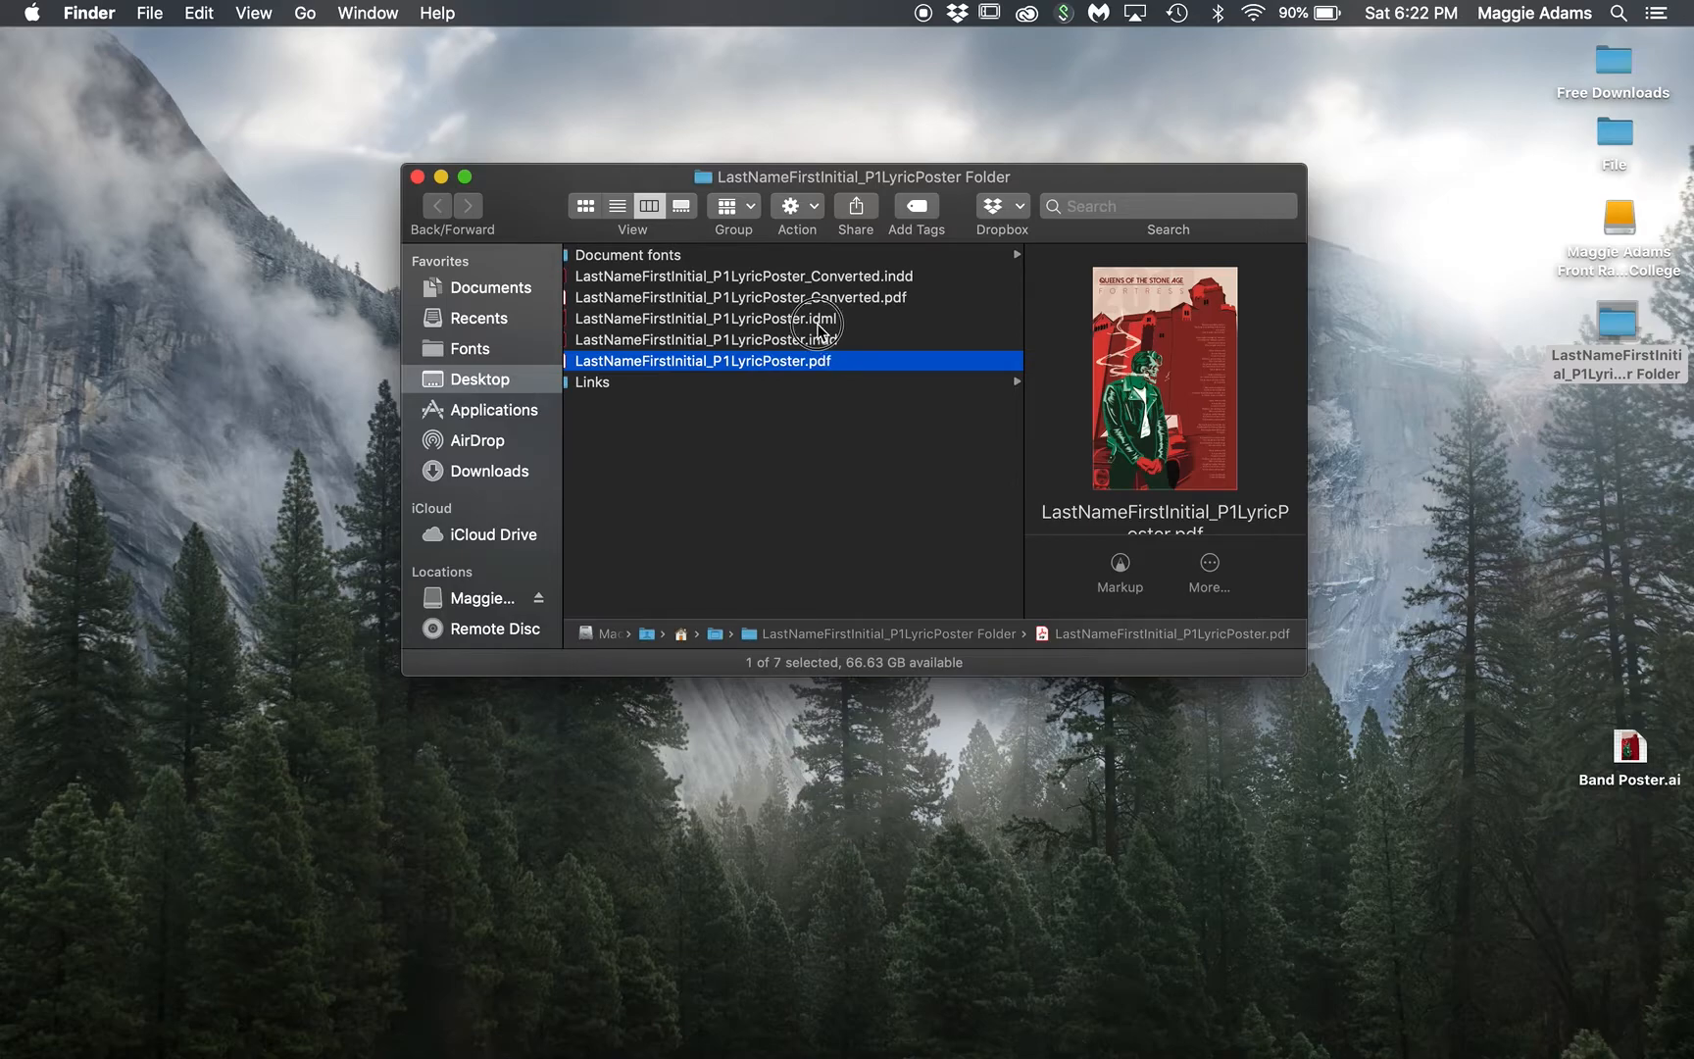
left_click(747, 318)
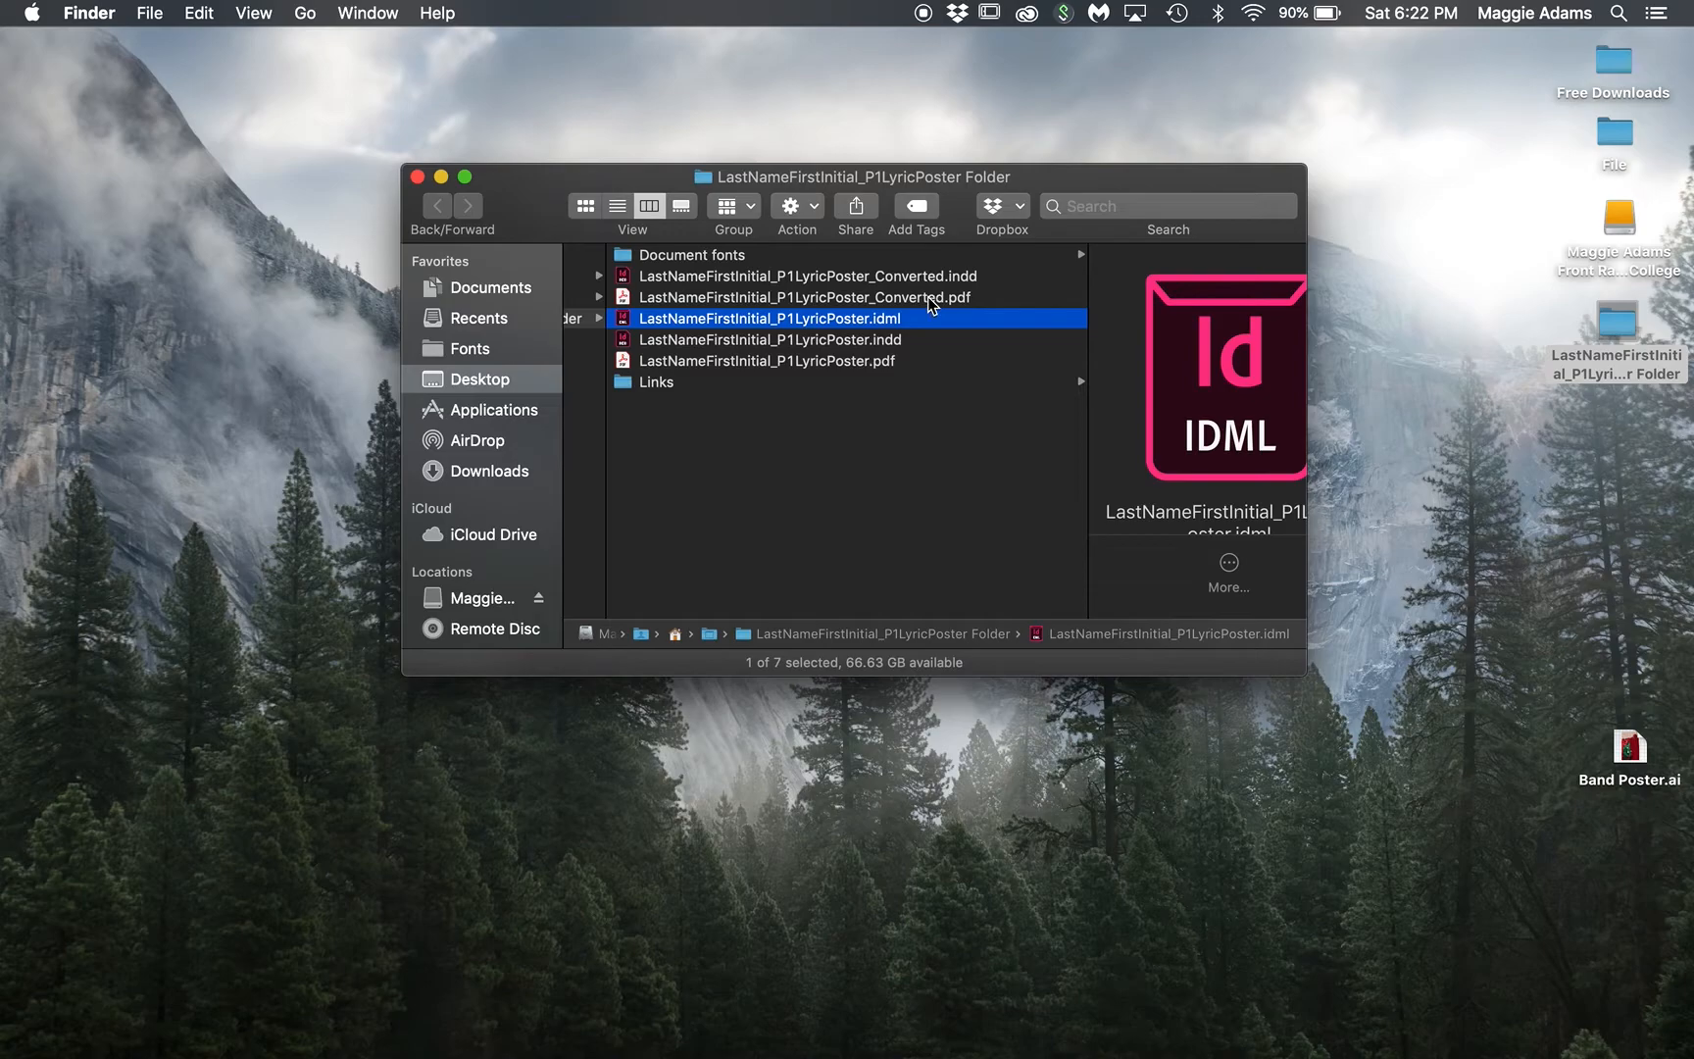
mouse_move(732, 392)
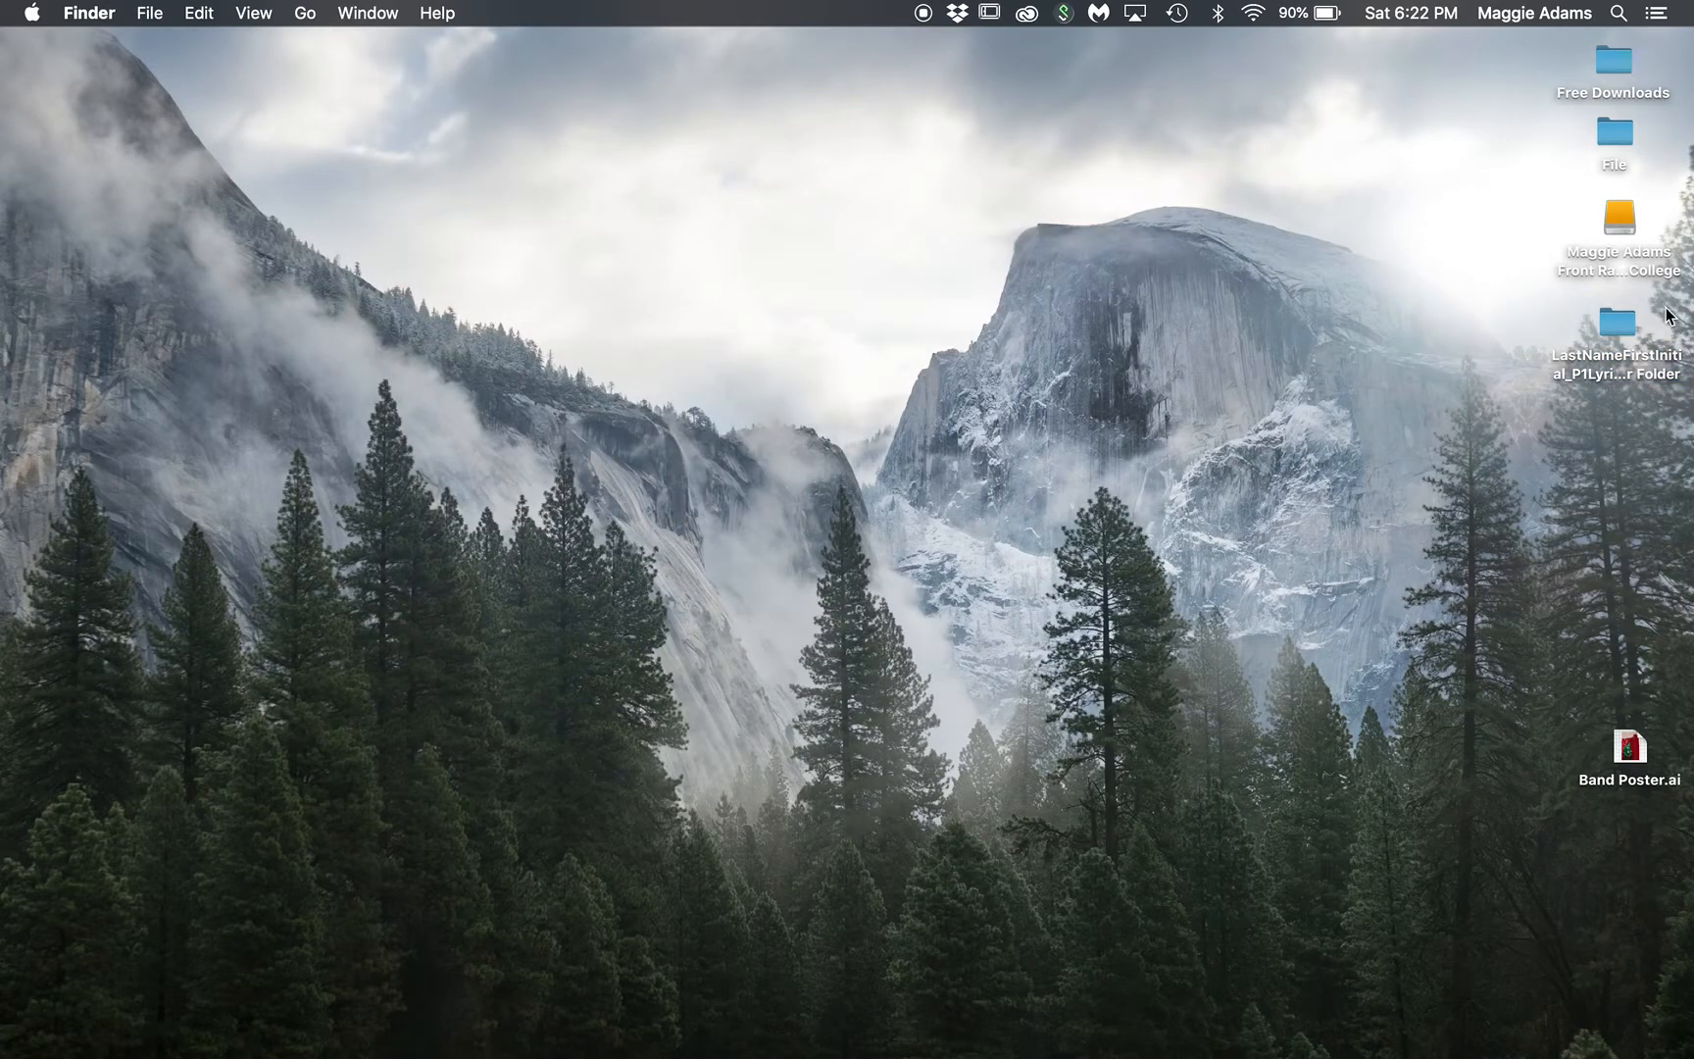
Step: Compress LastNameFirstInitial_P1LyricPoster Folder into a zip on the Desktop and confirm it exists
left_click(1615, 323)
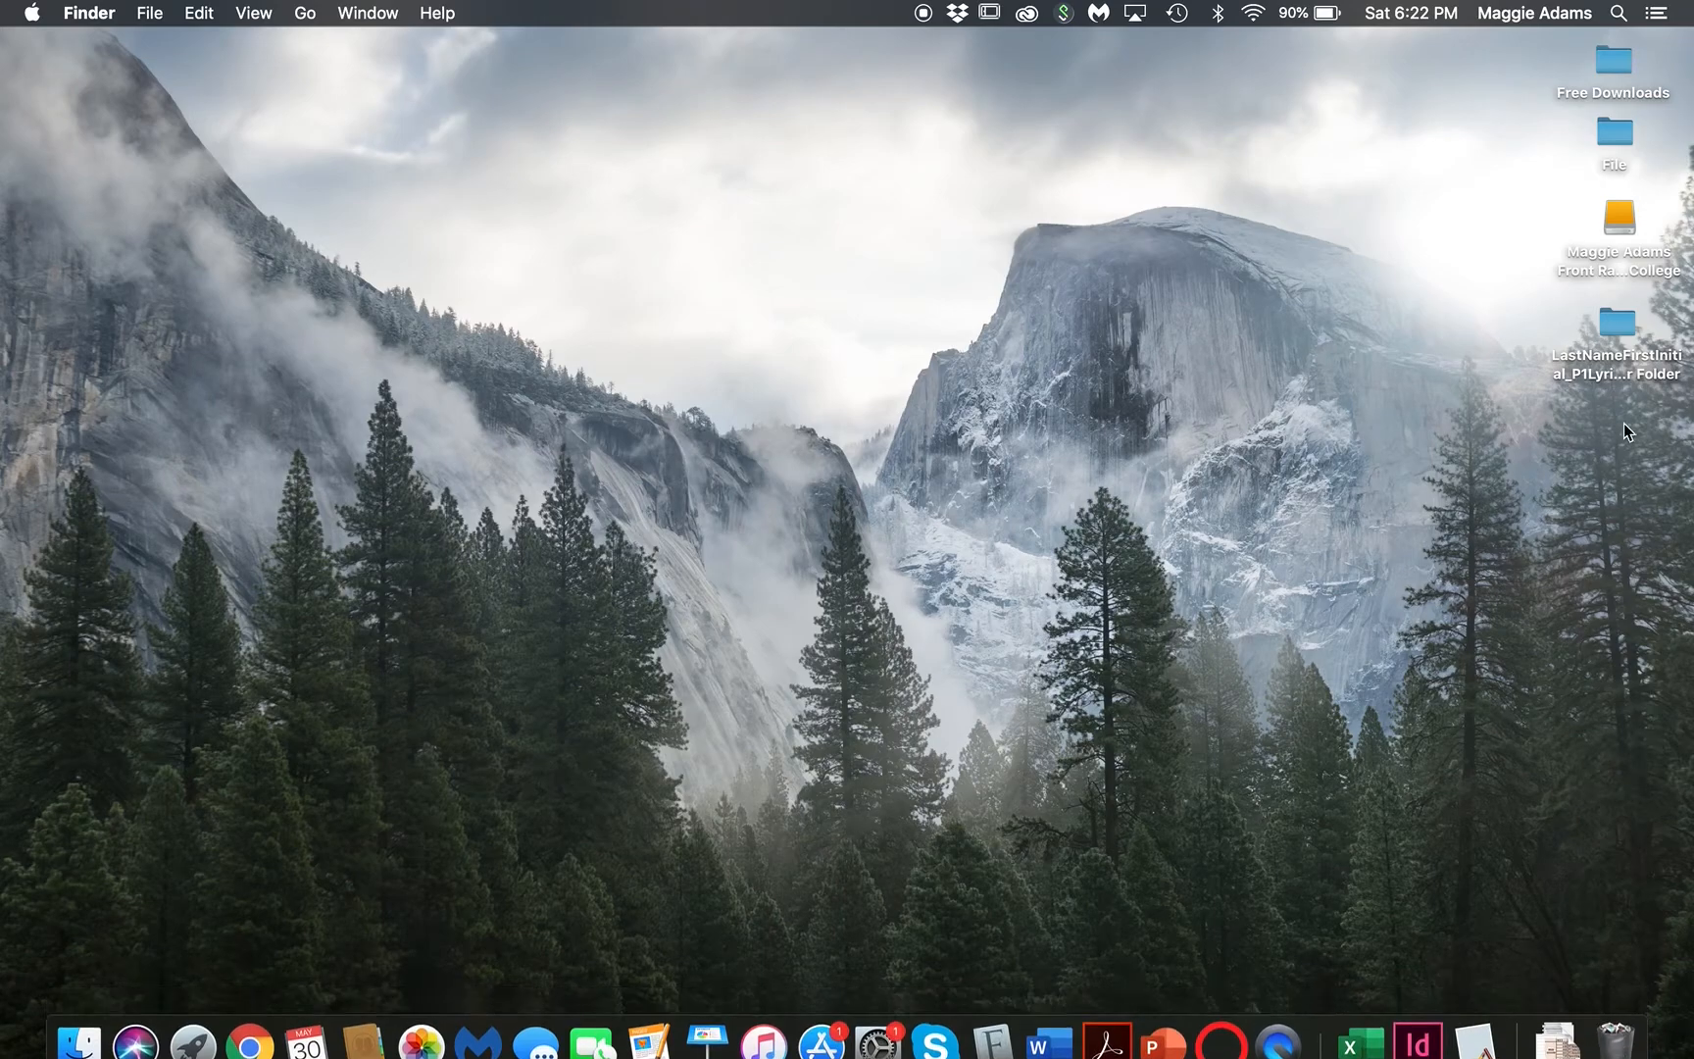
left_click(1614, 323)
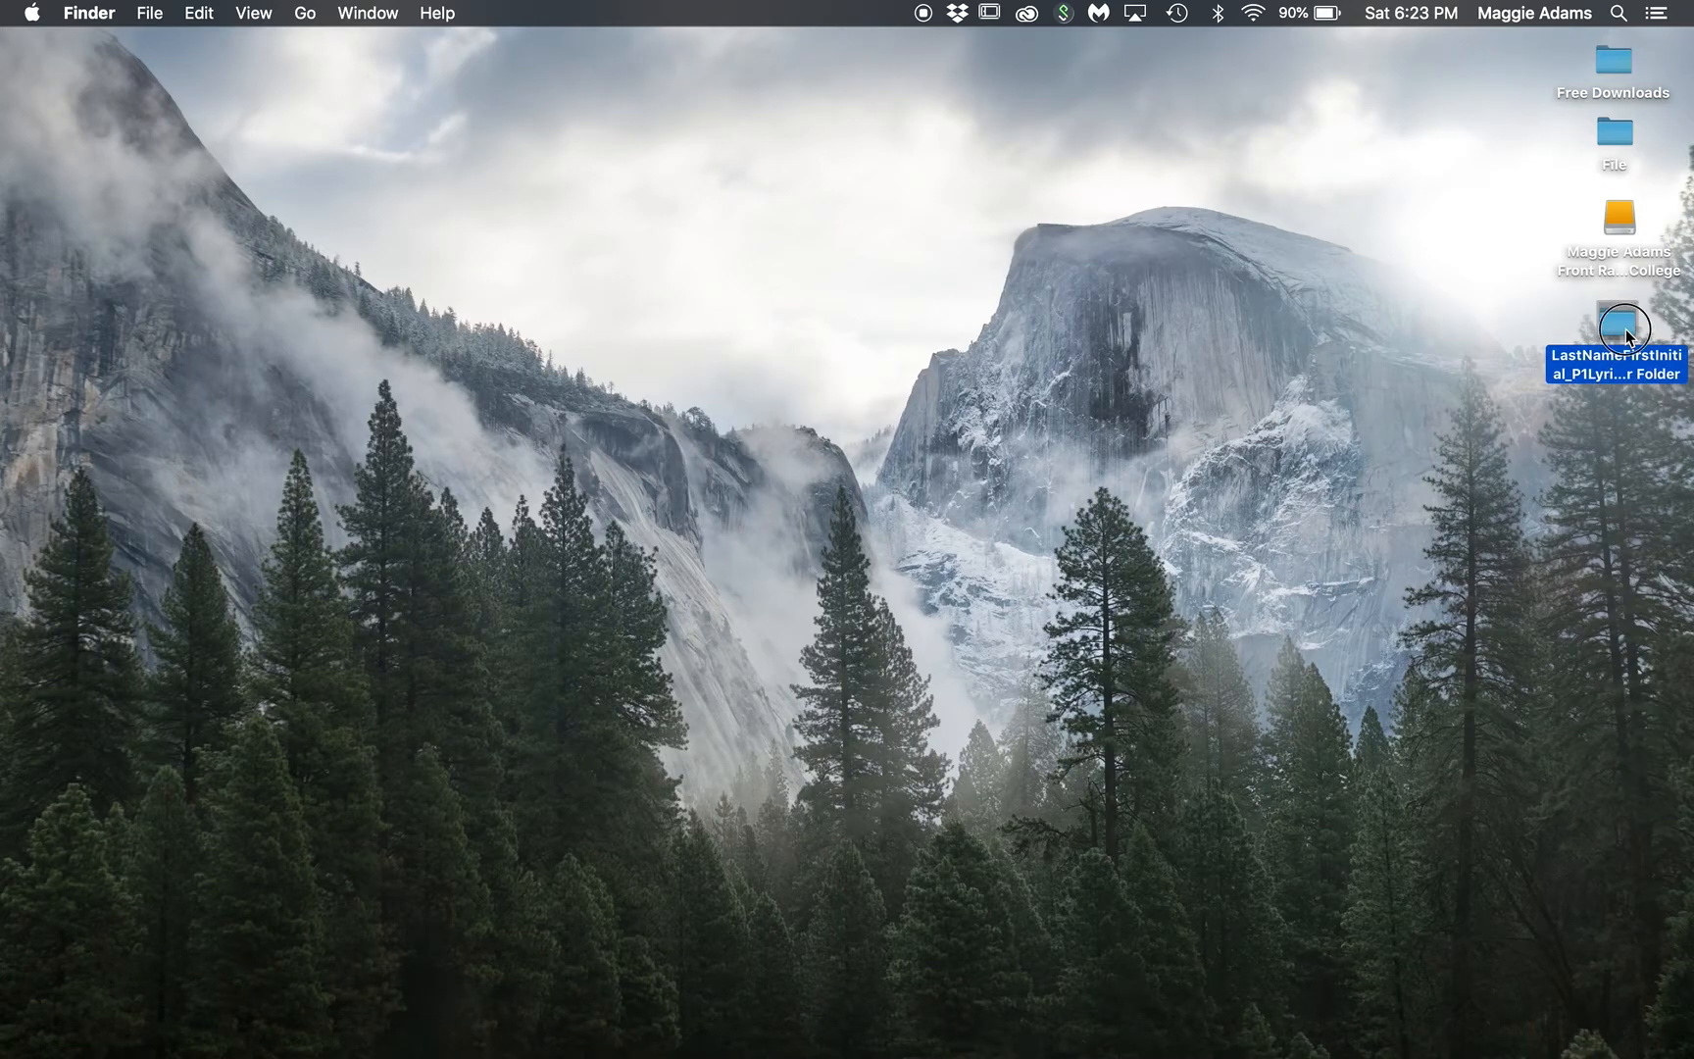
left_click(1614, 329)
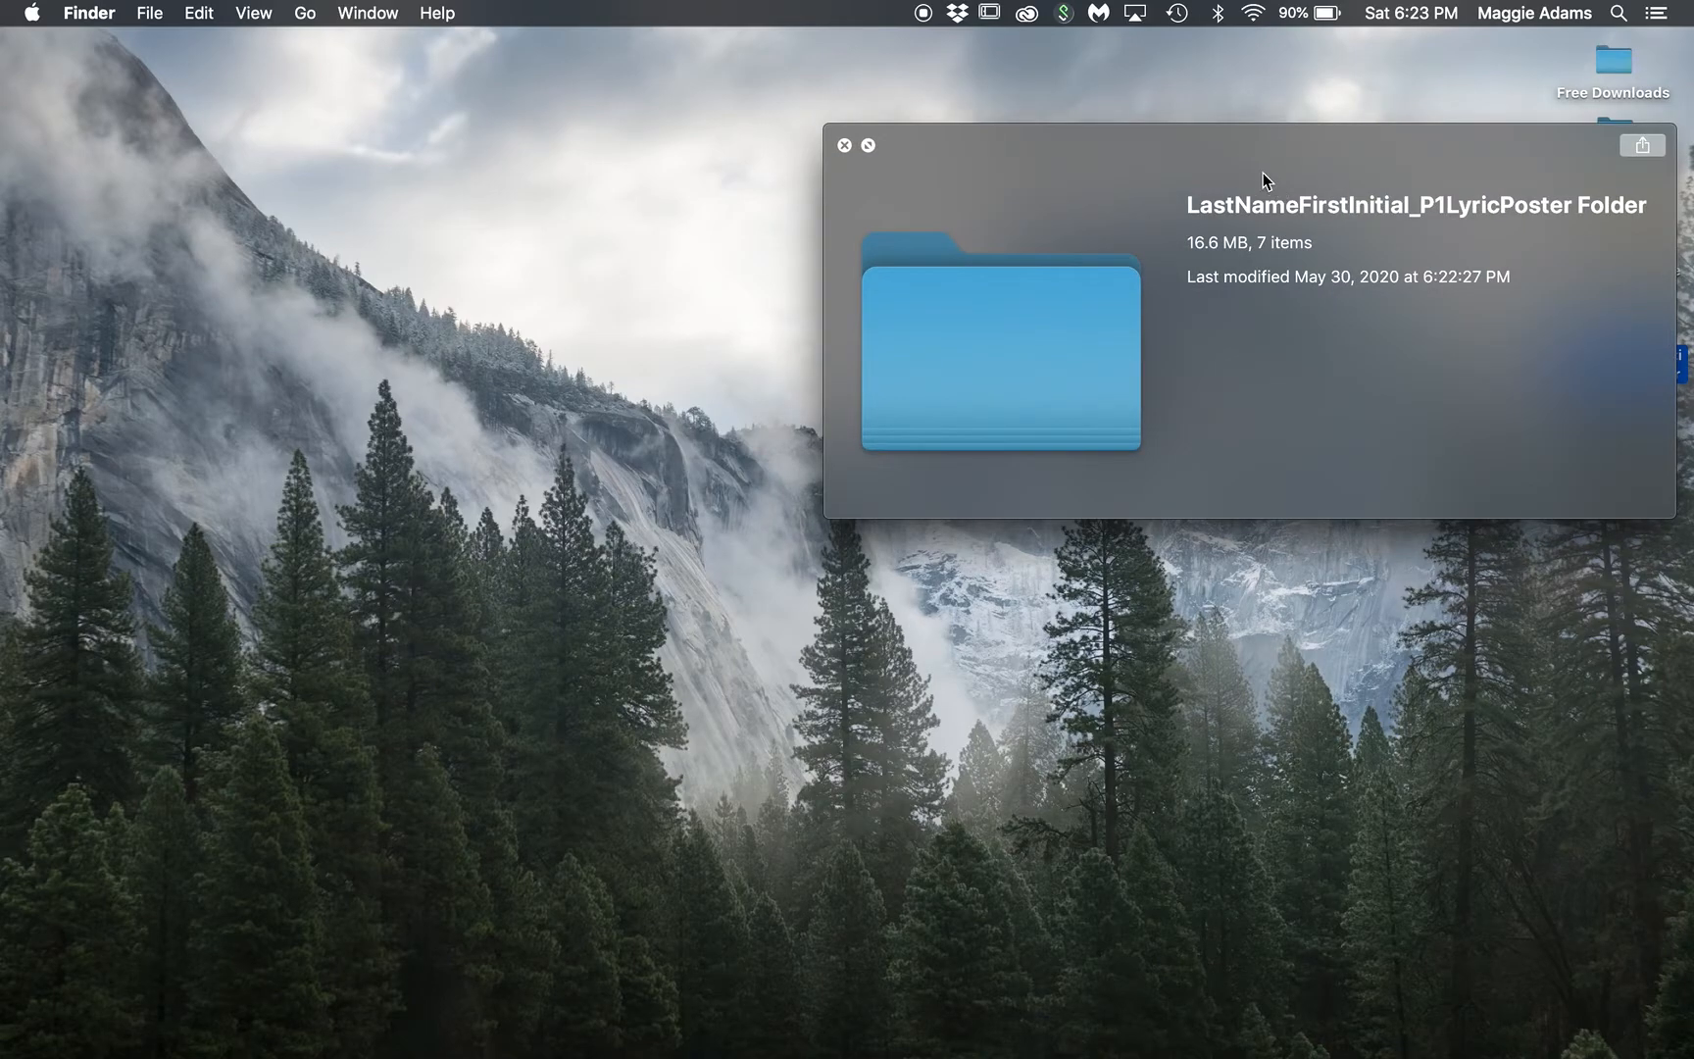
left_click(845, 146)
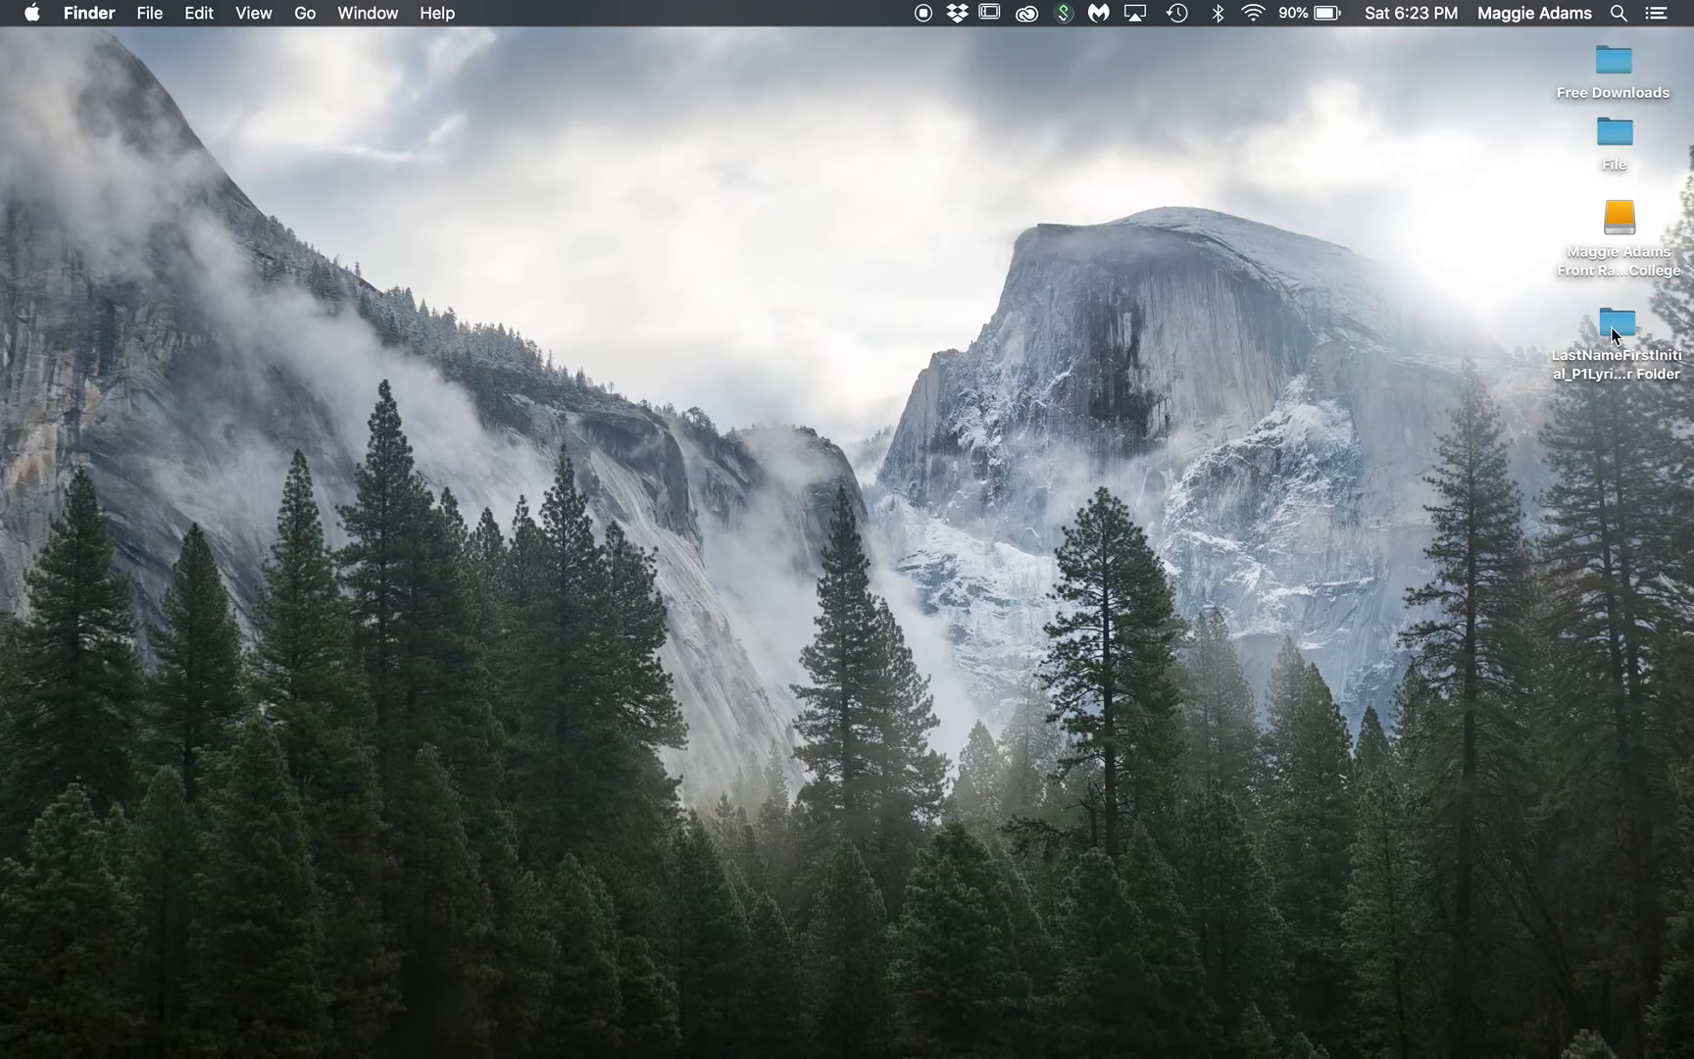
left_click(149, 13)
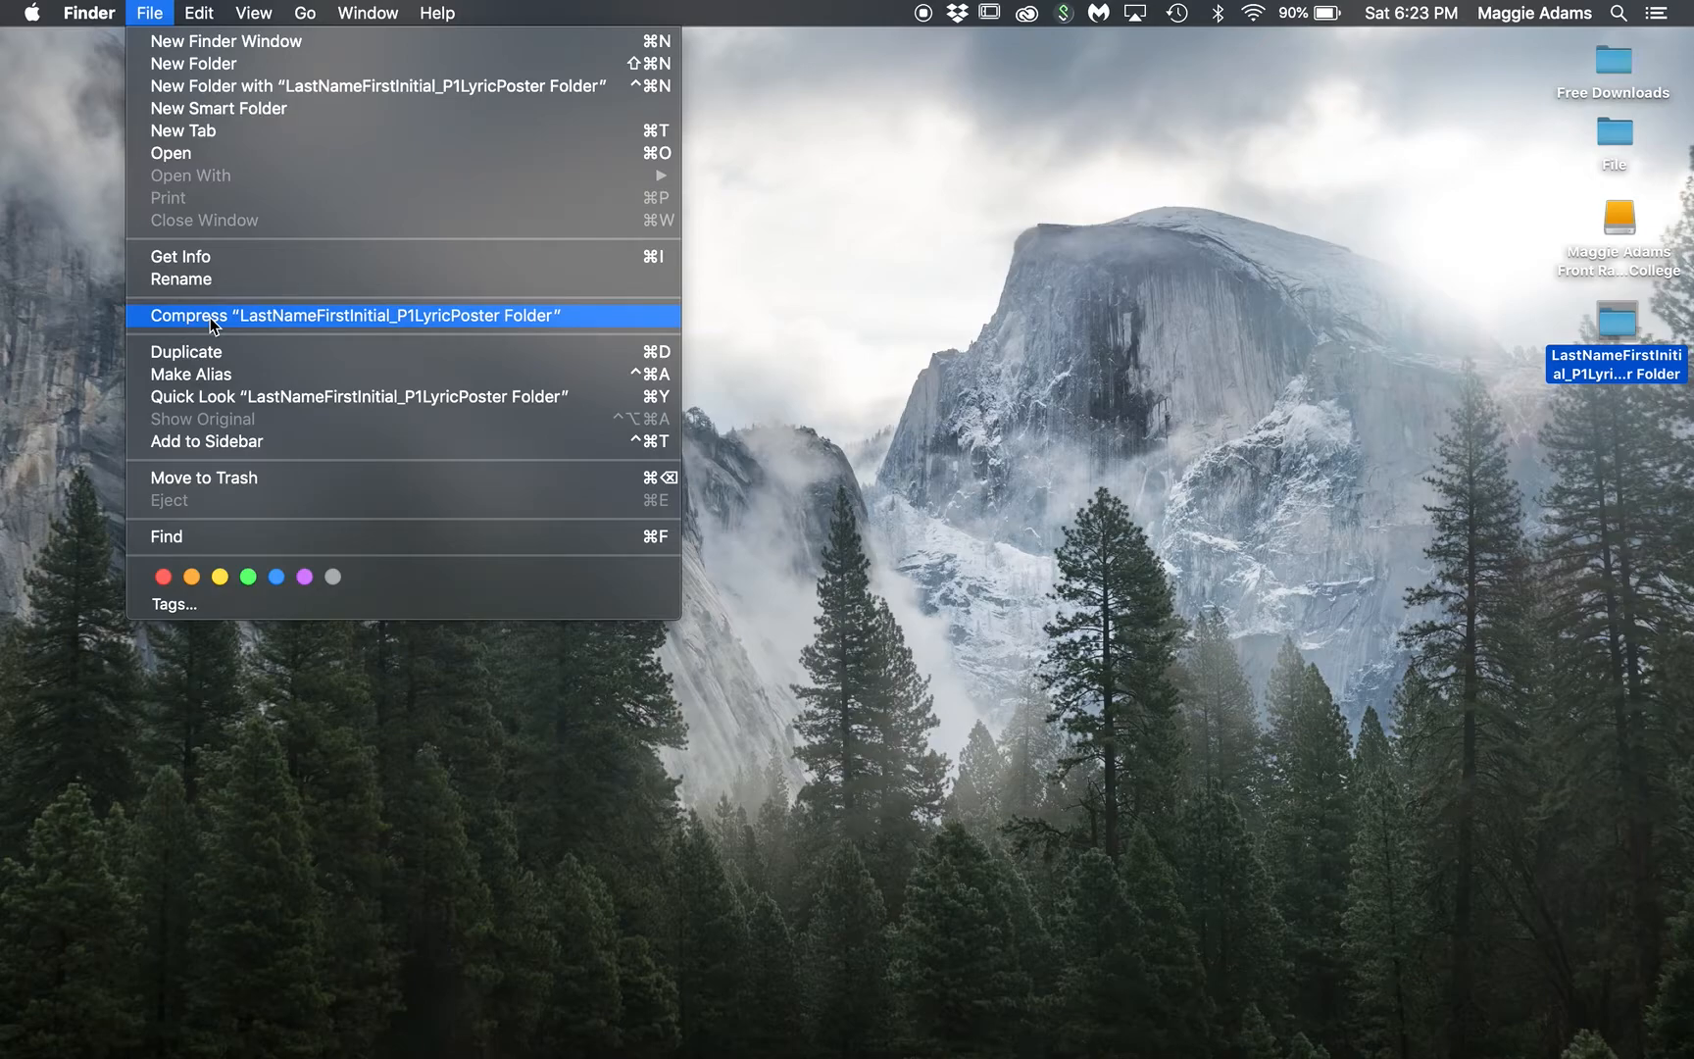
mouse_move(162, 86)
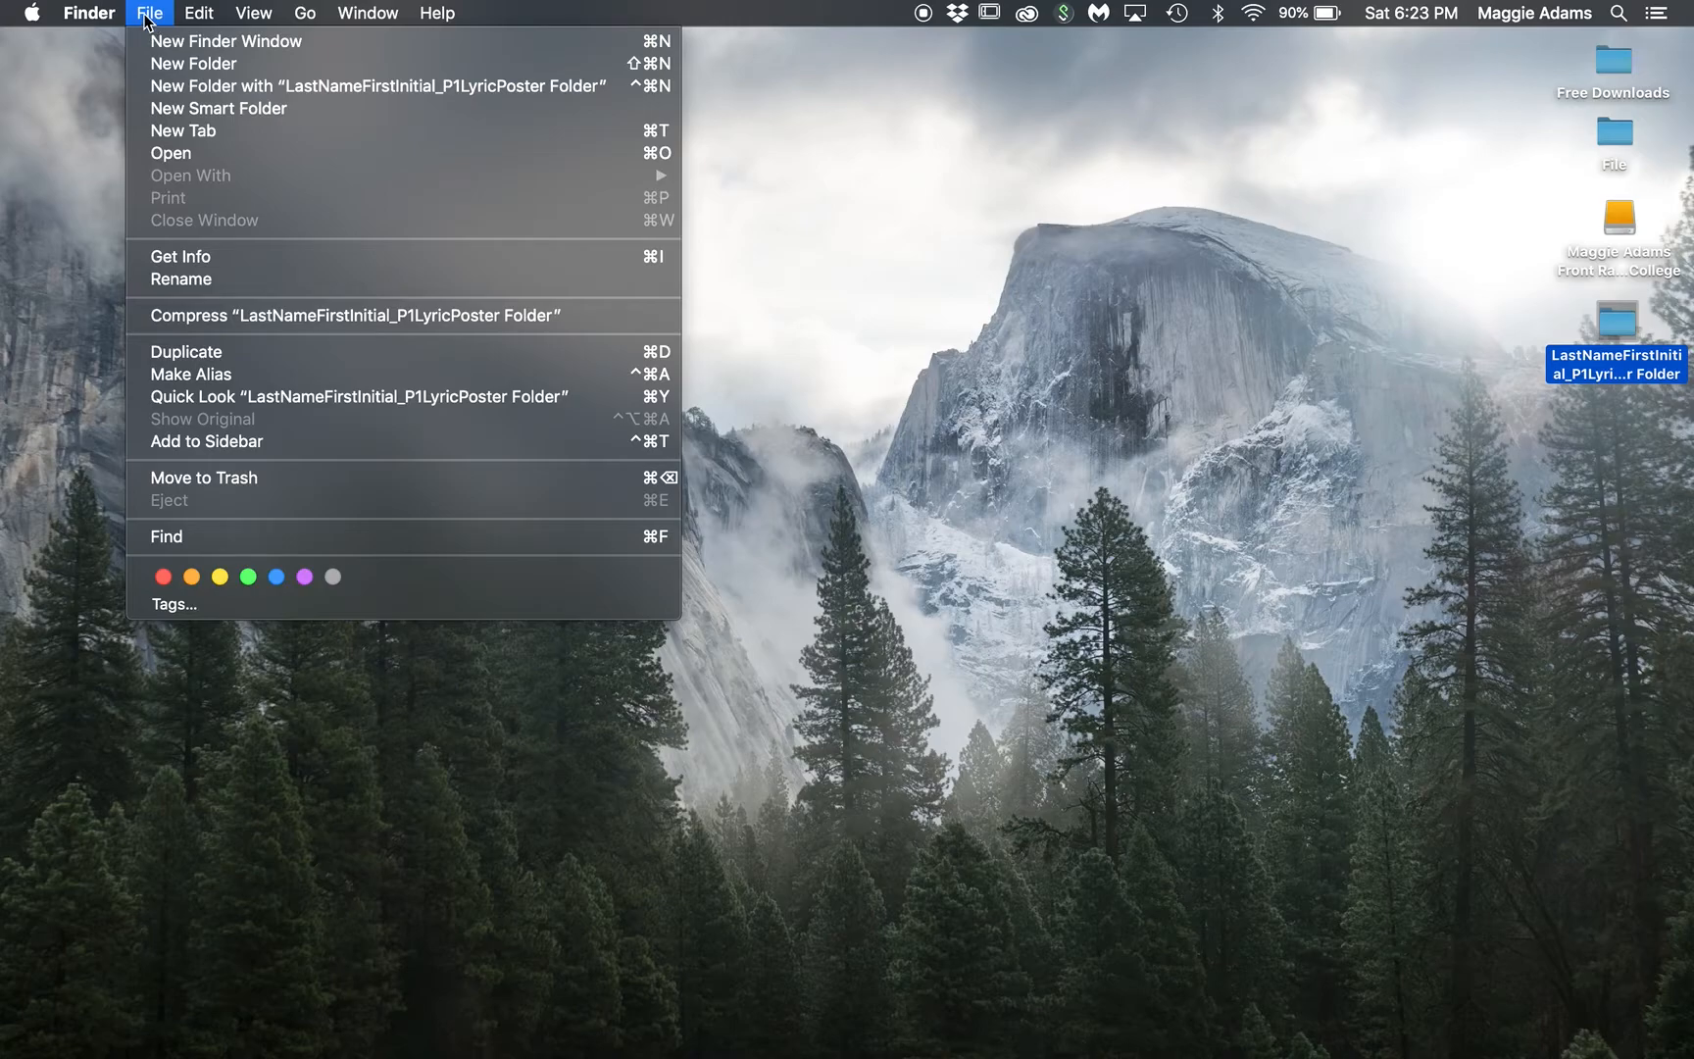
mouse_move(211, 337)
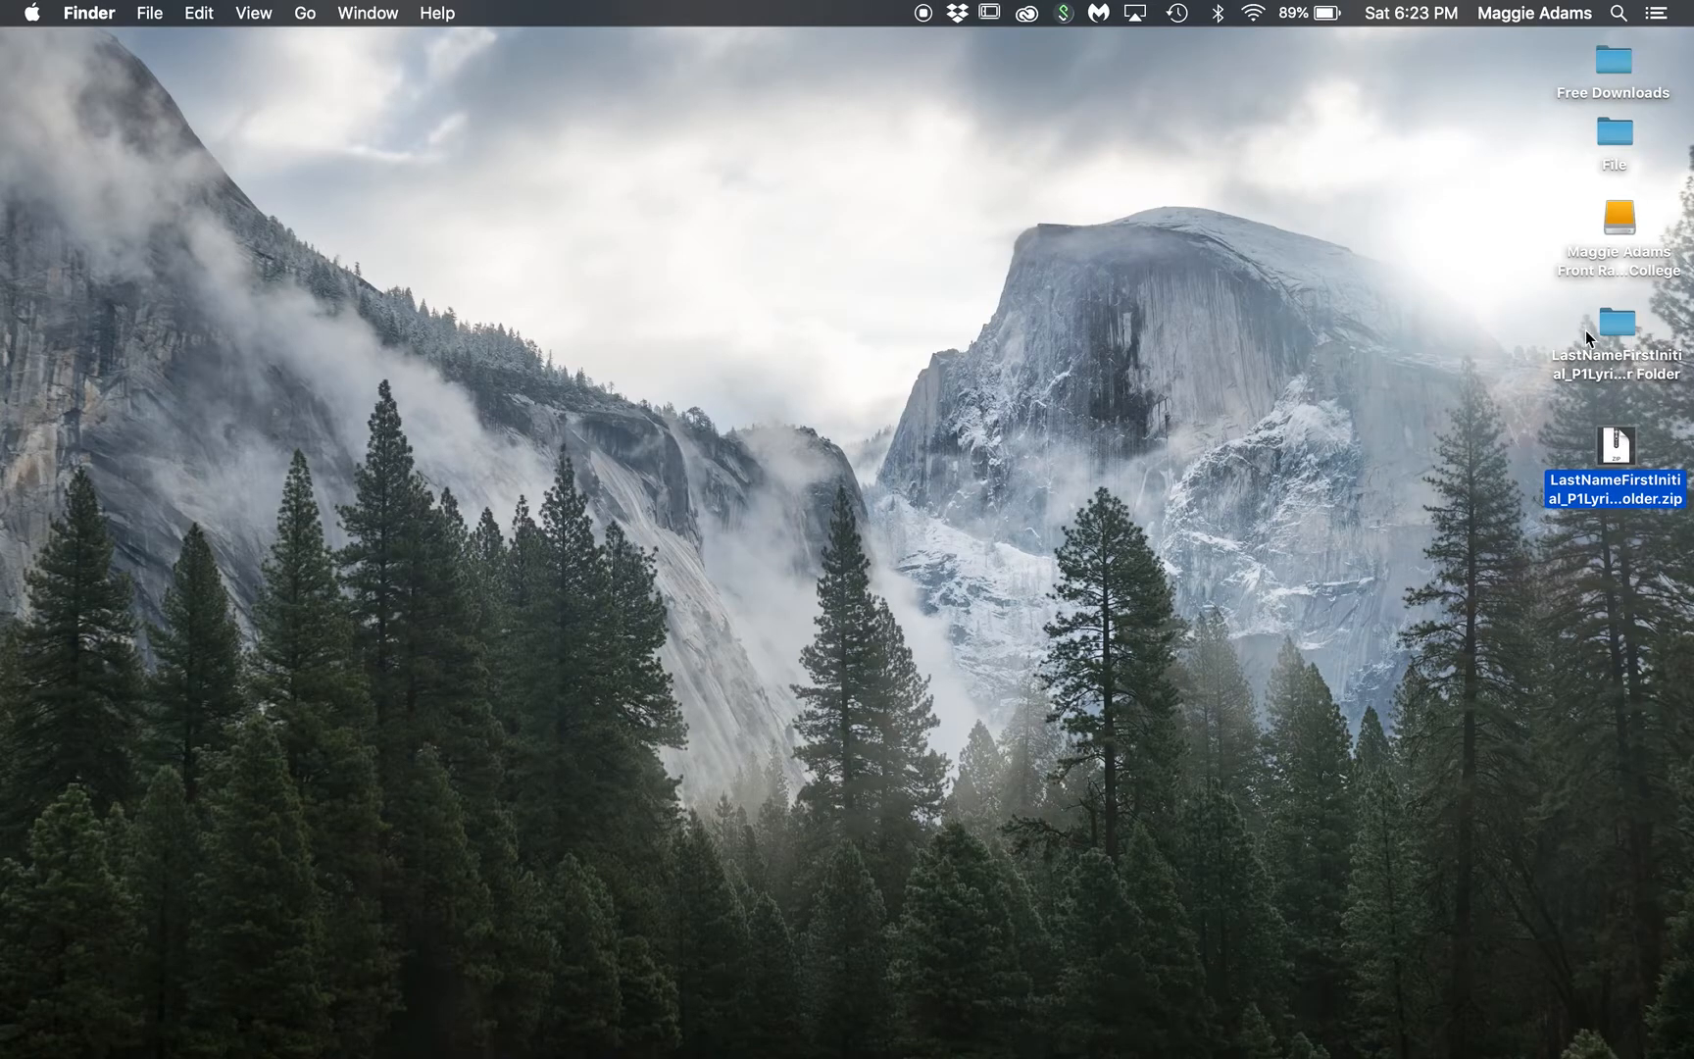
double_click(1614, 346)
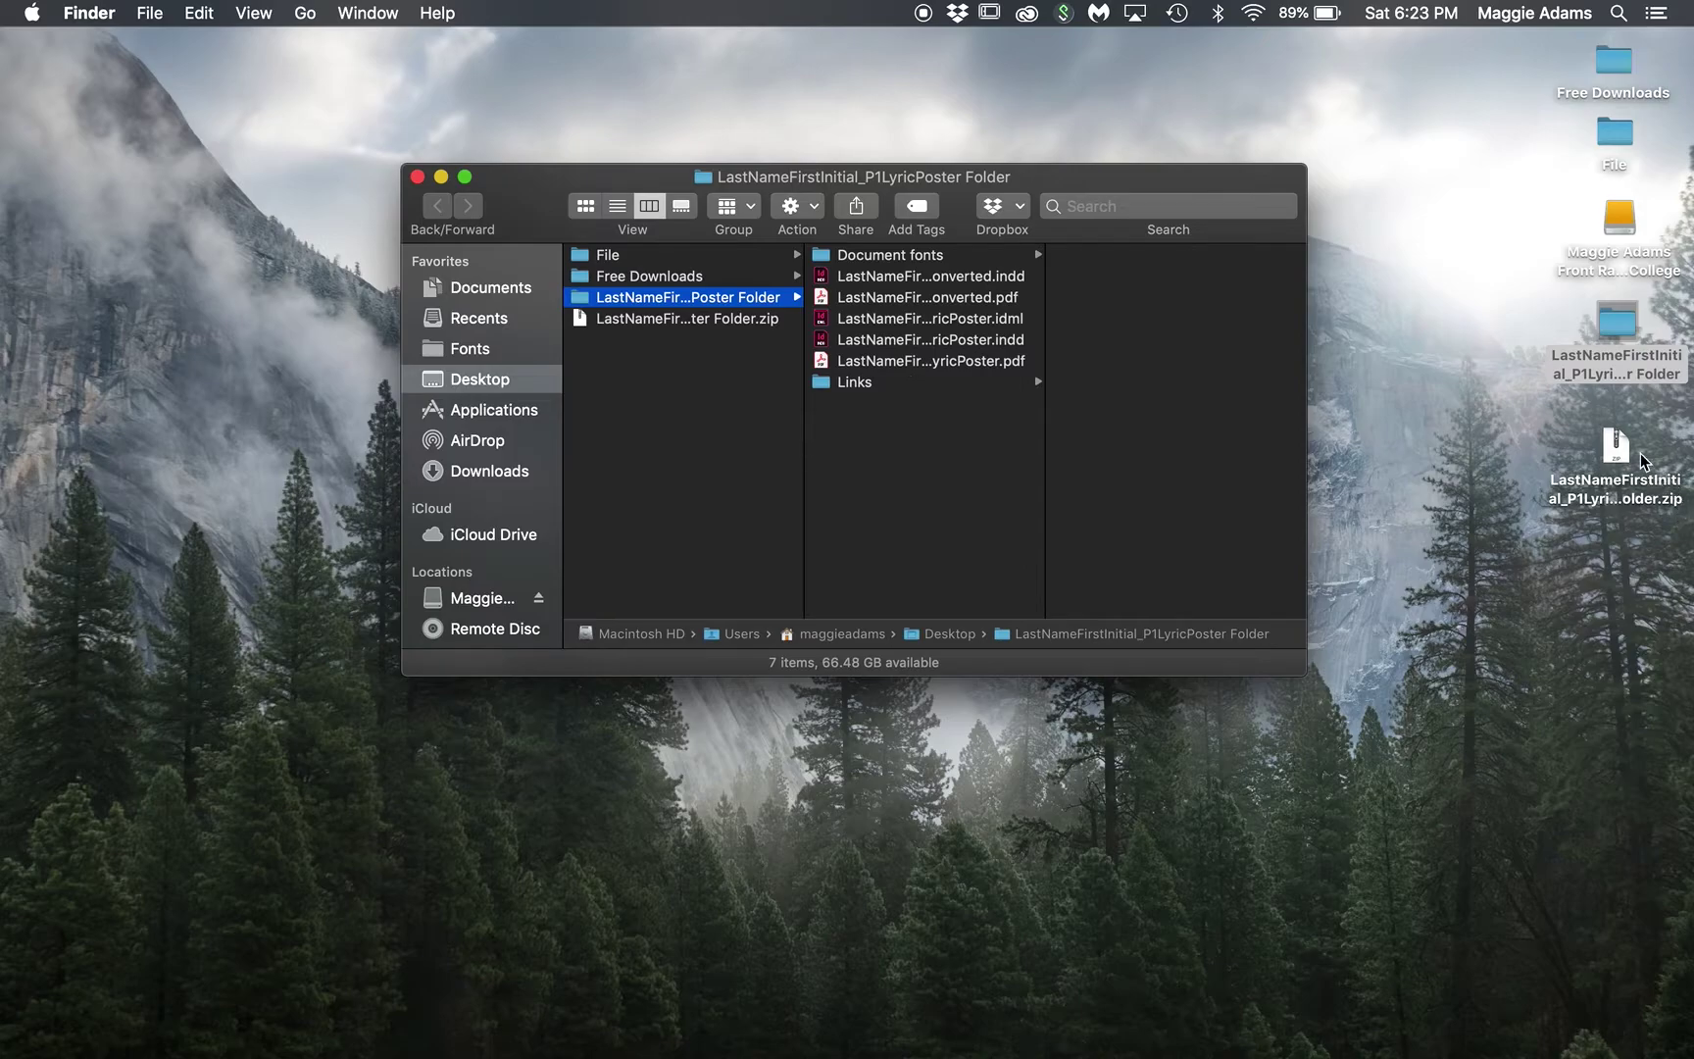
mouse_move(884, 331)
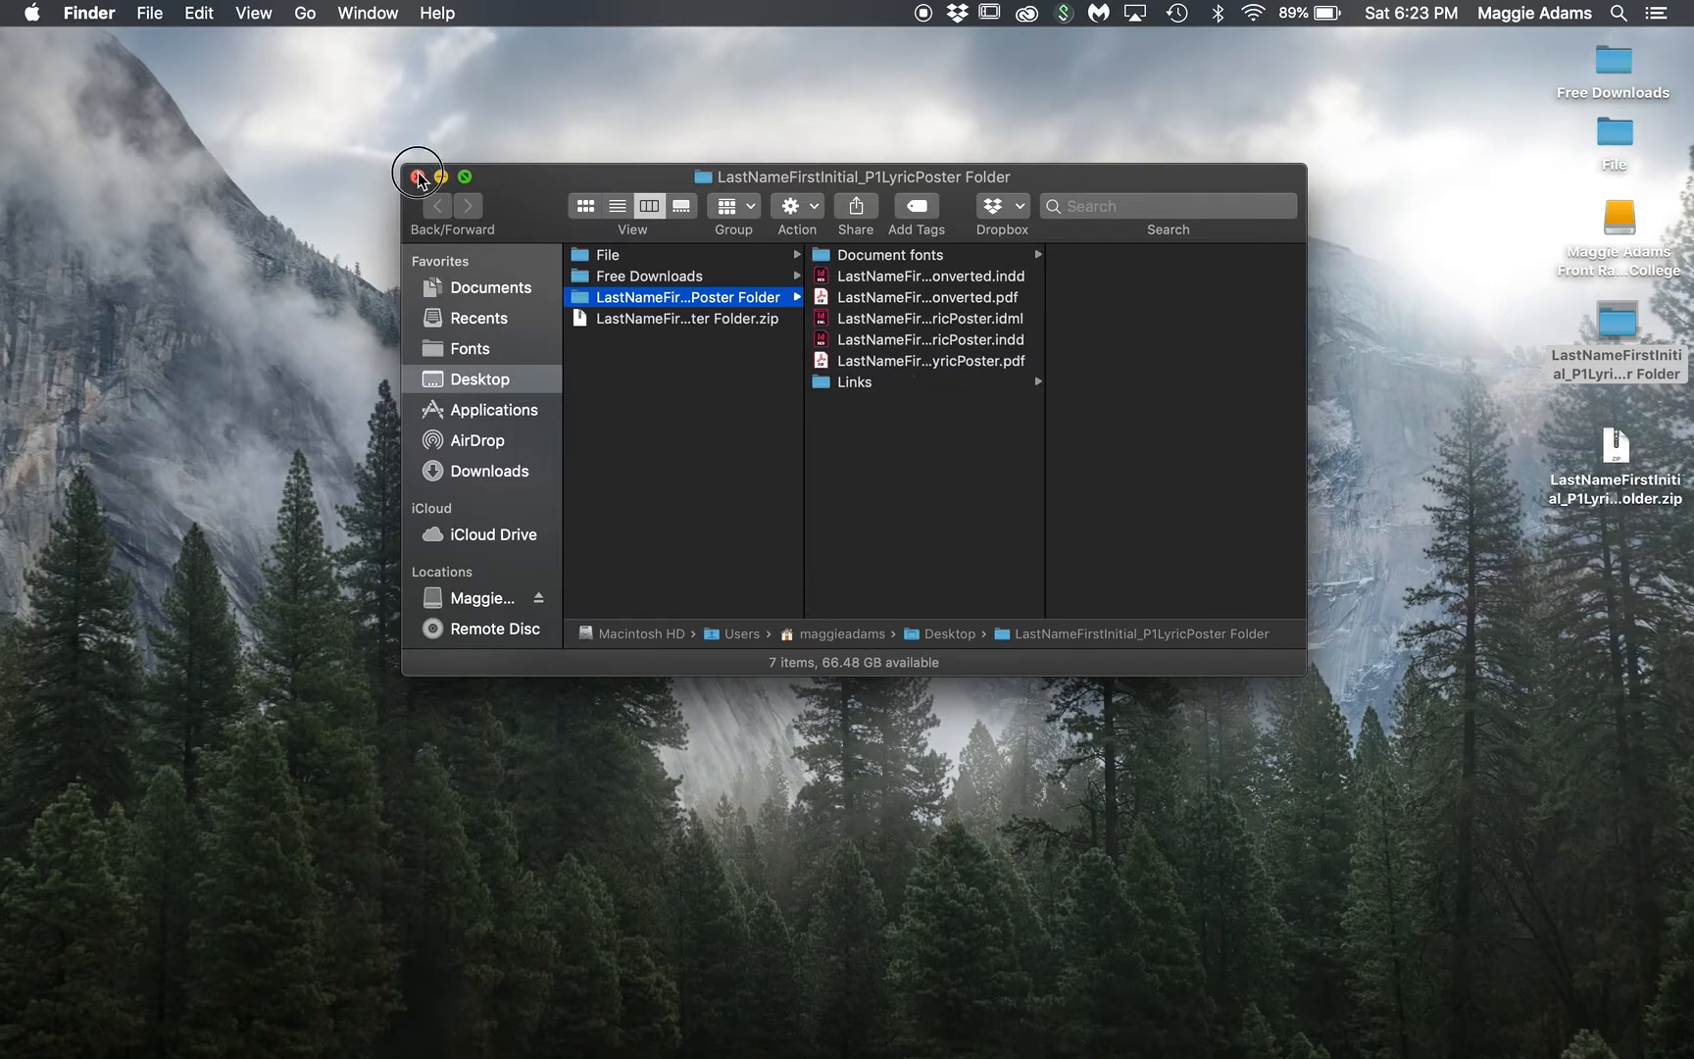
left_click(417, 177)
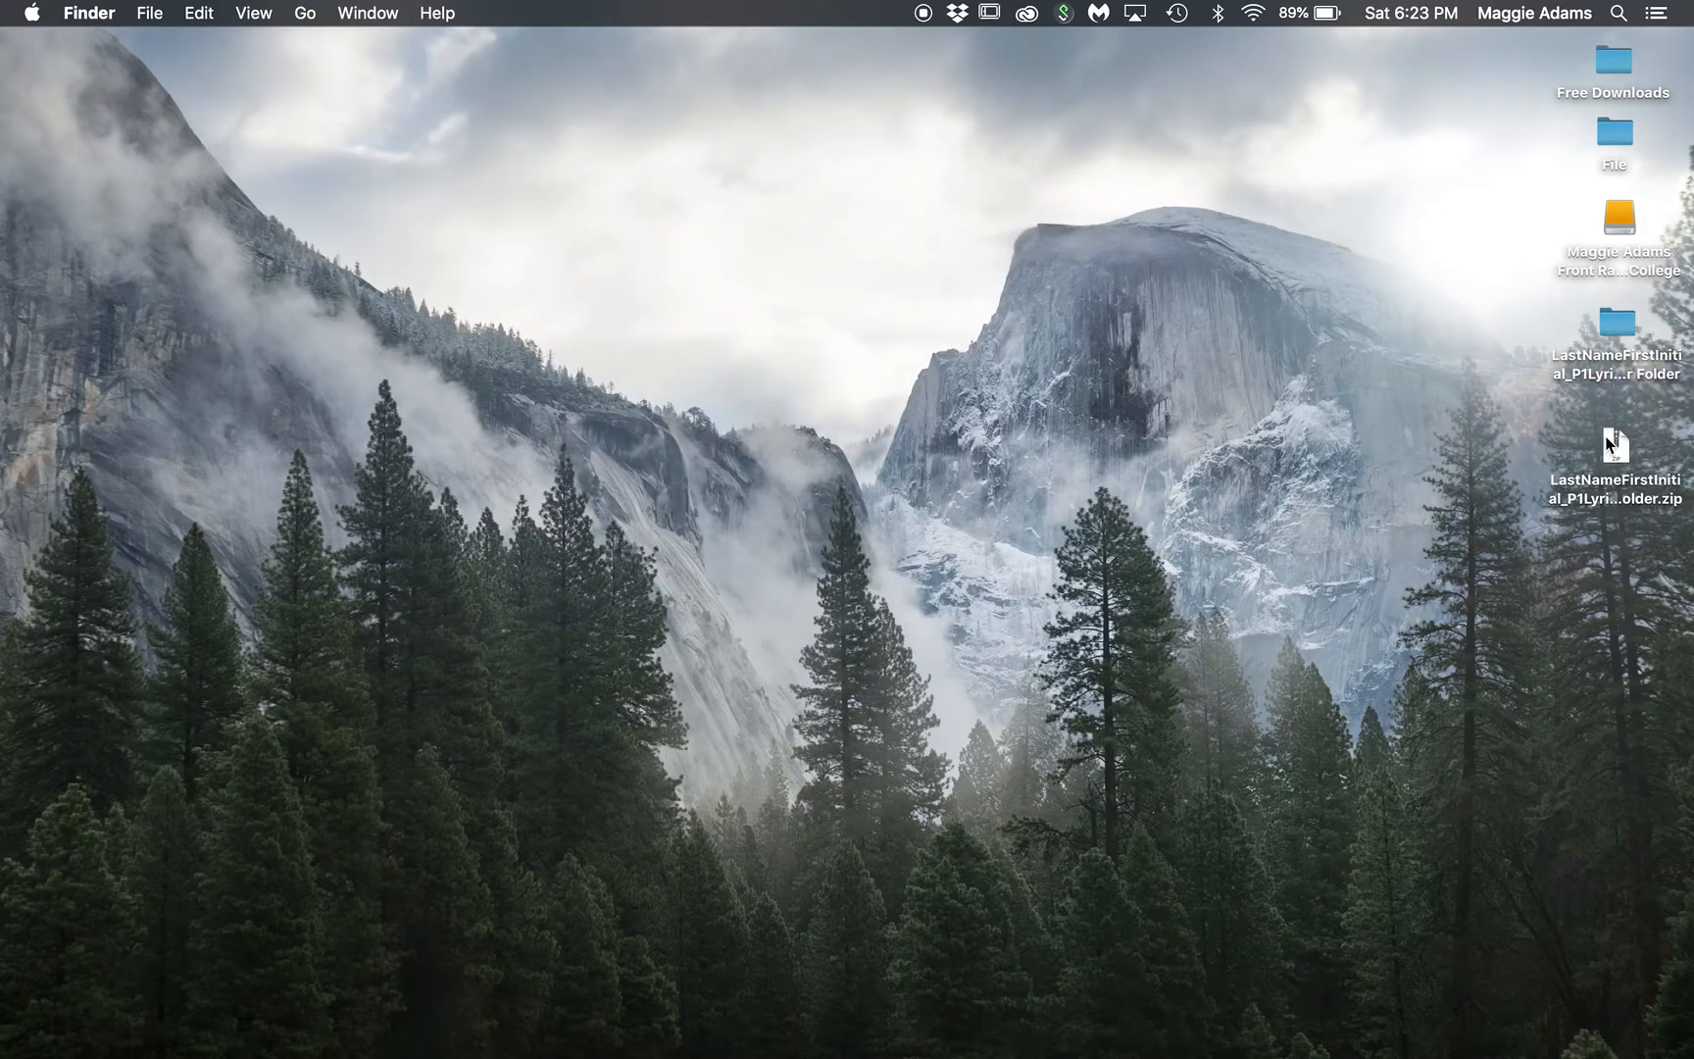
Step: Create an FRCC folder on the Desktop with an FA20 folder inside it
left_click_drag(1618, 442, 1429, 572)
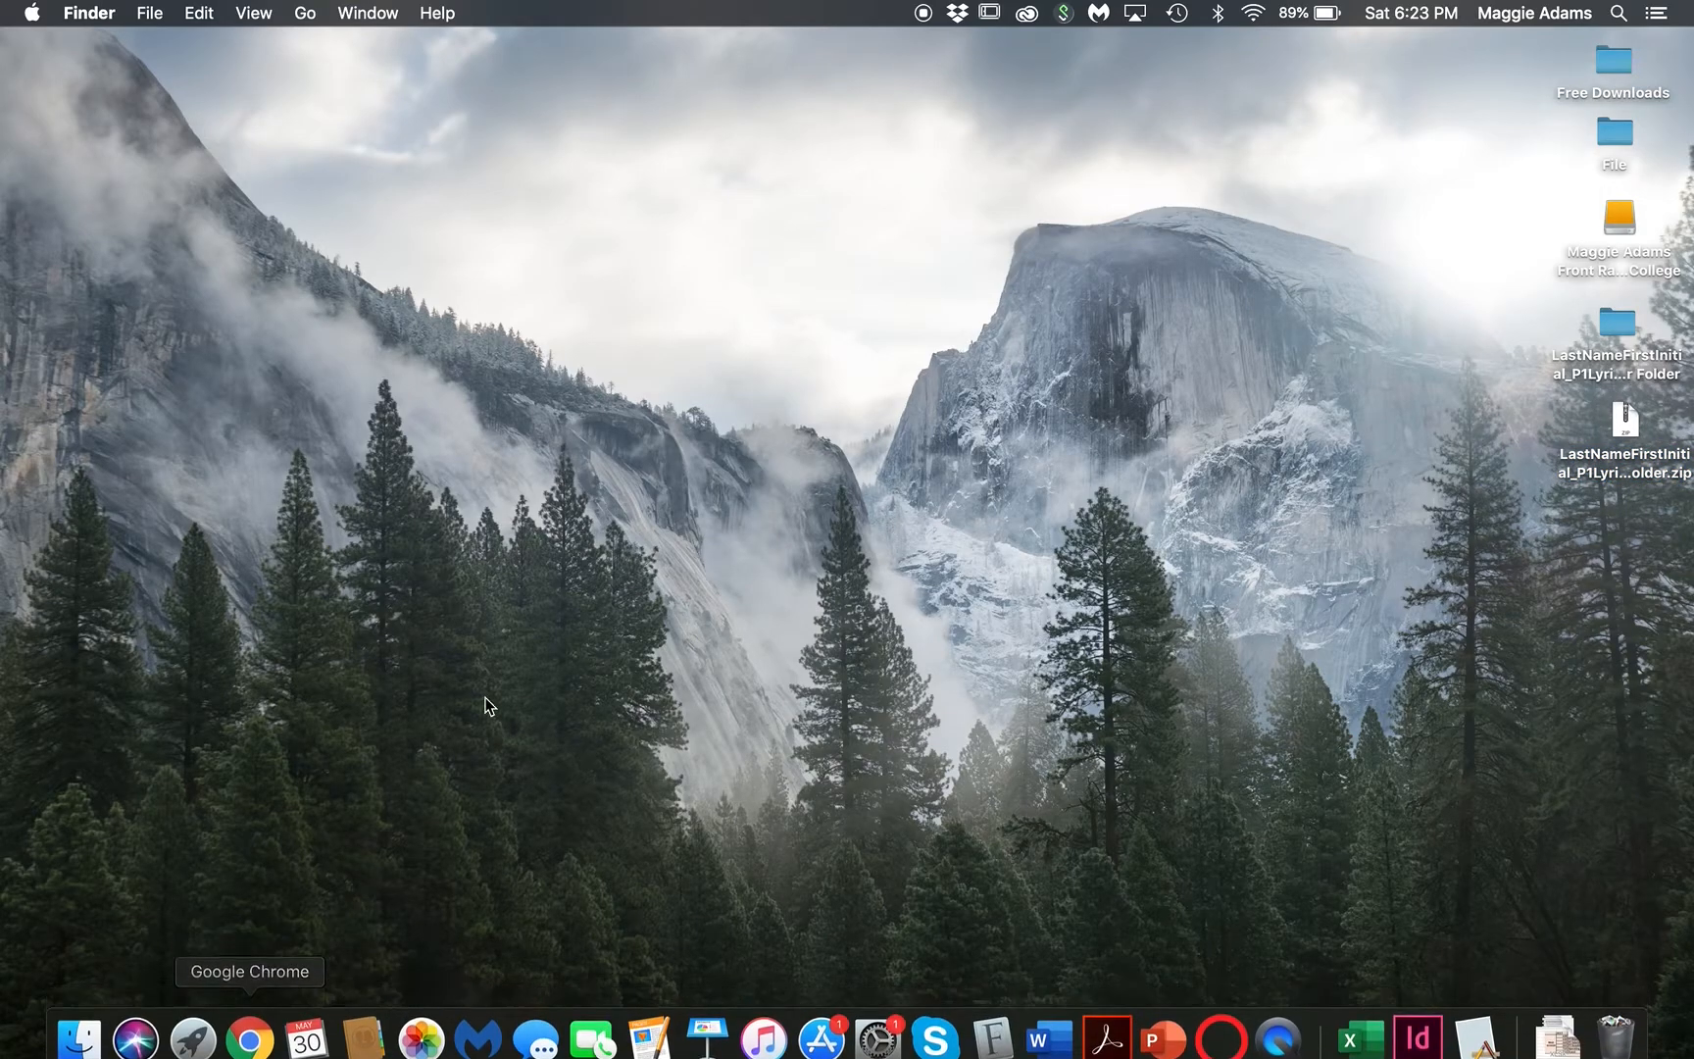
mouse_move(1539, 548)
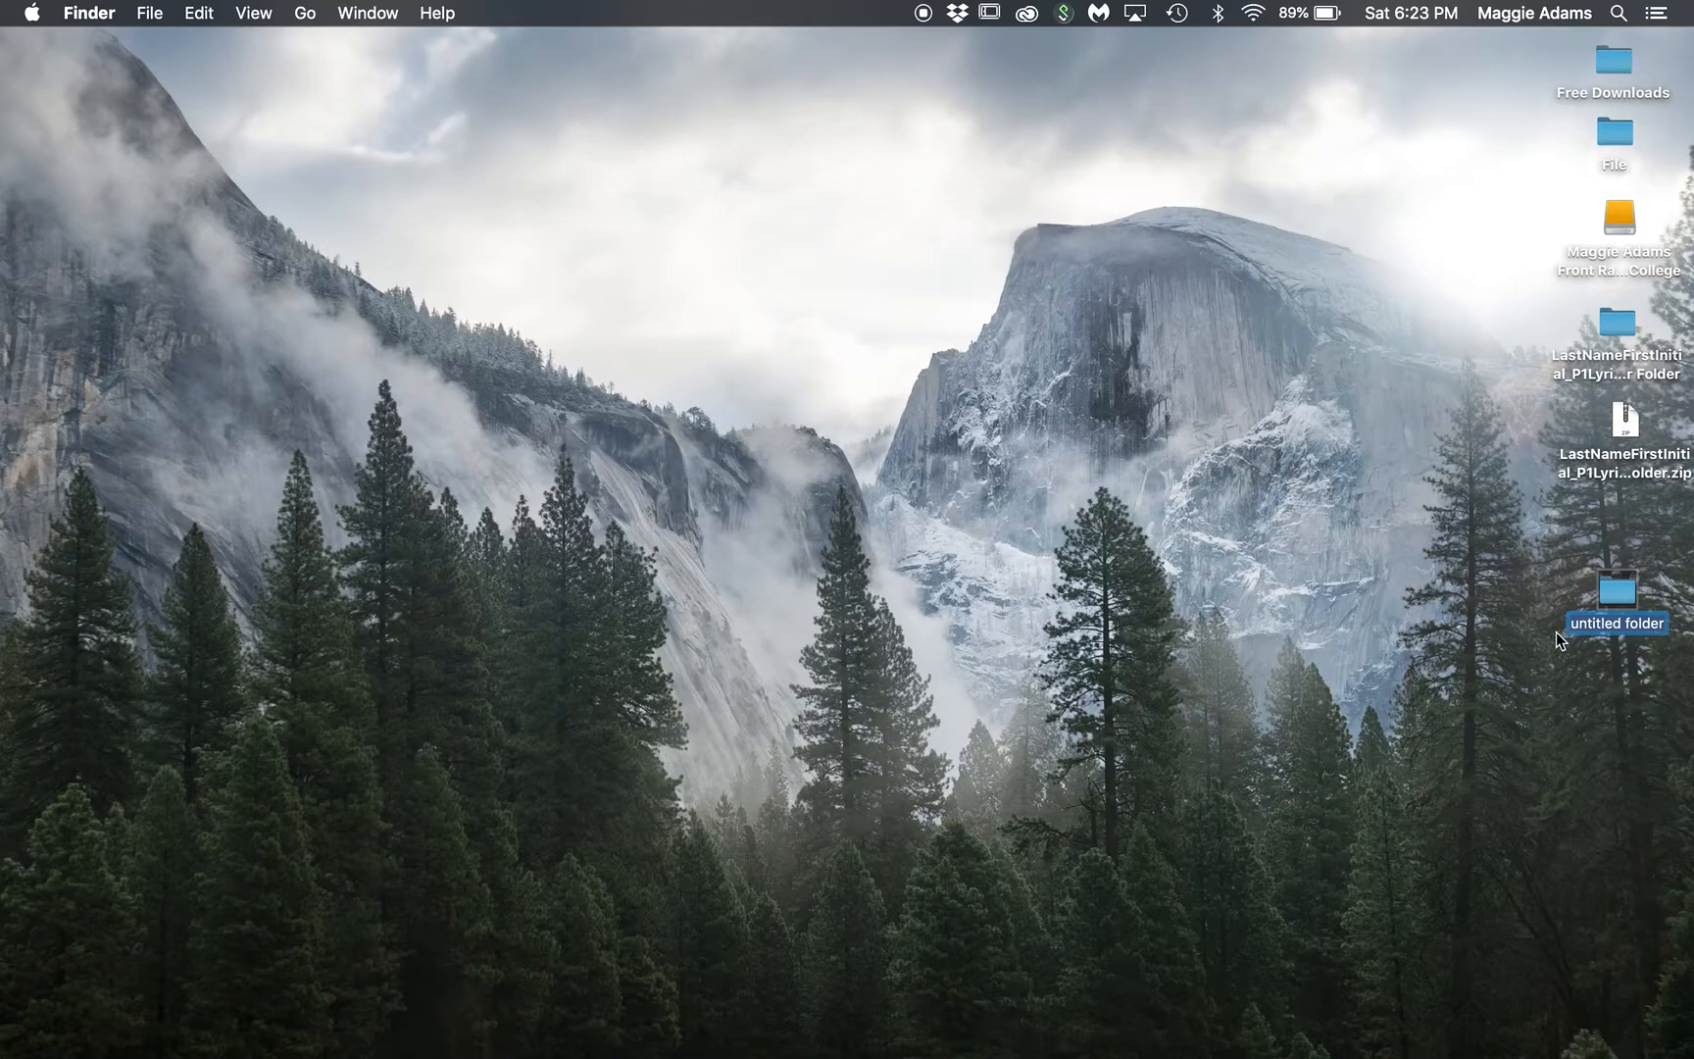
type("FRCC")
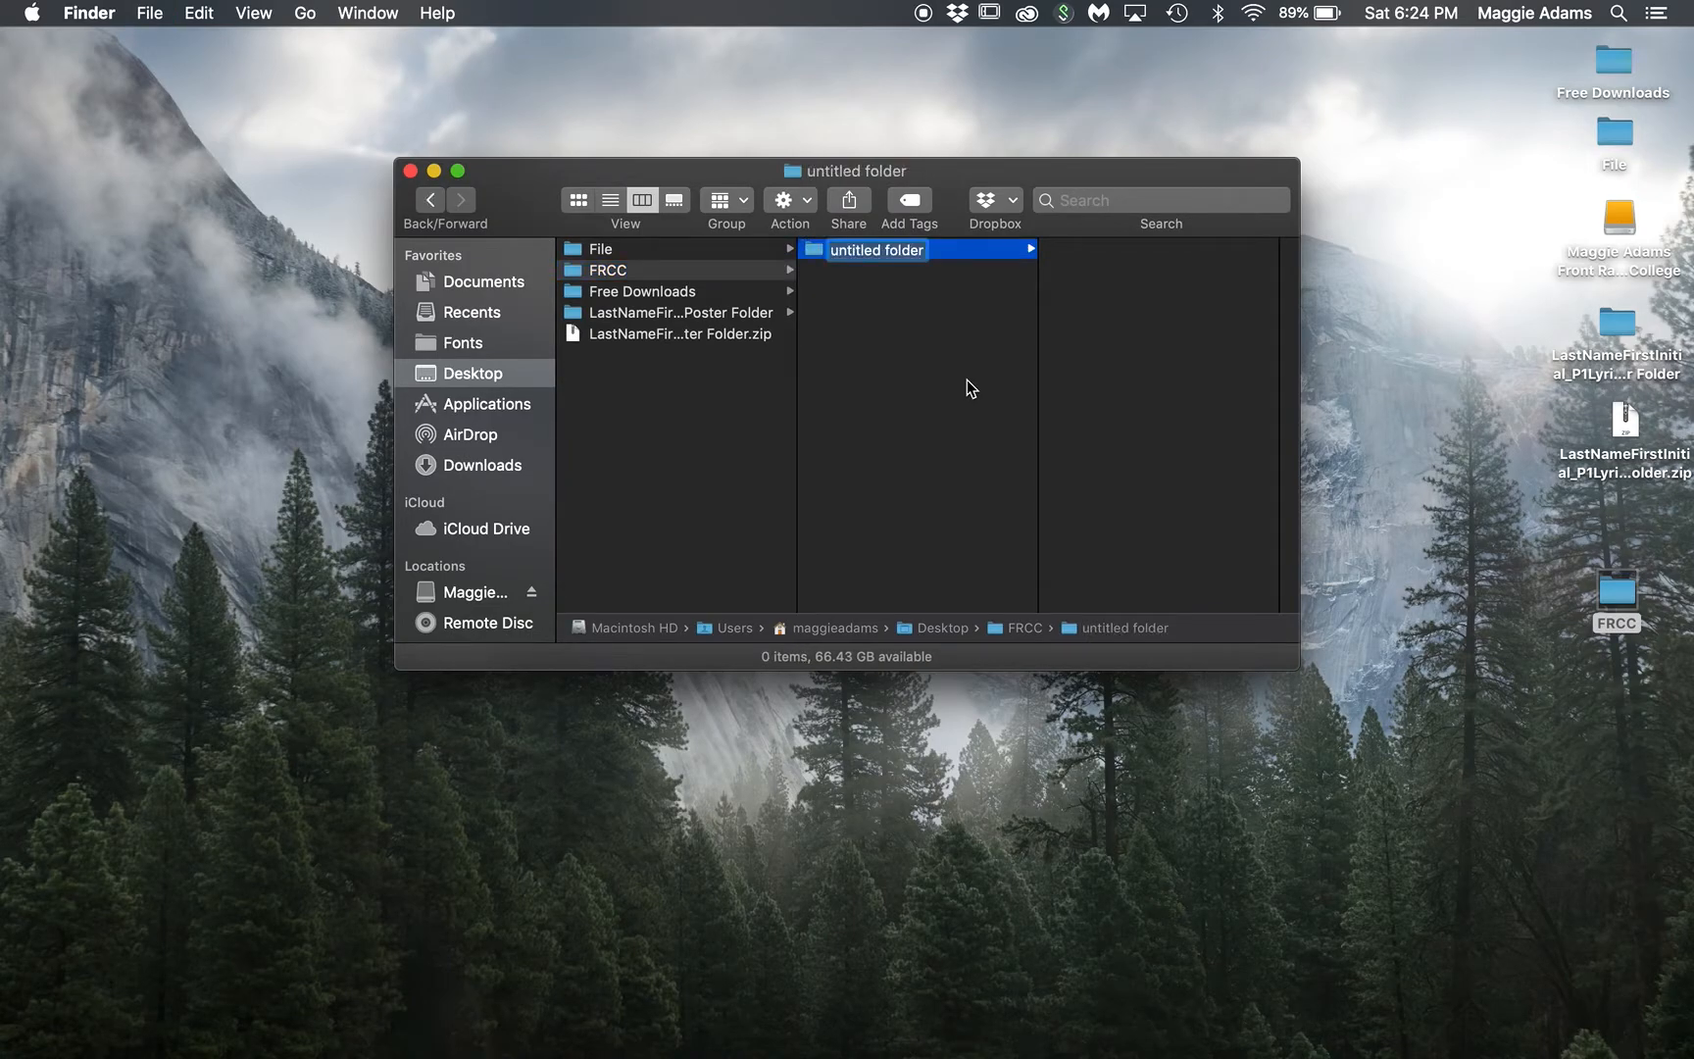
type("FA20")
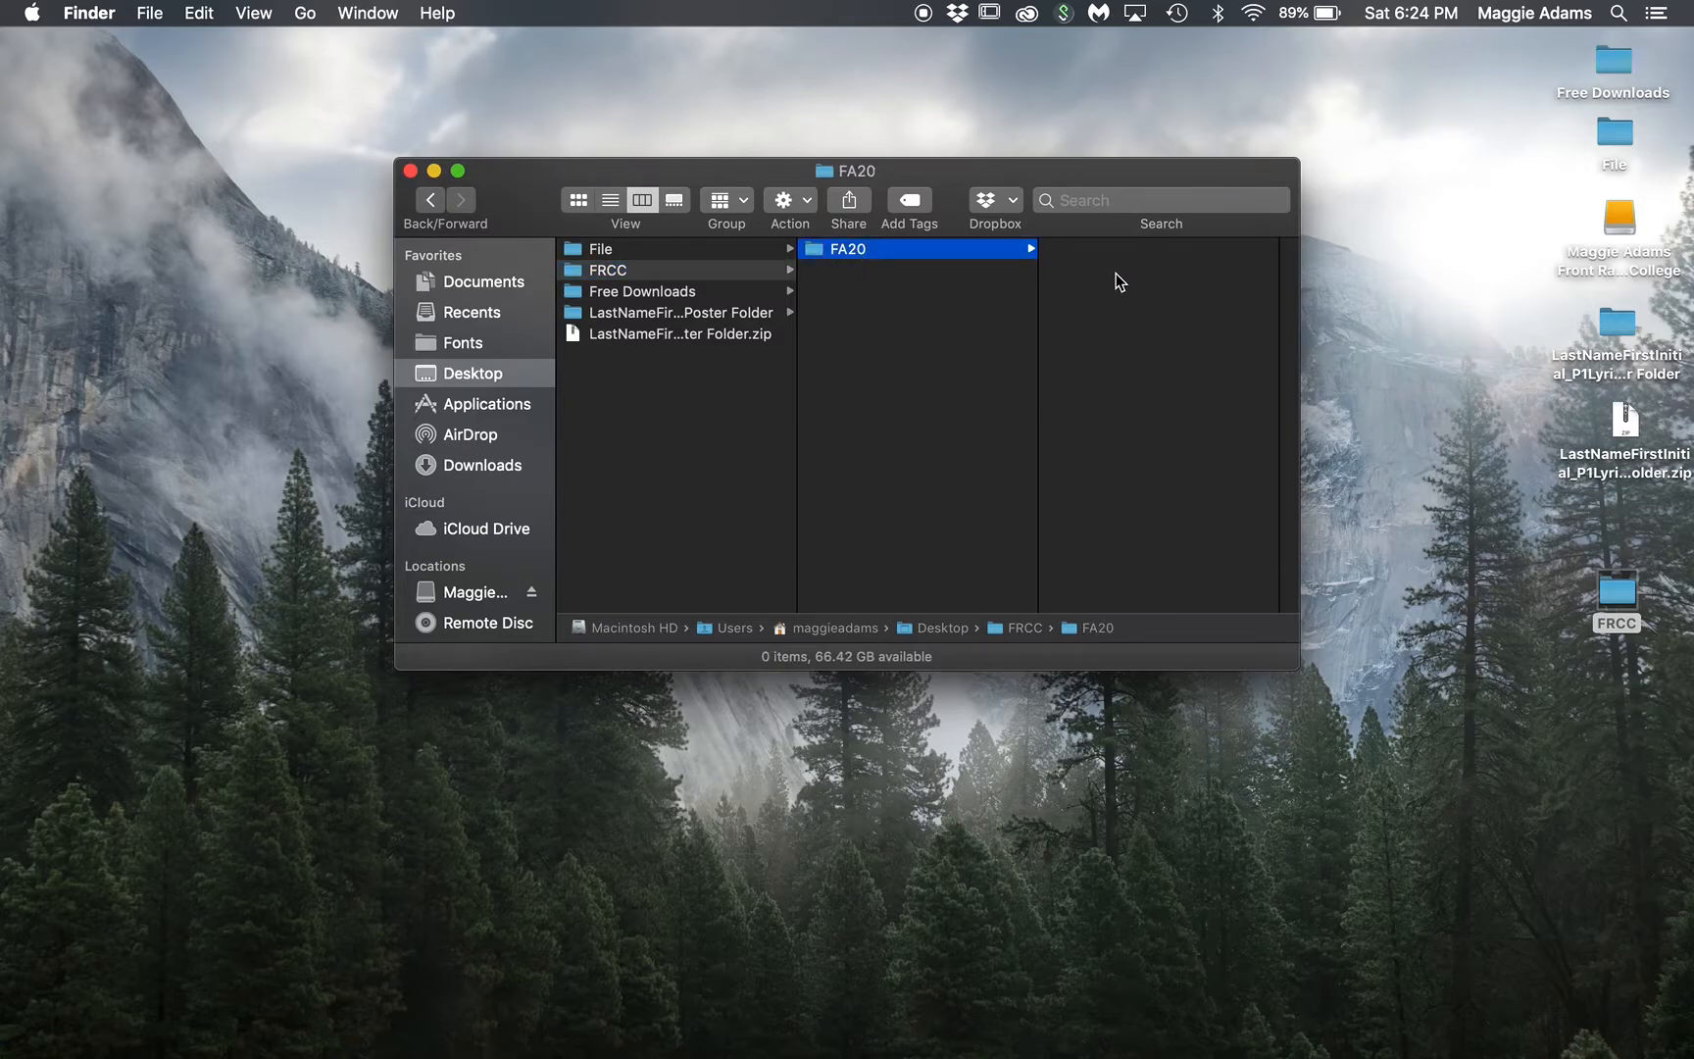
Step: Nest InDesign, Projects and P1 Lyrics Poster folders inside FA20
key("cmd+shift+n")
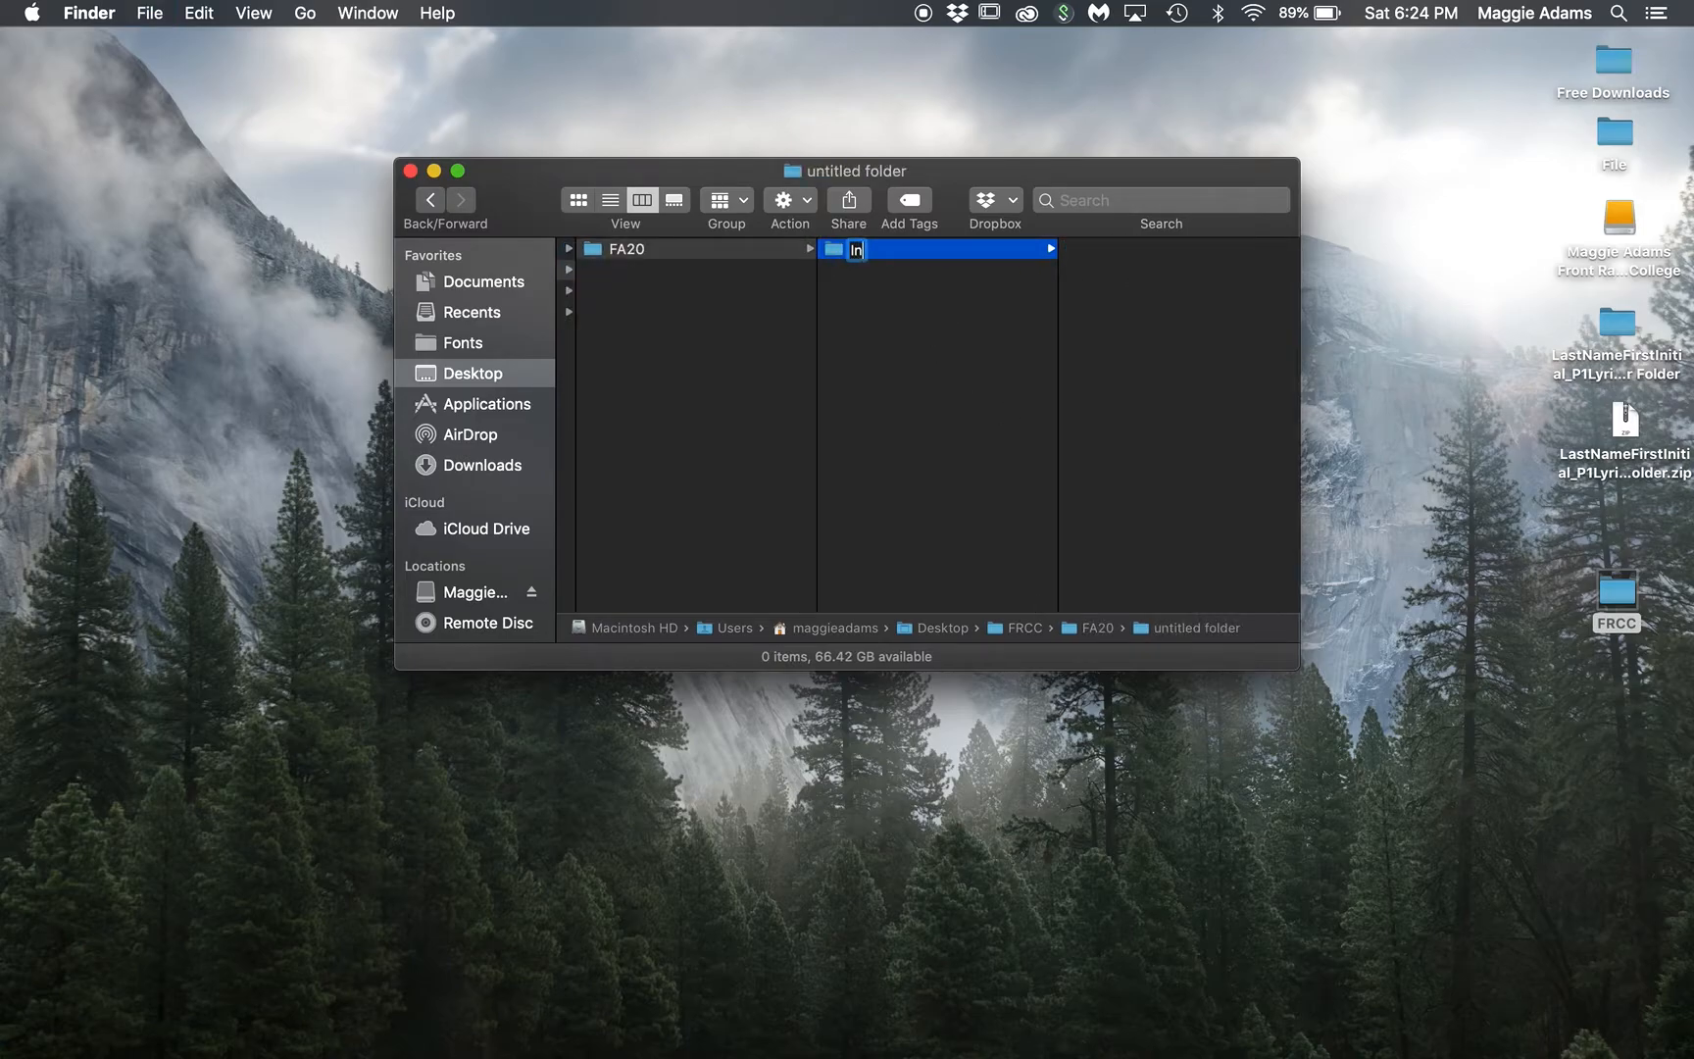
type("Design")
type("P")
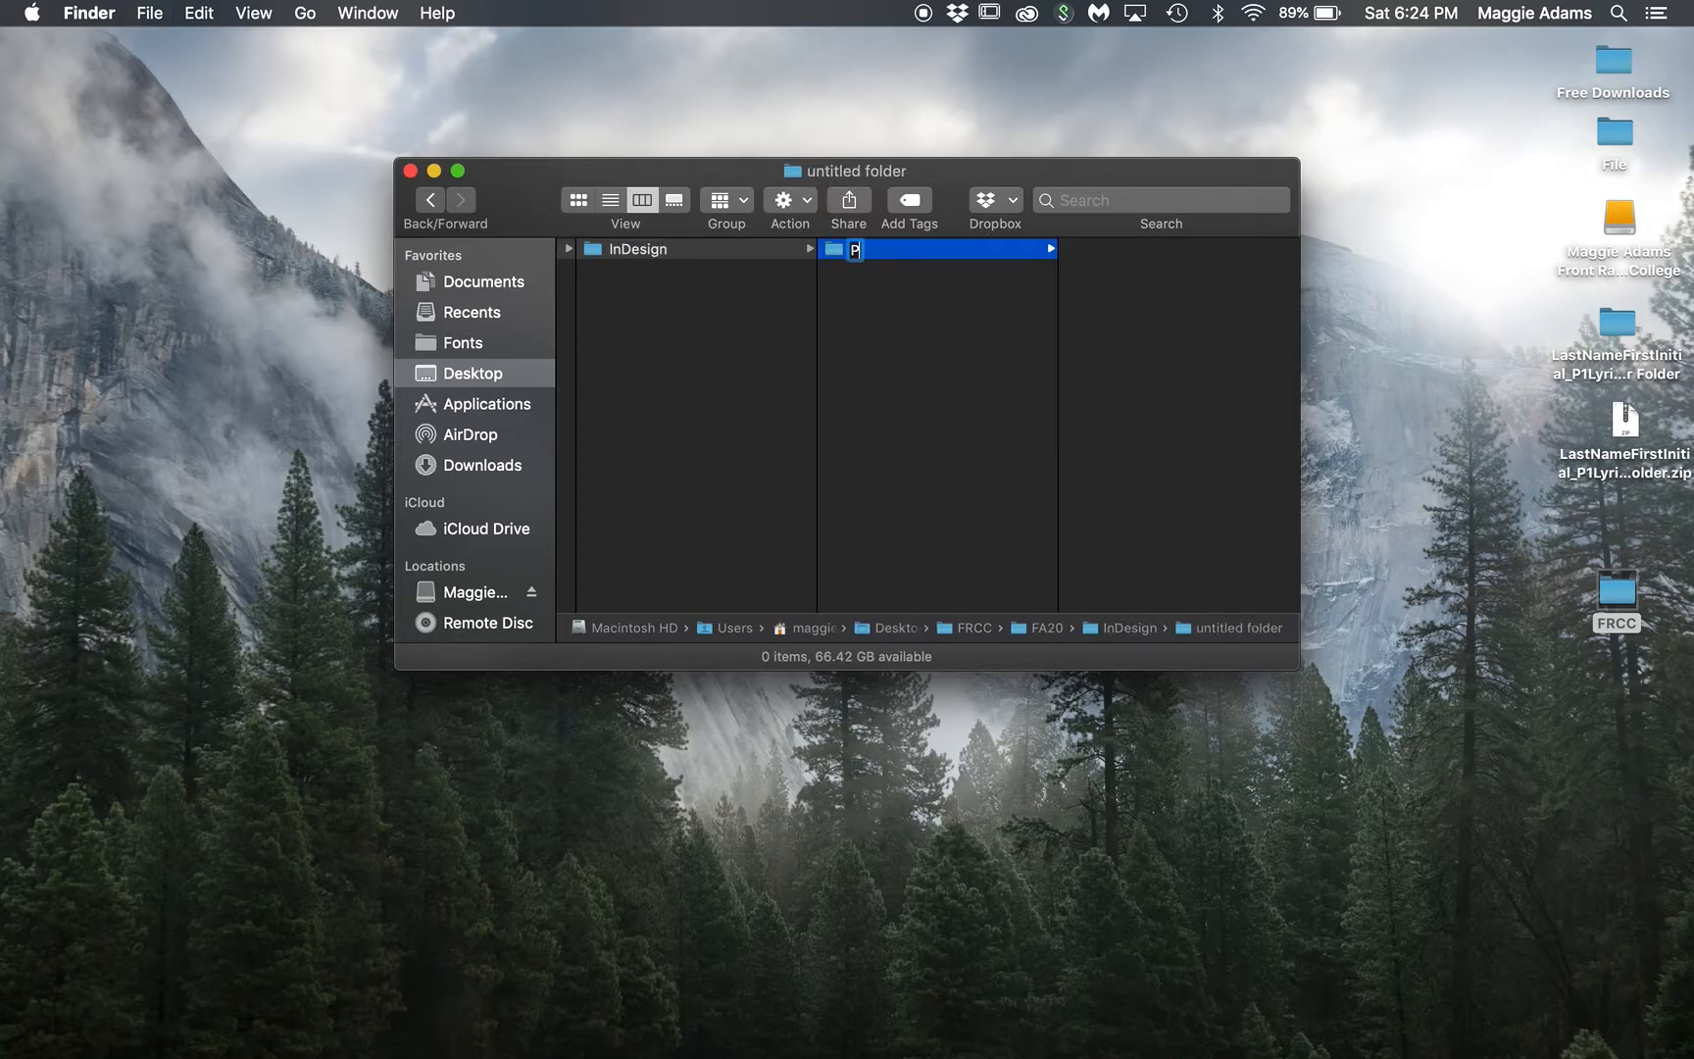
type("rojects")
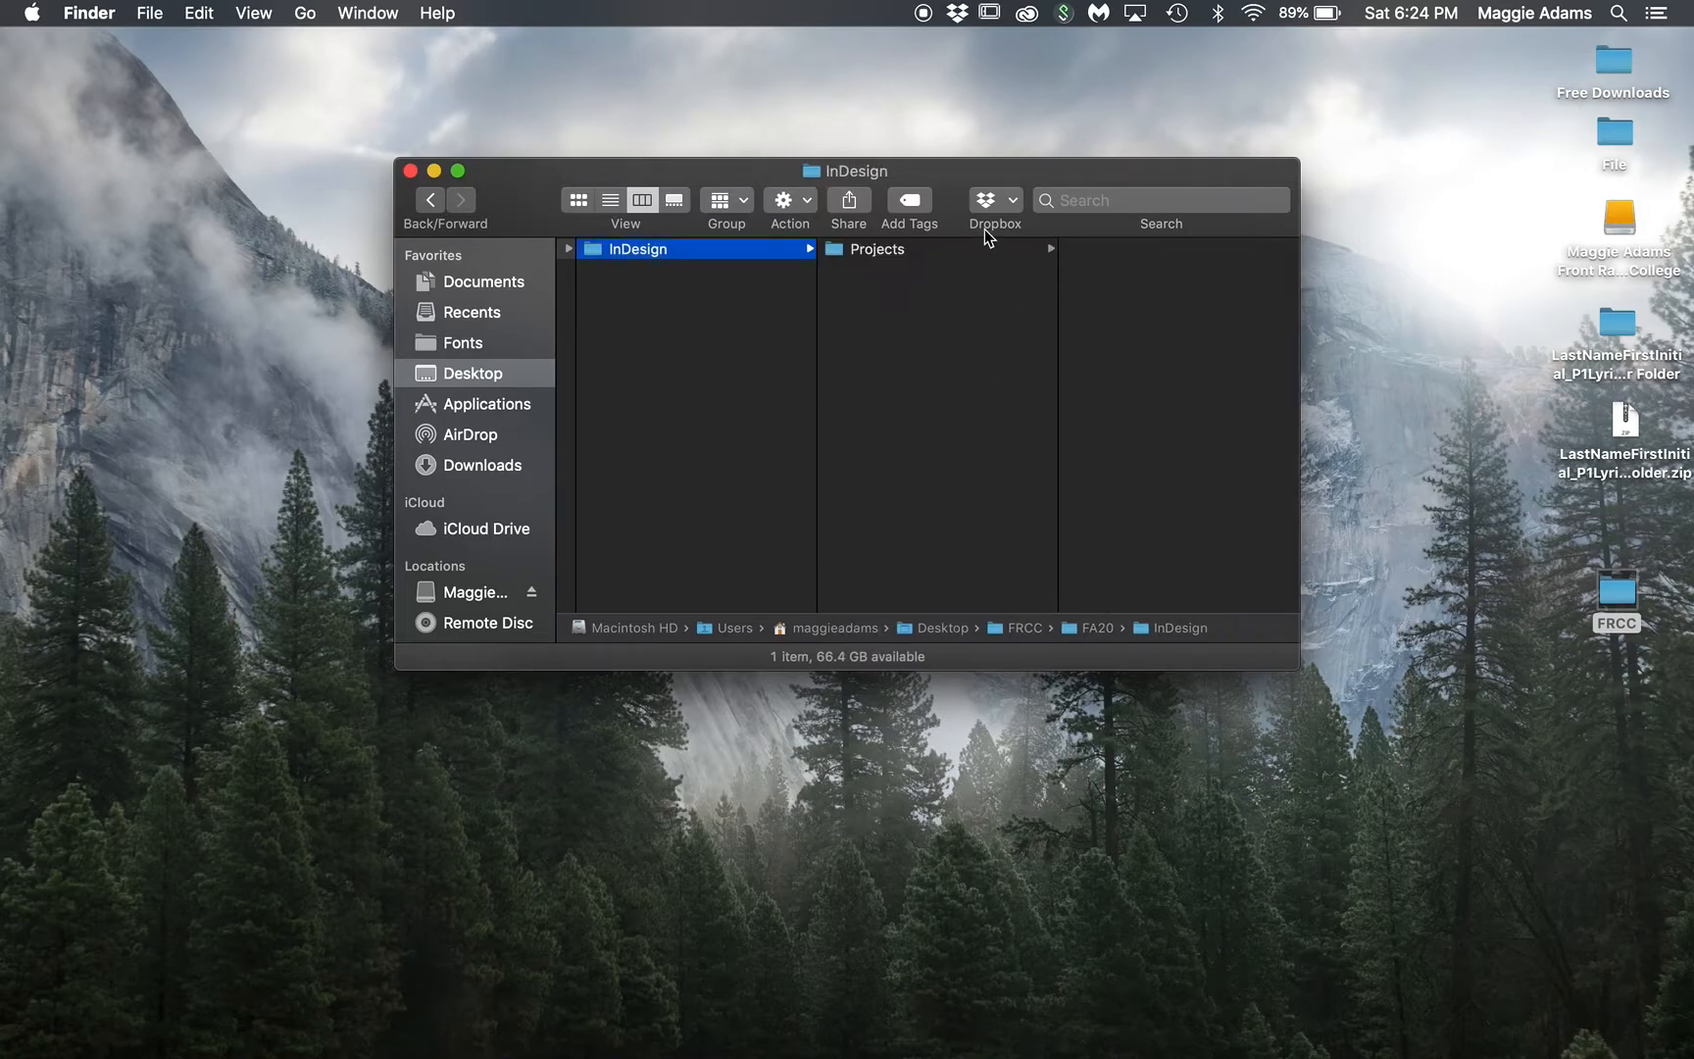
left_click(877, 249)
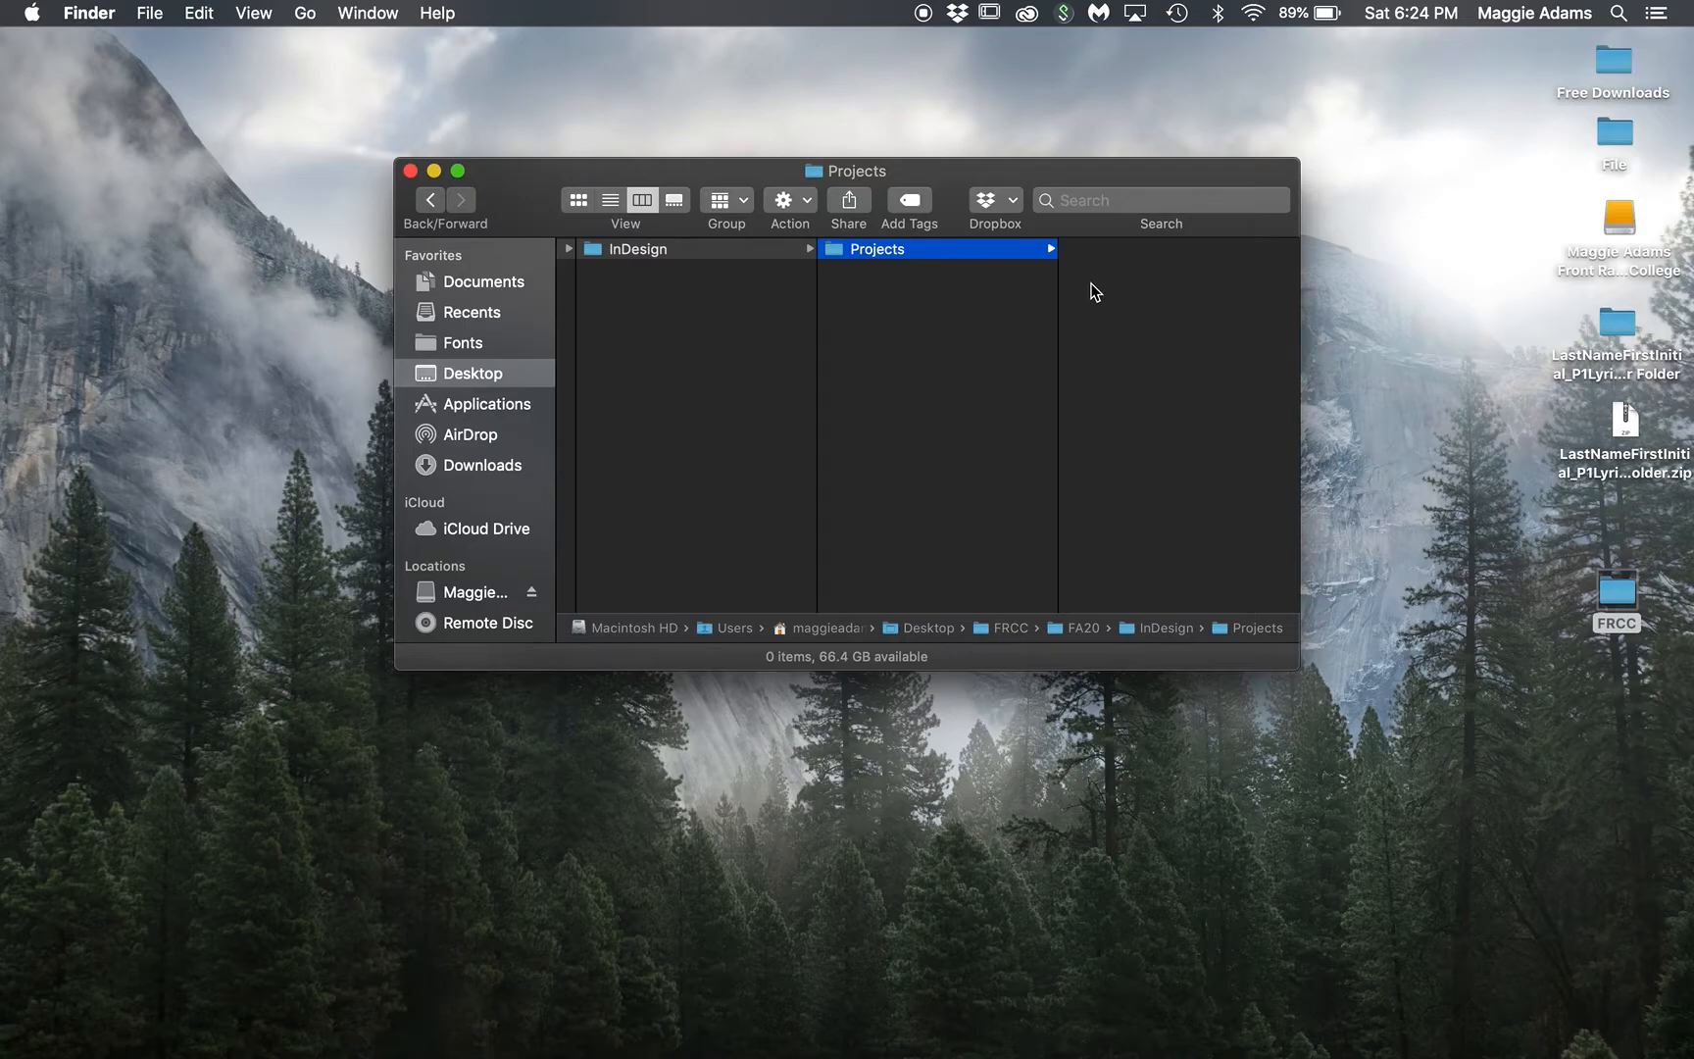
mouse_move(1095, 335)
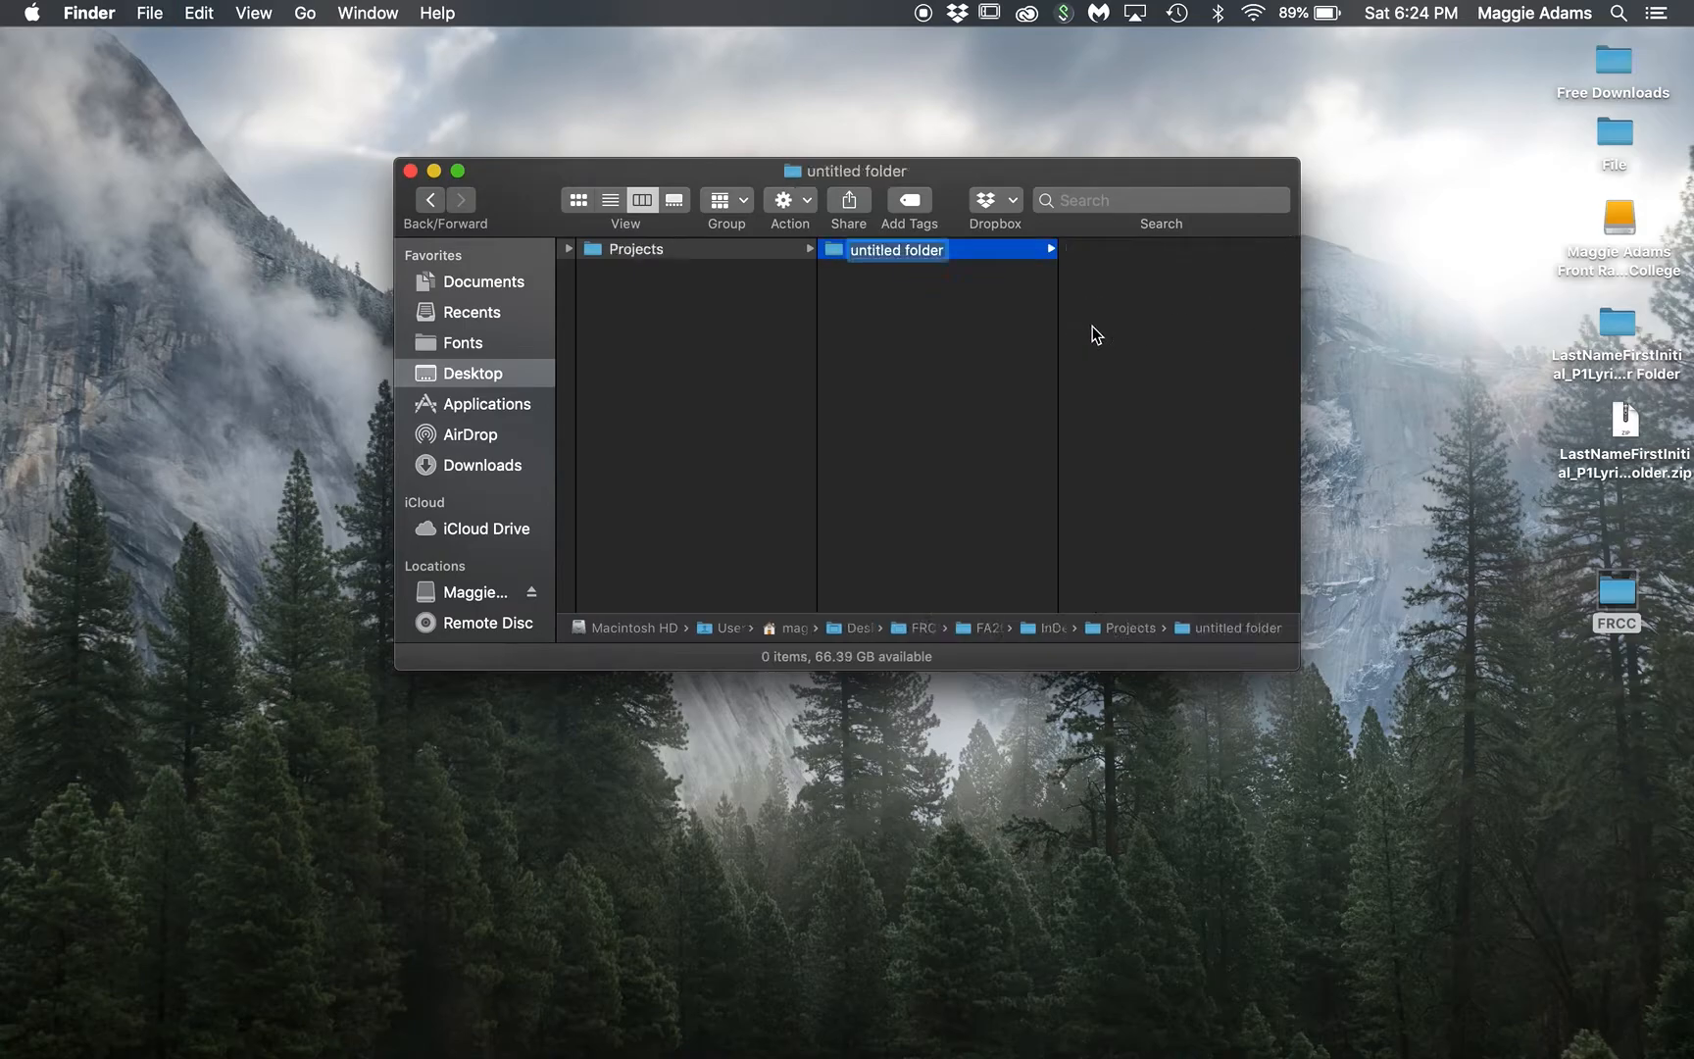
type("P1 Lyrics Poster")
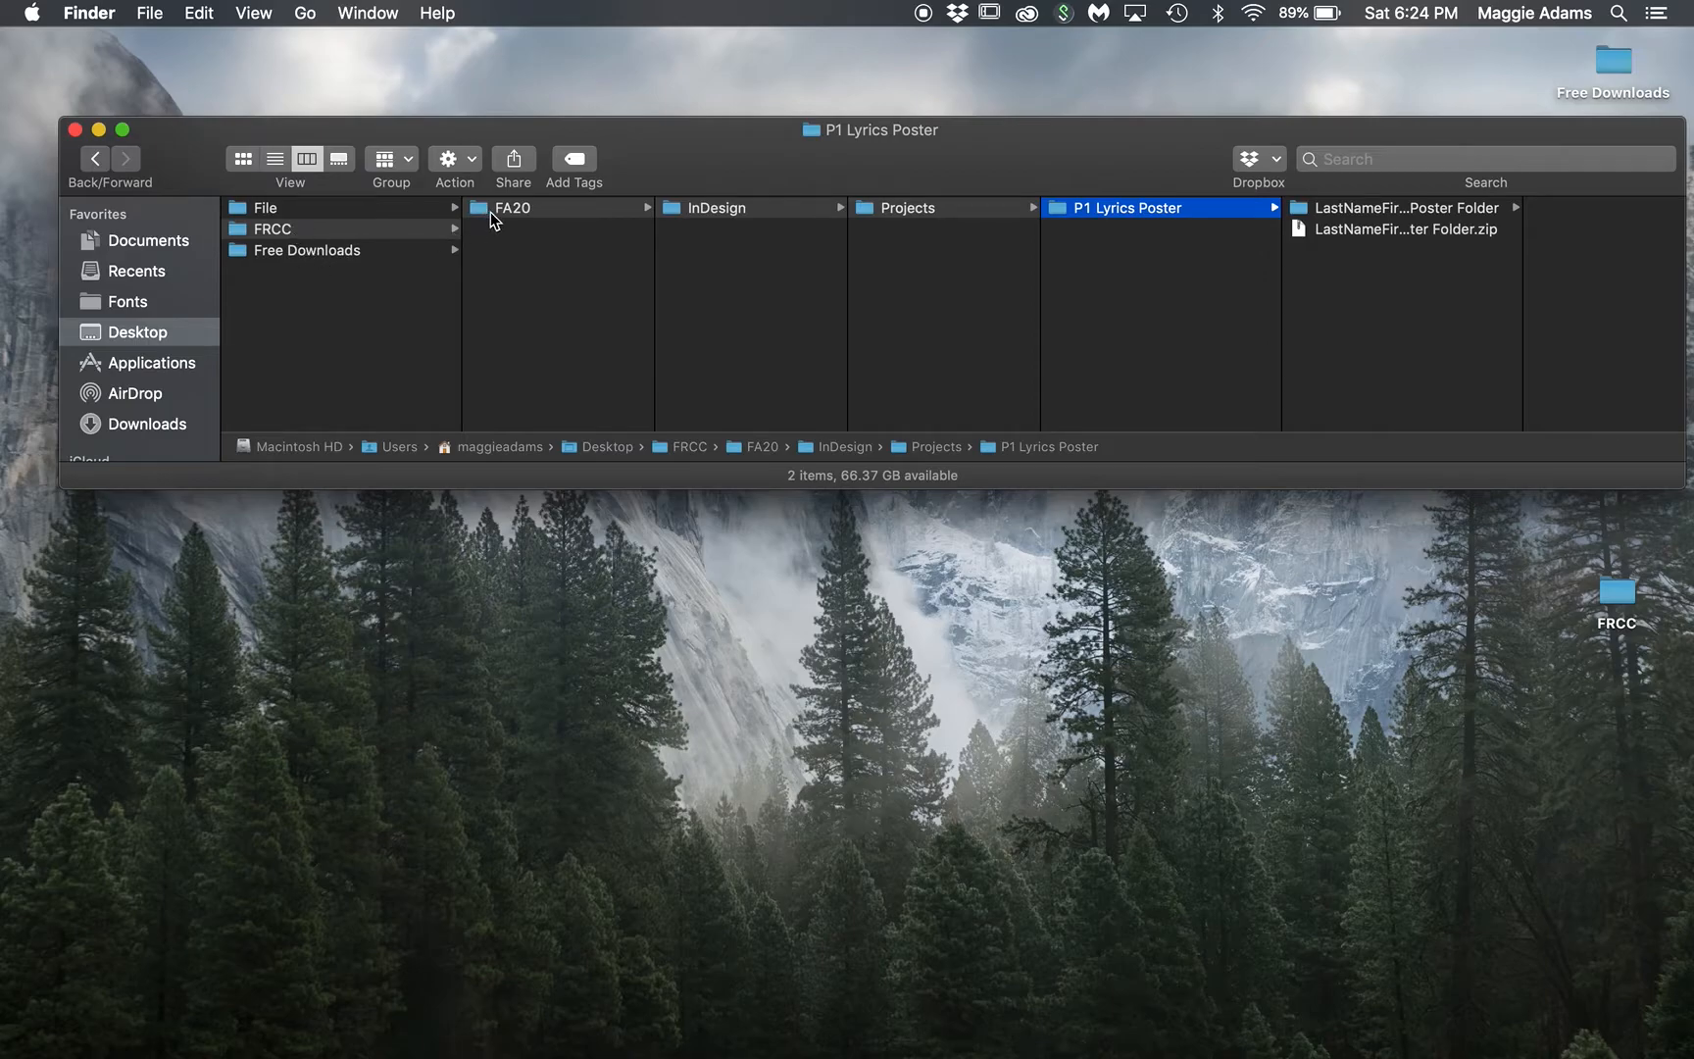
mouse_move(943, 216)
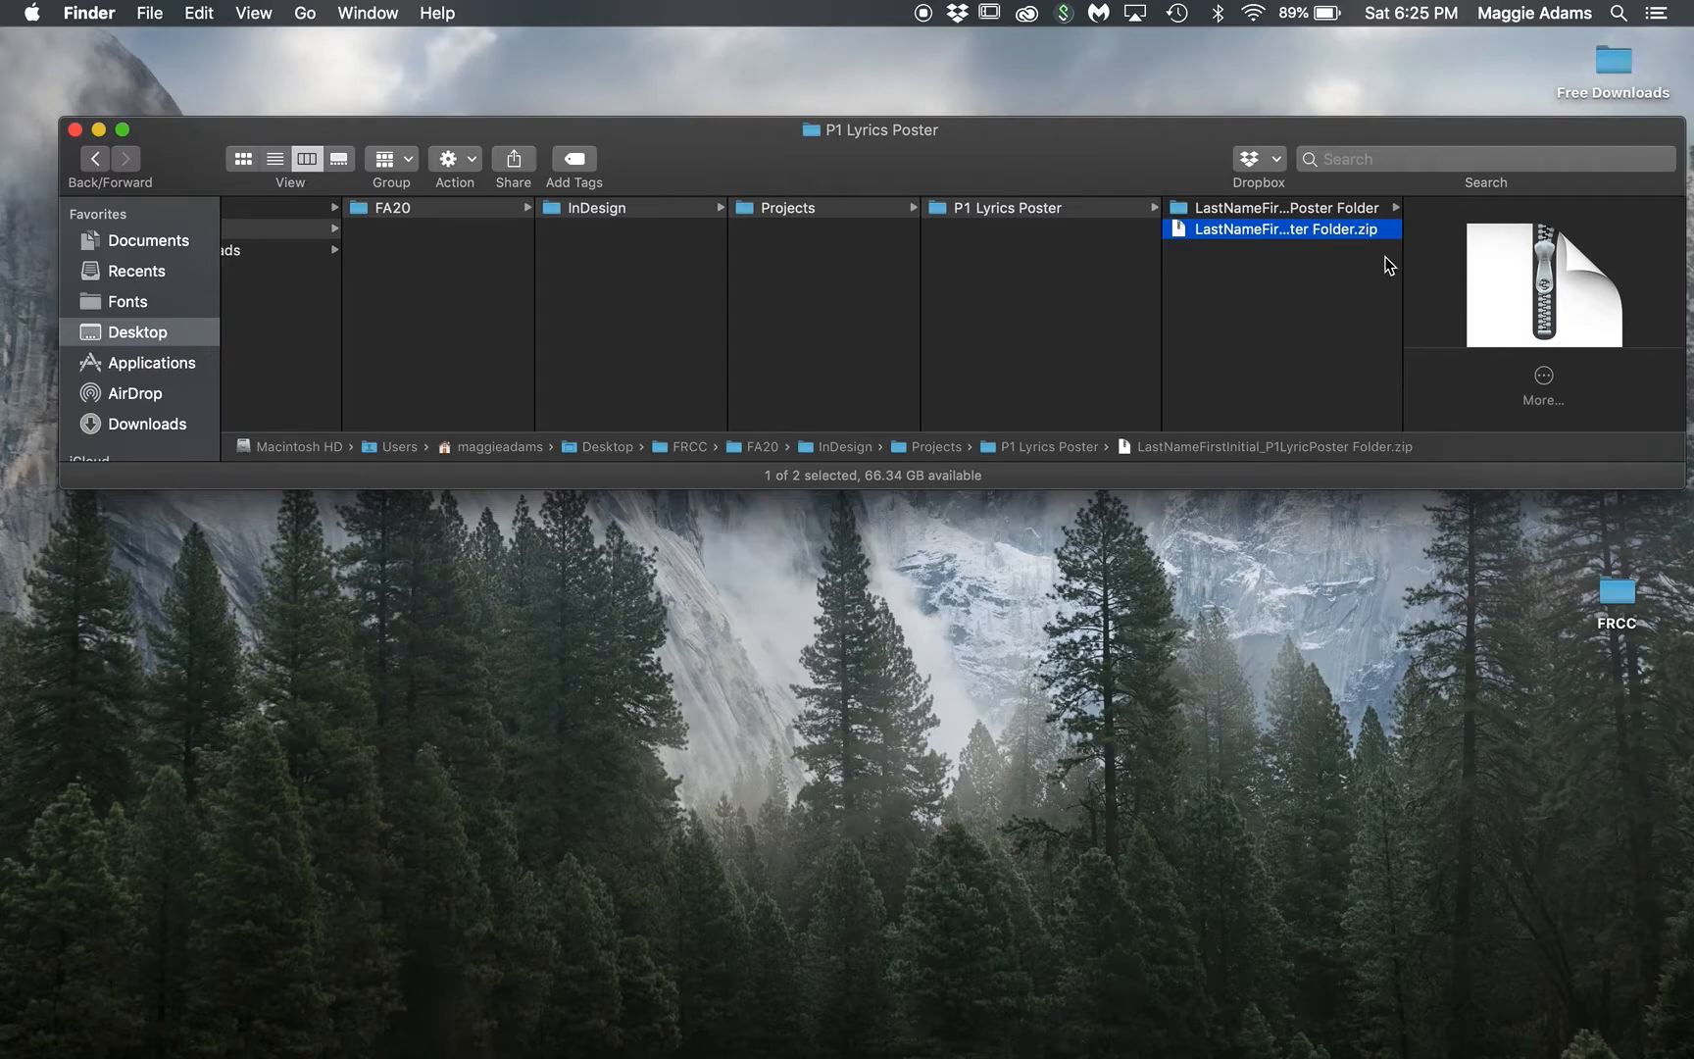
mouse_move(885, 453)
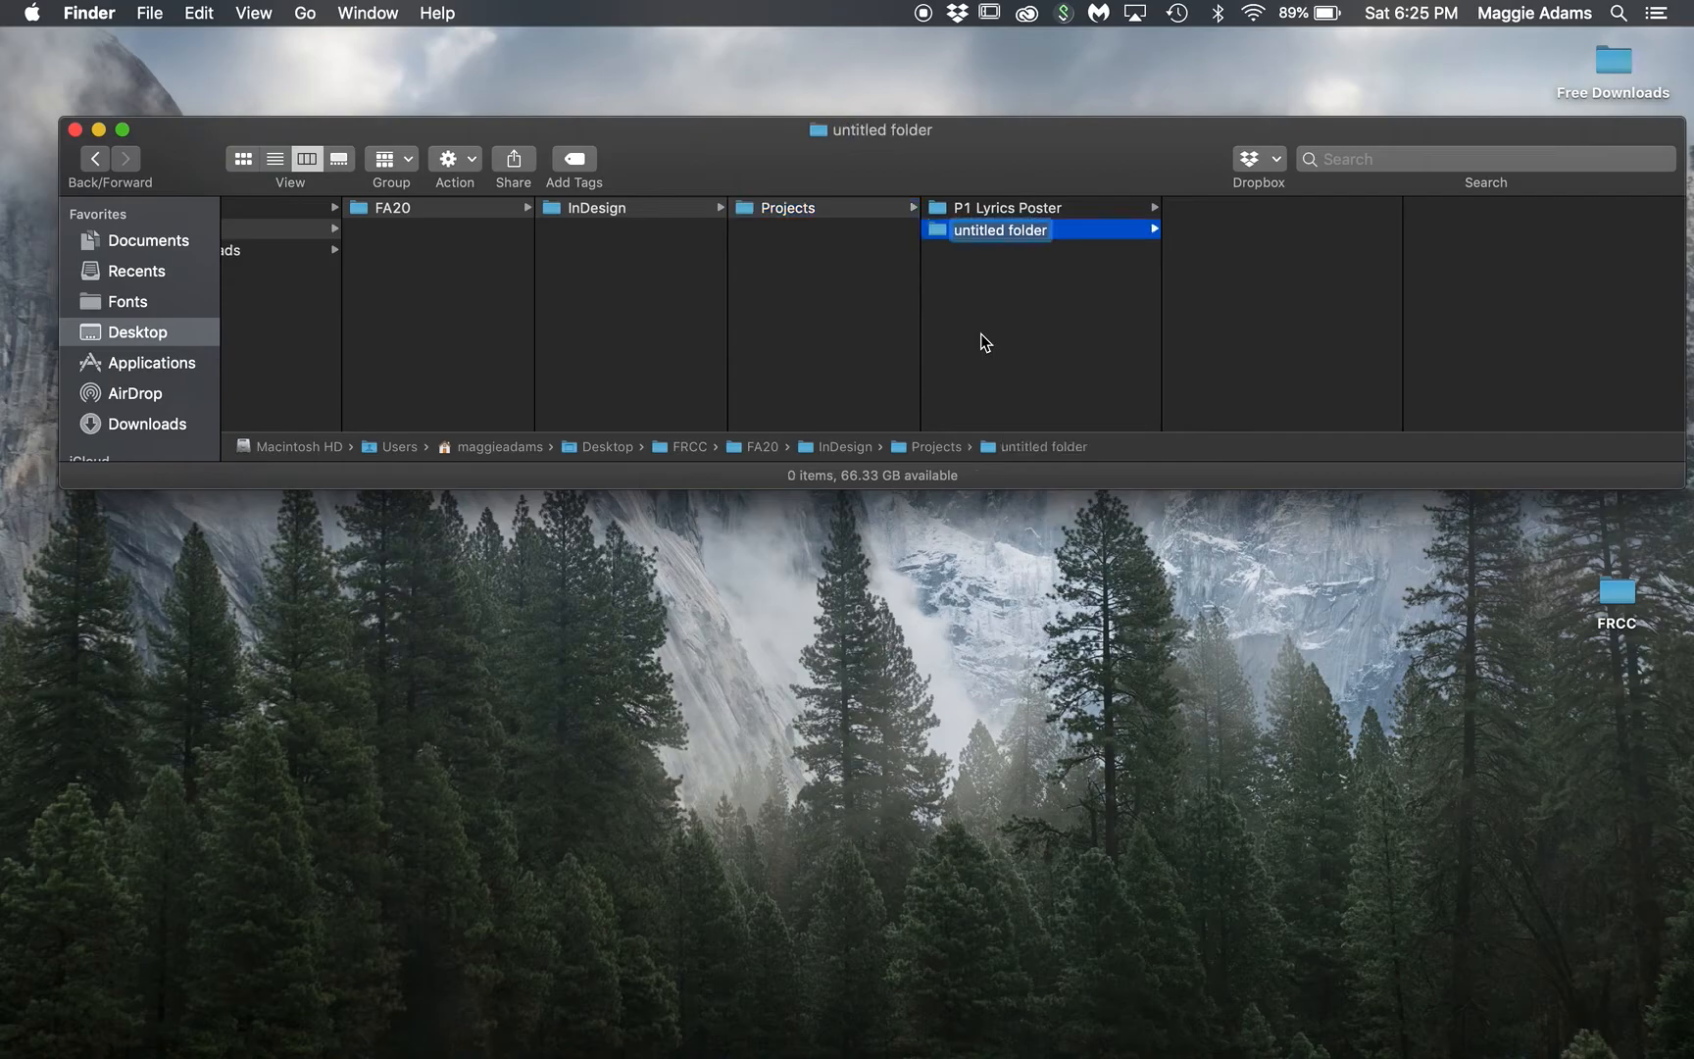
Step: Name the new Projects subfolder P2 xyz and view P1 Lyrics Poster's contents
type("P2 xy")
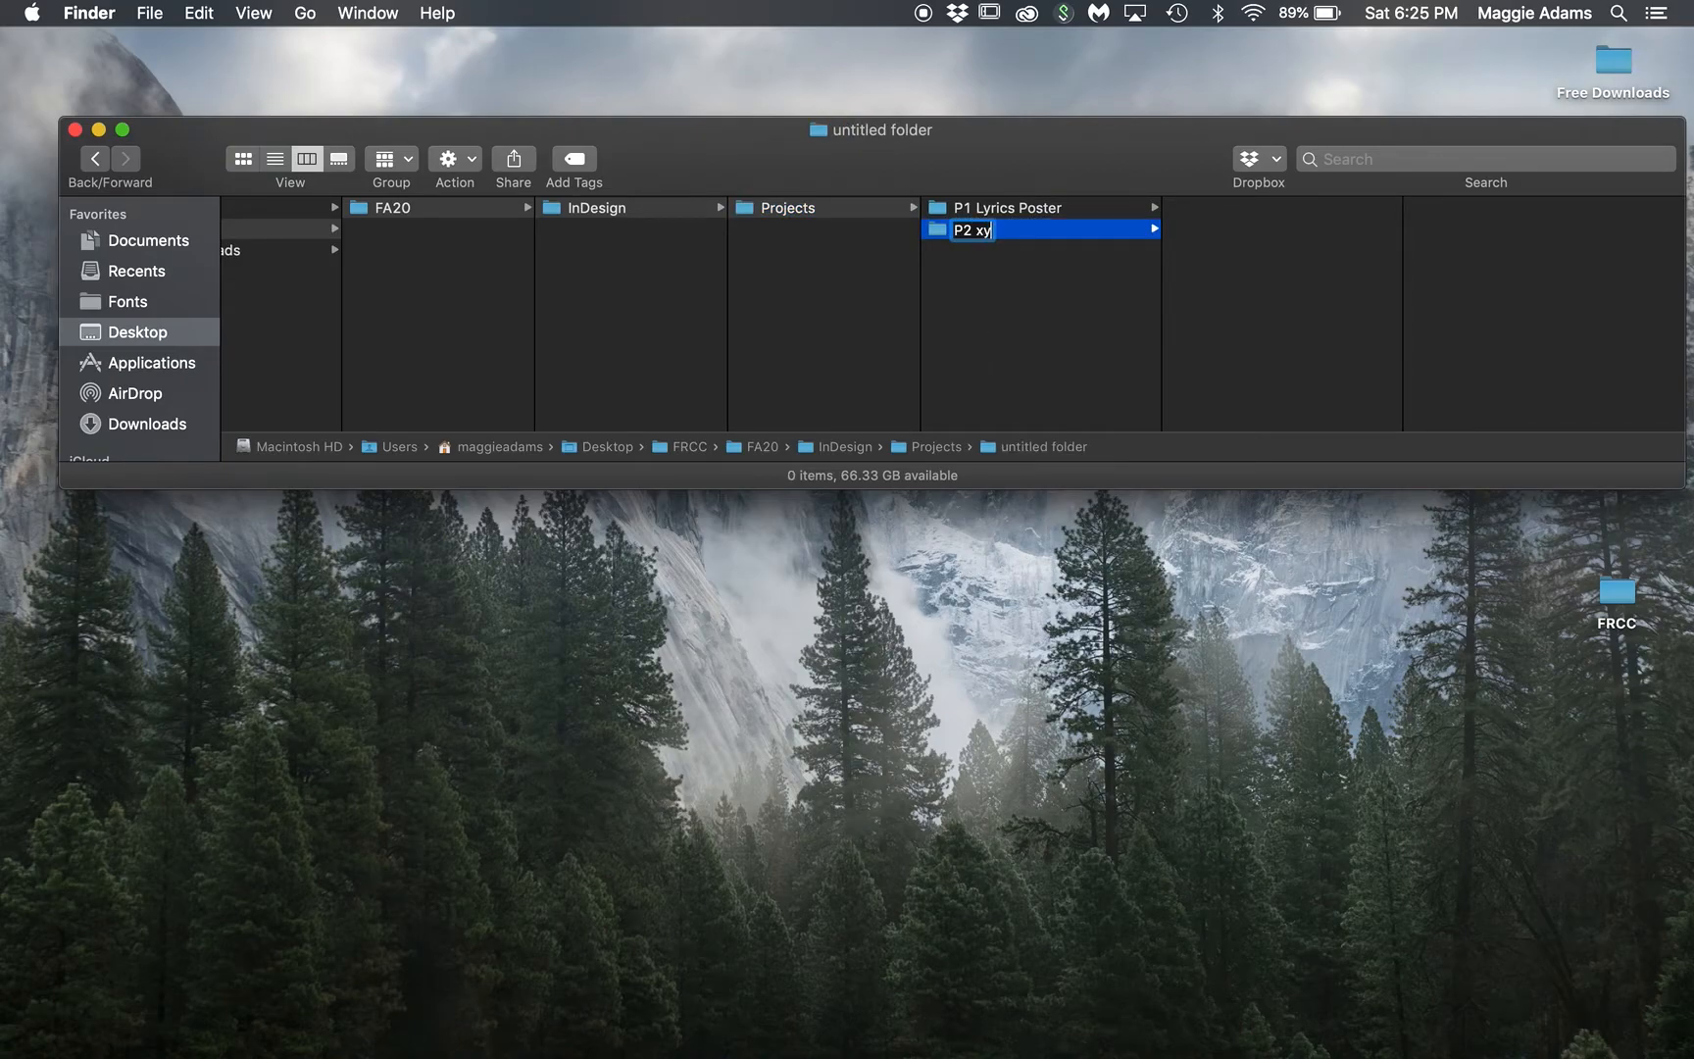
left_click(1006, 207)
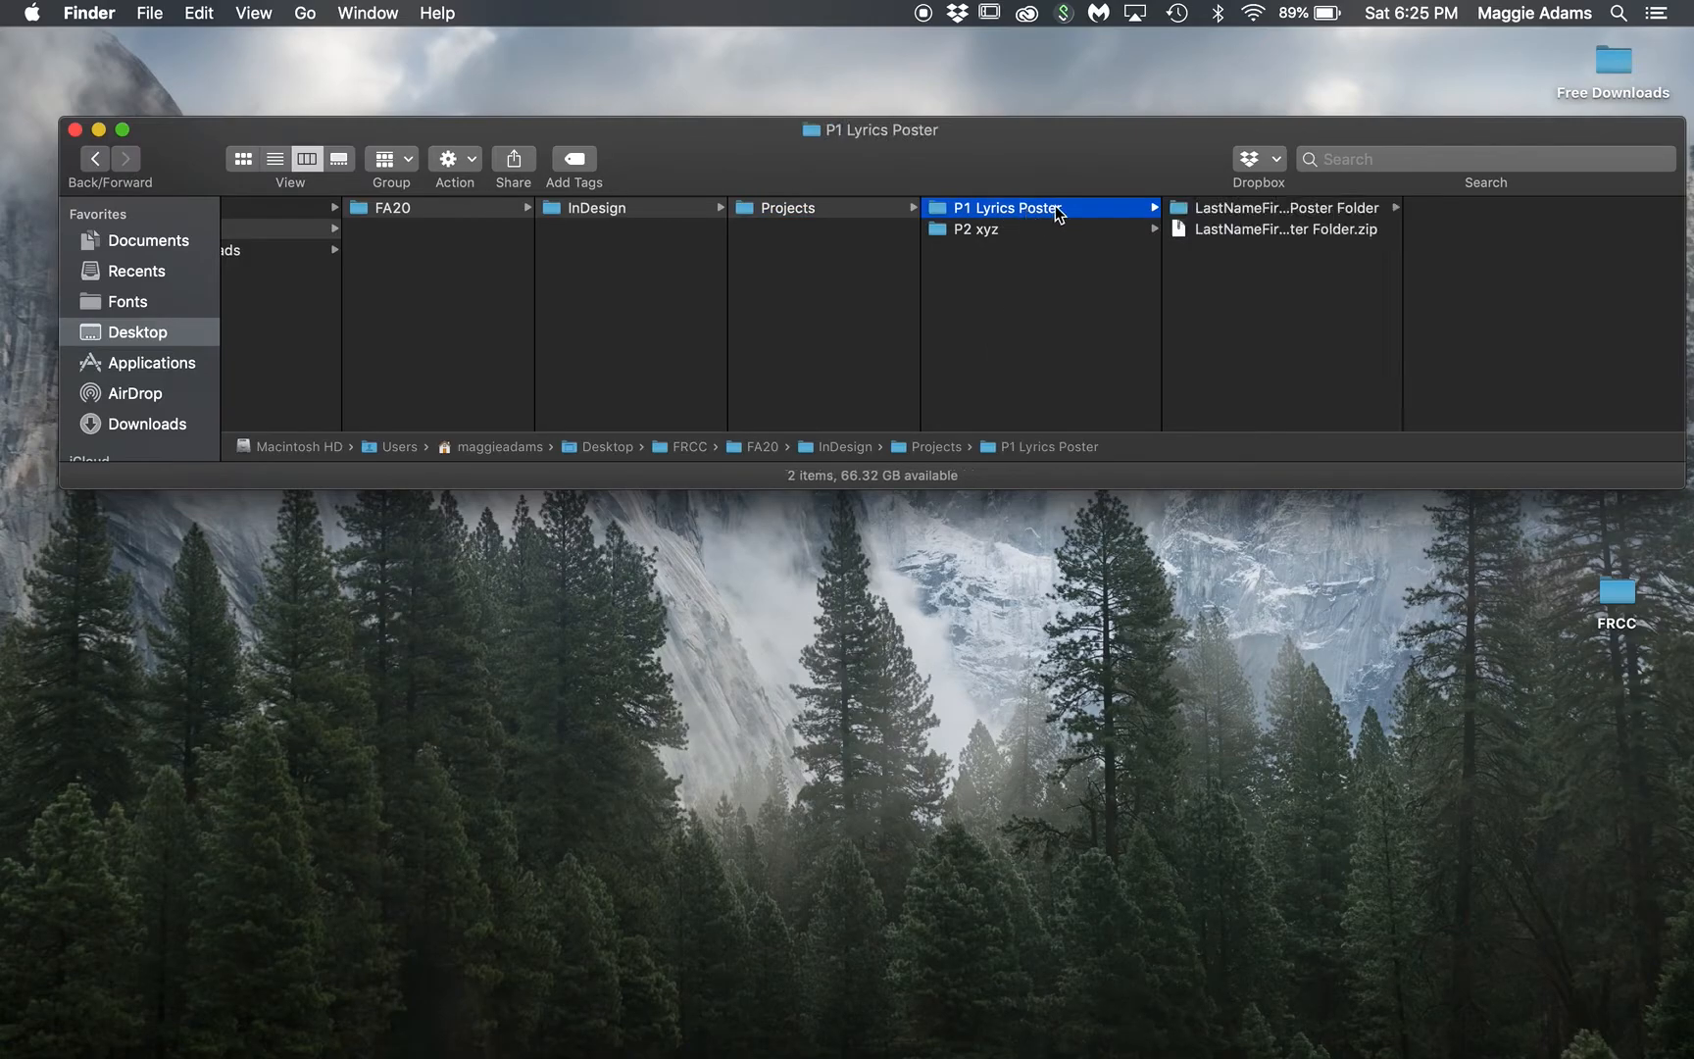
mouse_move(1023, 158)
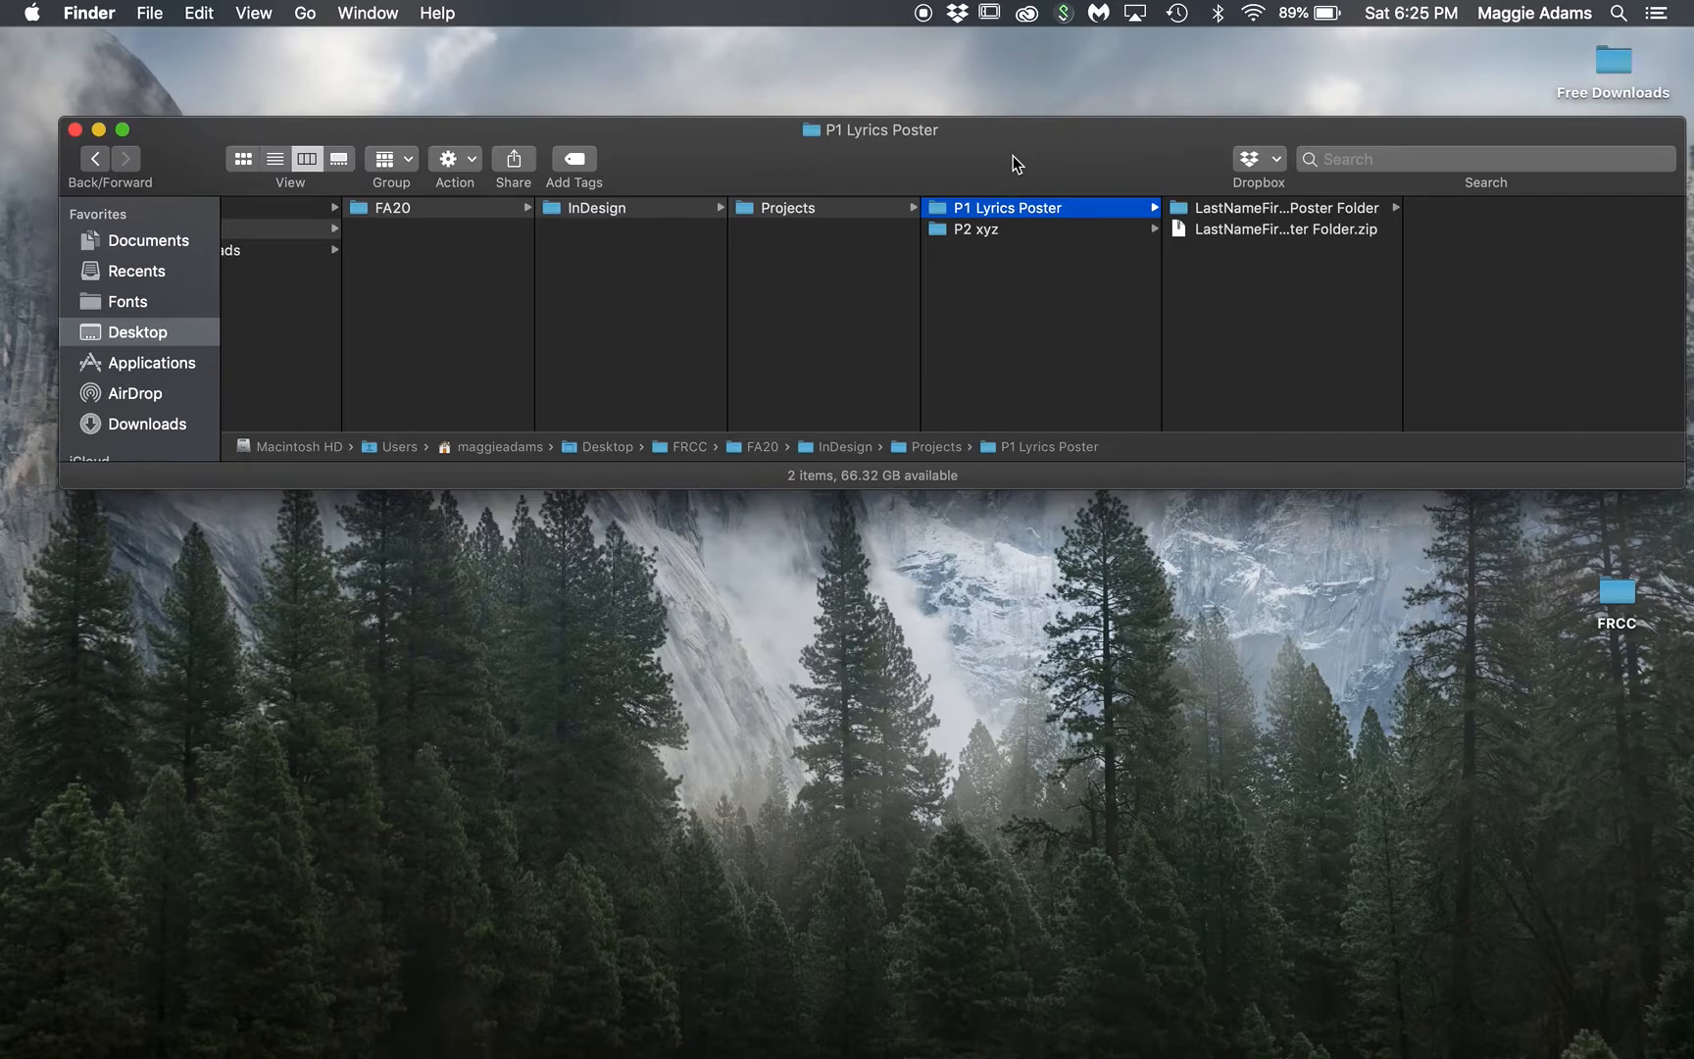
mouse_move(1417, 1033)
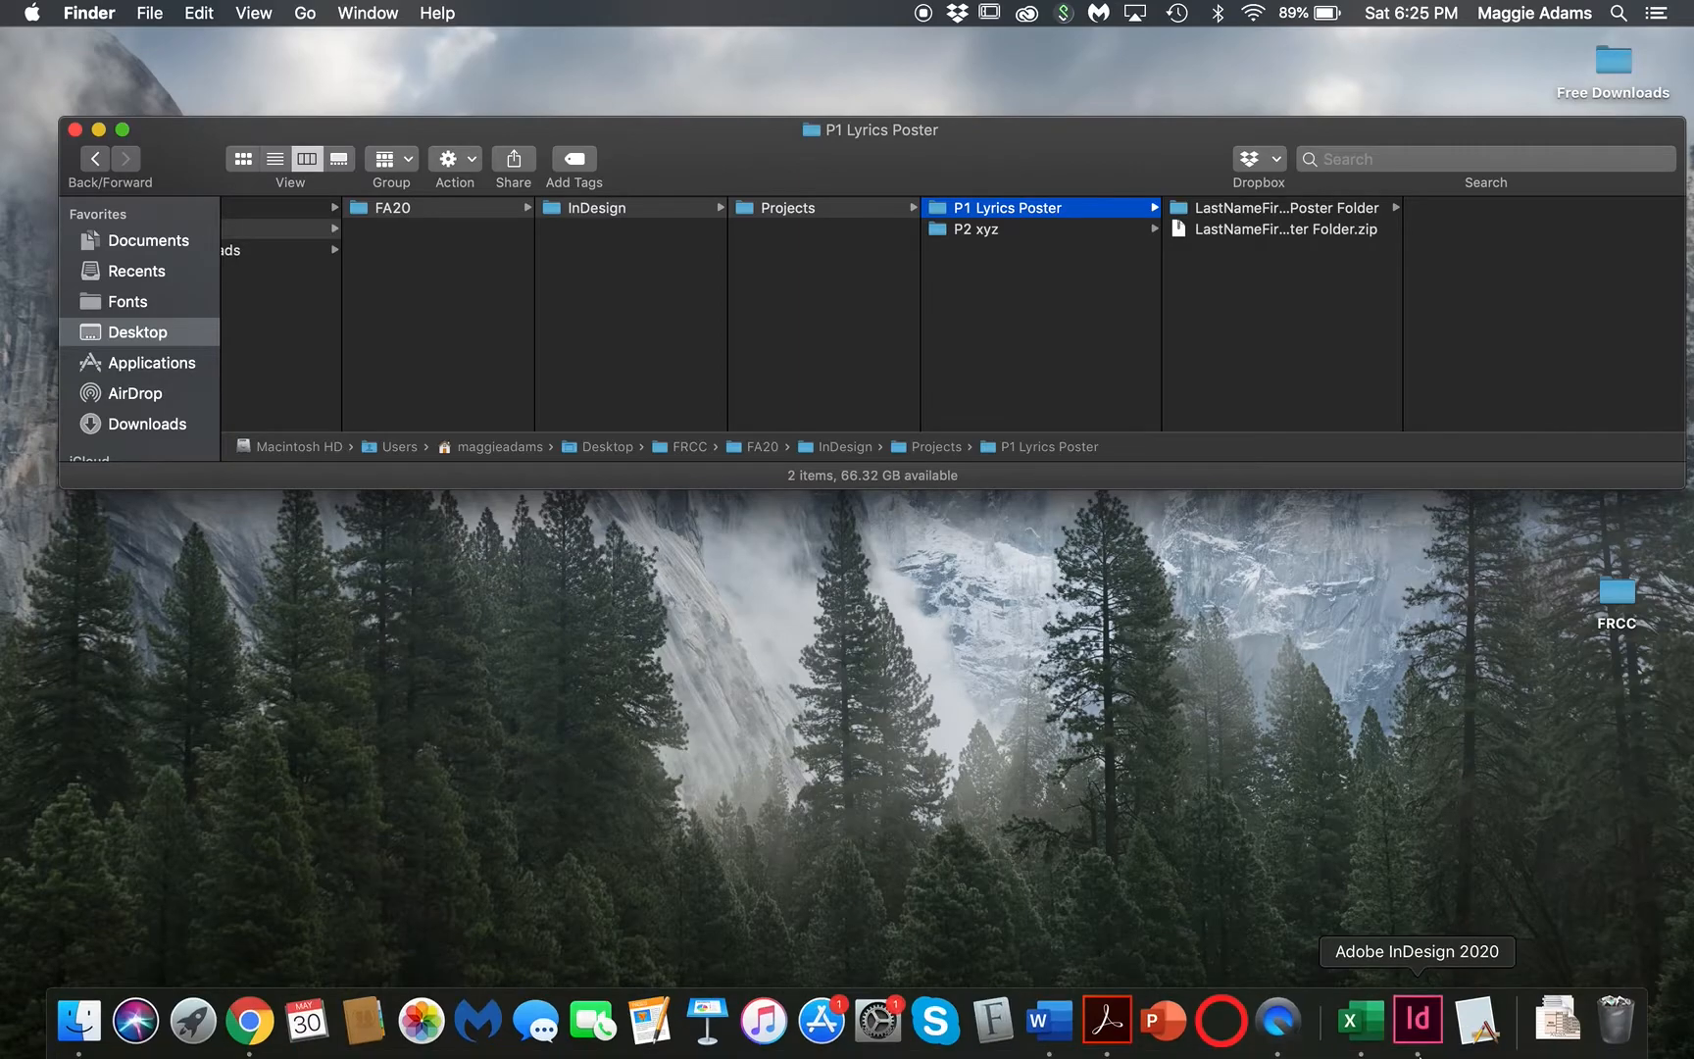